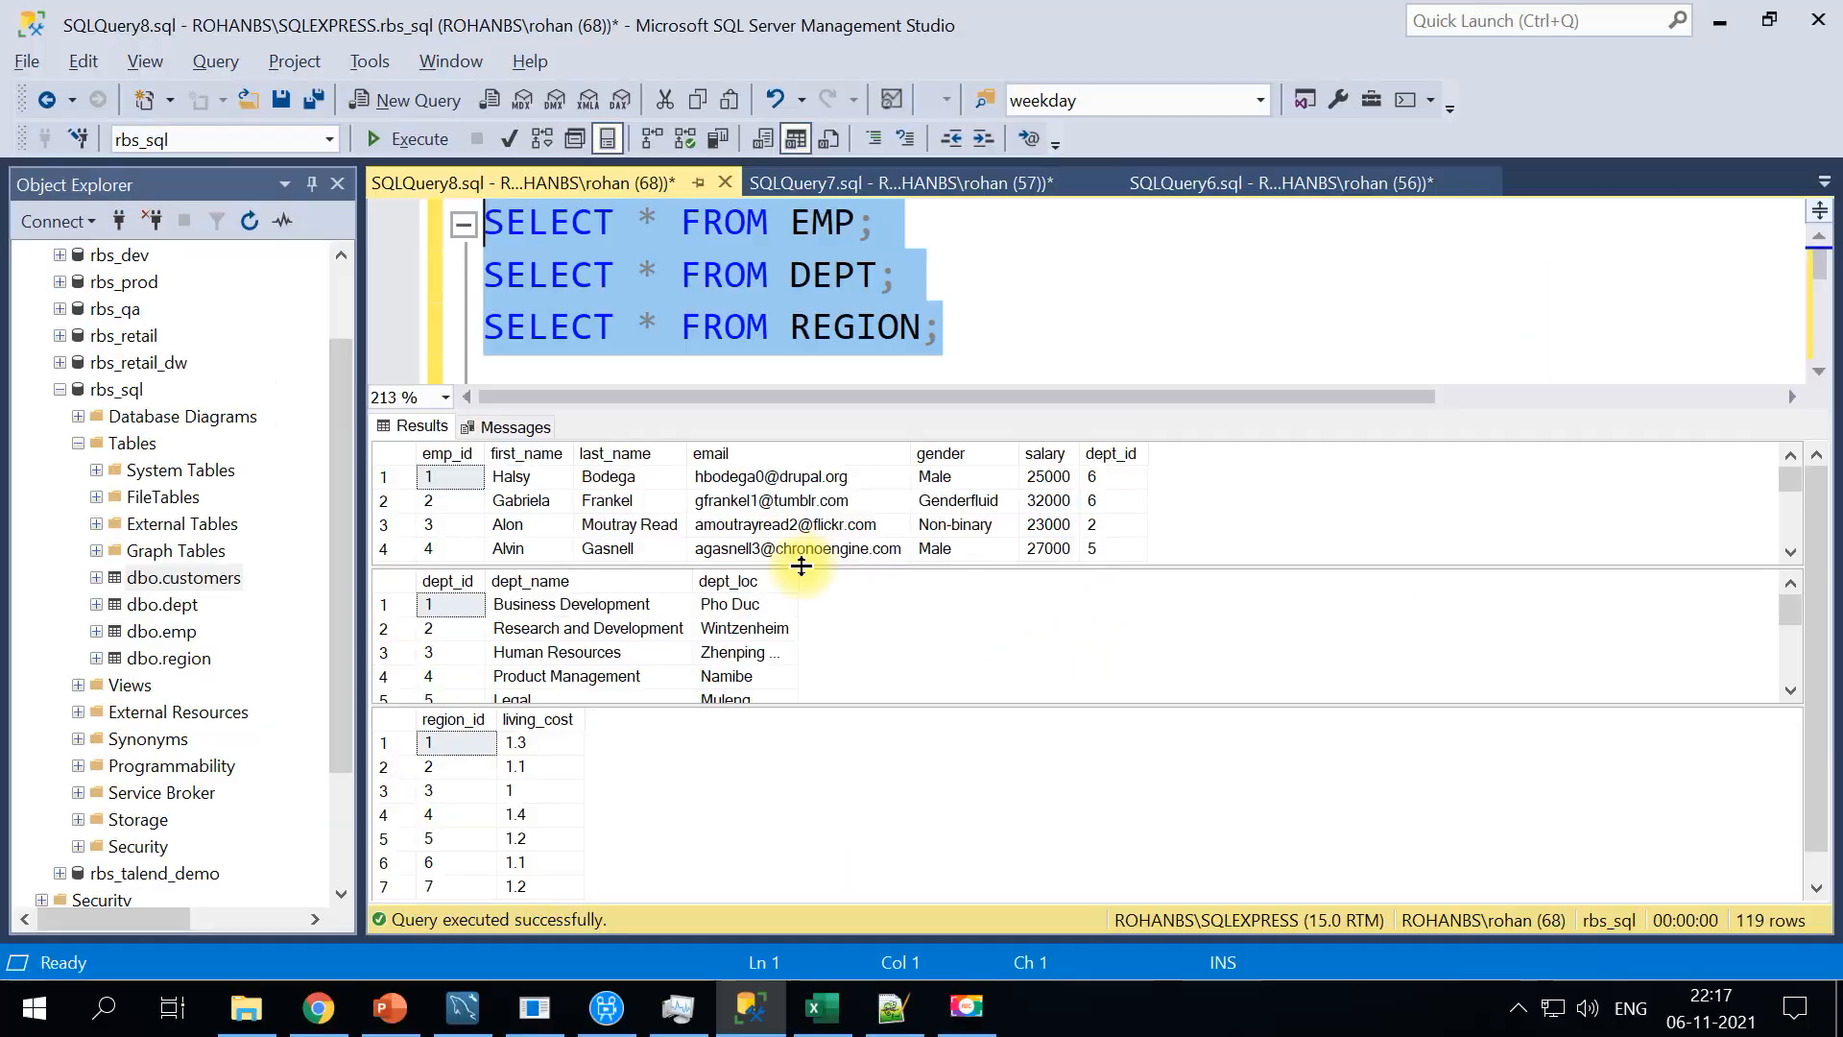
{"action": "mouse_move", "coordinate": [776, 362]}
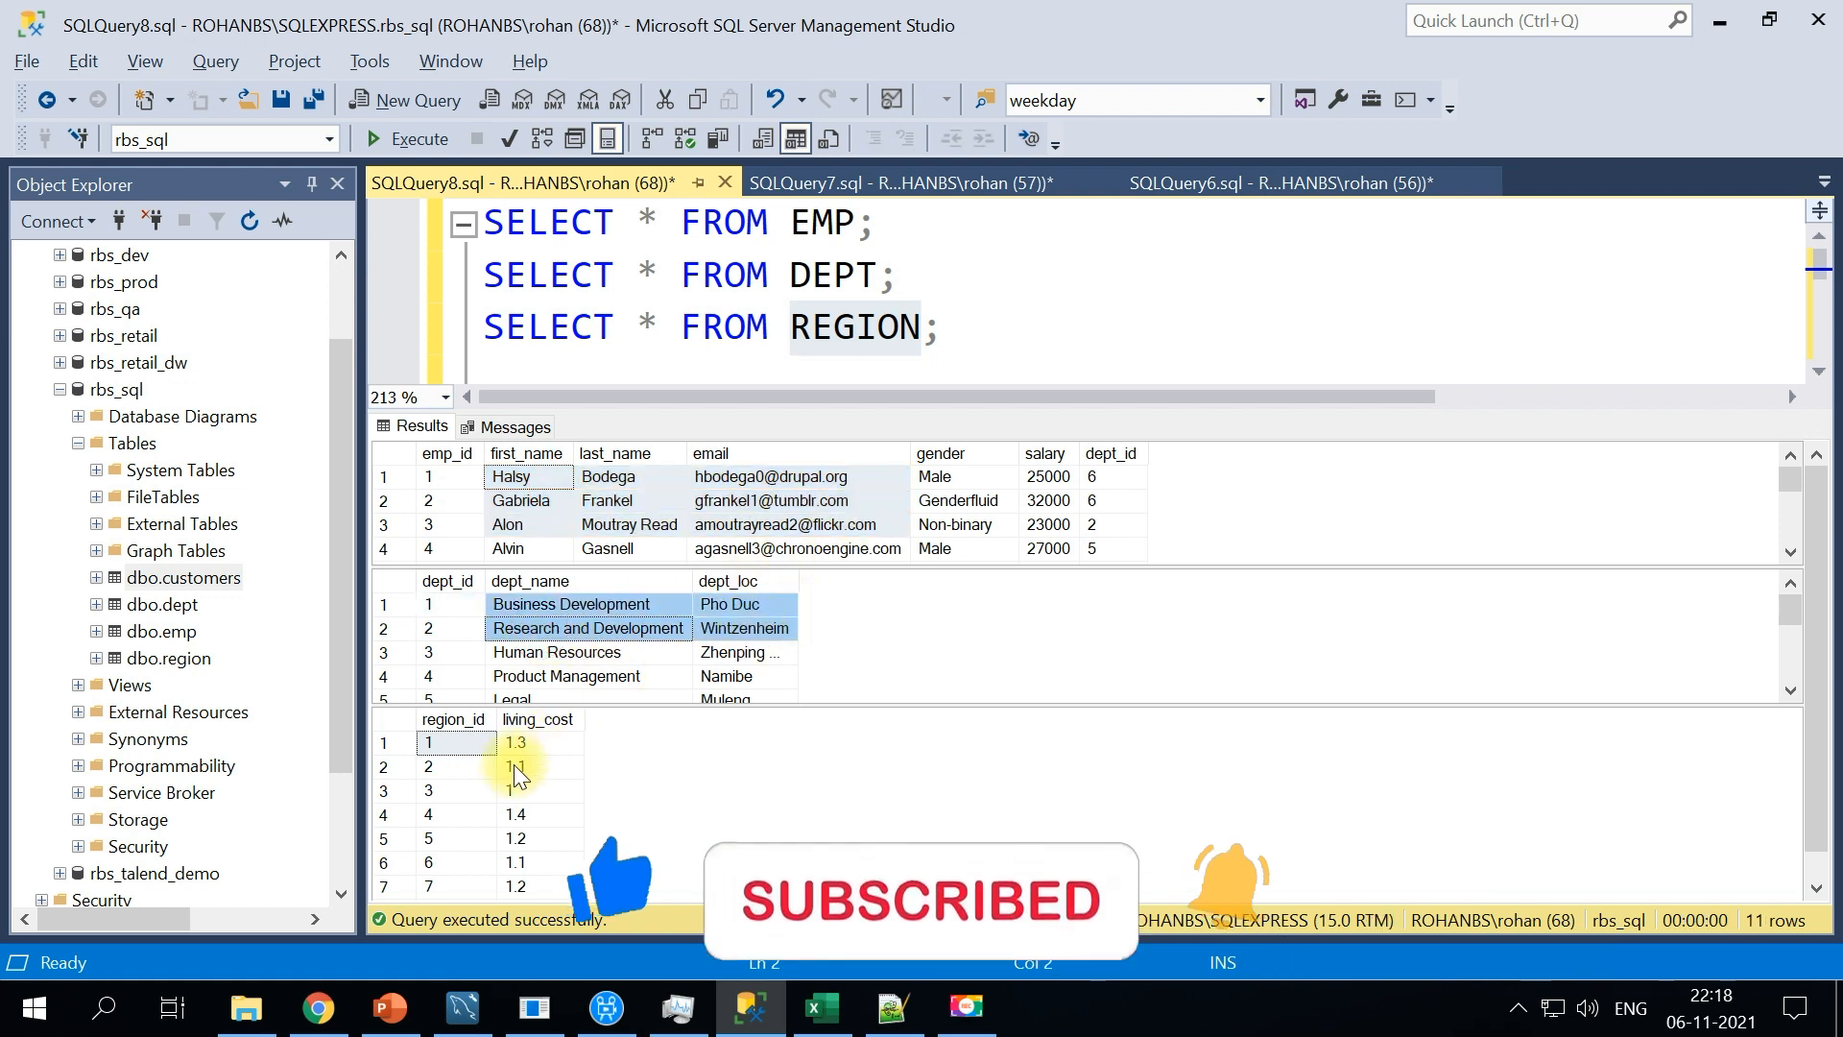
{"action": "mouse_move", "coordinate": [856, 327]}
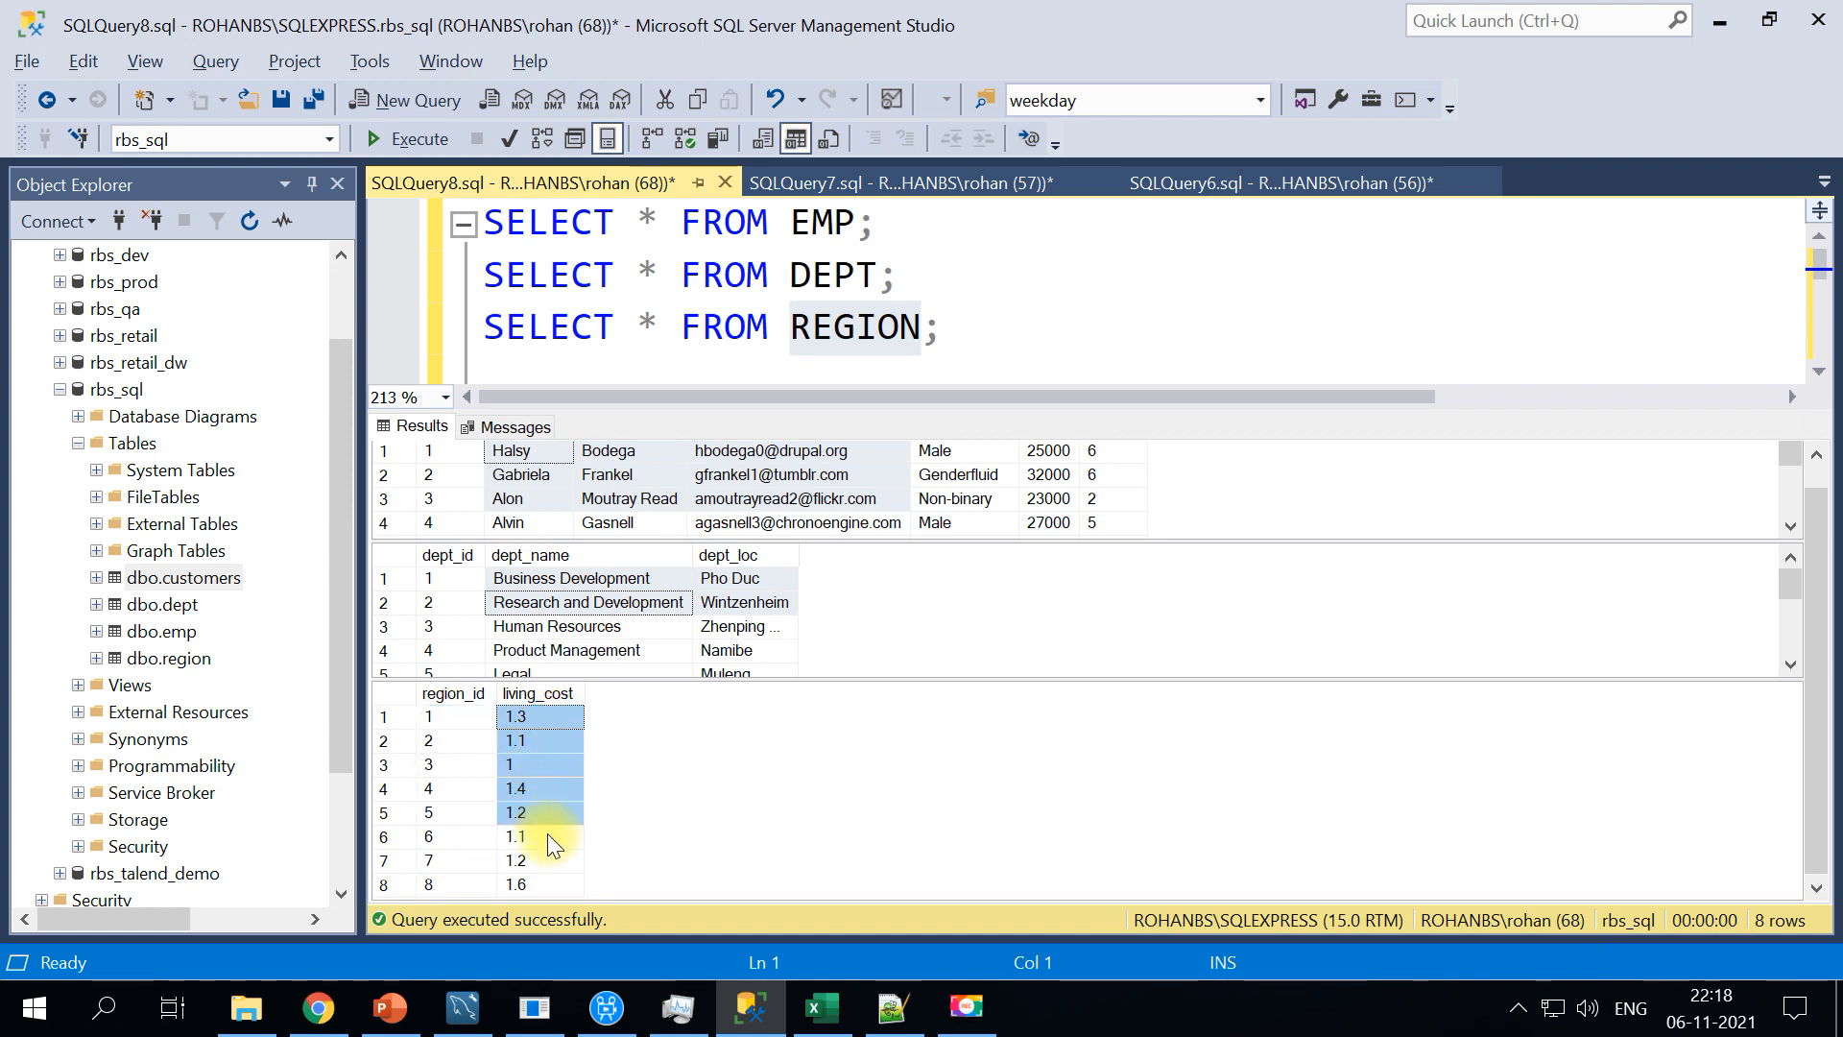
{"action": "mouse_move", "coordinate": [471, 797]}
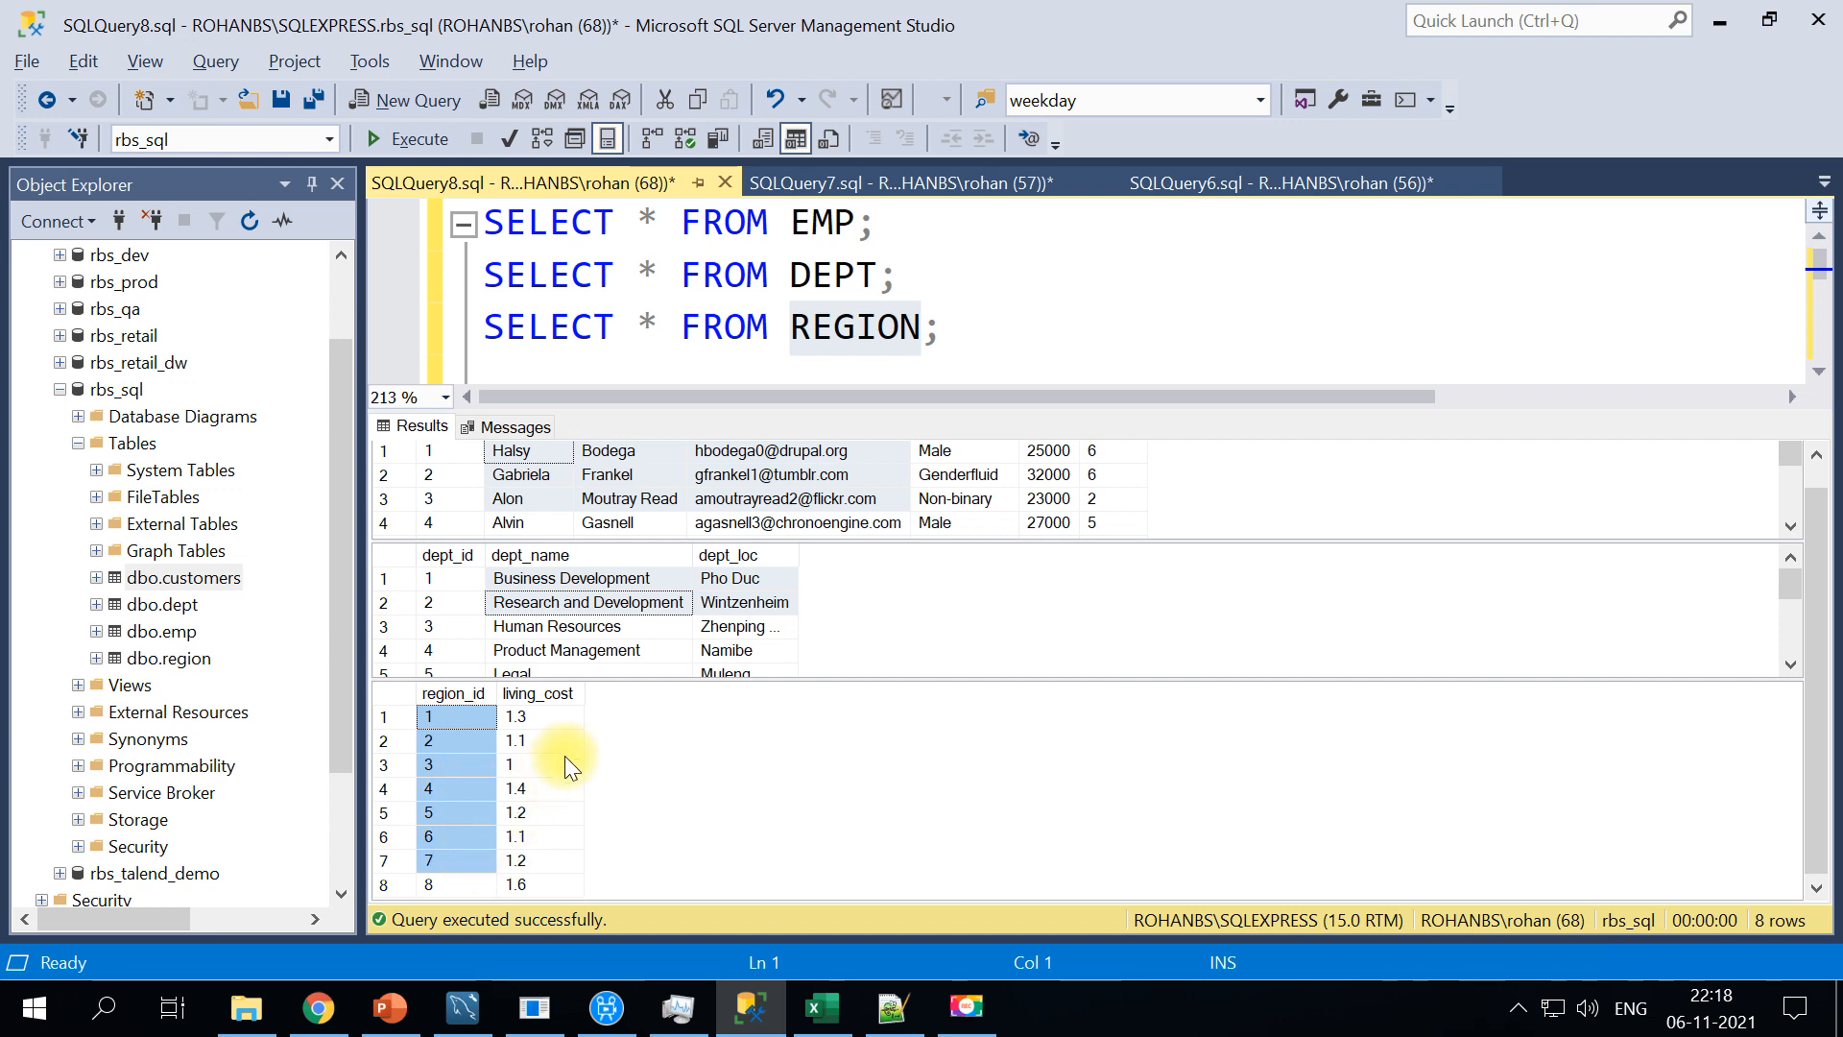
{"action": "mouse_move", "coordinate": [522, 753]}
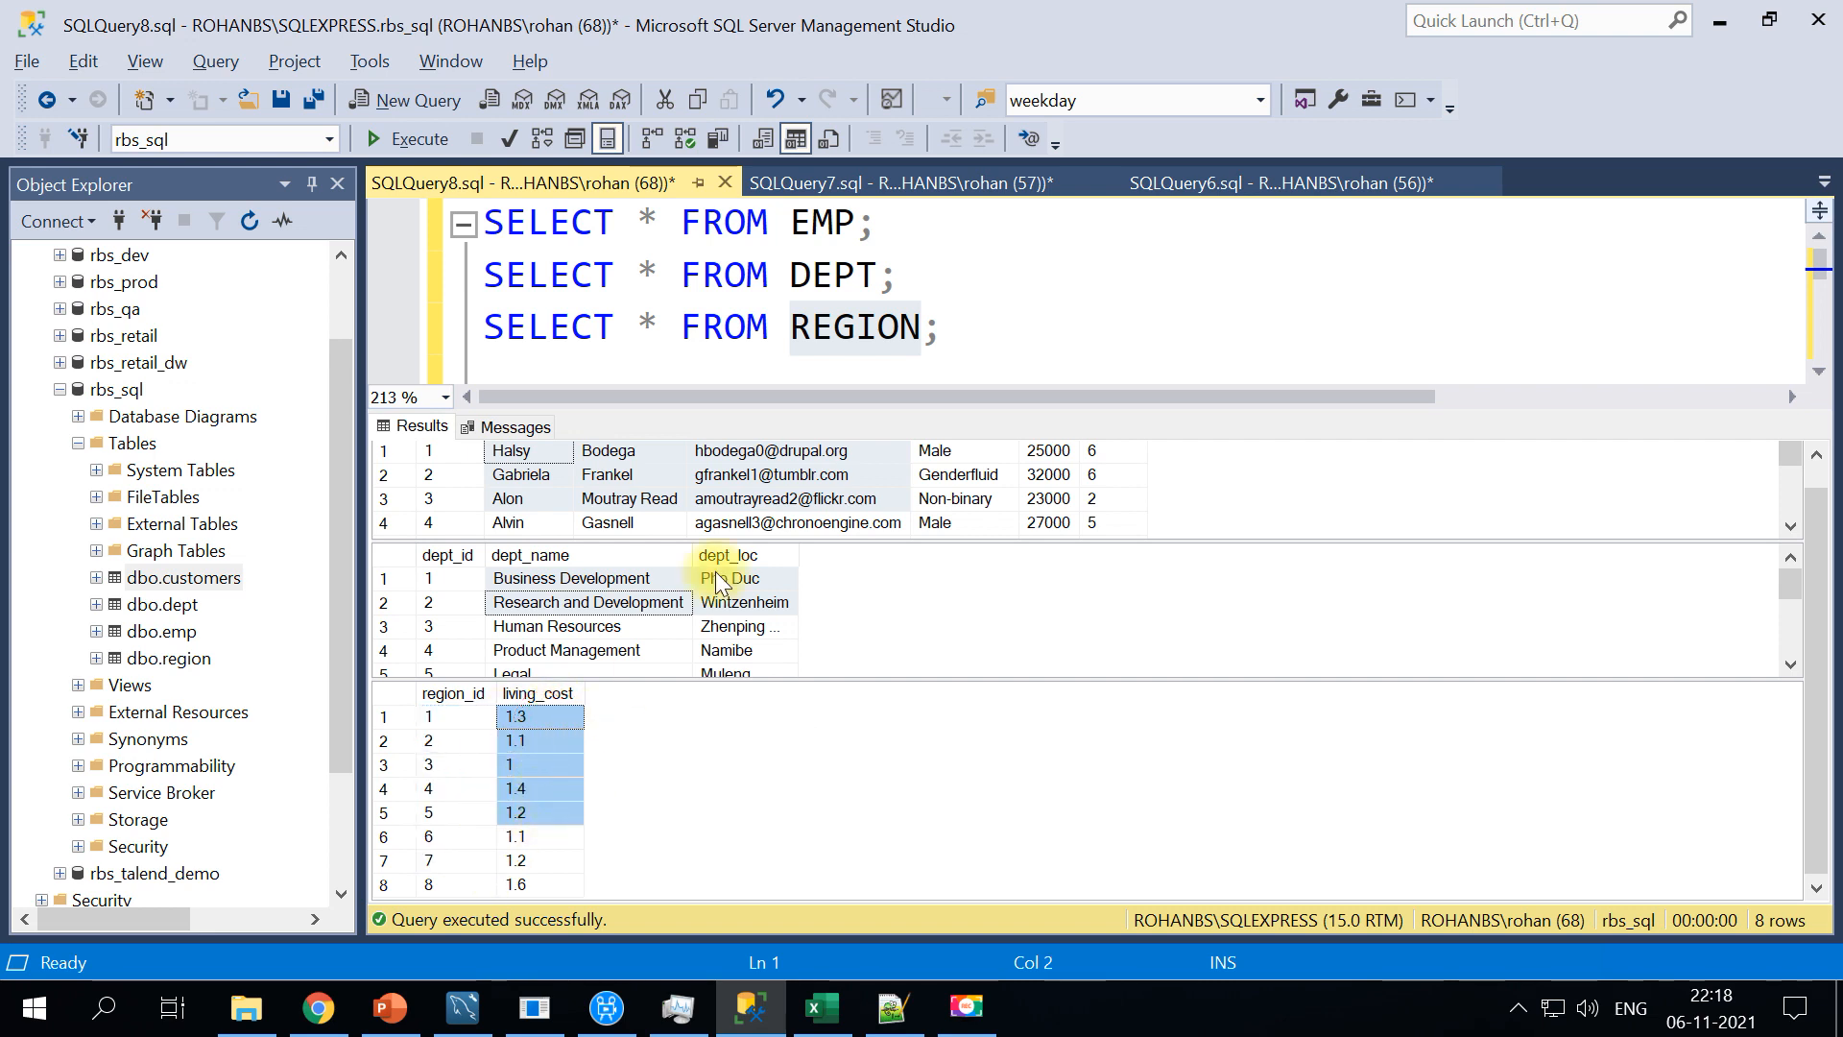
{"action": "mouse_move", "coordinate": [1019, 538]}
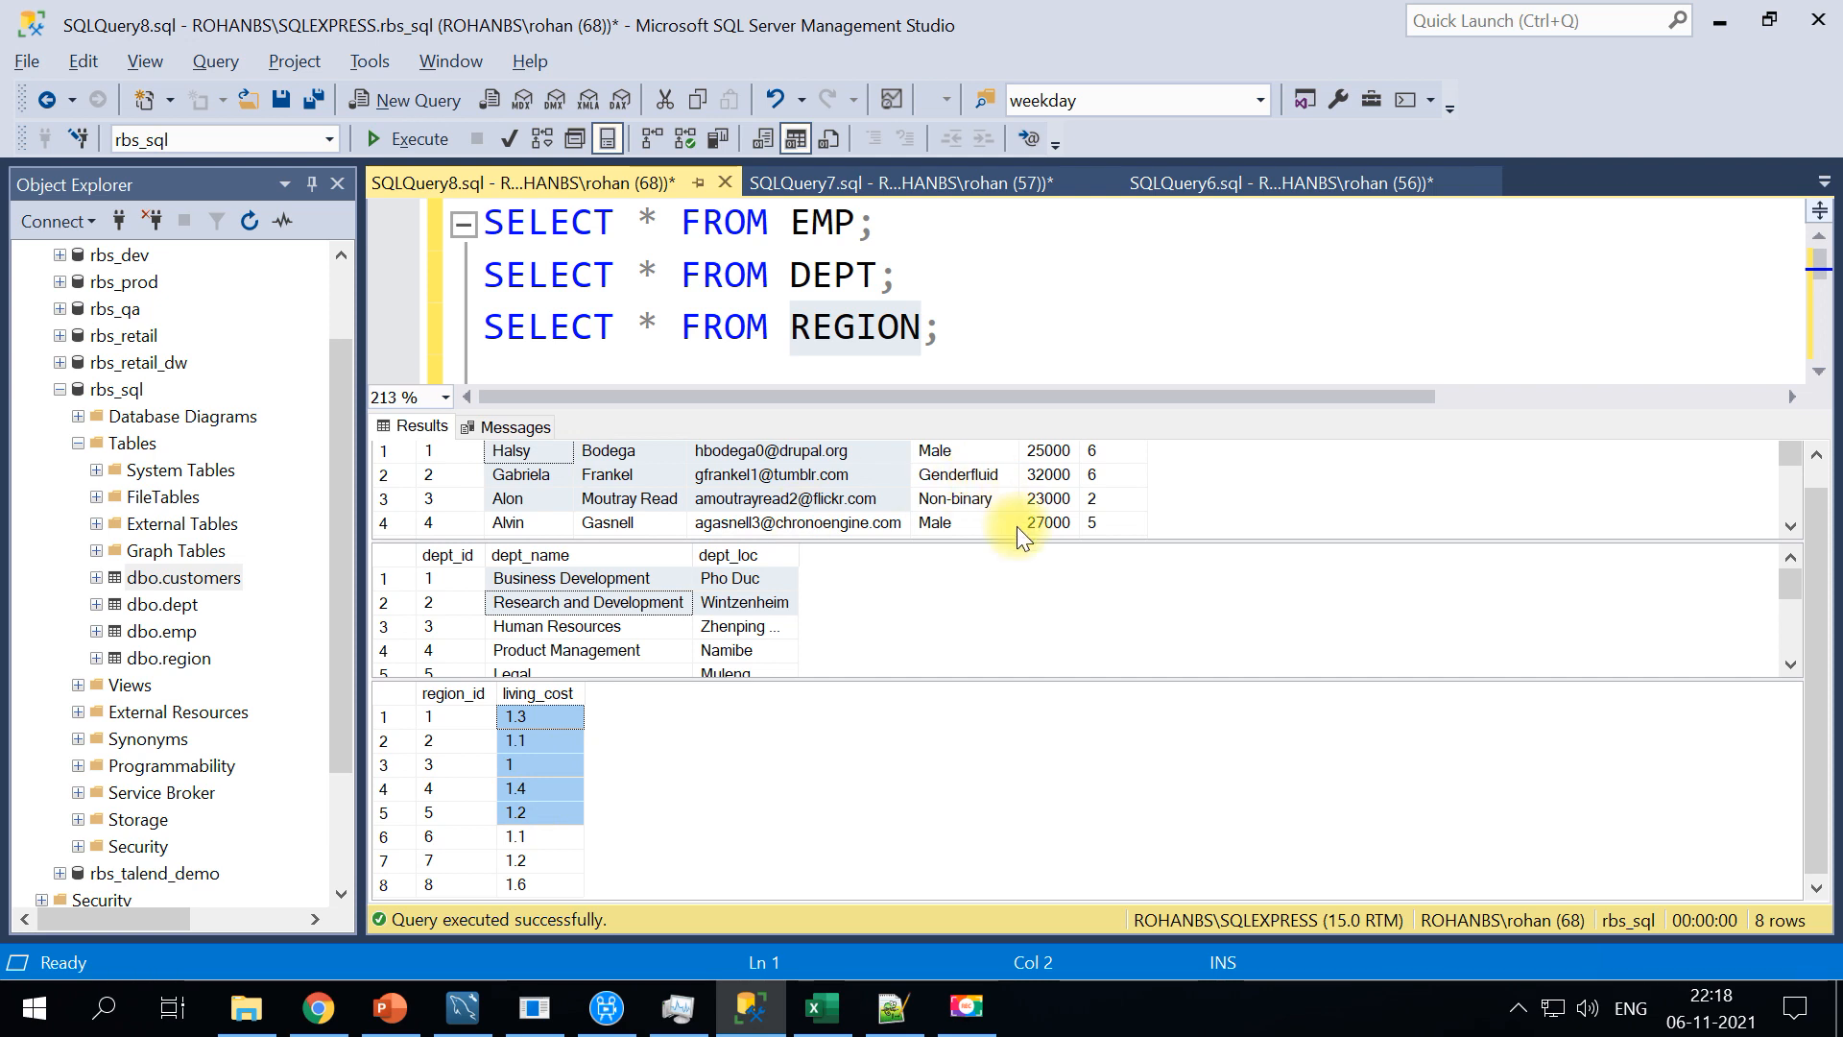
Execute the Emp–DEPT join query, review the salary values in the 95 rows, then switch to Notepad++
{"action": "left_click", "coordinate": [414, 138]}
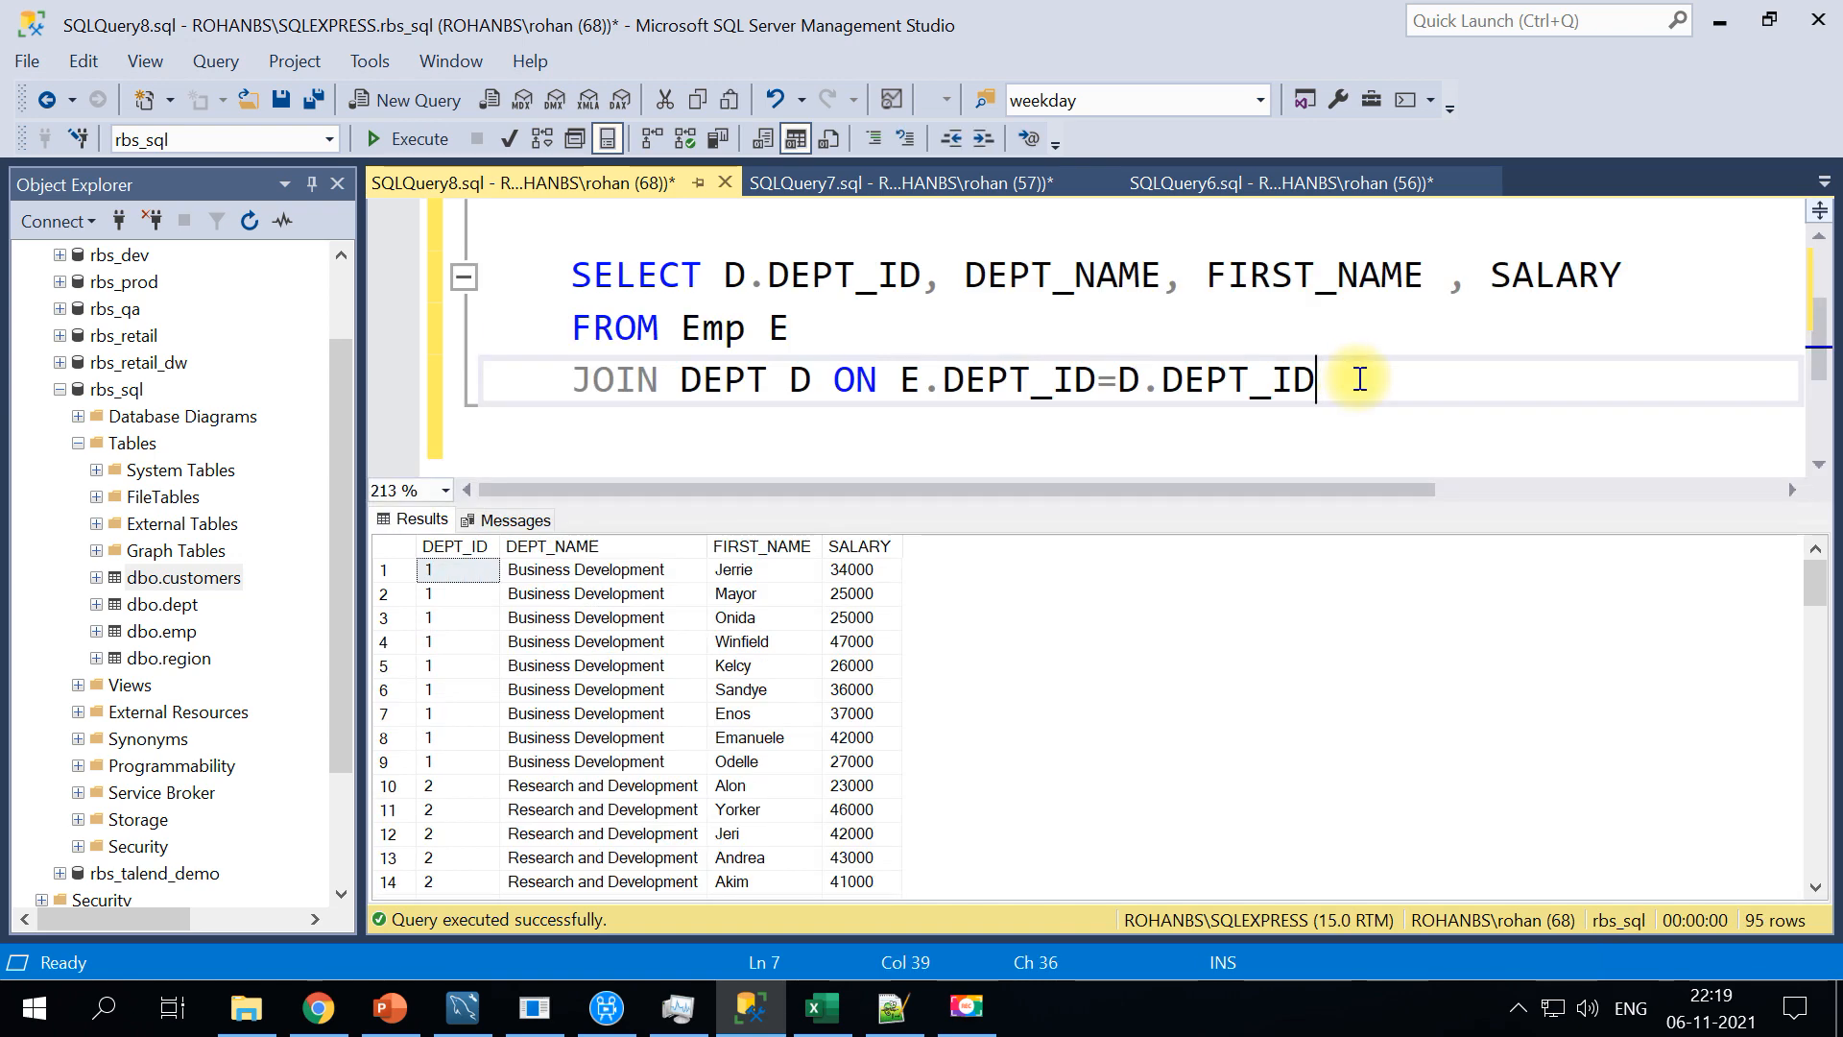
{"action": "key", "text": "ctrl+a"}
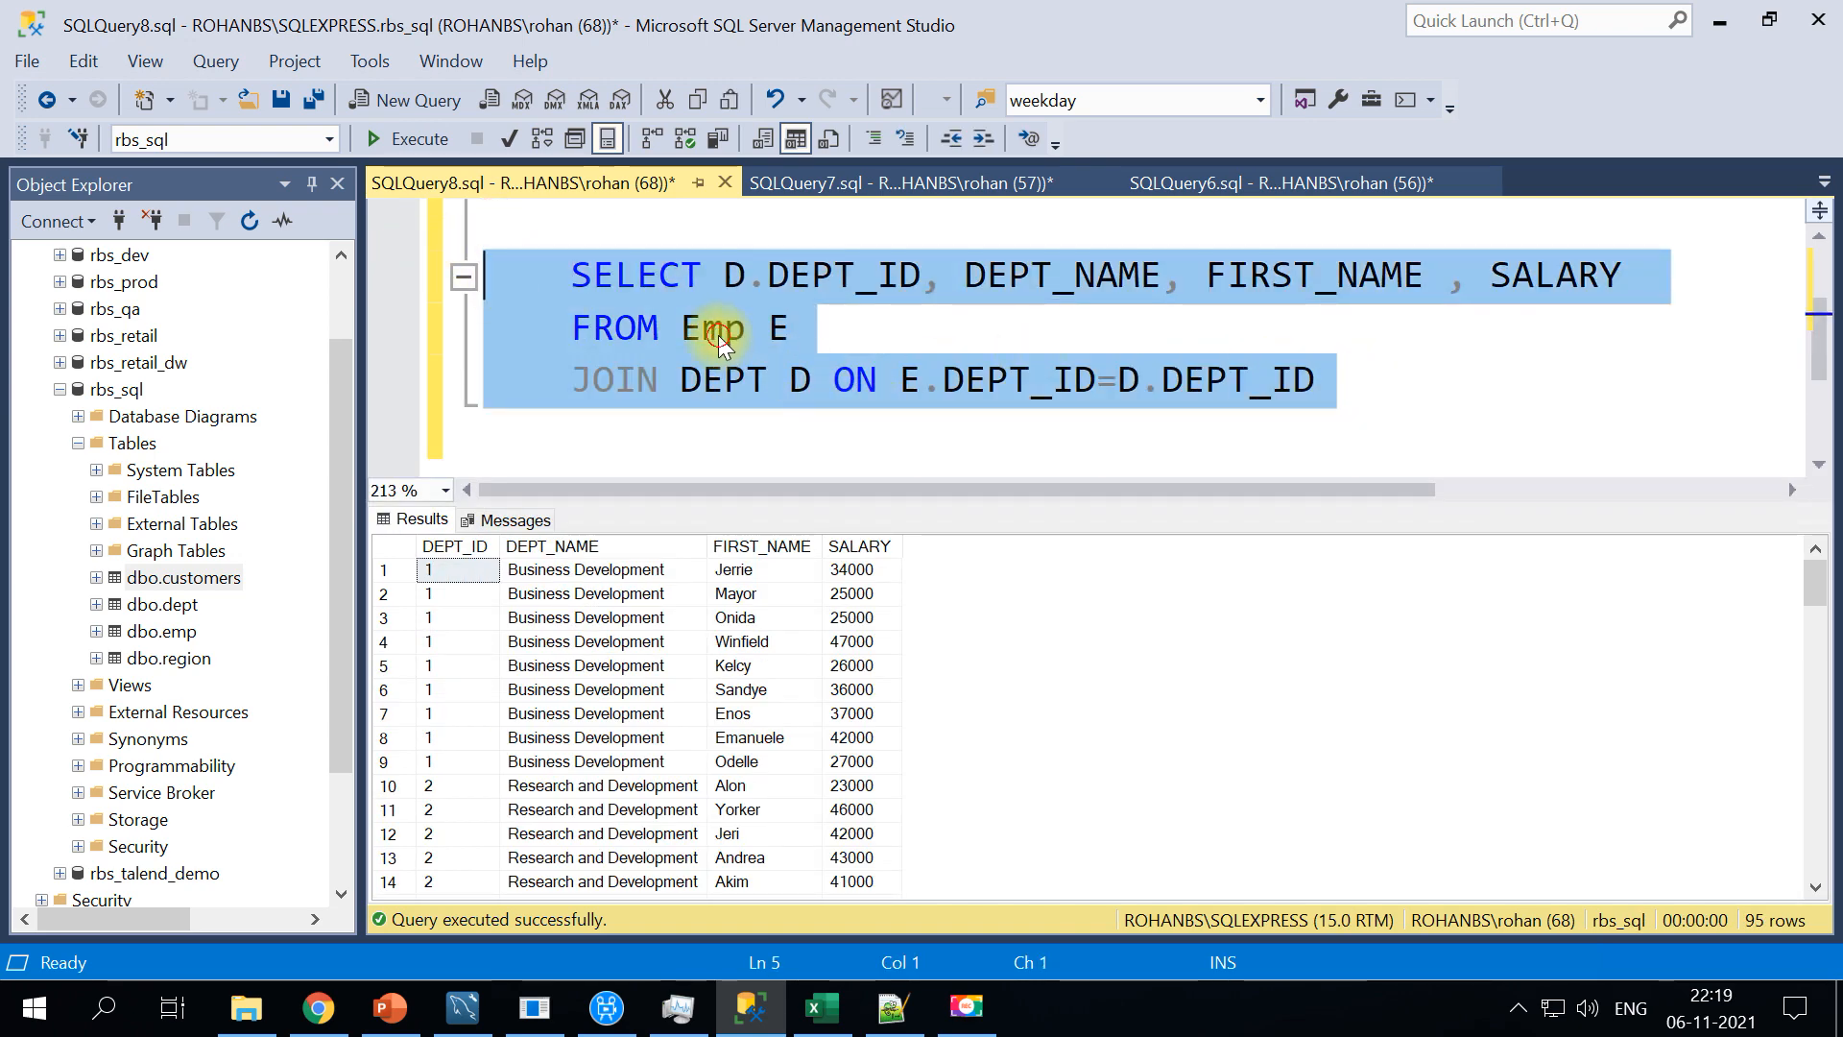
{"action": "double_click", "coordinate": [720, 380]}
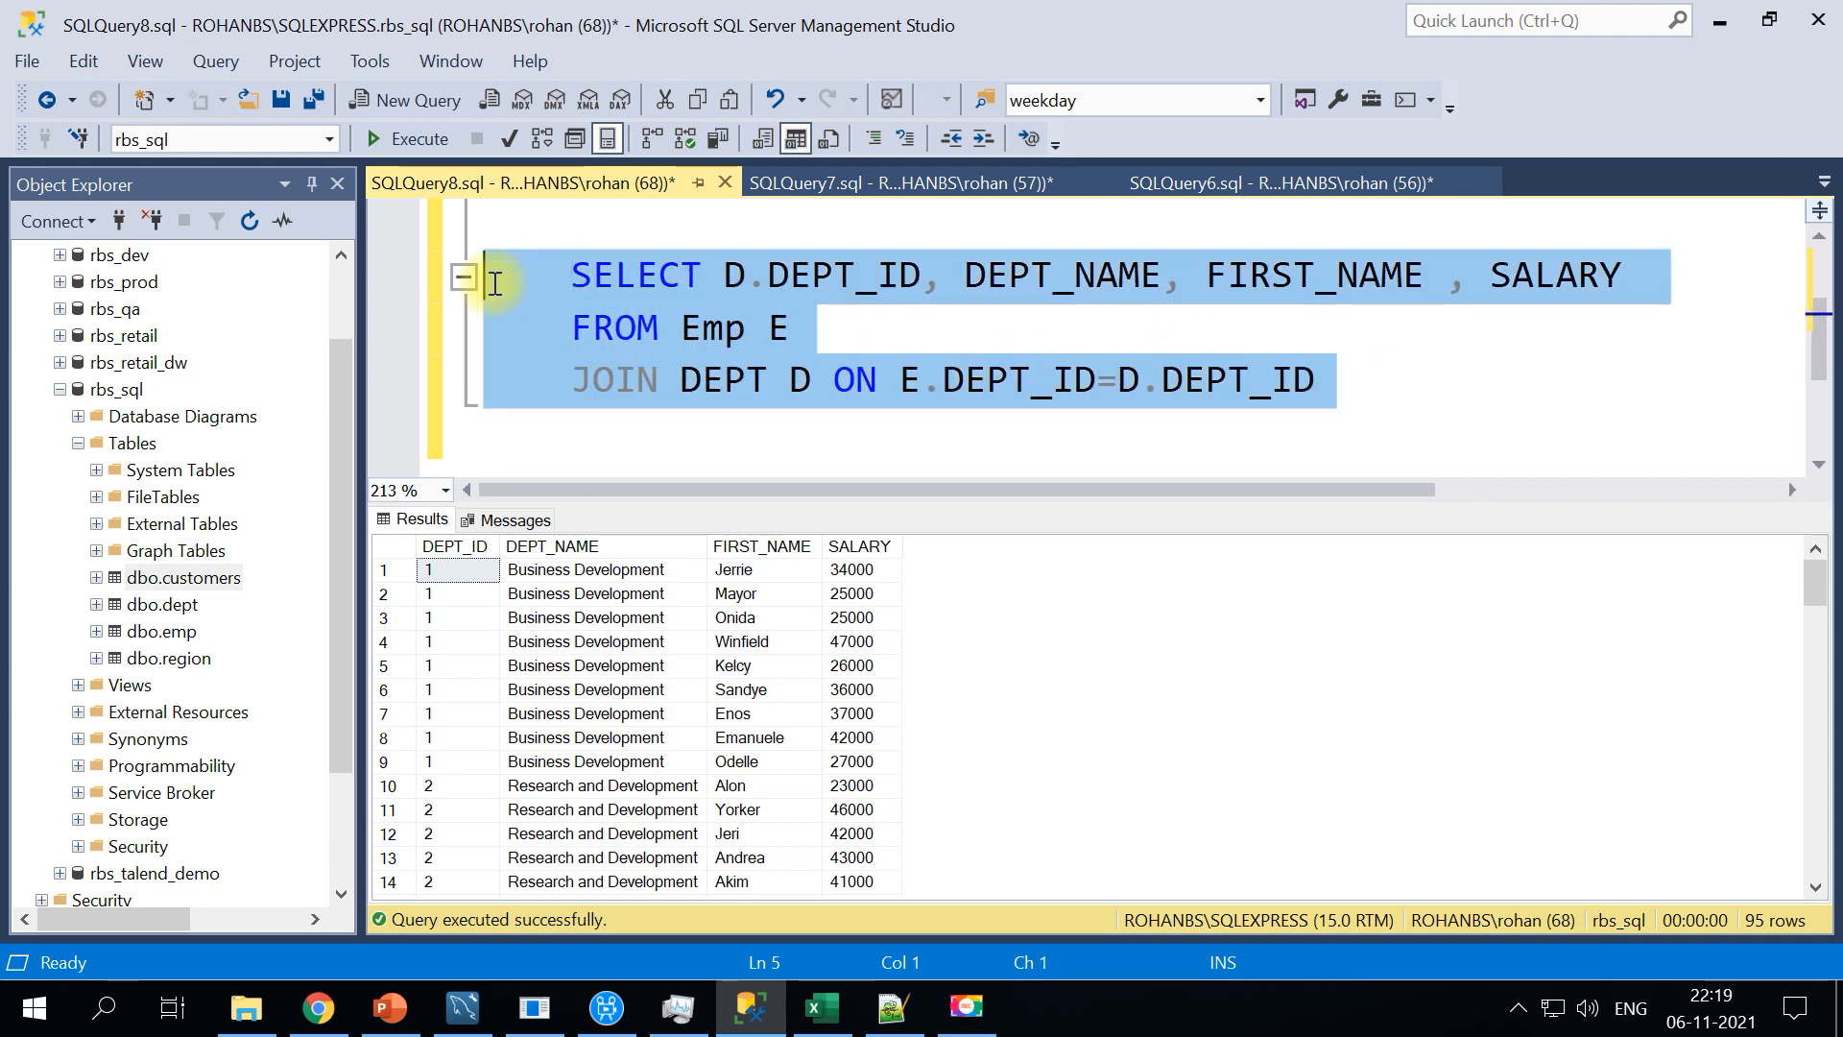
{"action": "mouse_move", "coordinate": [483, 611]}
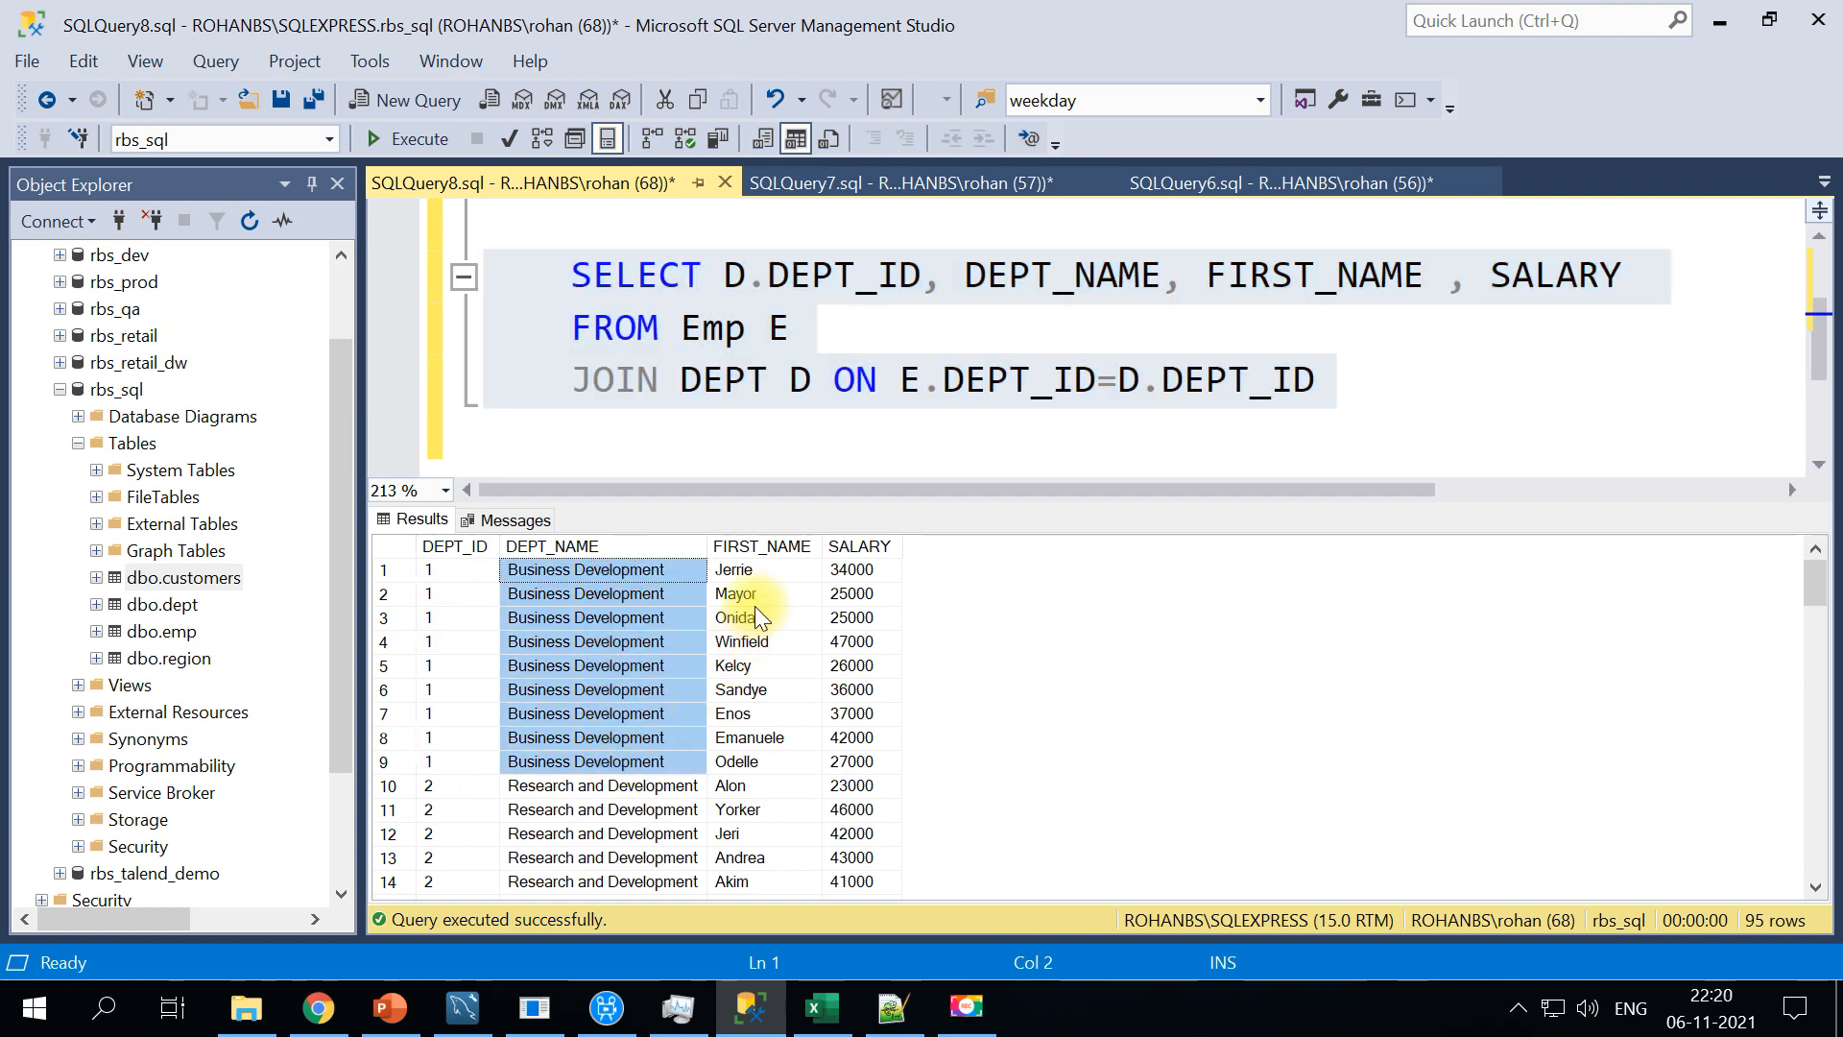
{"action": "left_click", "coordinate": [861, 594]}
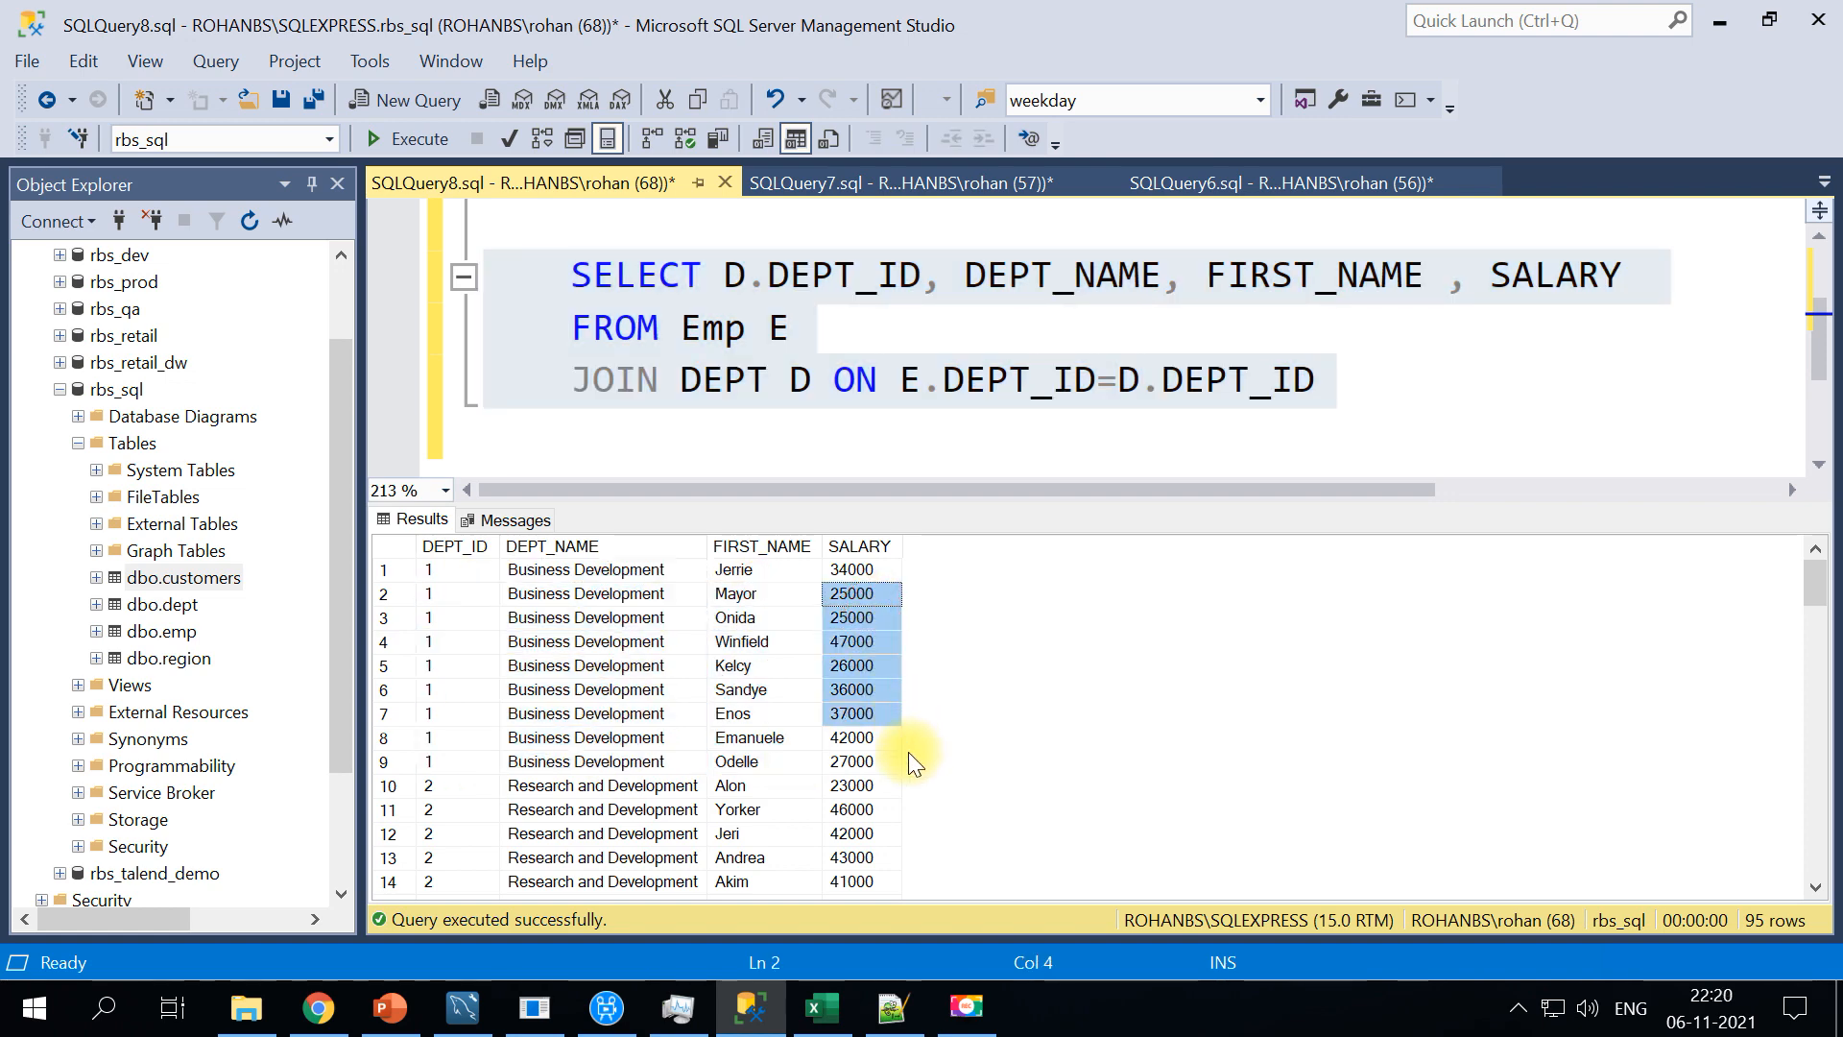
{"action": "mouse_move", "coordinate": [576, 670]}
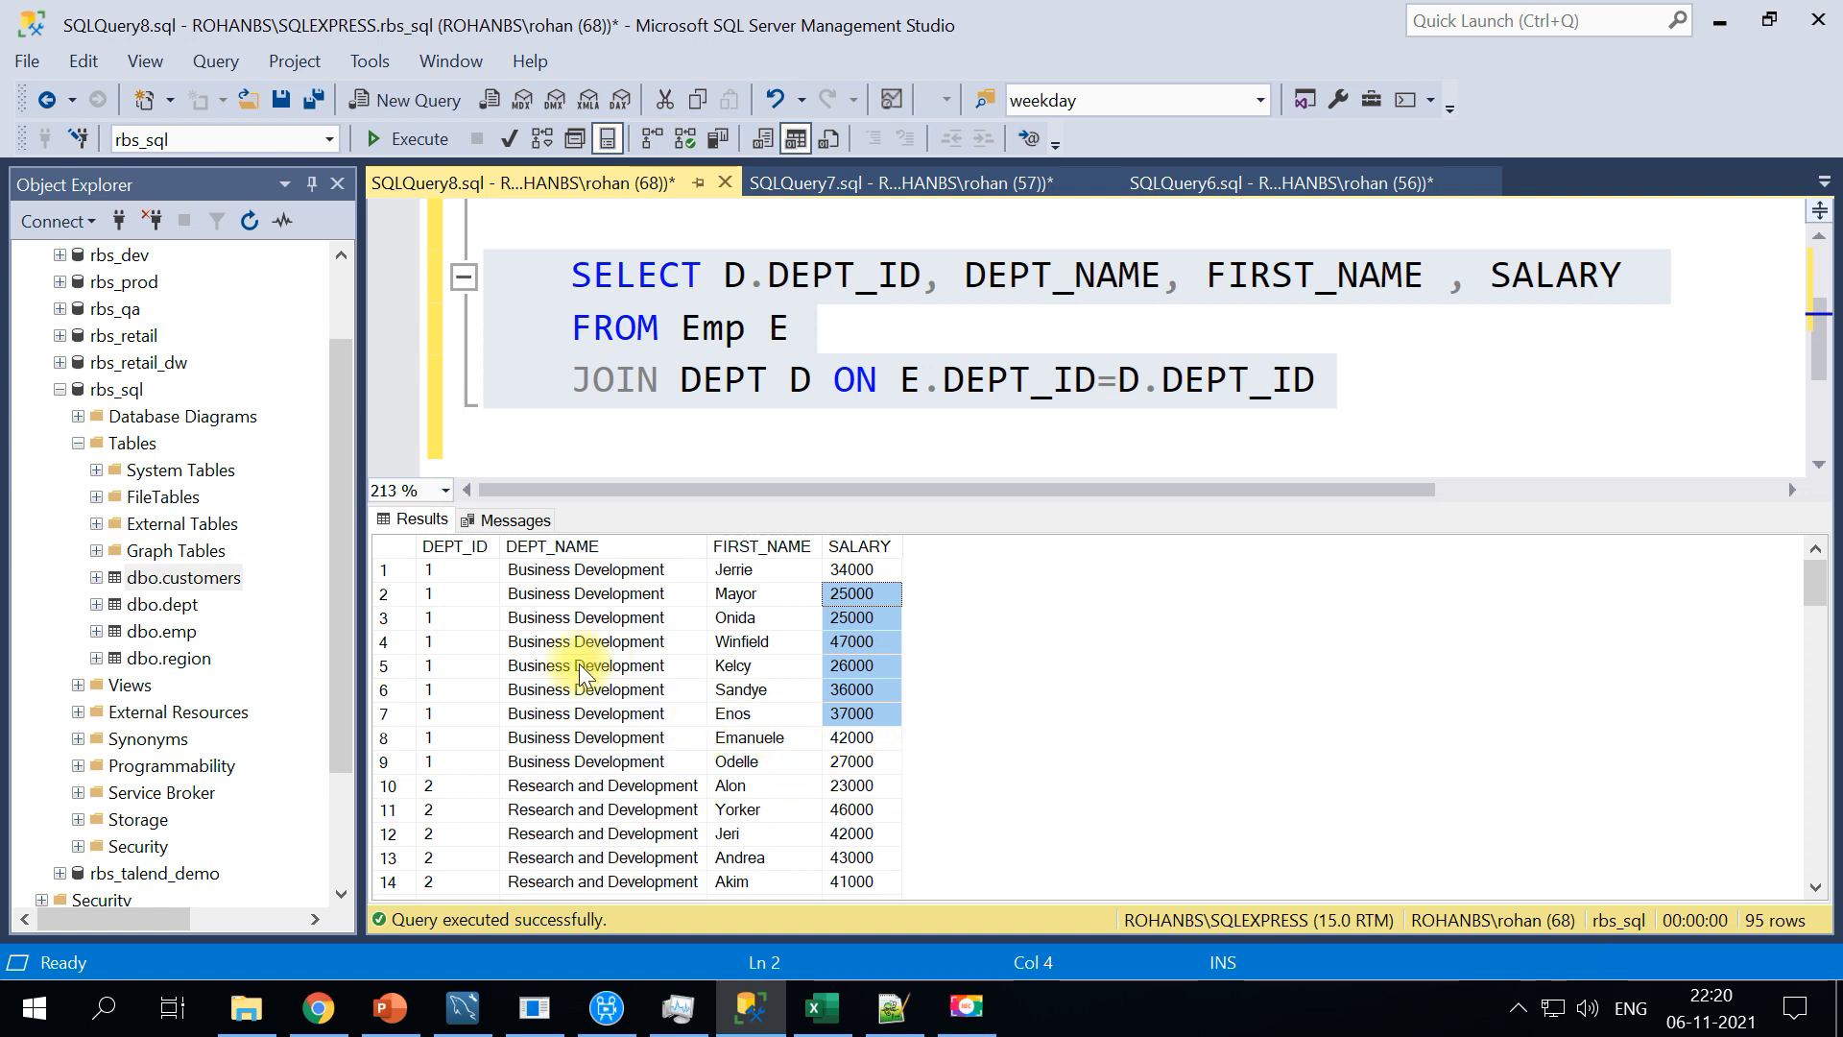
{"action": "left_click", "coordinate": [526, 238]}
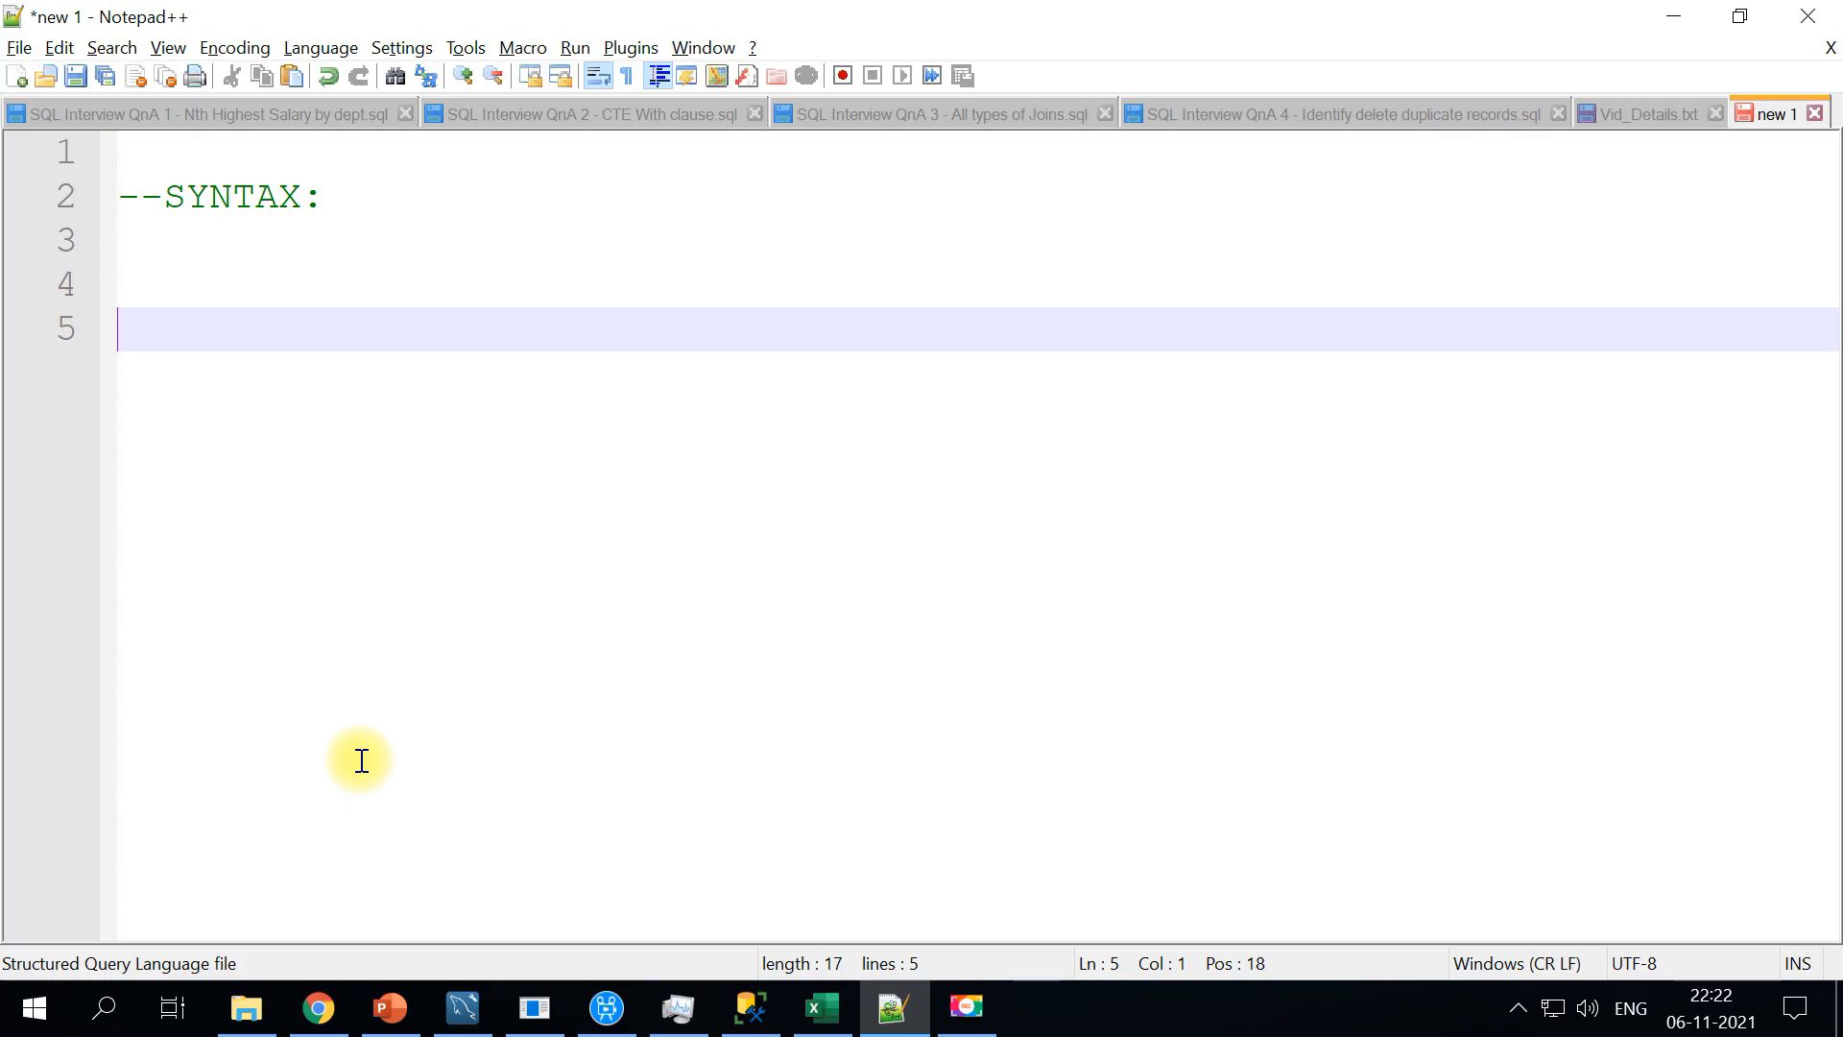
Write WITH CTE_NAME AS ( SELECT * FROM TABLE ) under the --SYNTAX: comment
{"action": "type", "text": "WITH"}
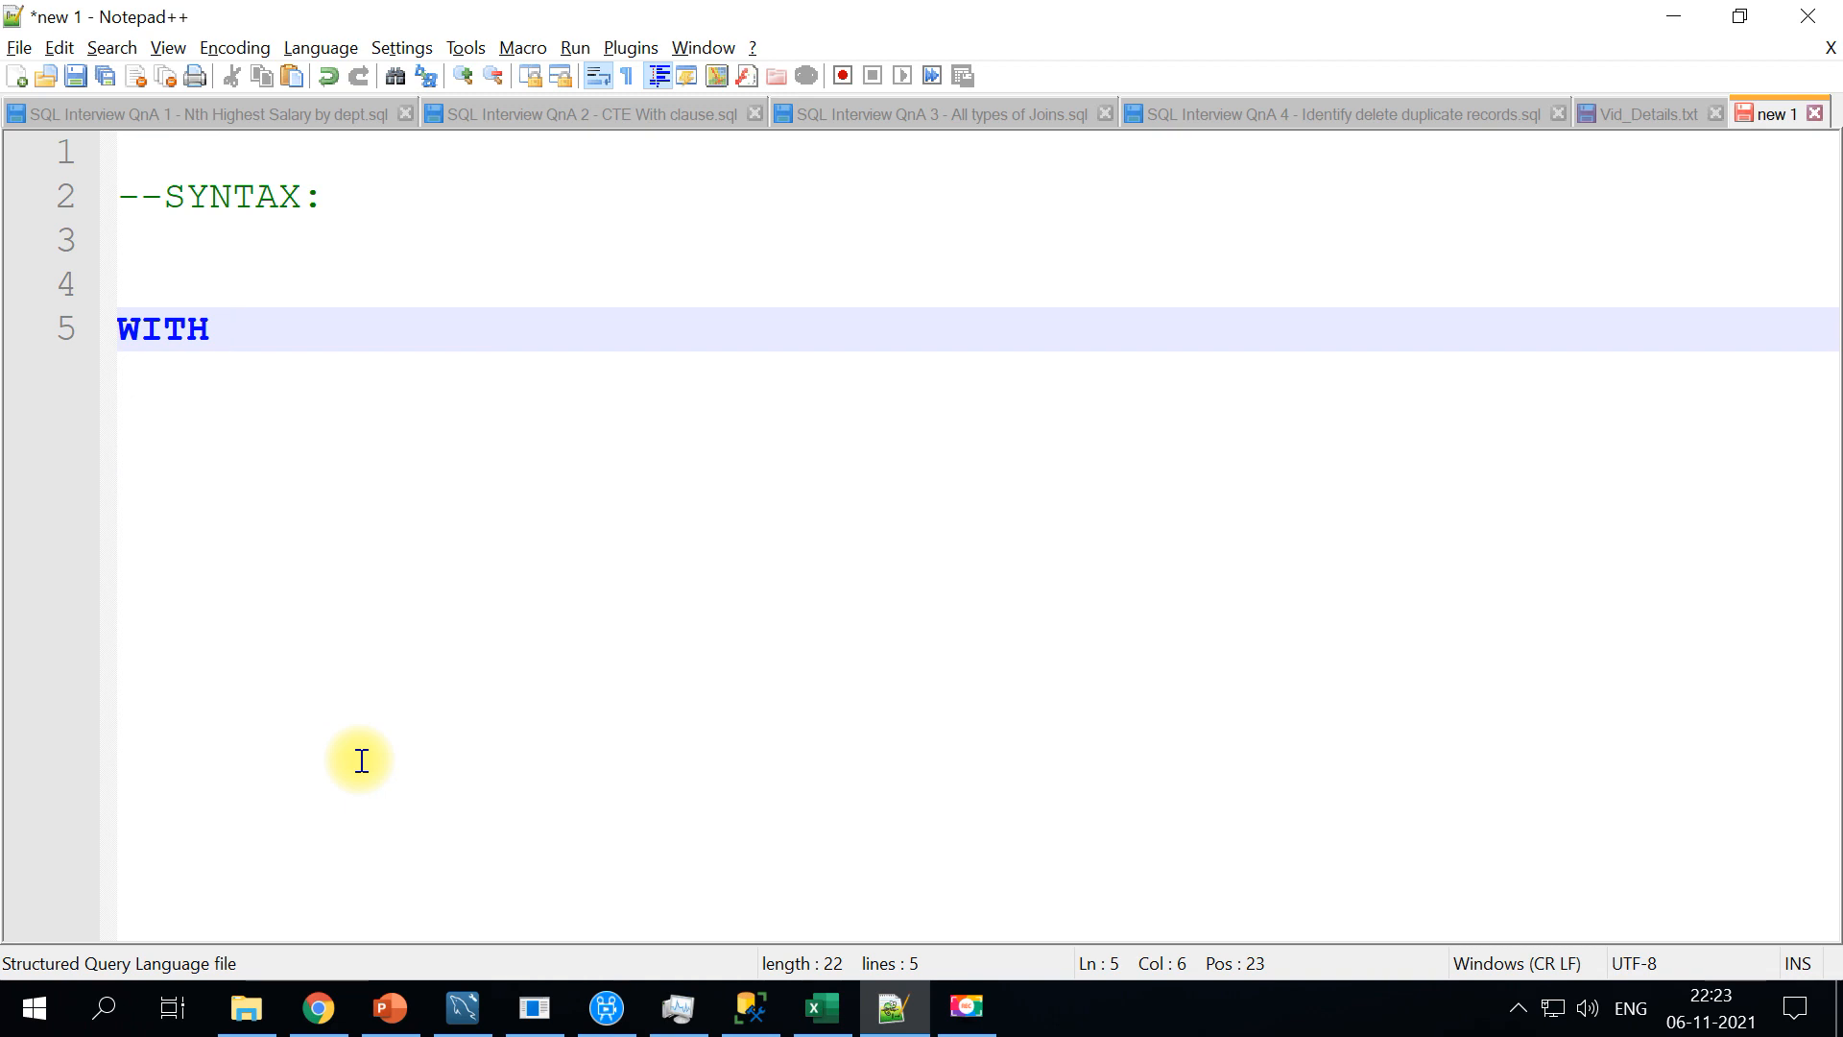
{"action": "double_click", "coordinate": [161, 328]}
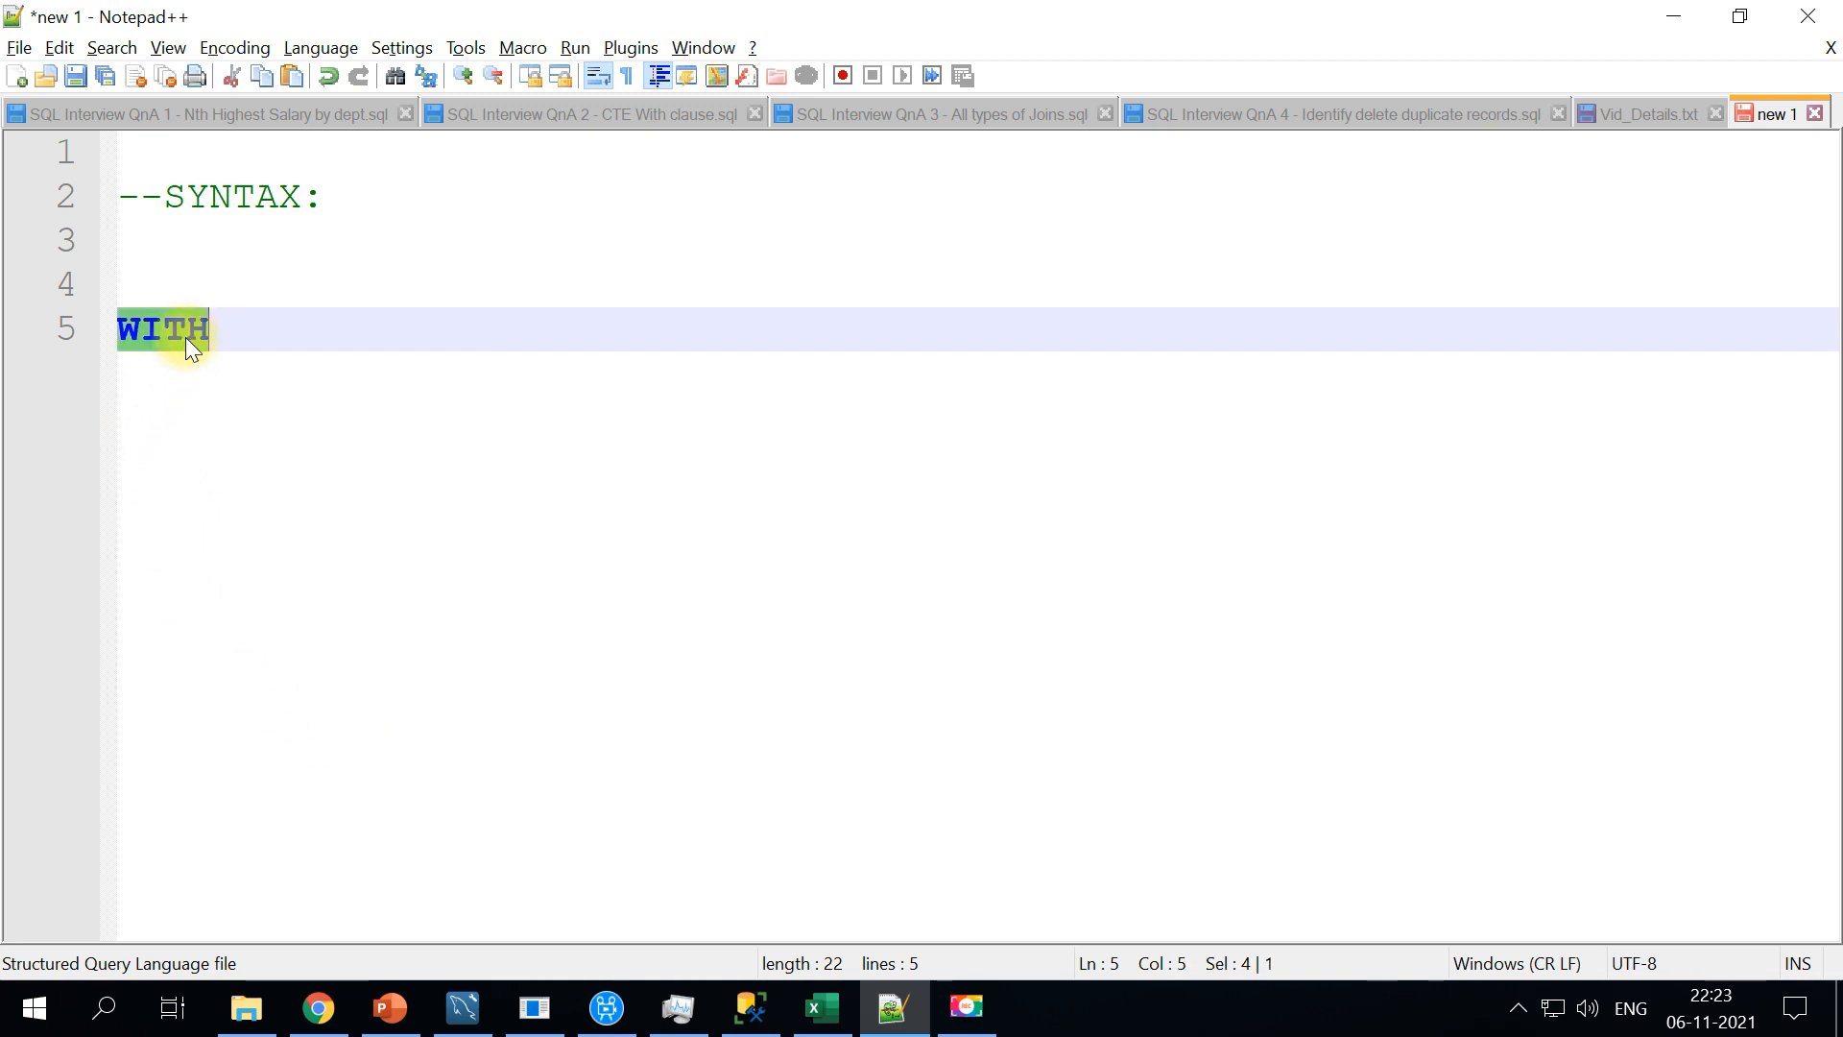
{"action": "type", "text": "CTE"}
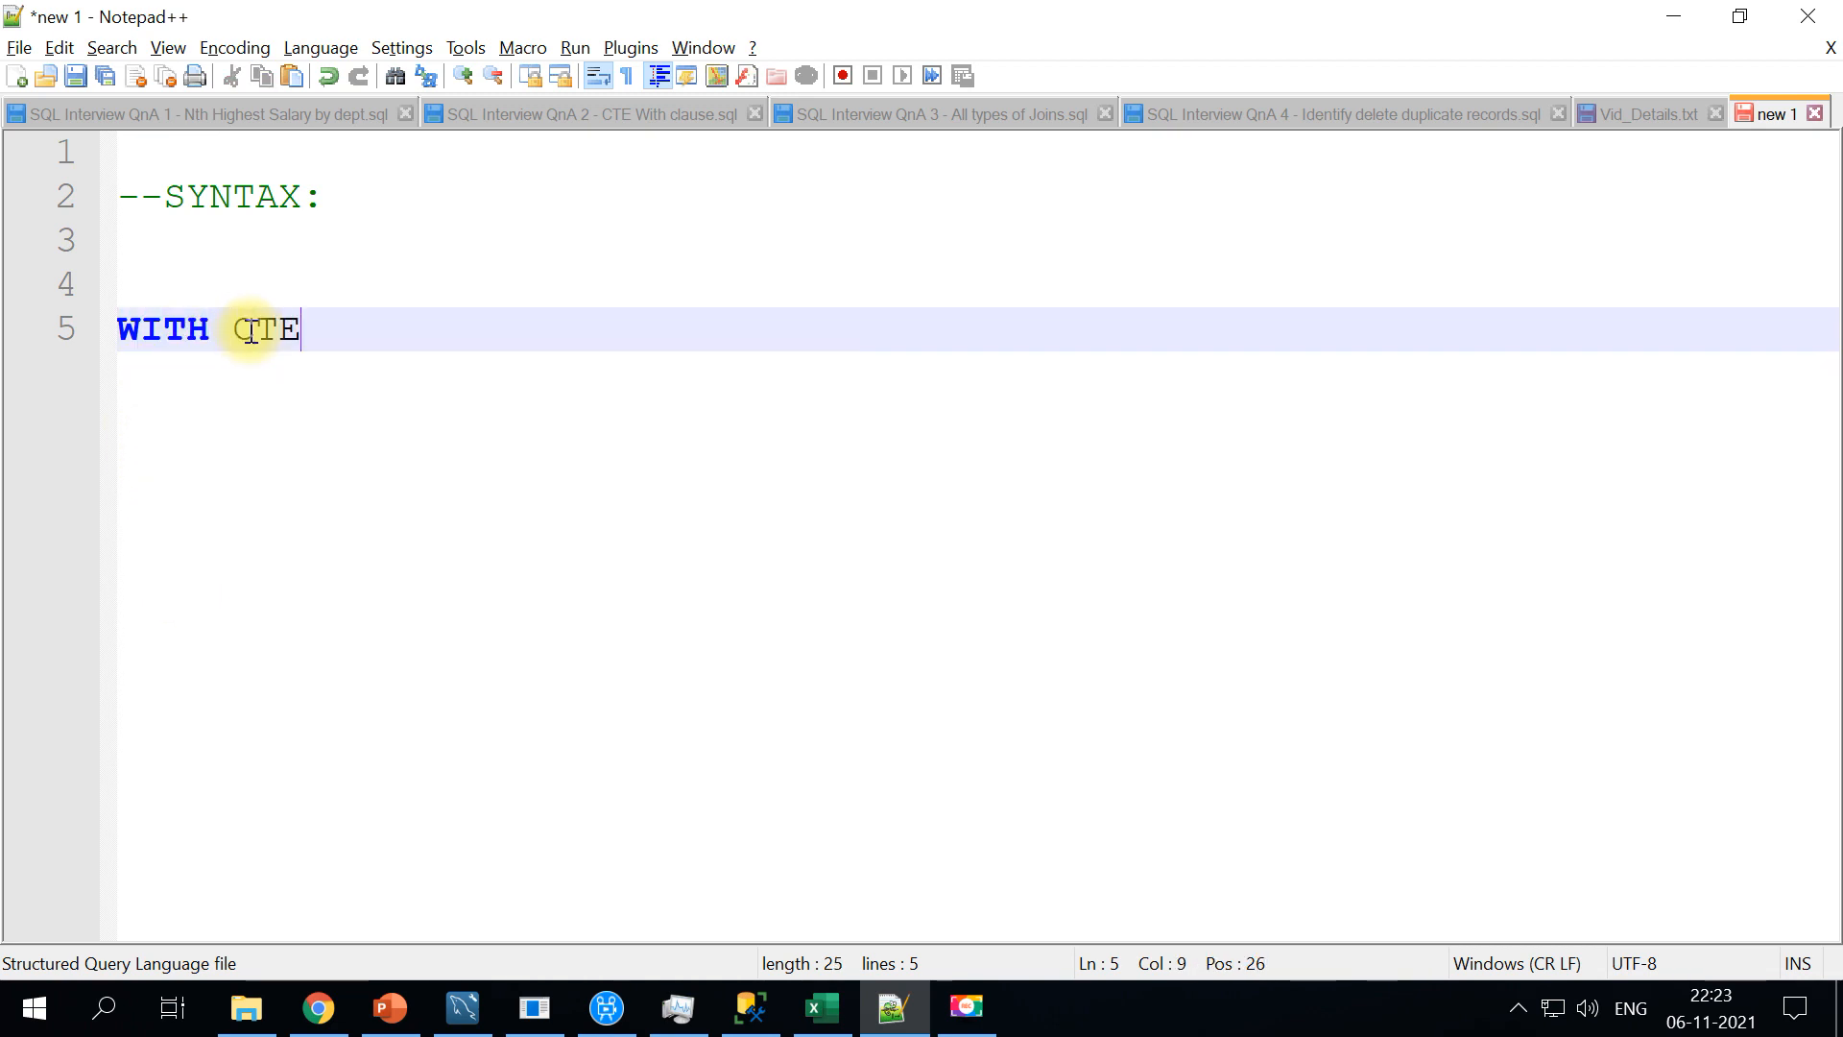
{"action": "type", "text": "_NAME AS"}
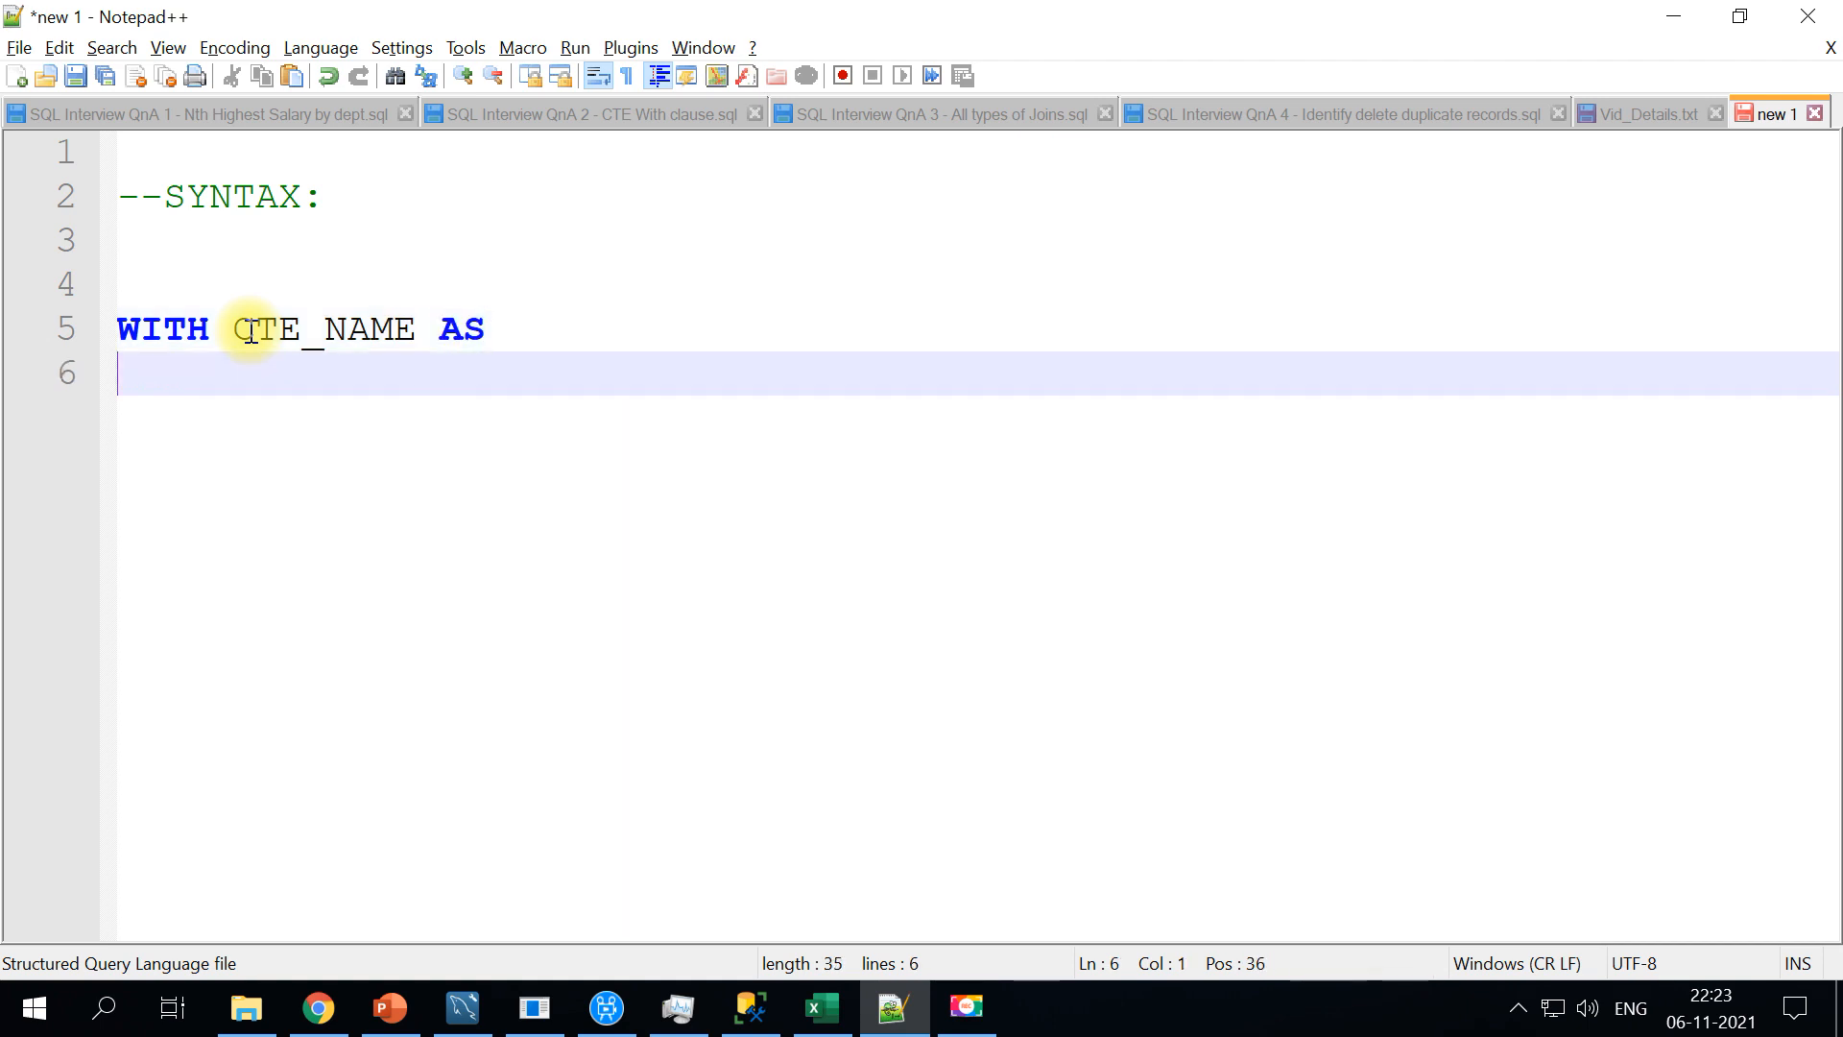
{"action": "type", "text": "(\\nSEL"}
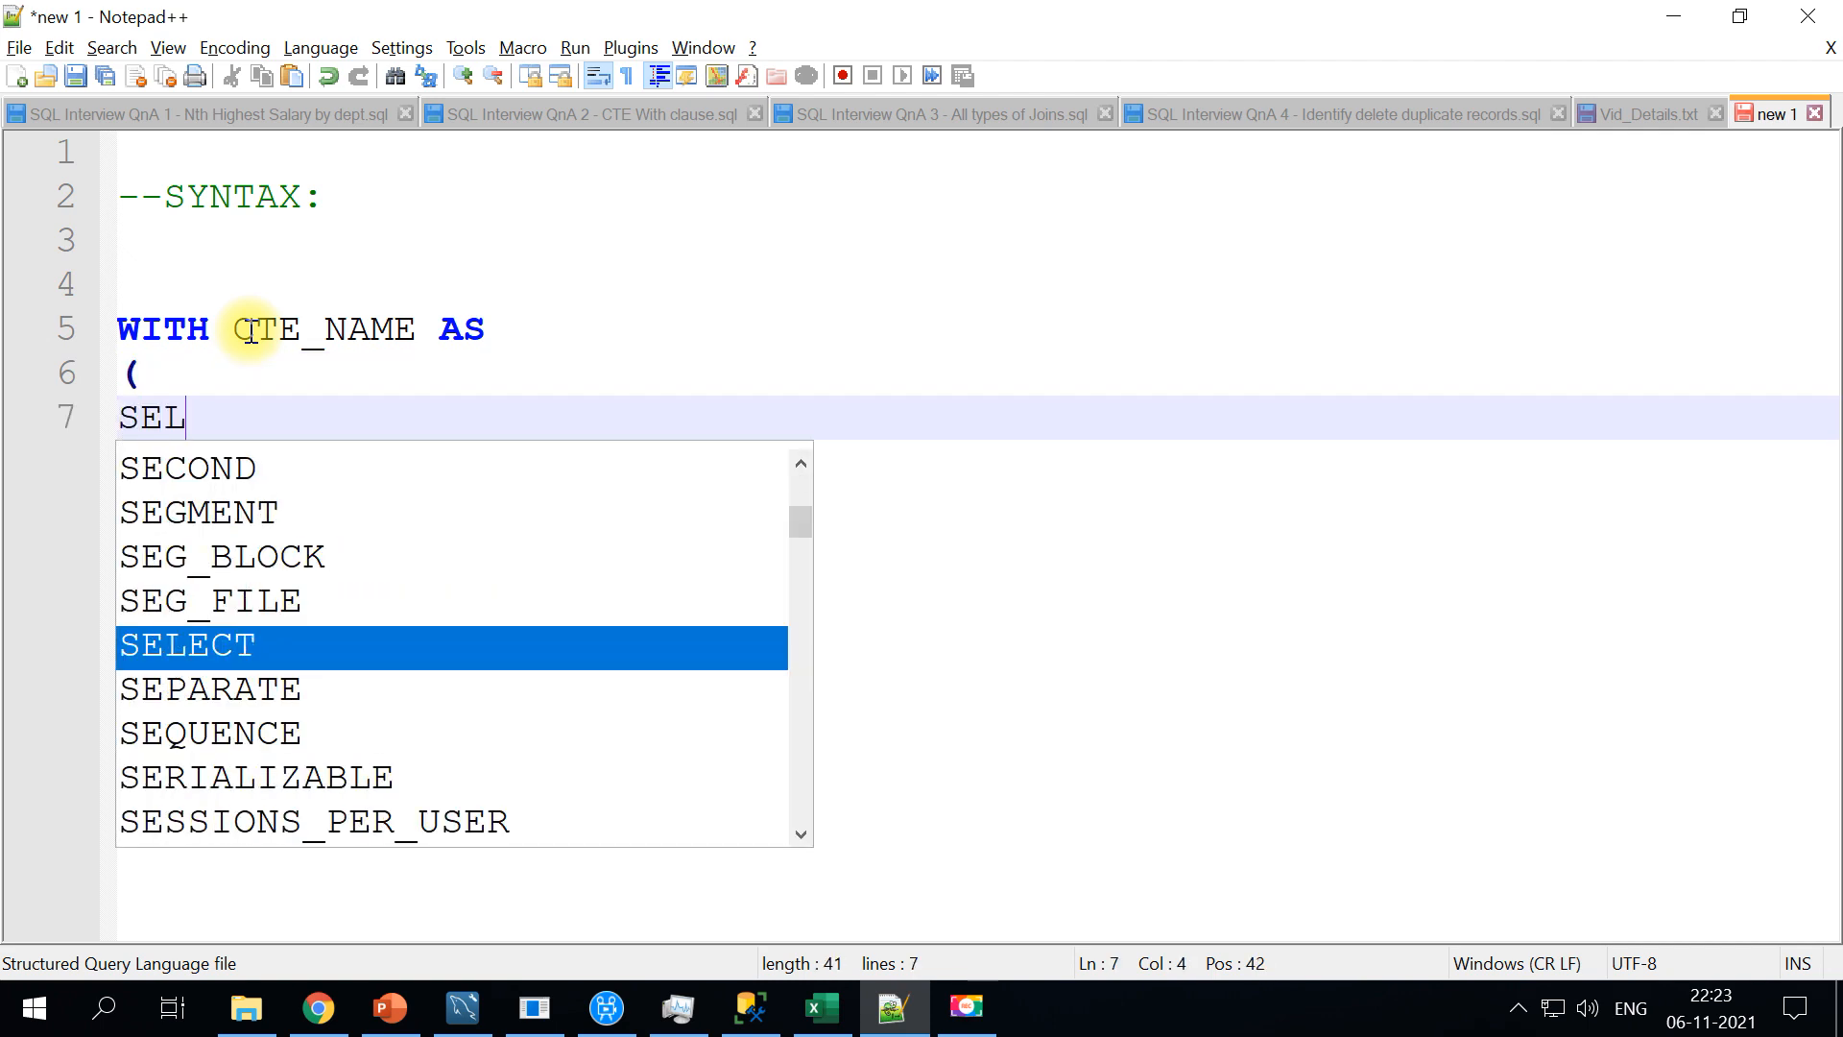
{"action": "type", "text": "ECT * FROM TABLE"}
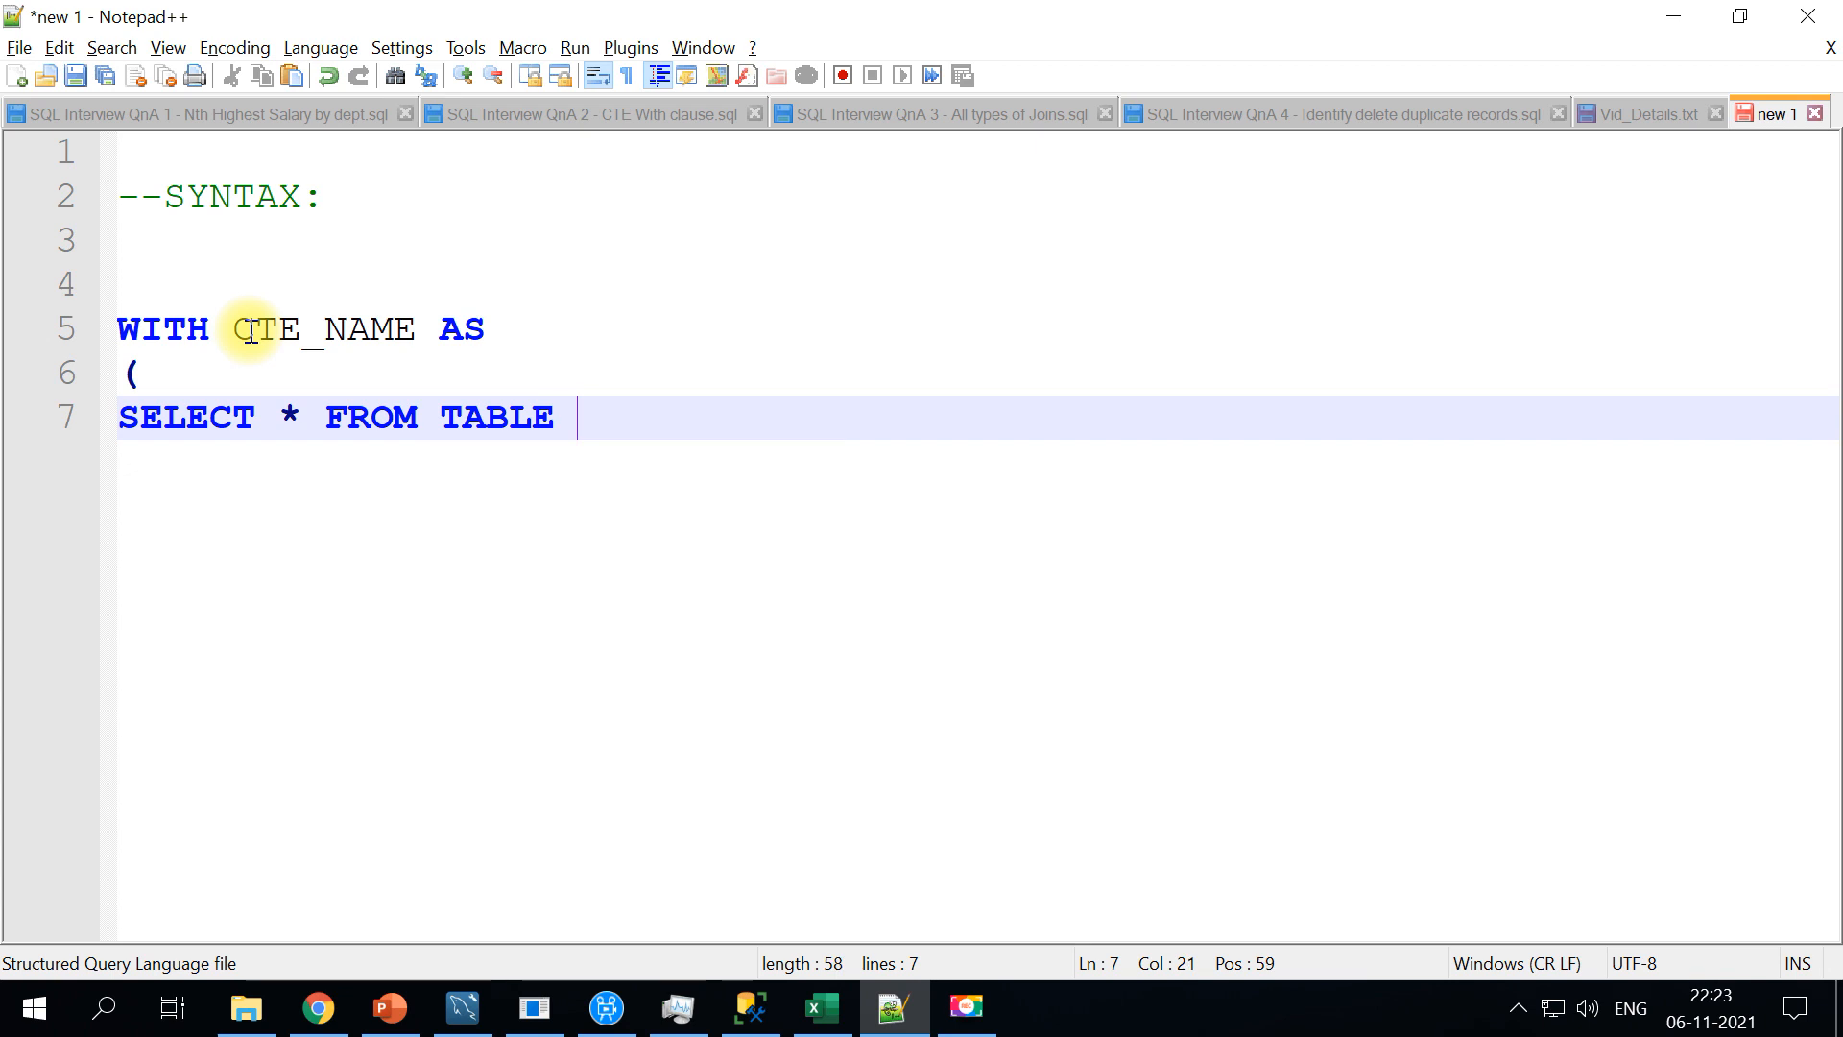
{"action": "type", "text": ")"}
{"action": "type", "text": "SELECT"}
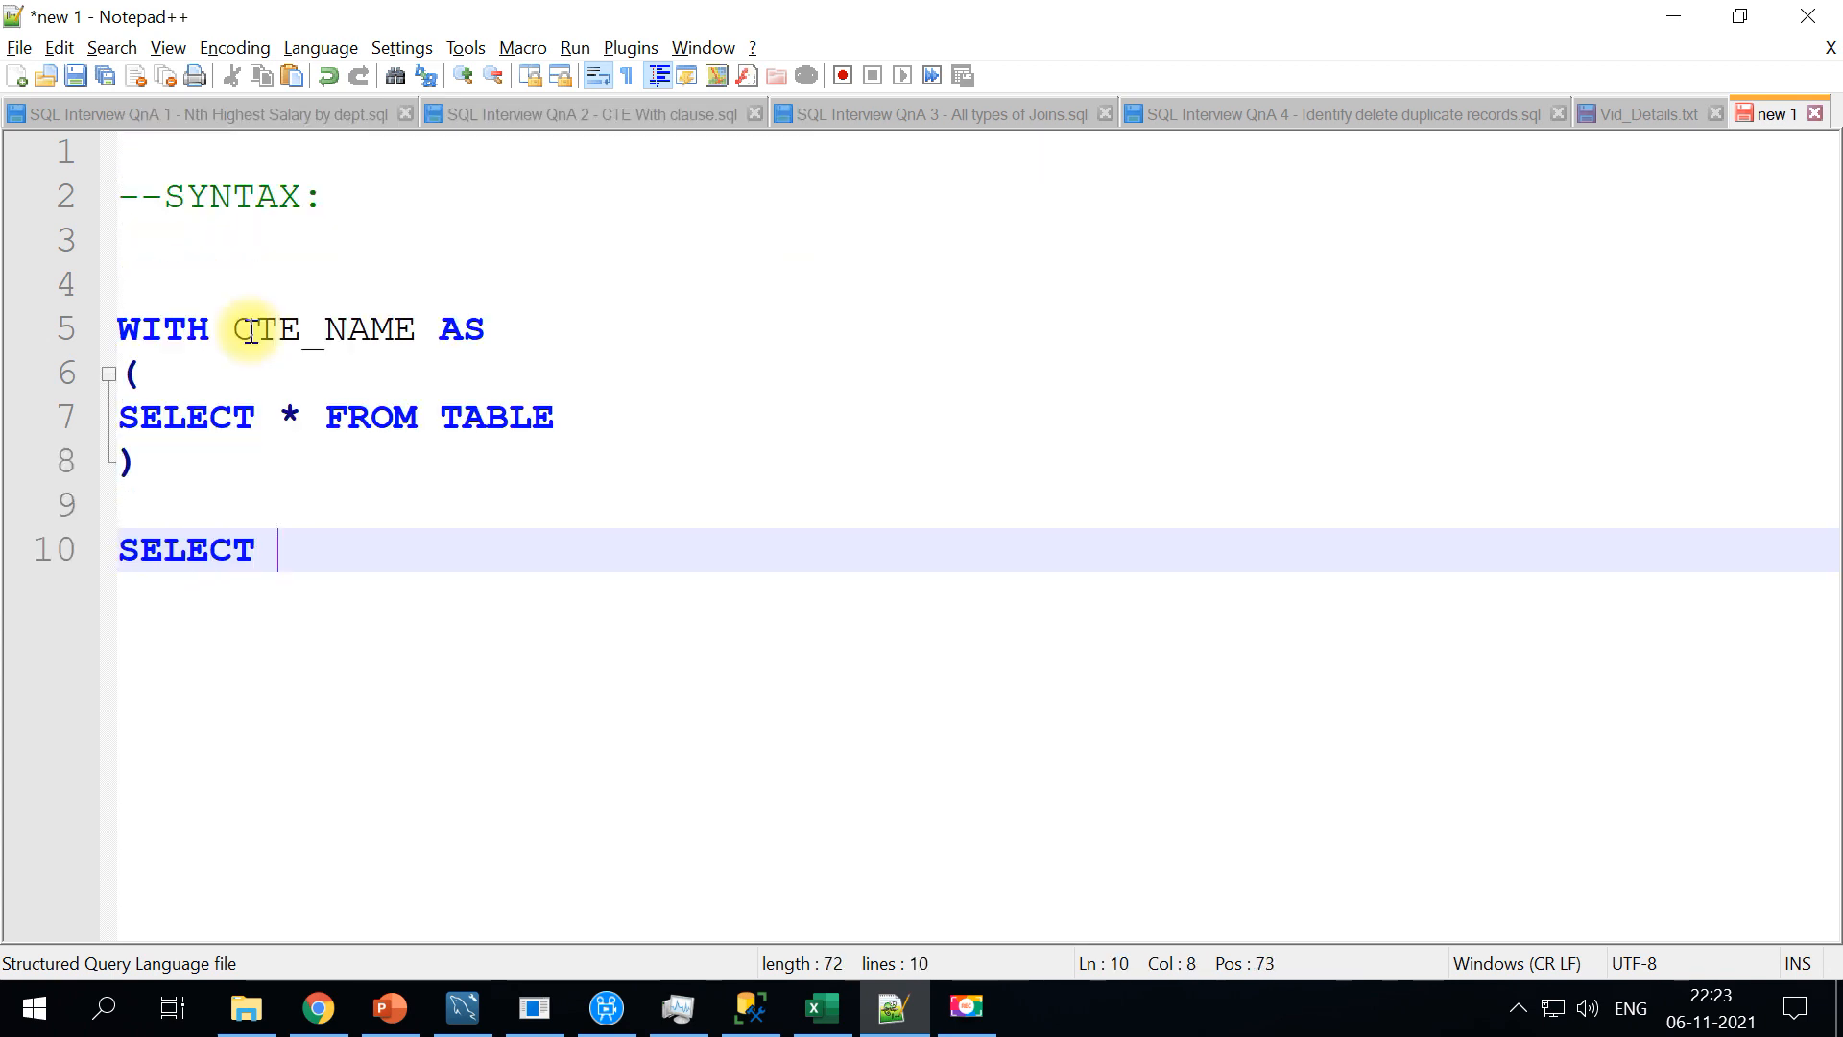
Add the outer query SELECT * FROM CTE_NAME below the CTE block
{"action": "type", "text": "* FROM"}
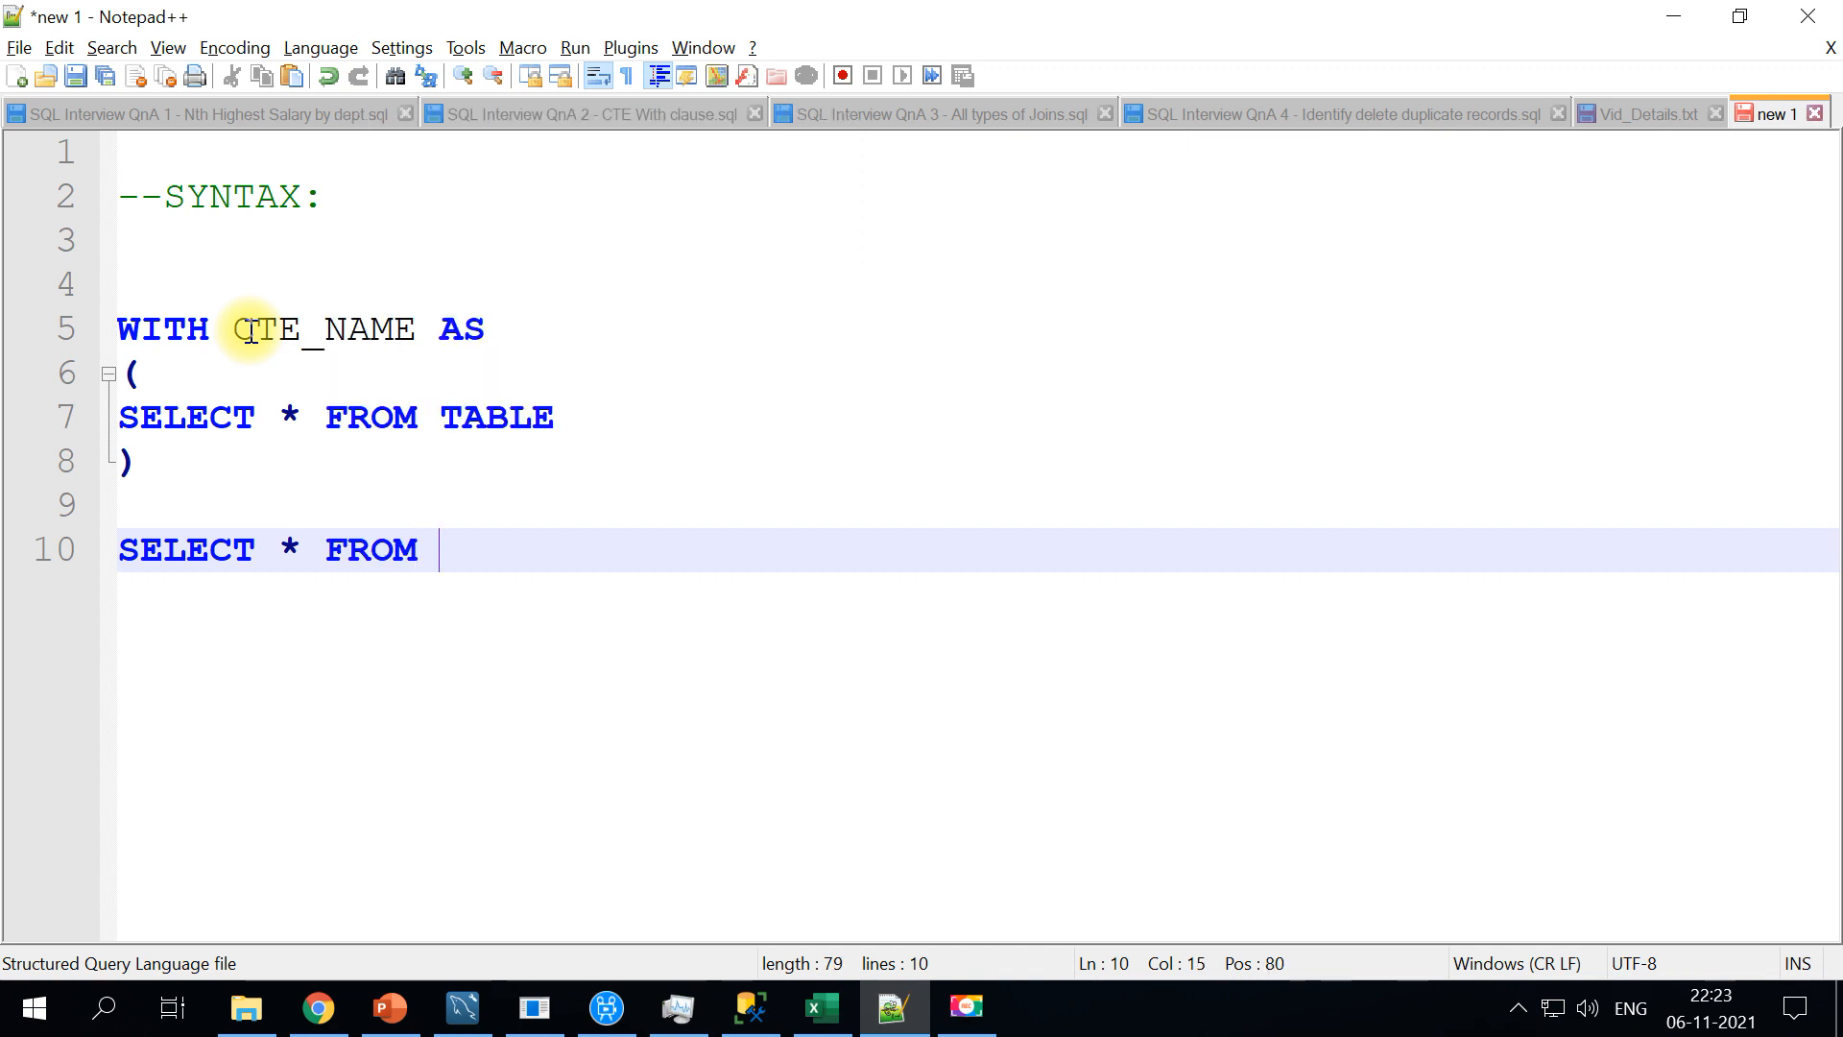
{"action": "mouse_move", "coordinate": [477, 543]}
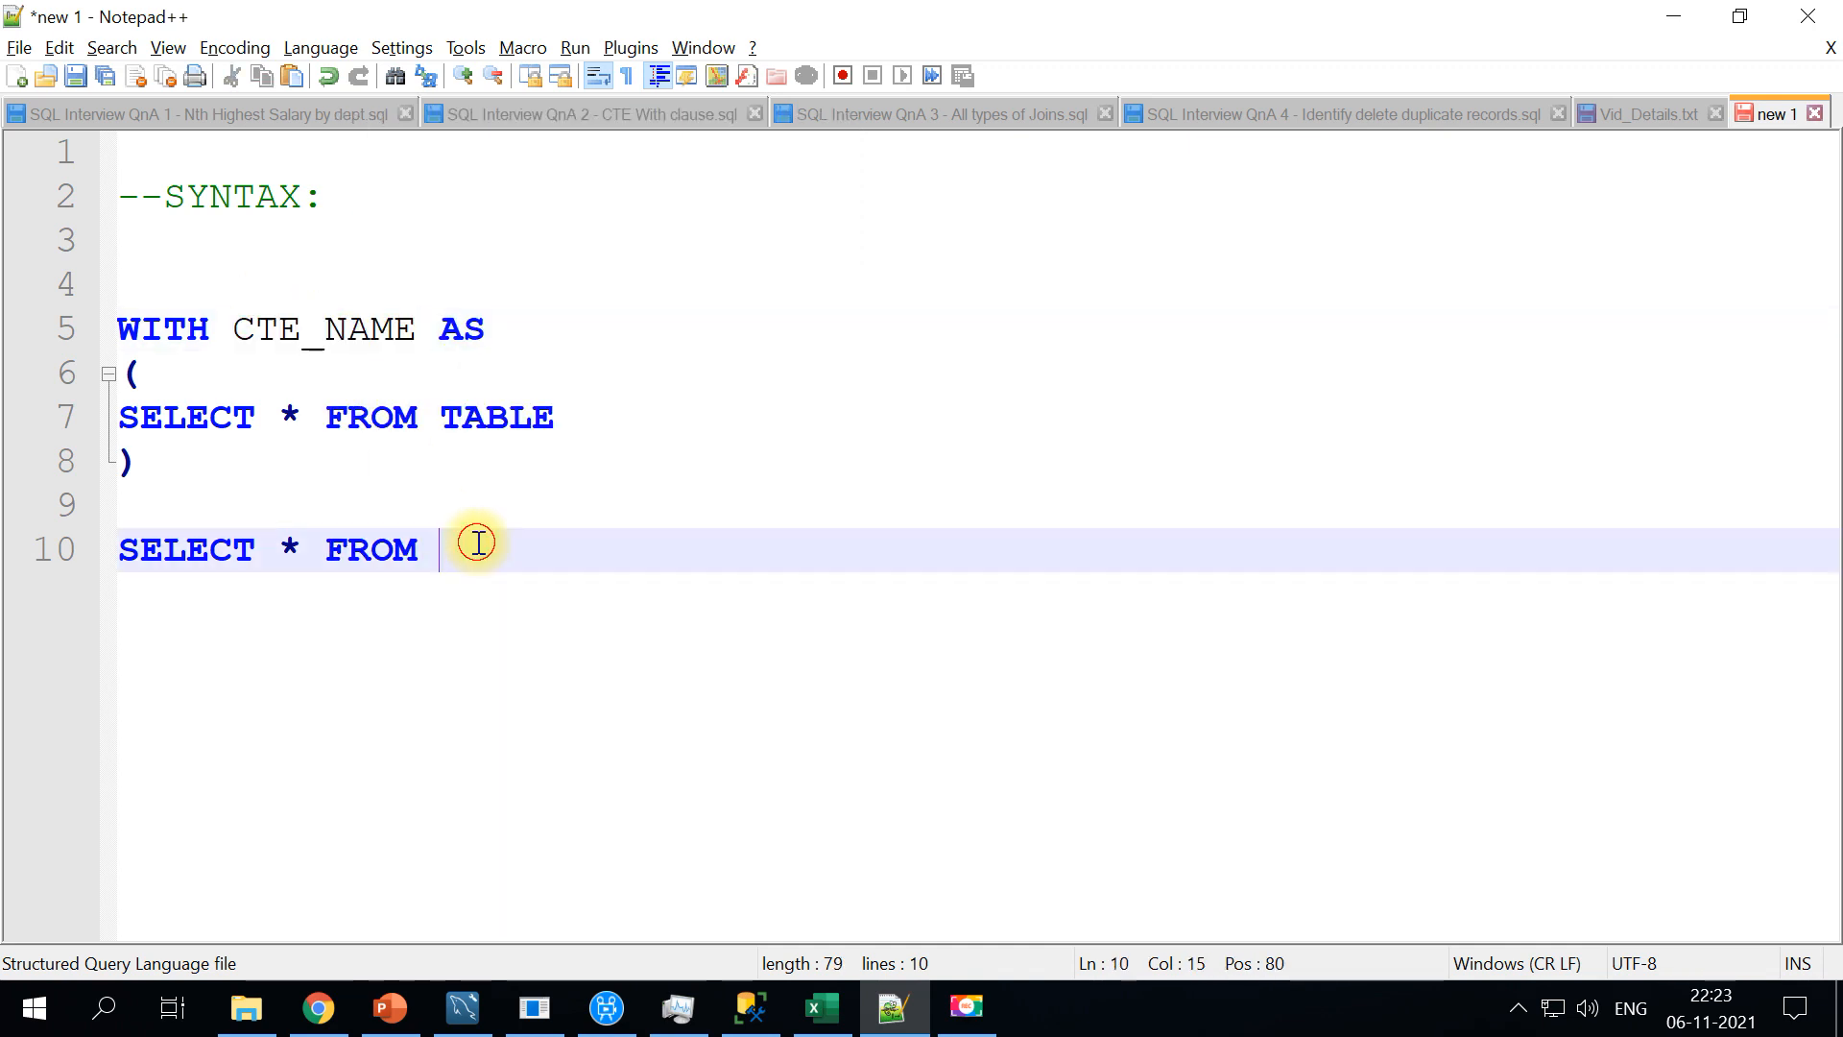
{"action": "type", "text": "CTE_NAME"}
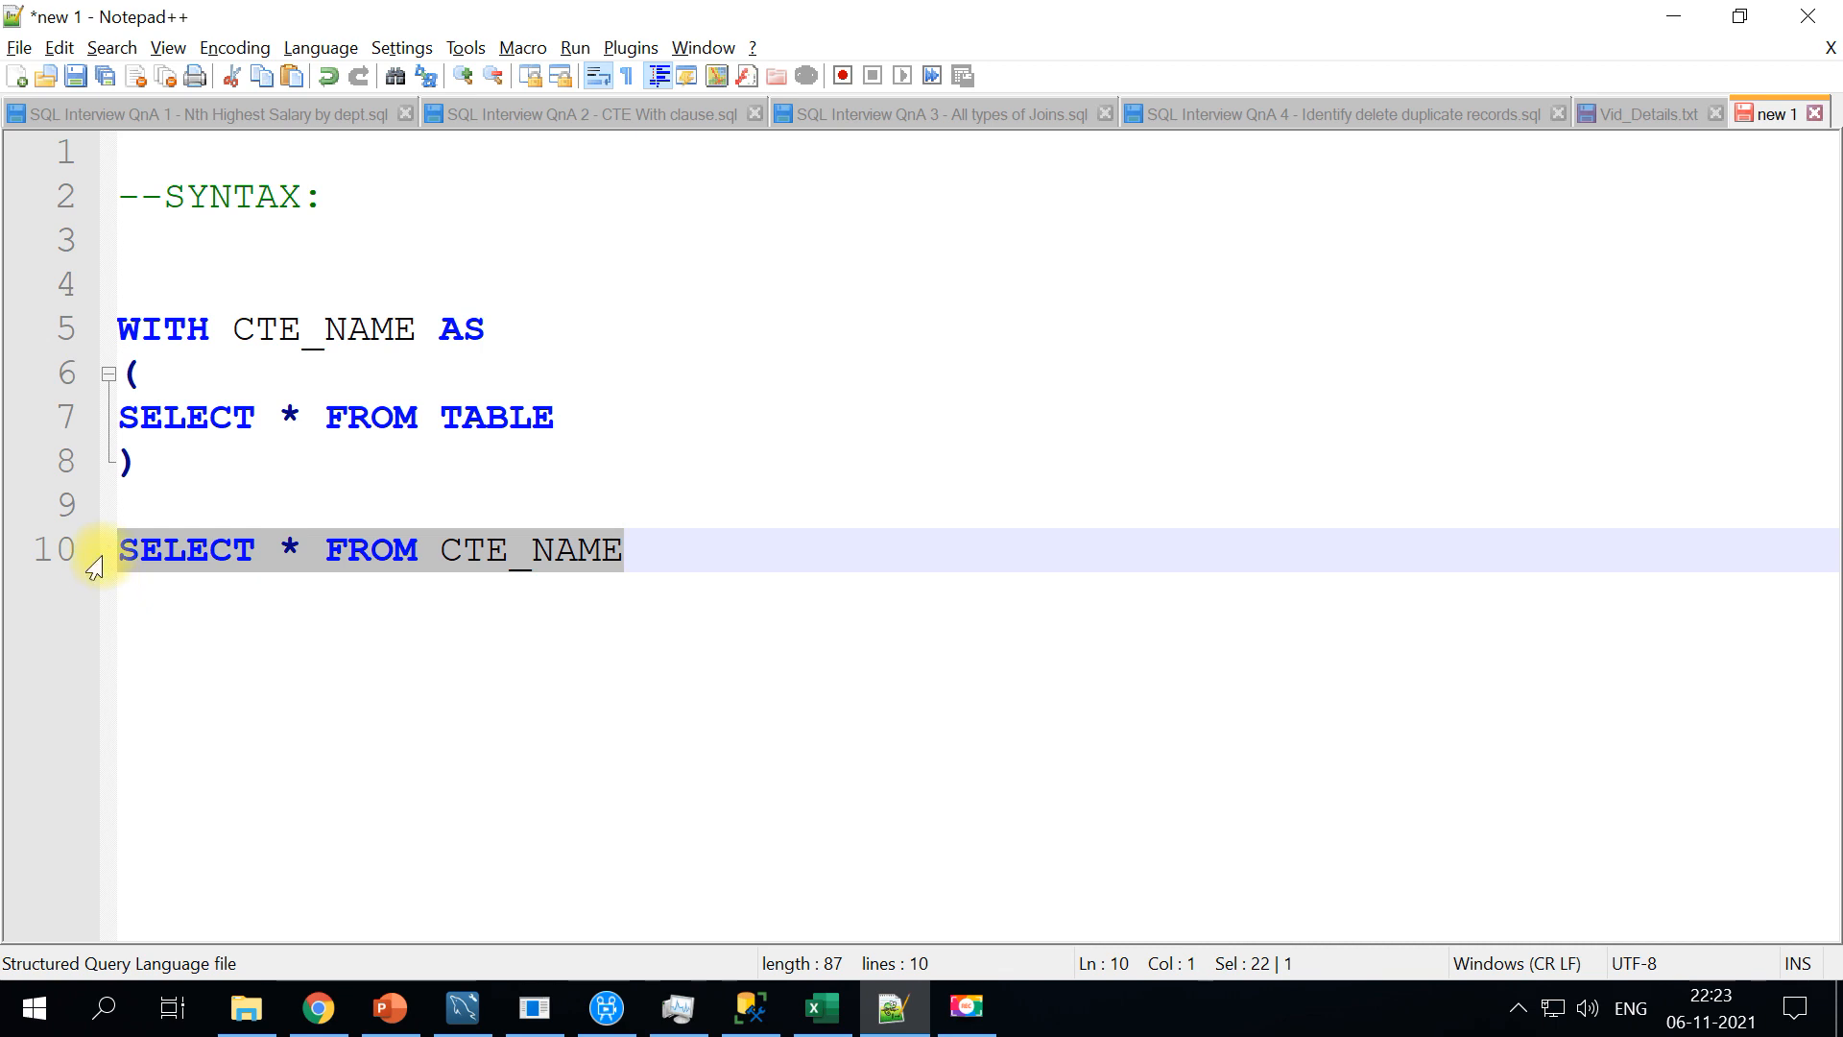
{"action": "mouse_move", "coordinate": [398, 572]}
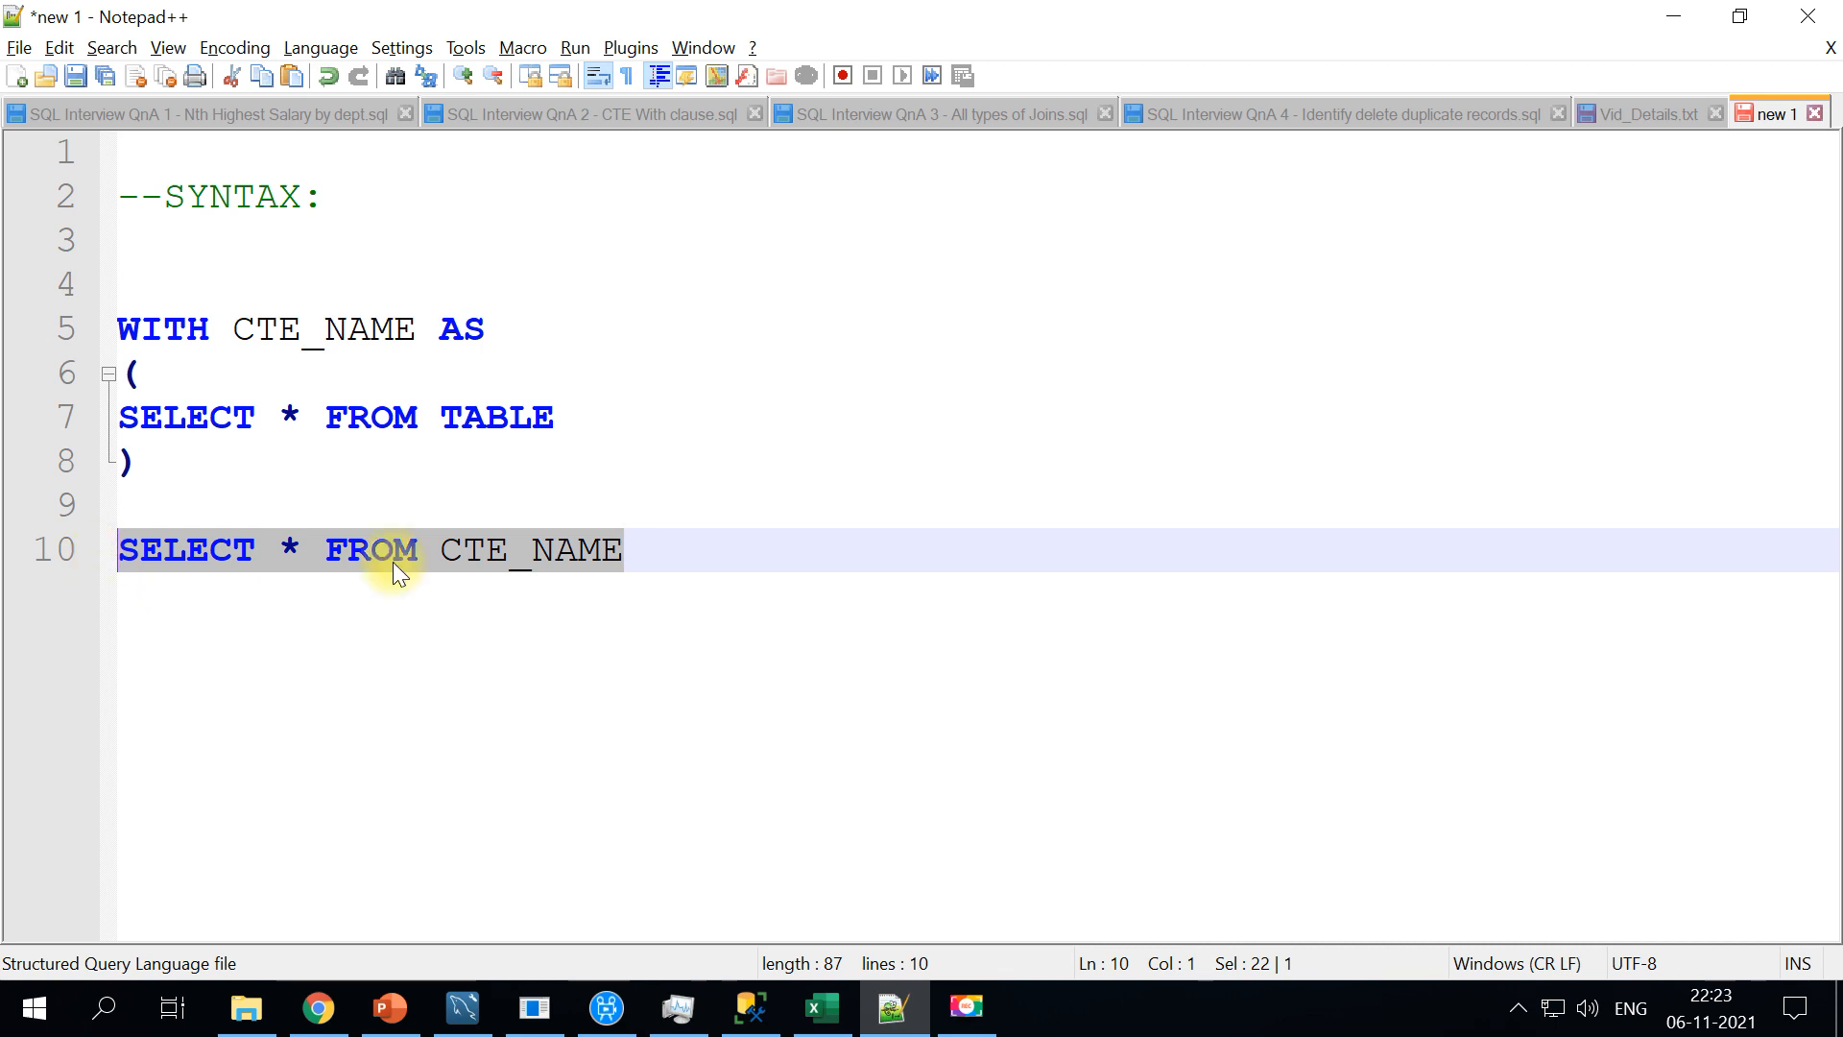
{"action": "mouse_move", "coordinate": [175, 443]}
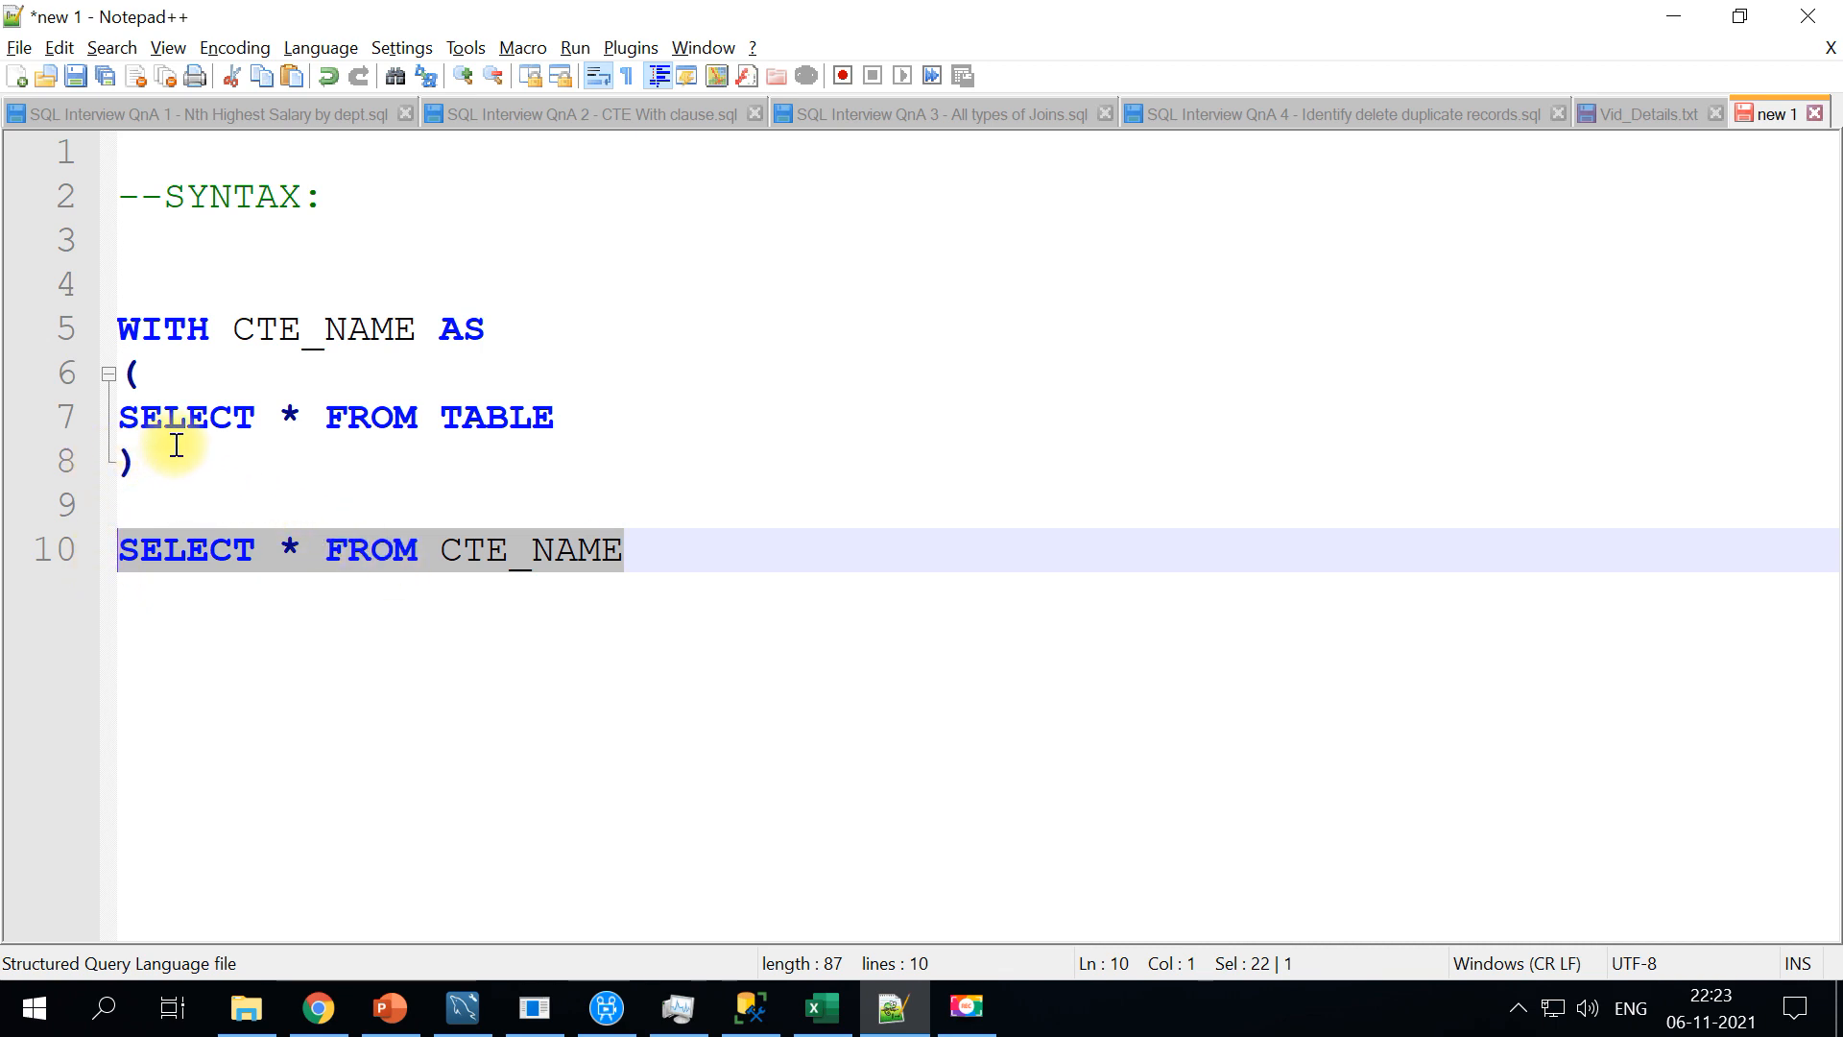
{"action": "mouse_move", "coordinate": [559, 416]}
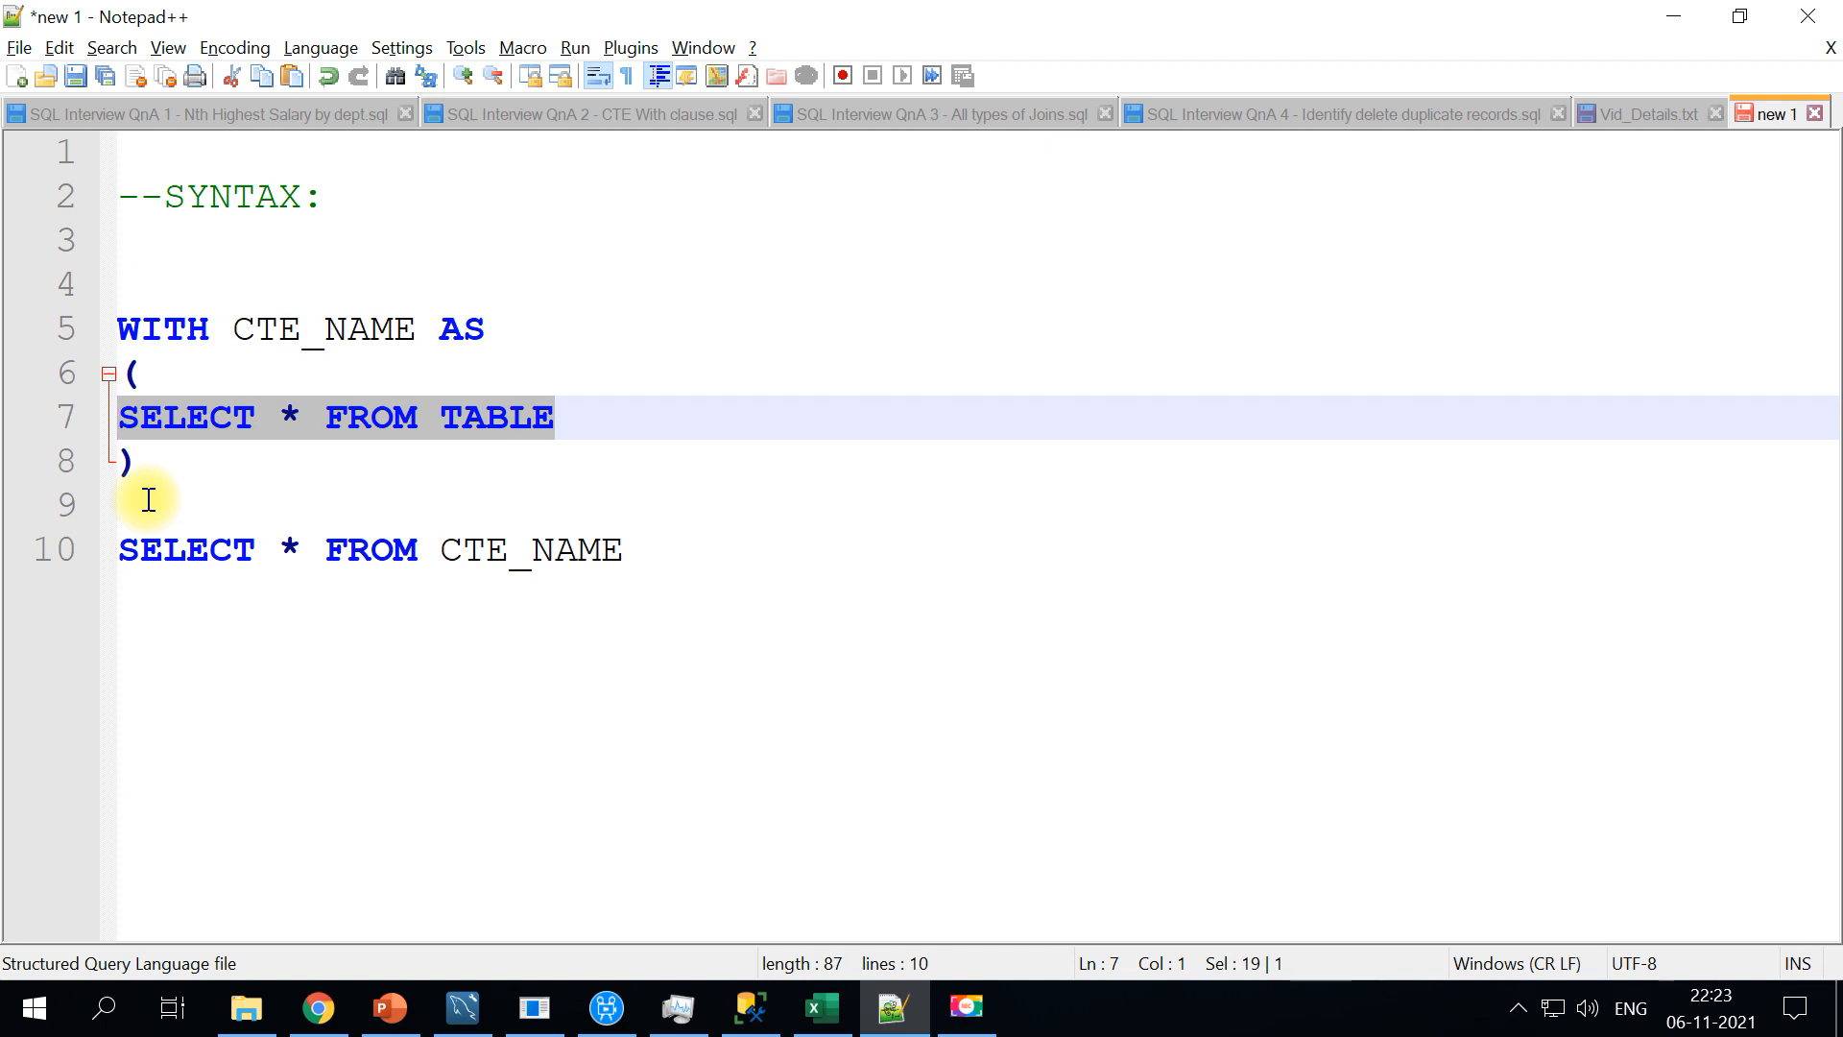
{"action": "mouse_move", "coordinate": [364, 630]}
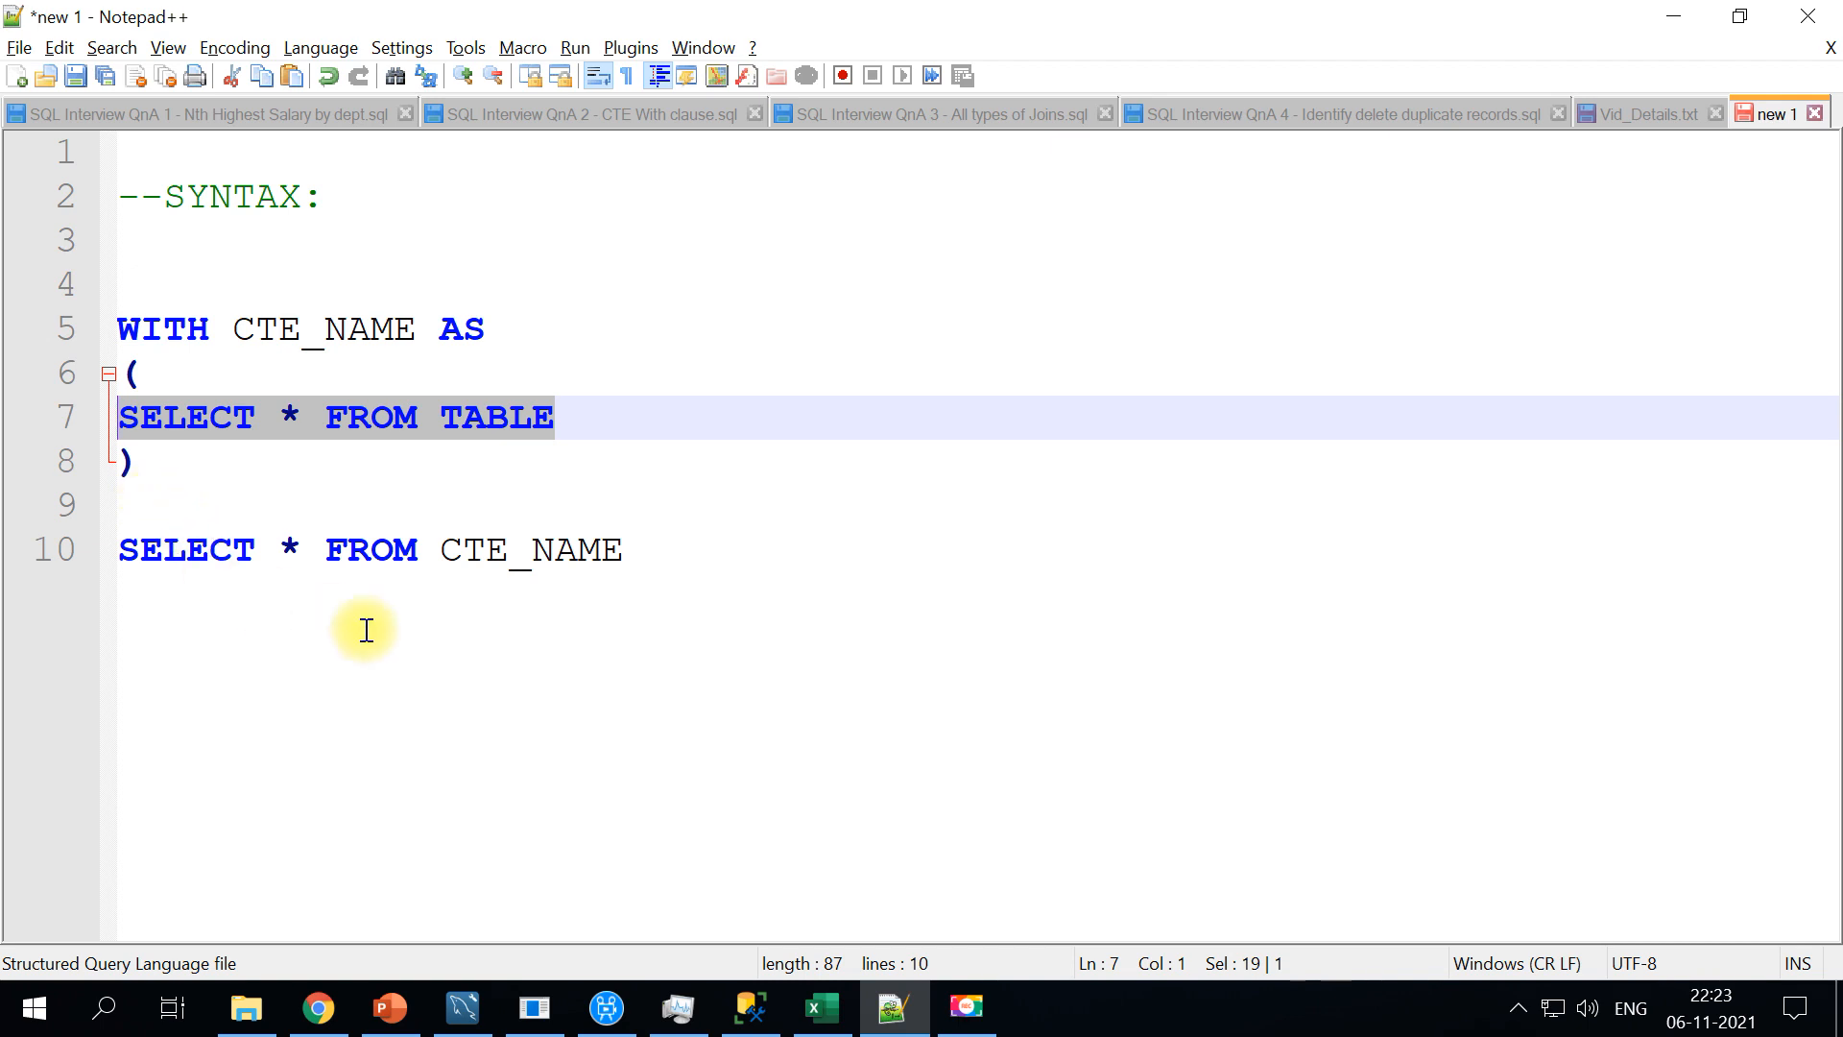
{"action": "mouse_move", "coordinate": [247, 488]}
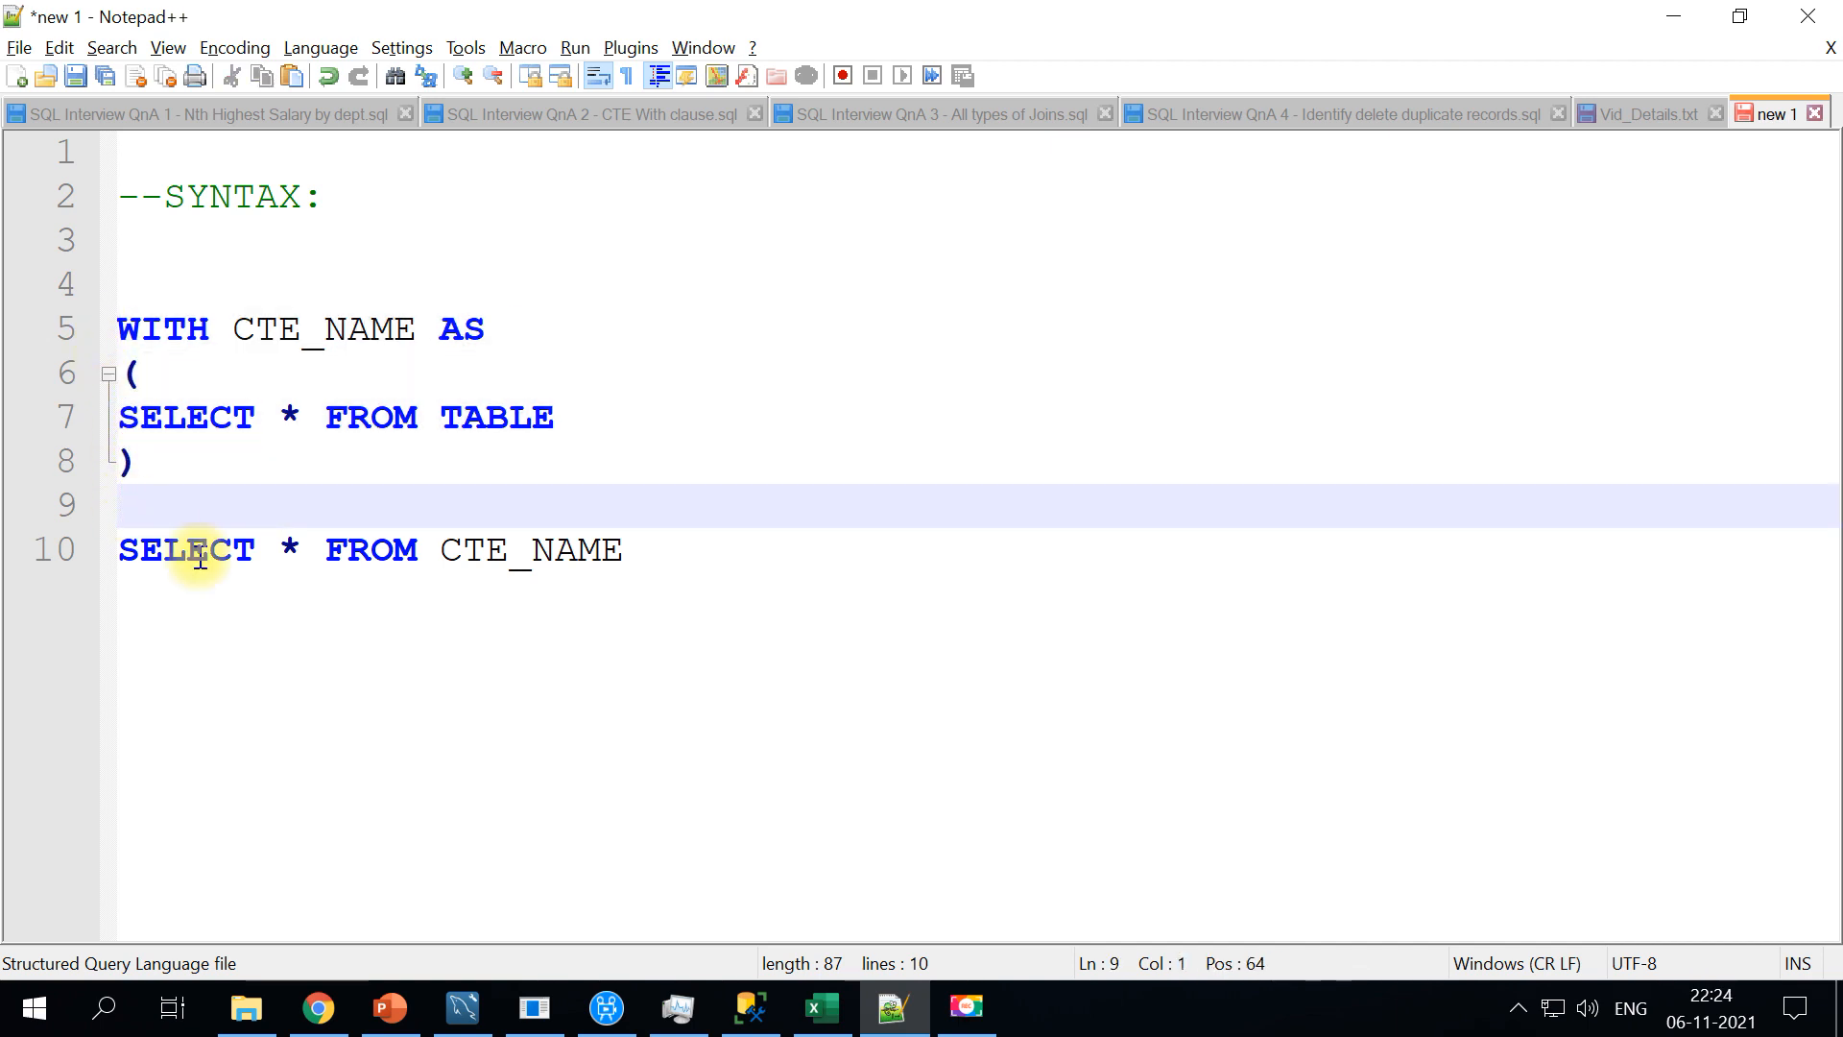
Add a second block , CTE_NAME2 AS (SELECT * FROM TABLE2) to the template
{"action": "type", "text": ", CTE"}
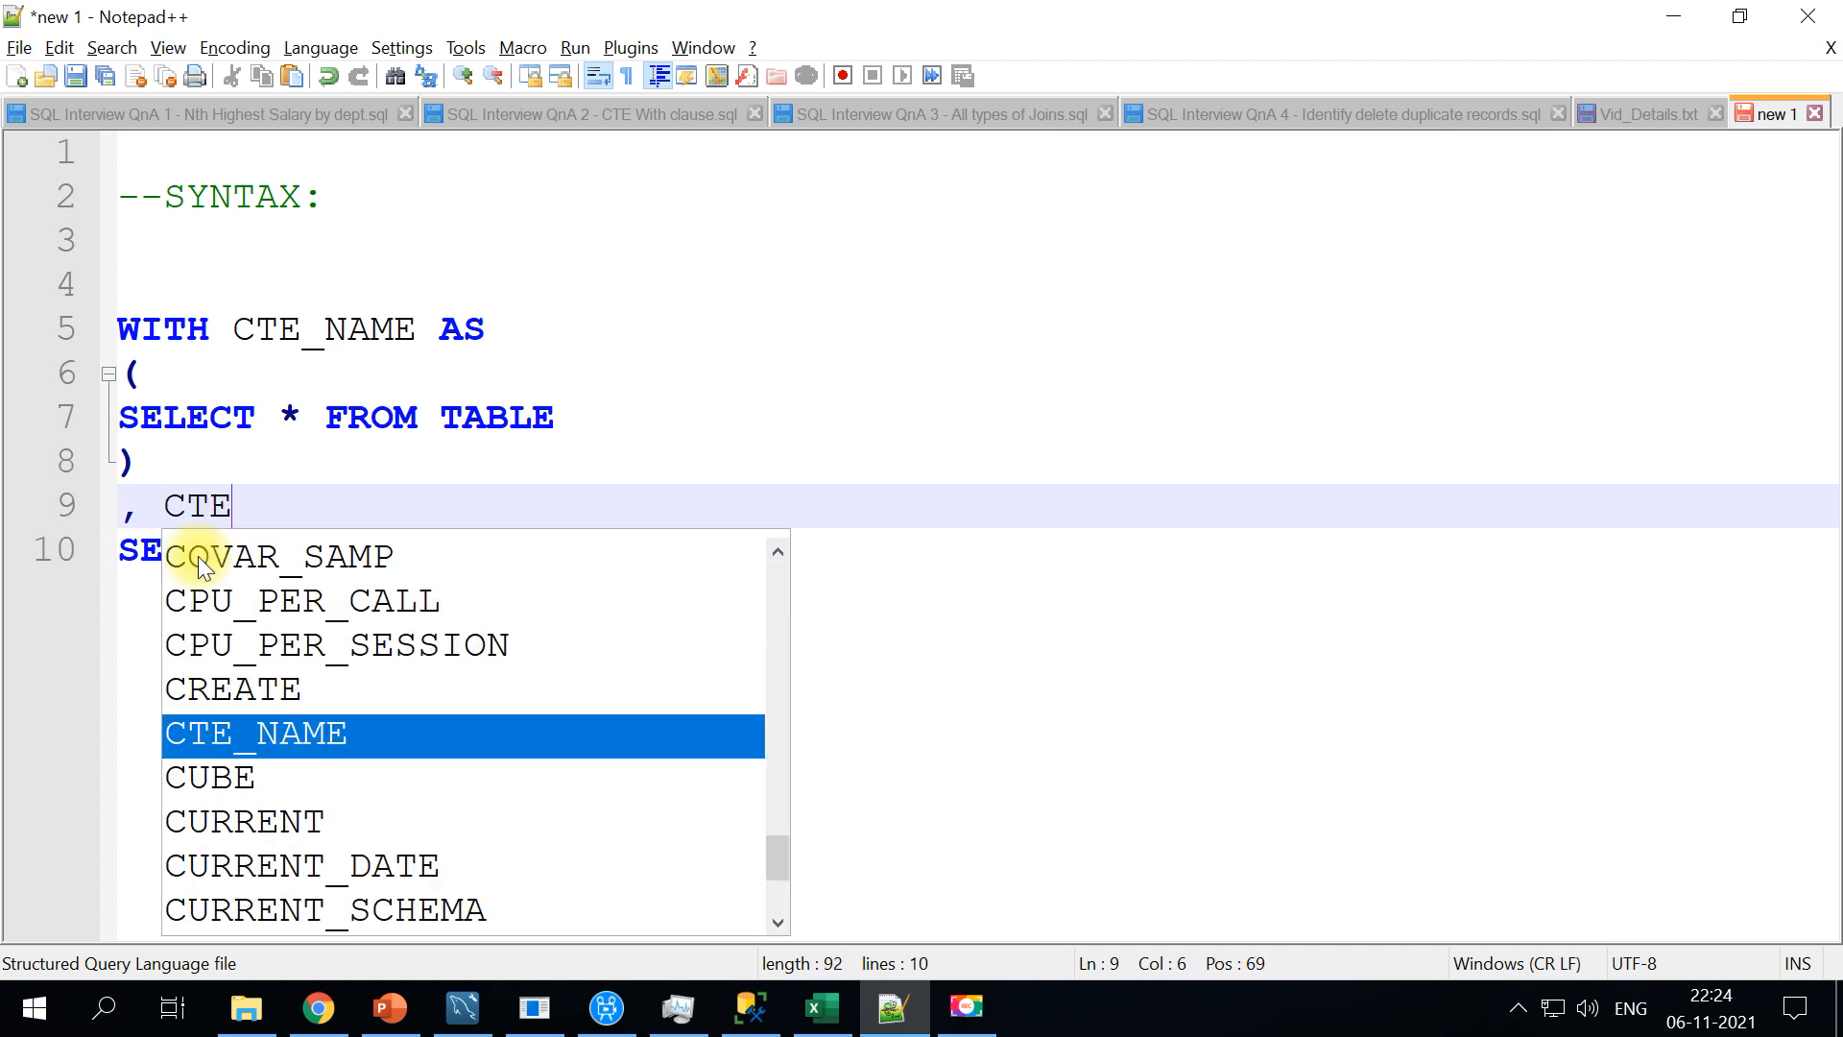
{"action": "type", "text": "_NAME2"}
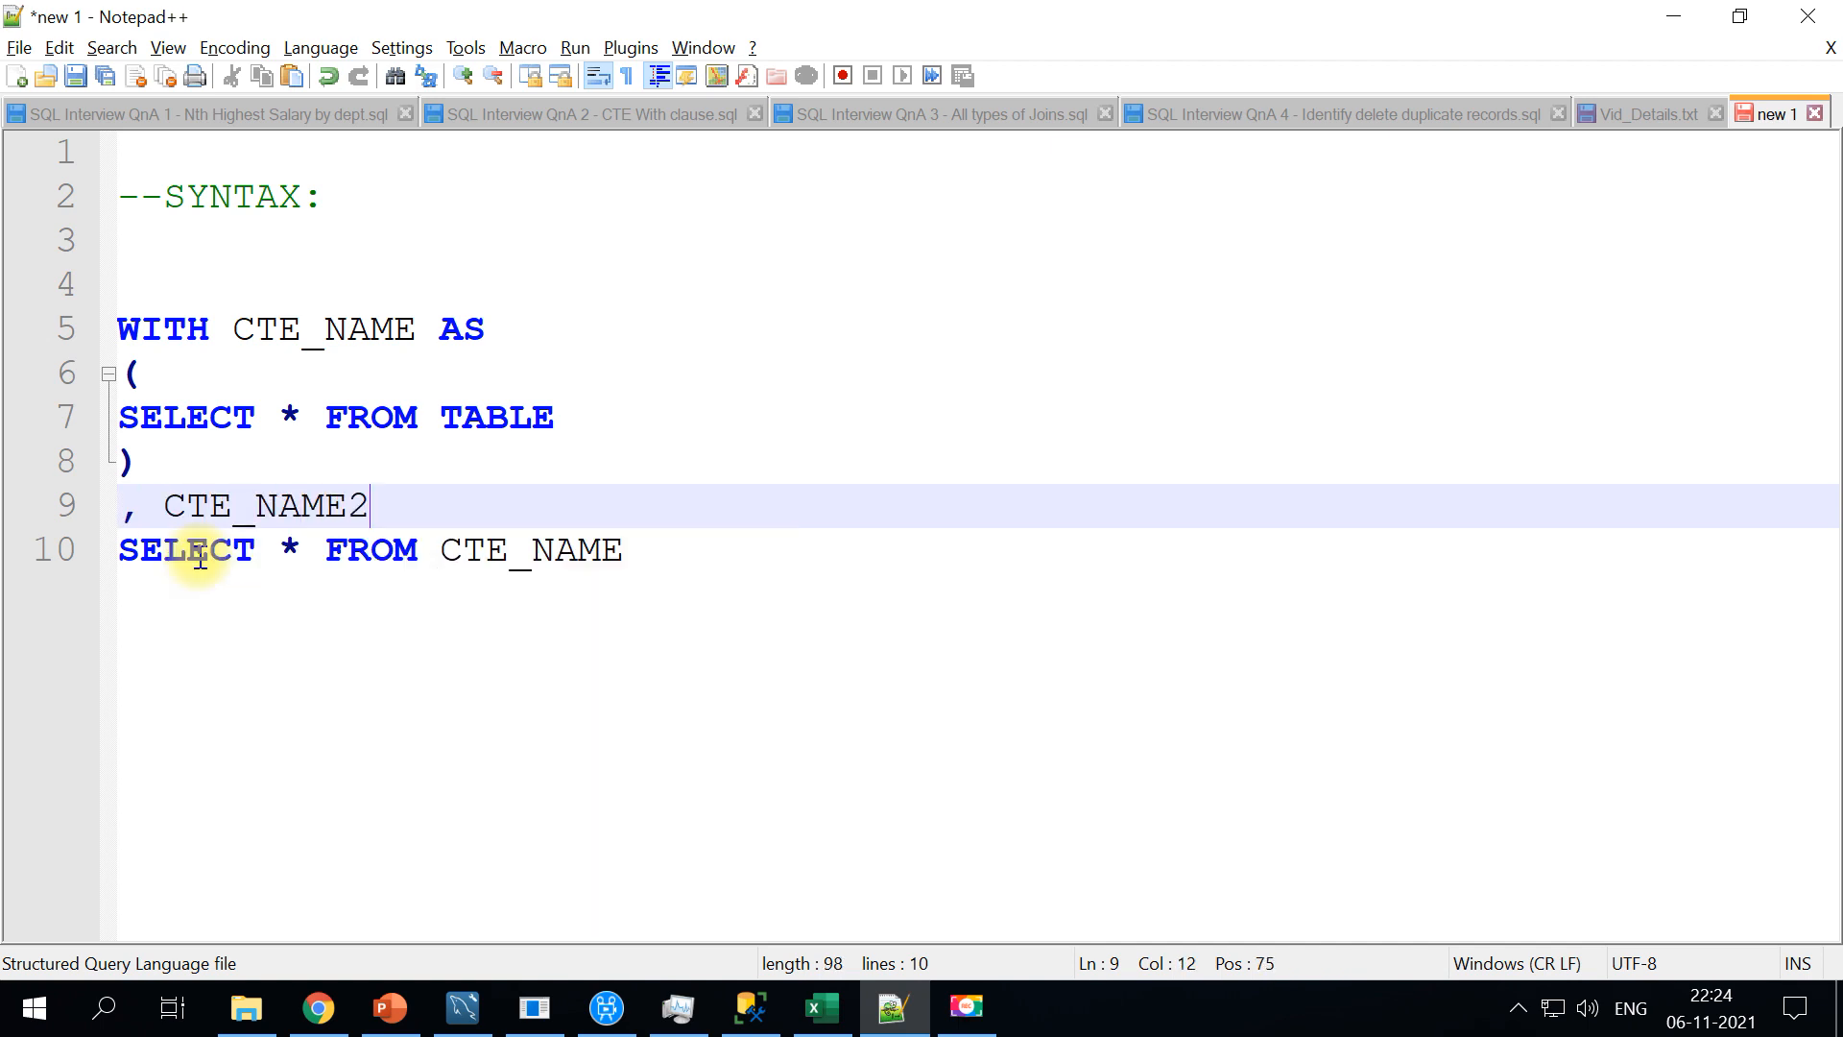
{"action": "type", "text": "AS ("}
{"action": "type", "text": "SELECT * FROM T"}
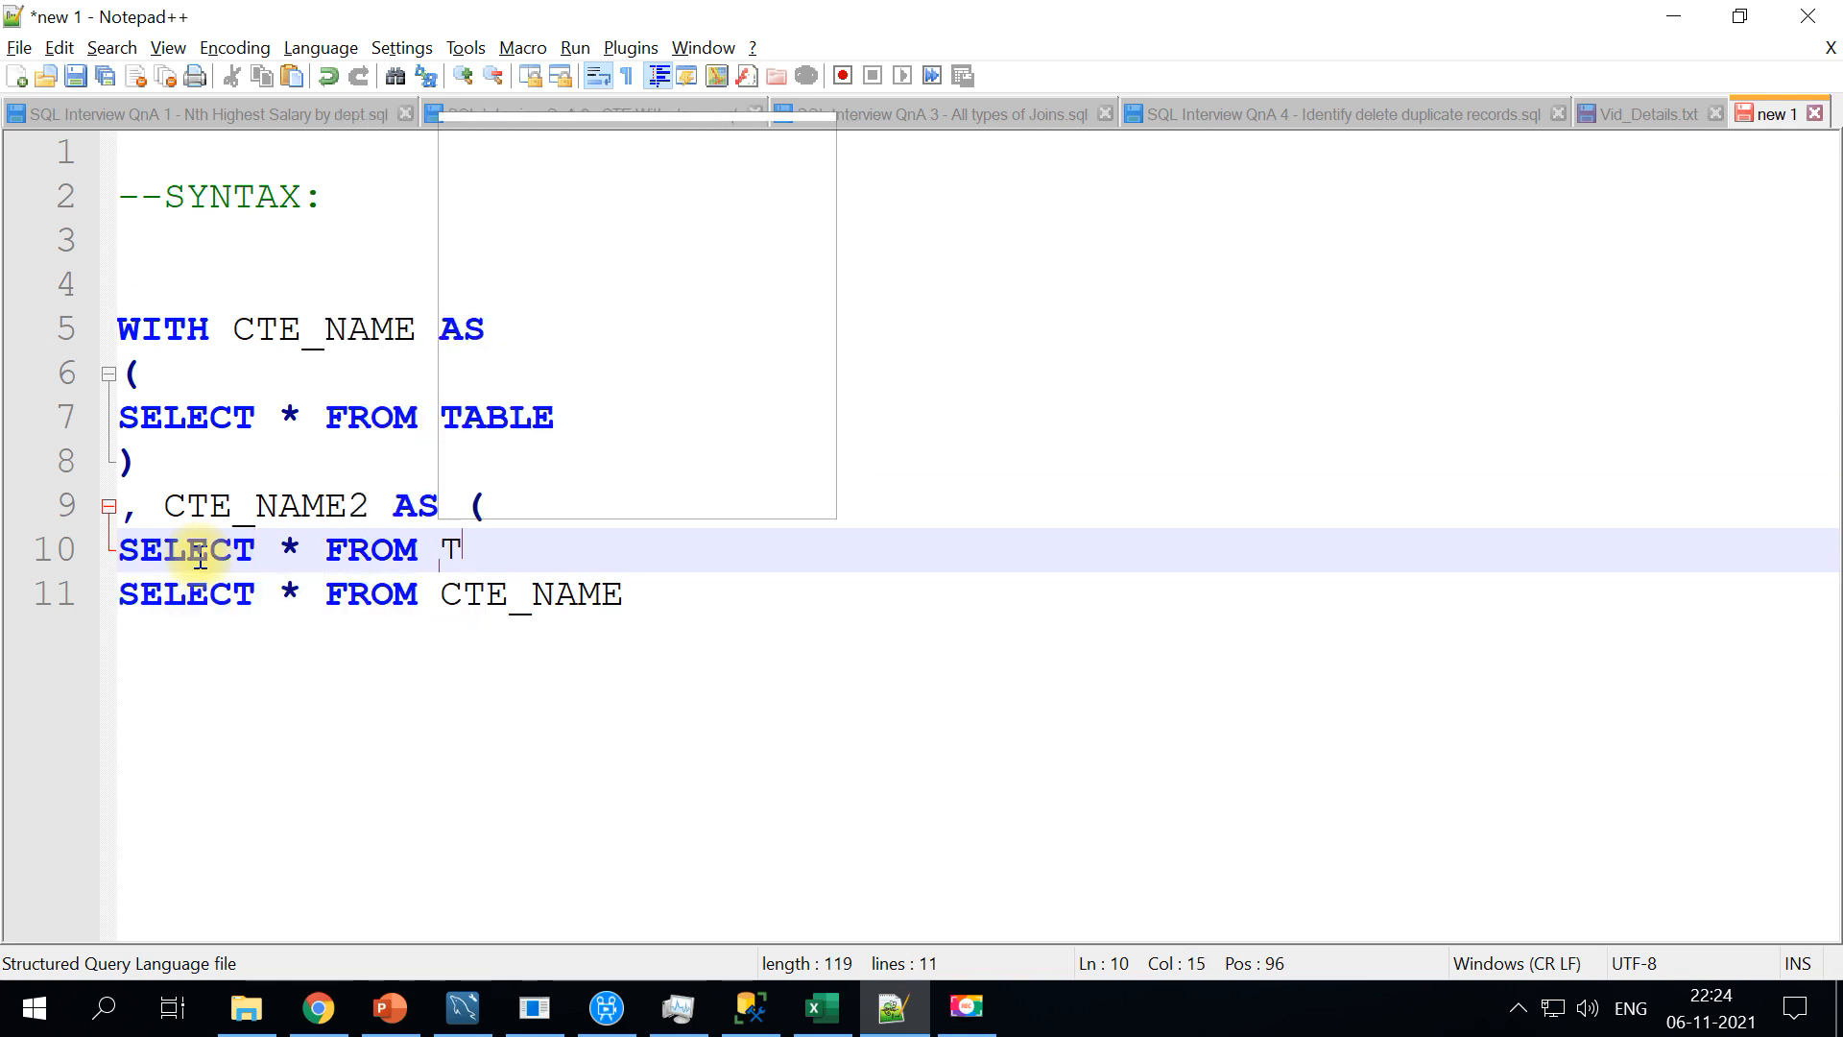
{"action": "type", "text": "ABLE2"}
{"action": "type", "text": ")"}
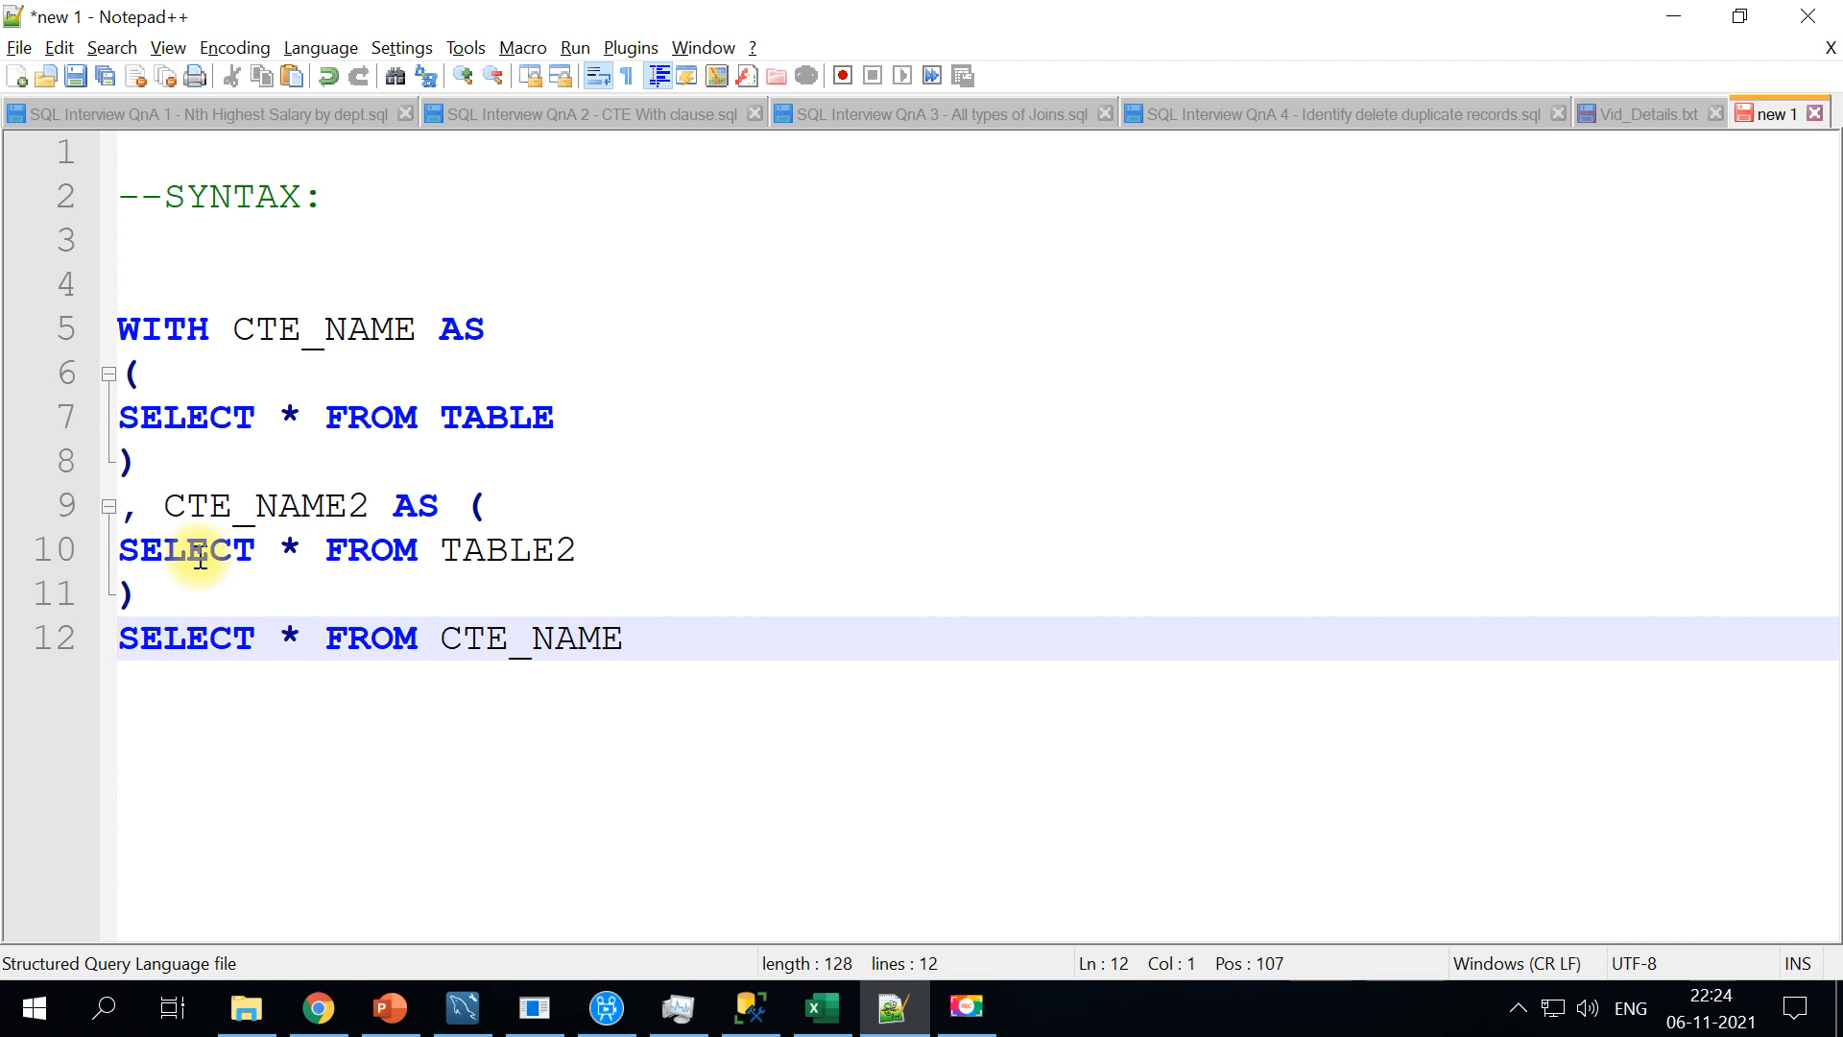
Extend the final select with JOIN CTE_NAME2 ON A=B
{"action": "left_click", "coordinate": [747, 638]}
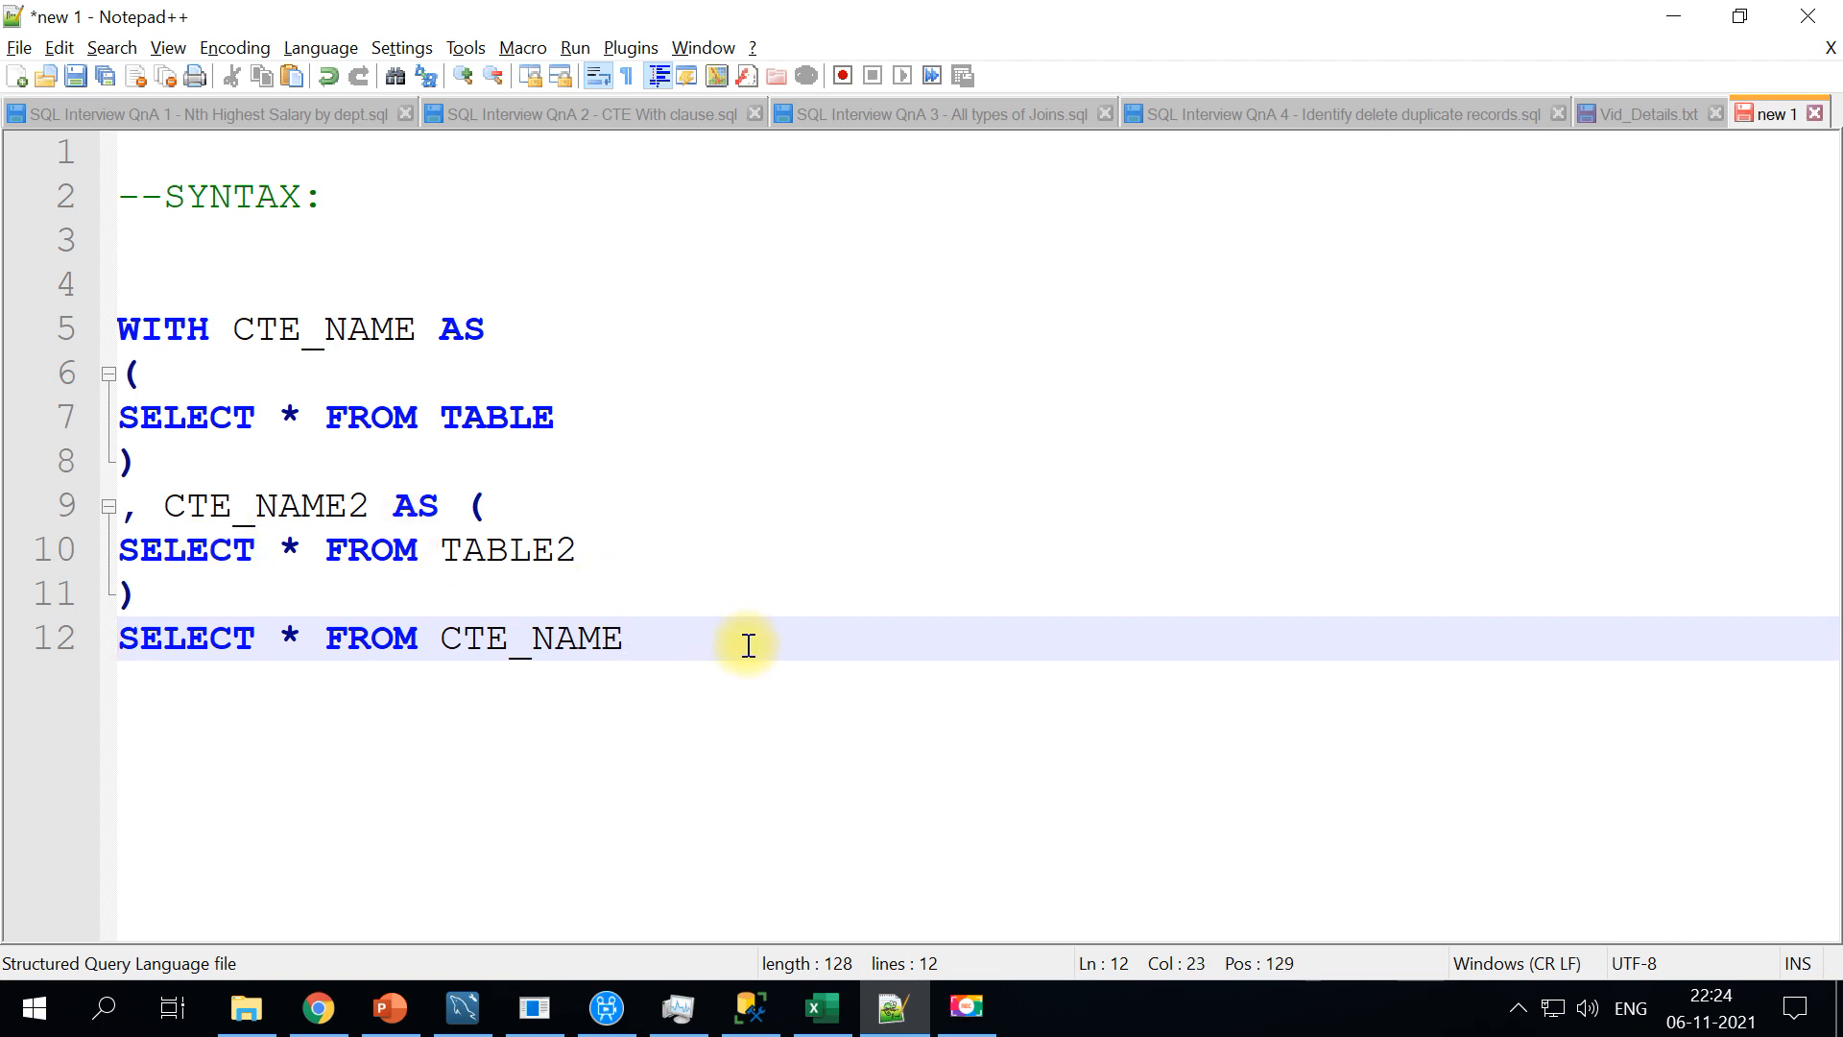
{"action": "type", "text": "J"}
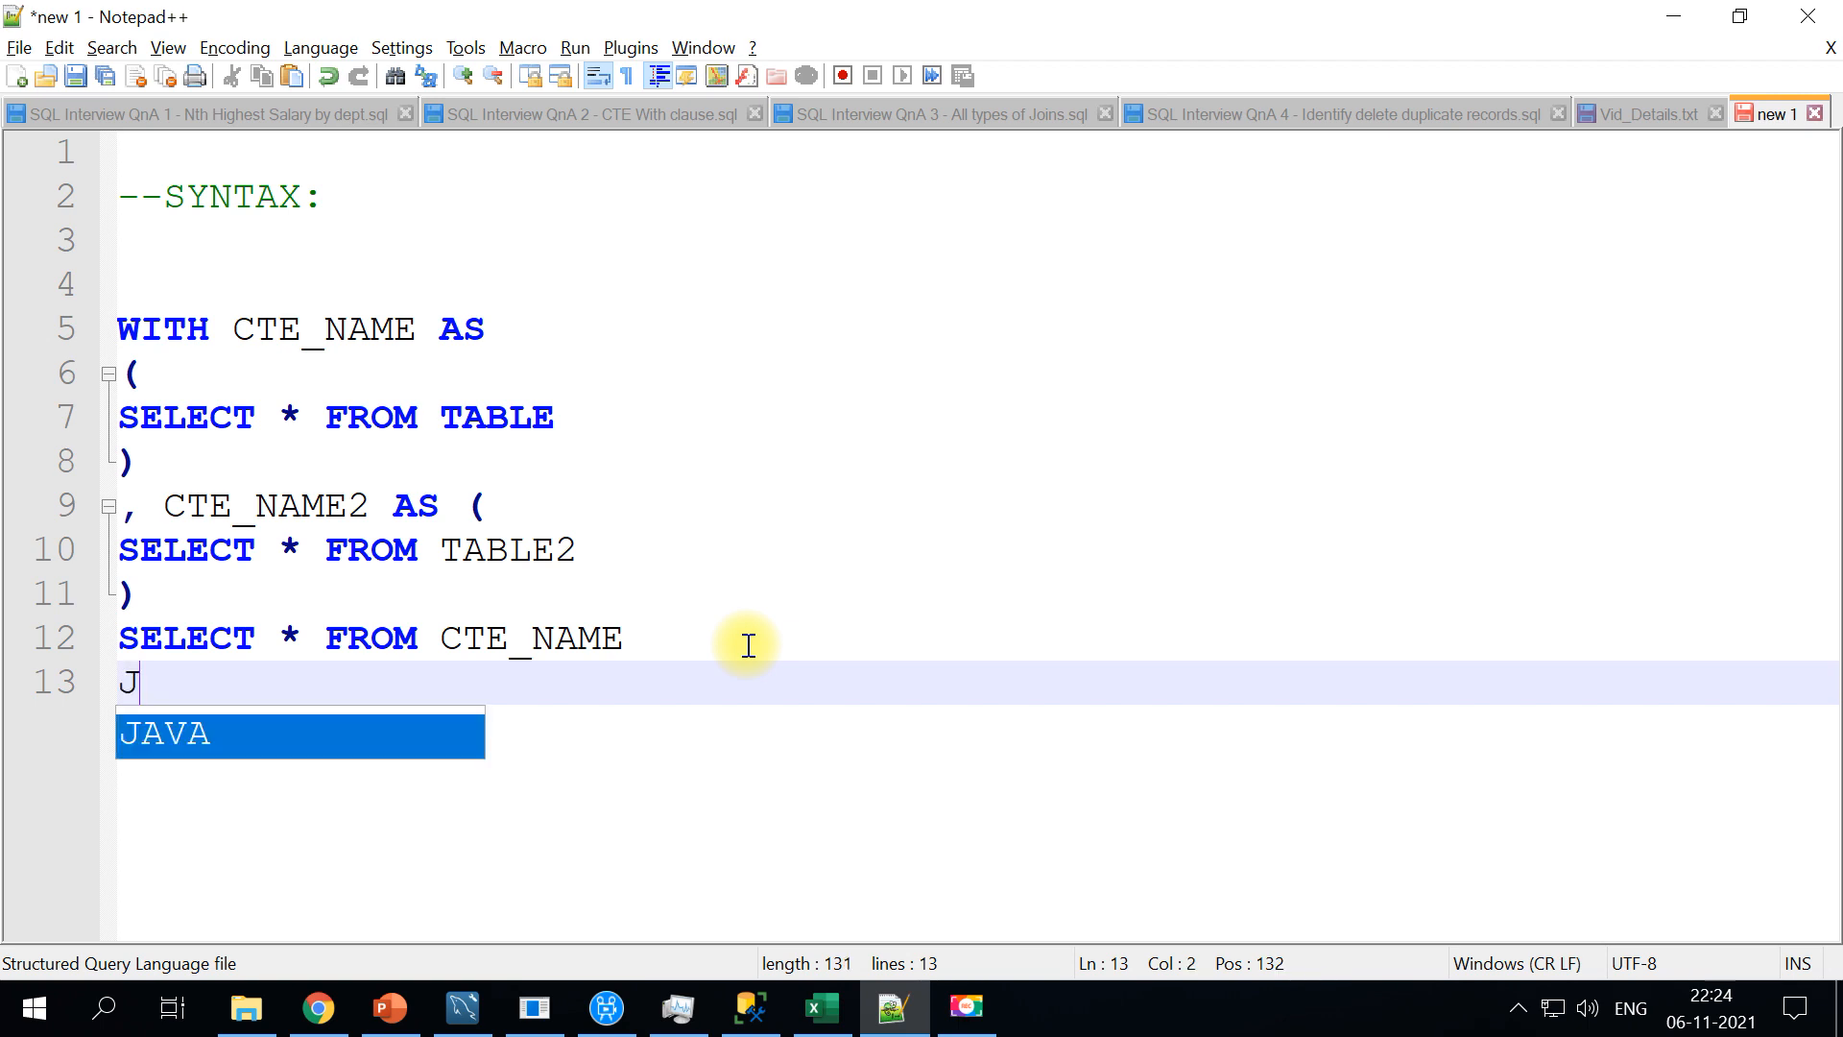
{"action": "type", "text": "OIN"}
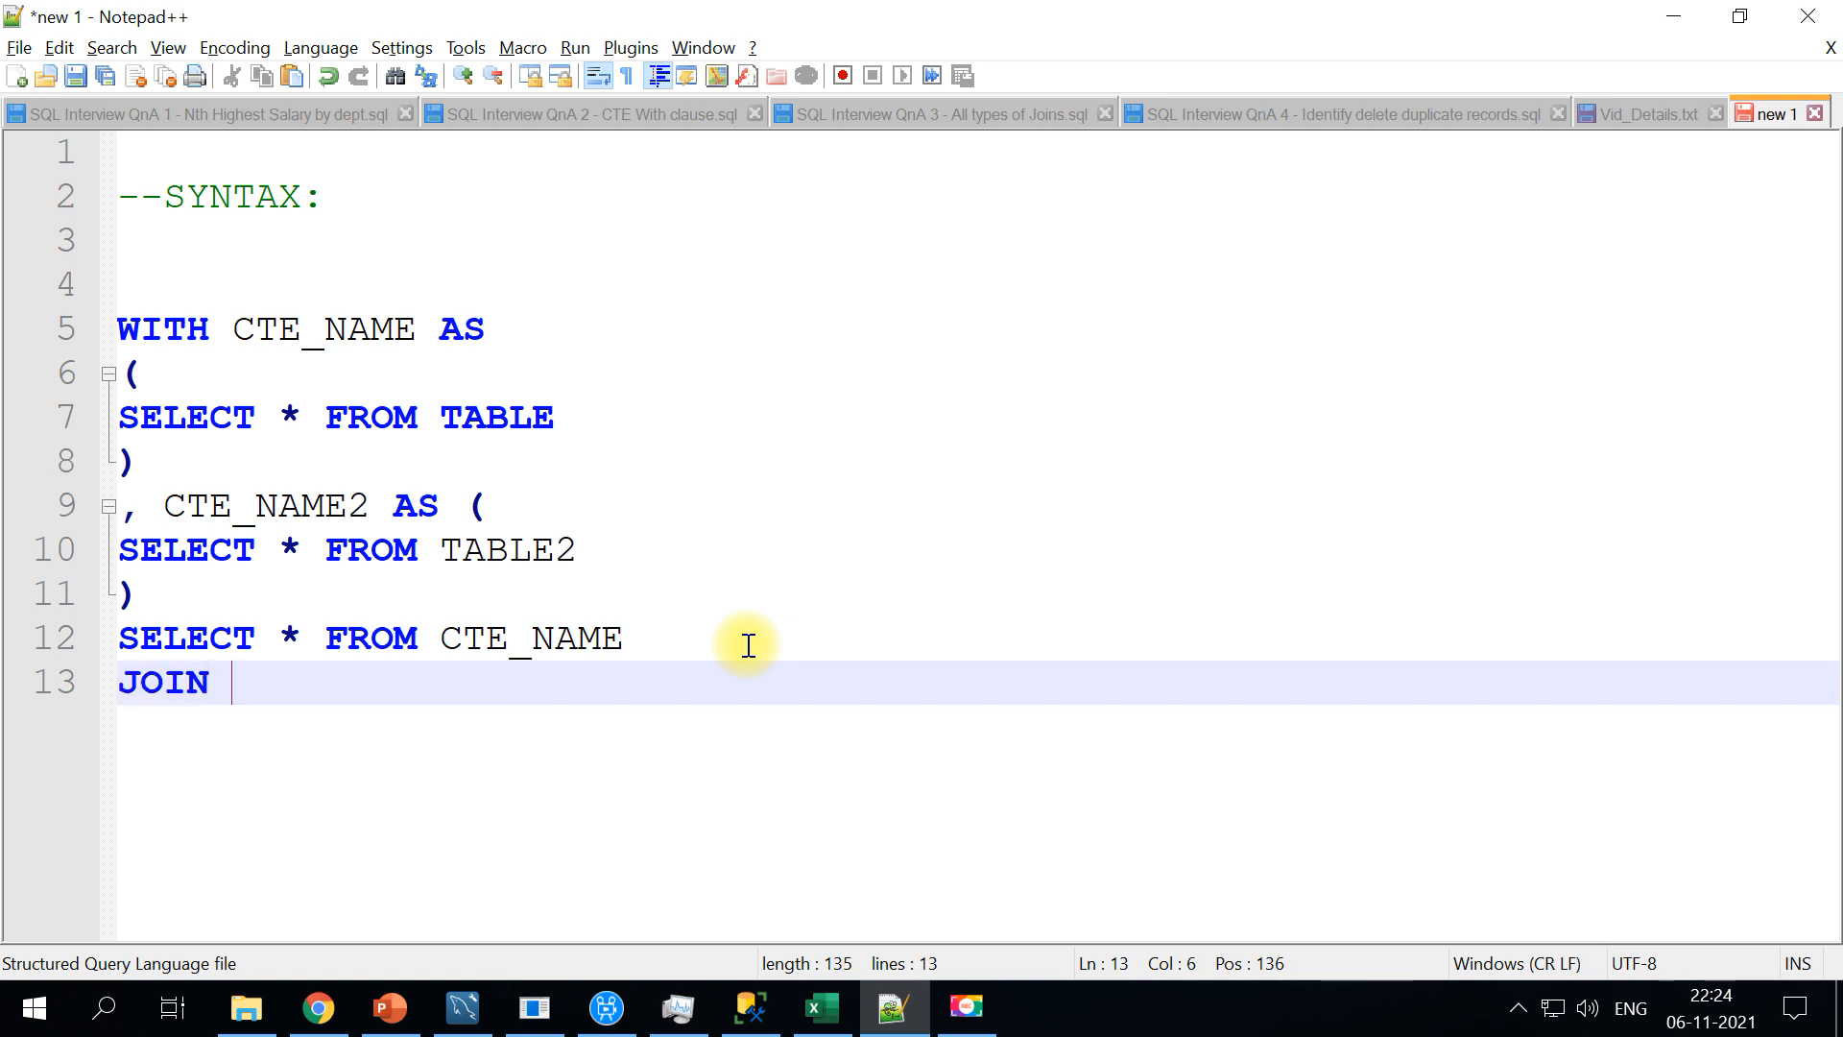
{"action": "double_click", "coordinate": [264, 505]}
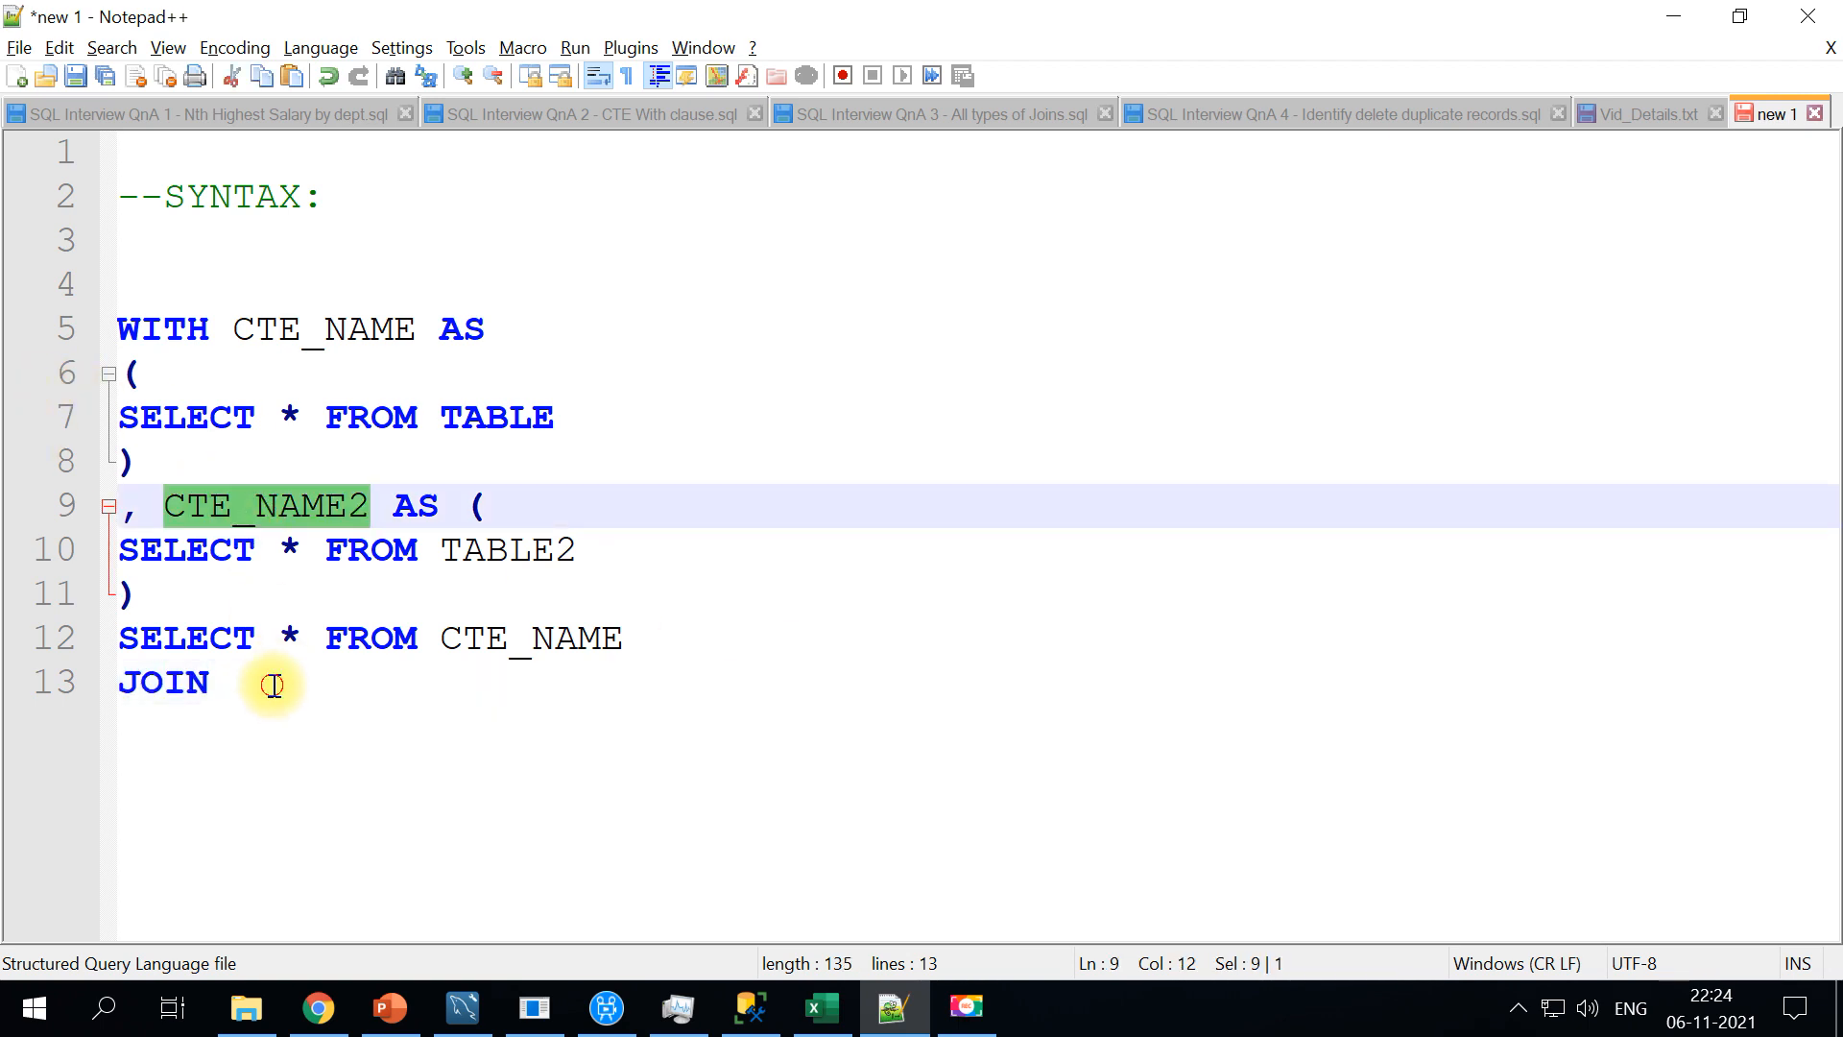
{"action": "type", "text": "CTE_NAME2"}
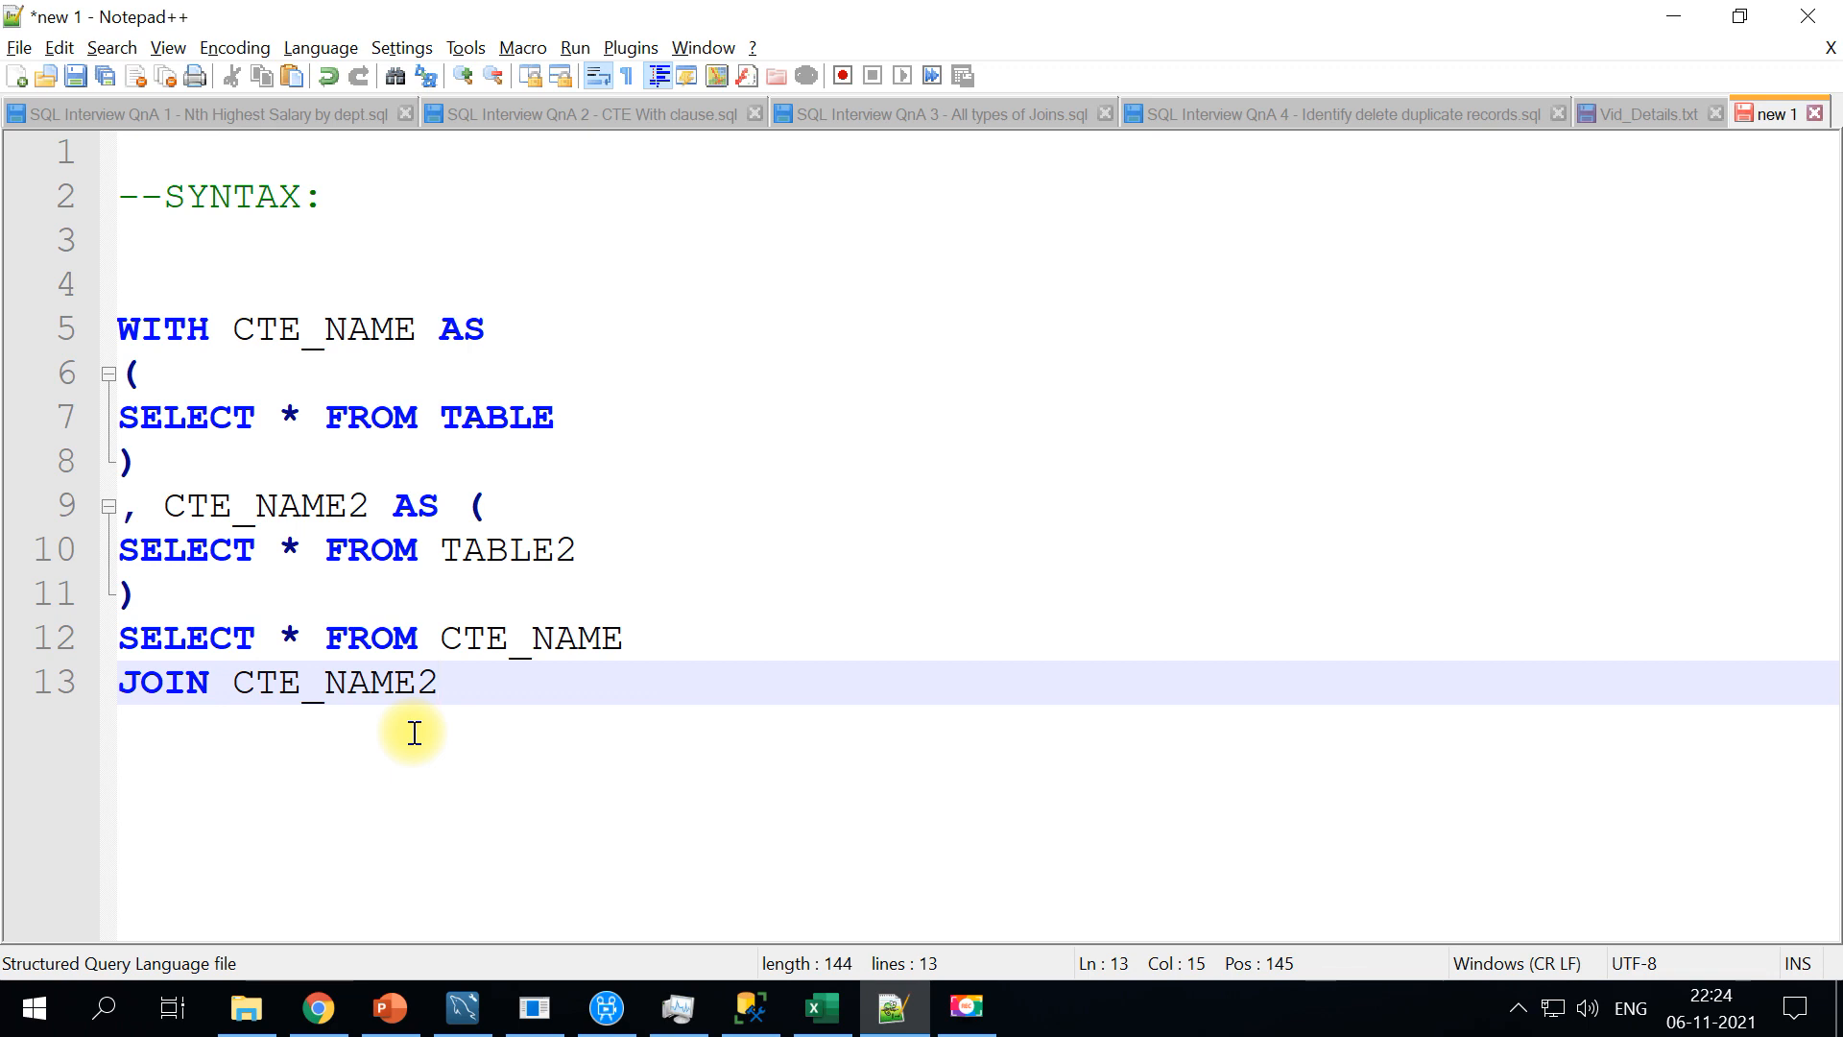
{"action": "type", "text": "ON"}
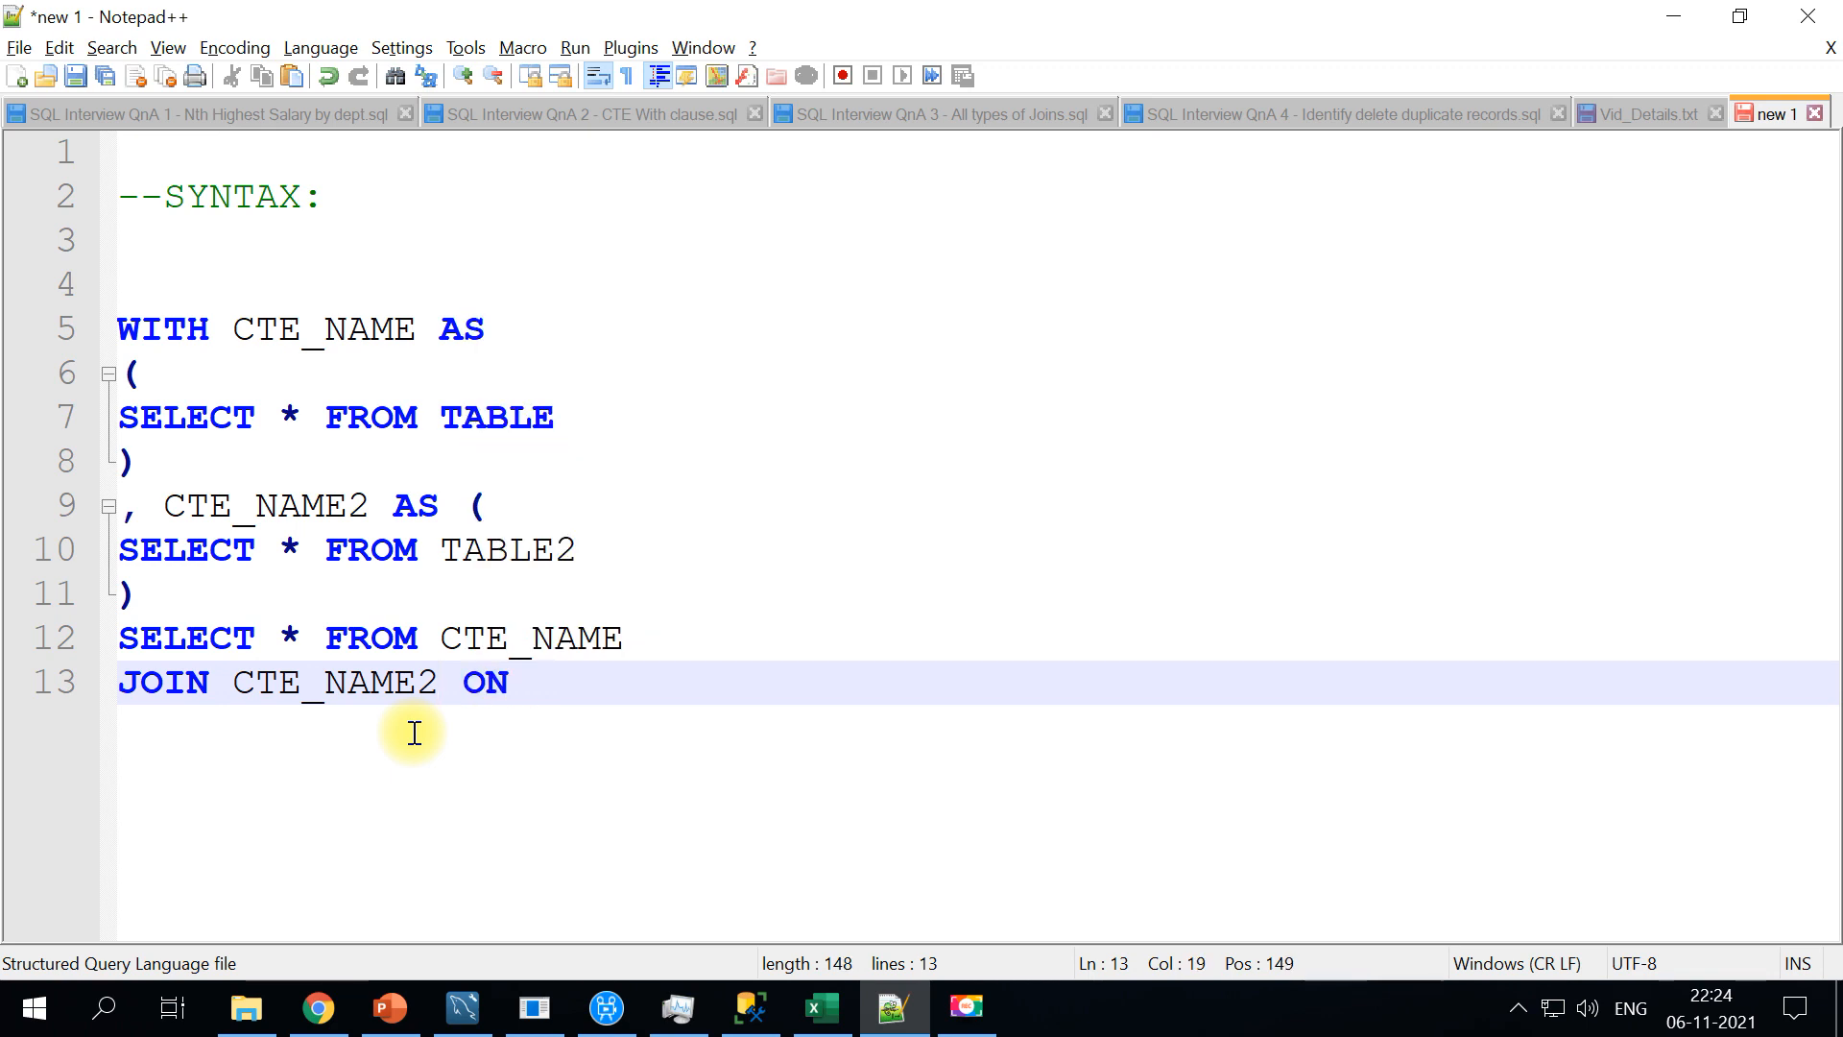
{"action": "type", "text": "A=B"}
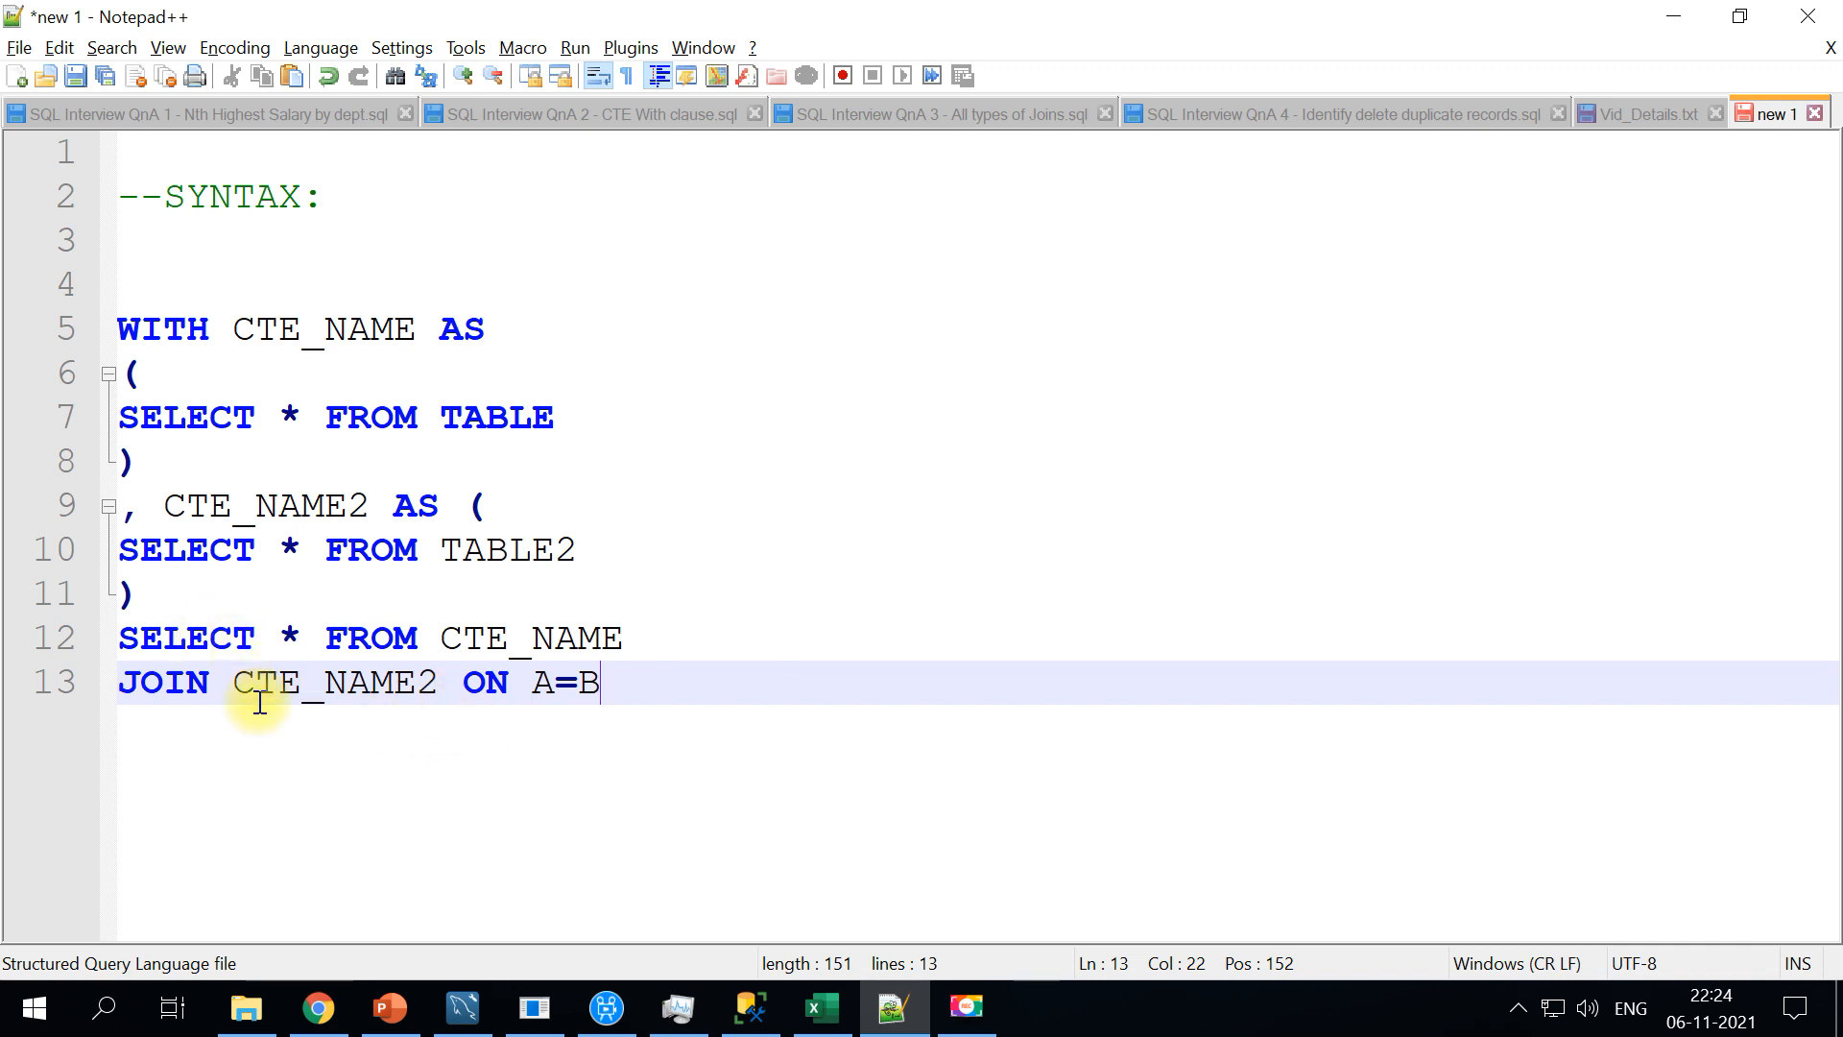
{"action": "mouse_move", "coordinate": [276, 588]}
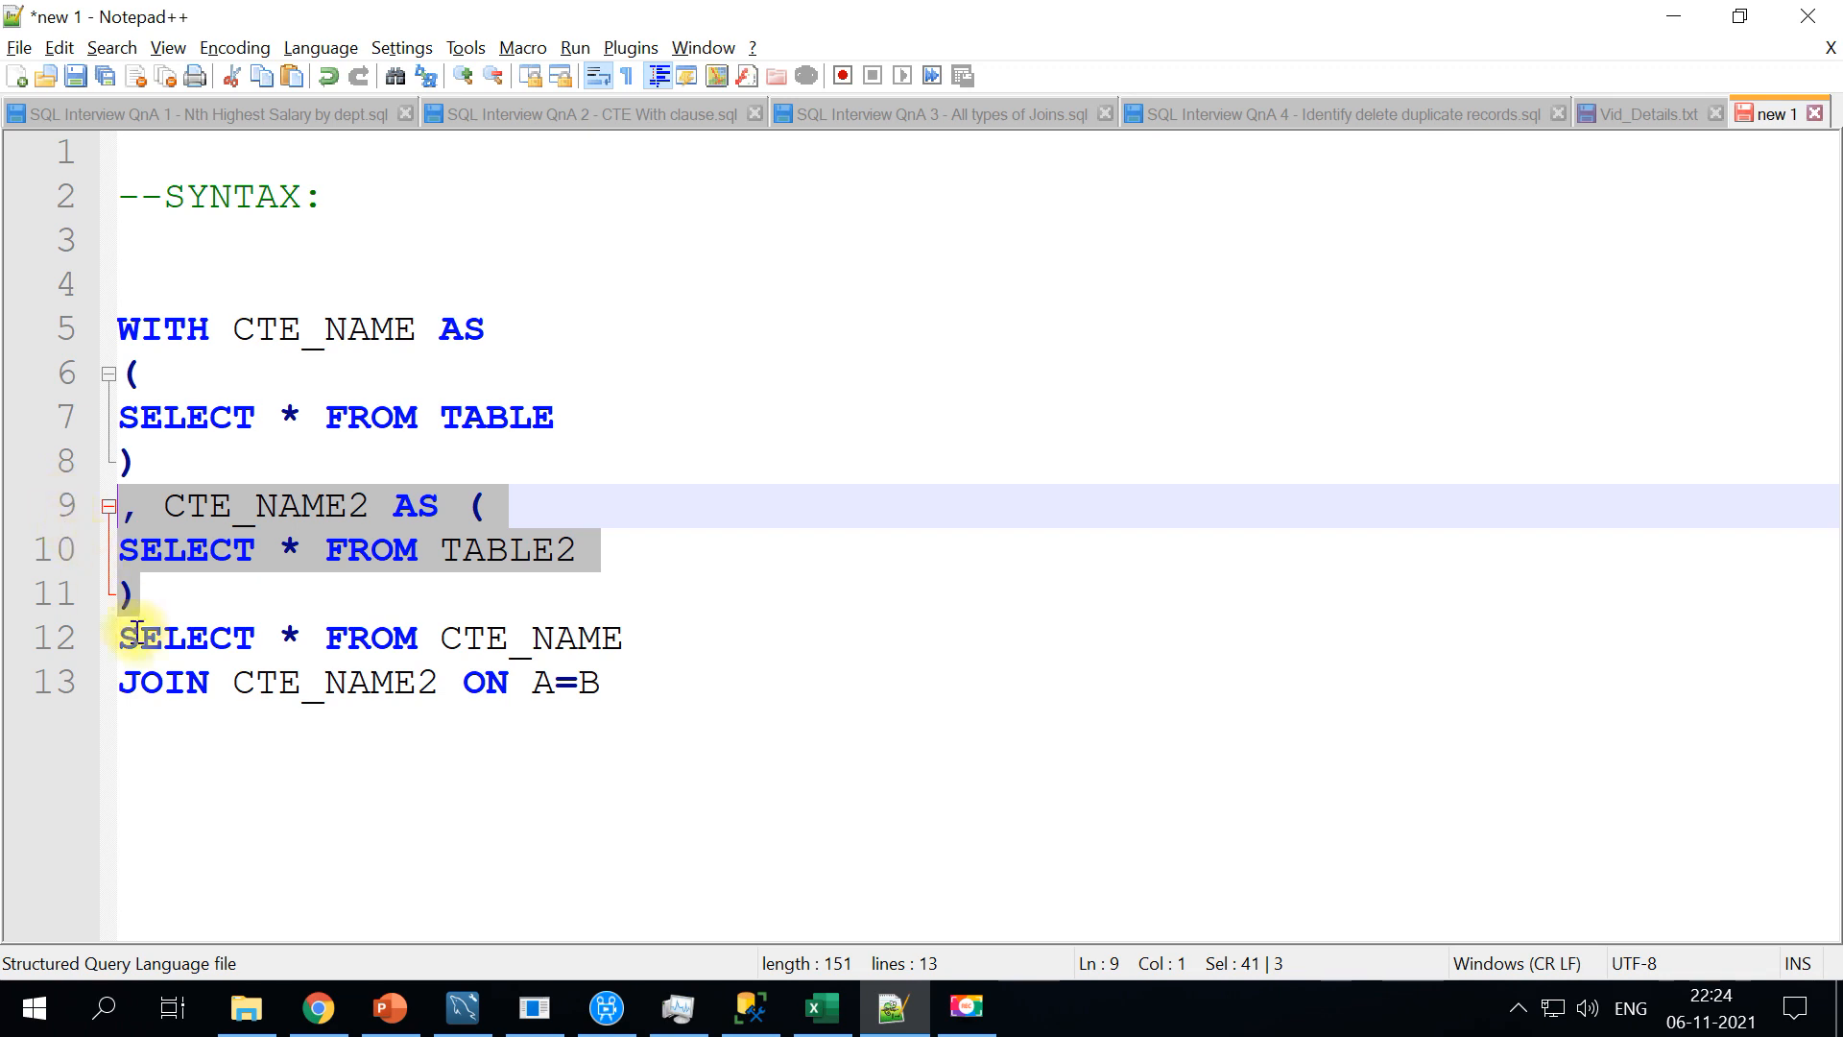
Paste a copy of the block as CTE_NAME3, then return to SQL Server Management Studio
{"action": "left_click", "coordinate": [175, 594]}
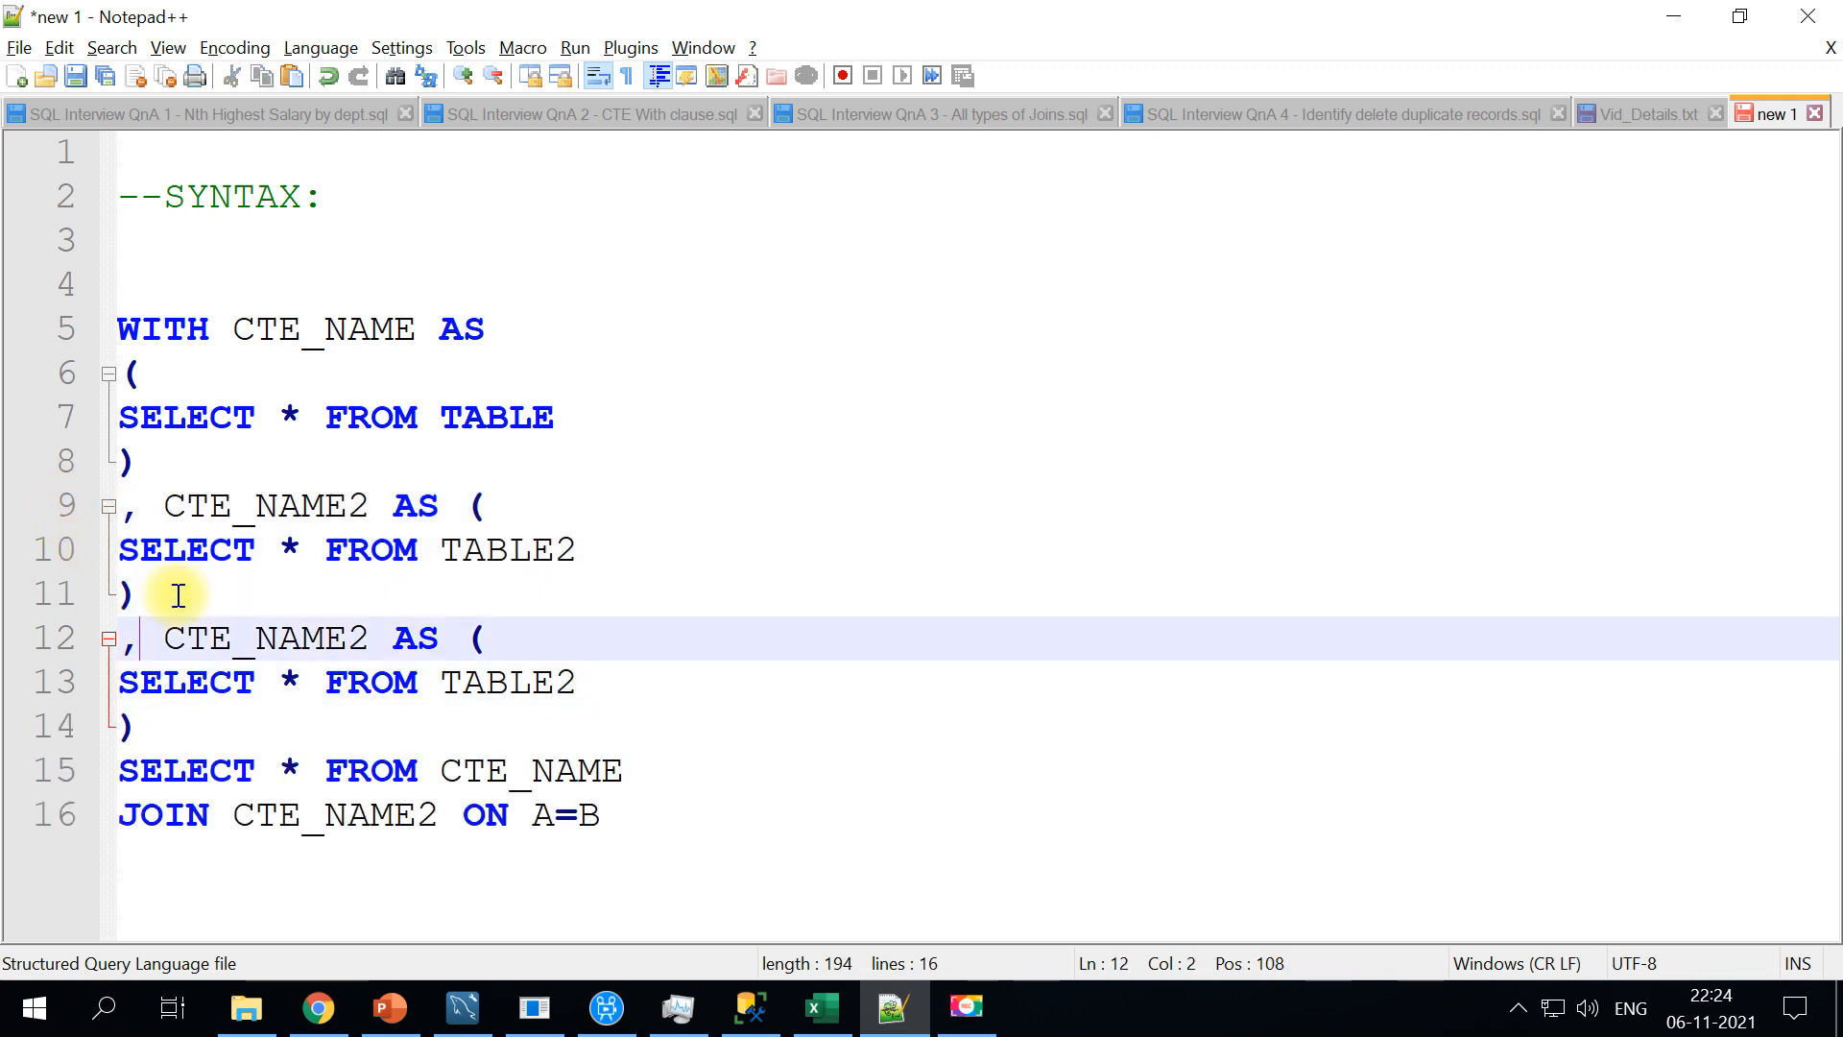
{"action": "type", "text": "3"}
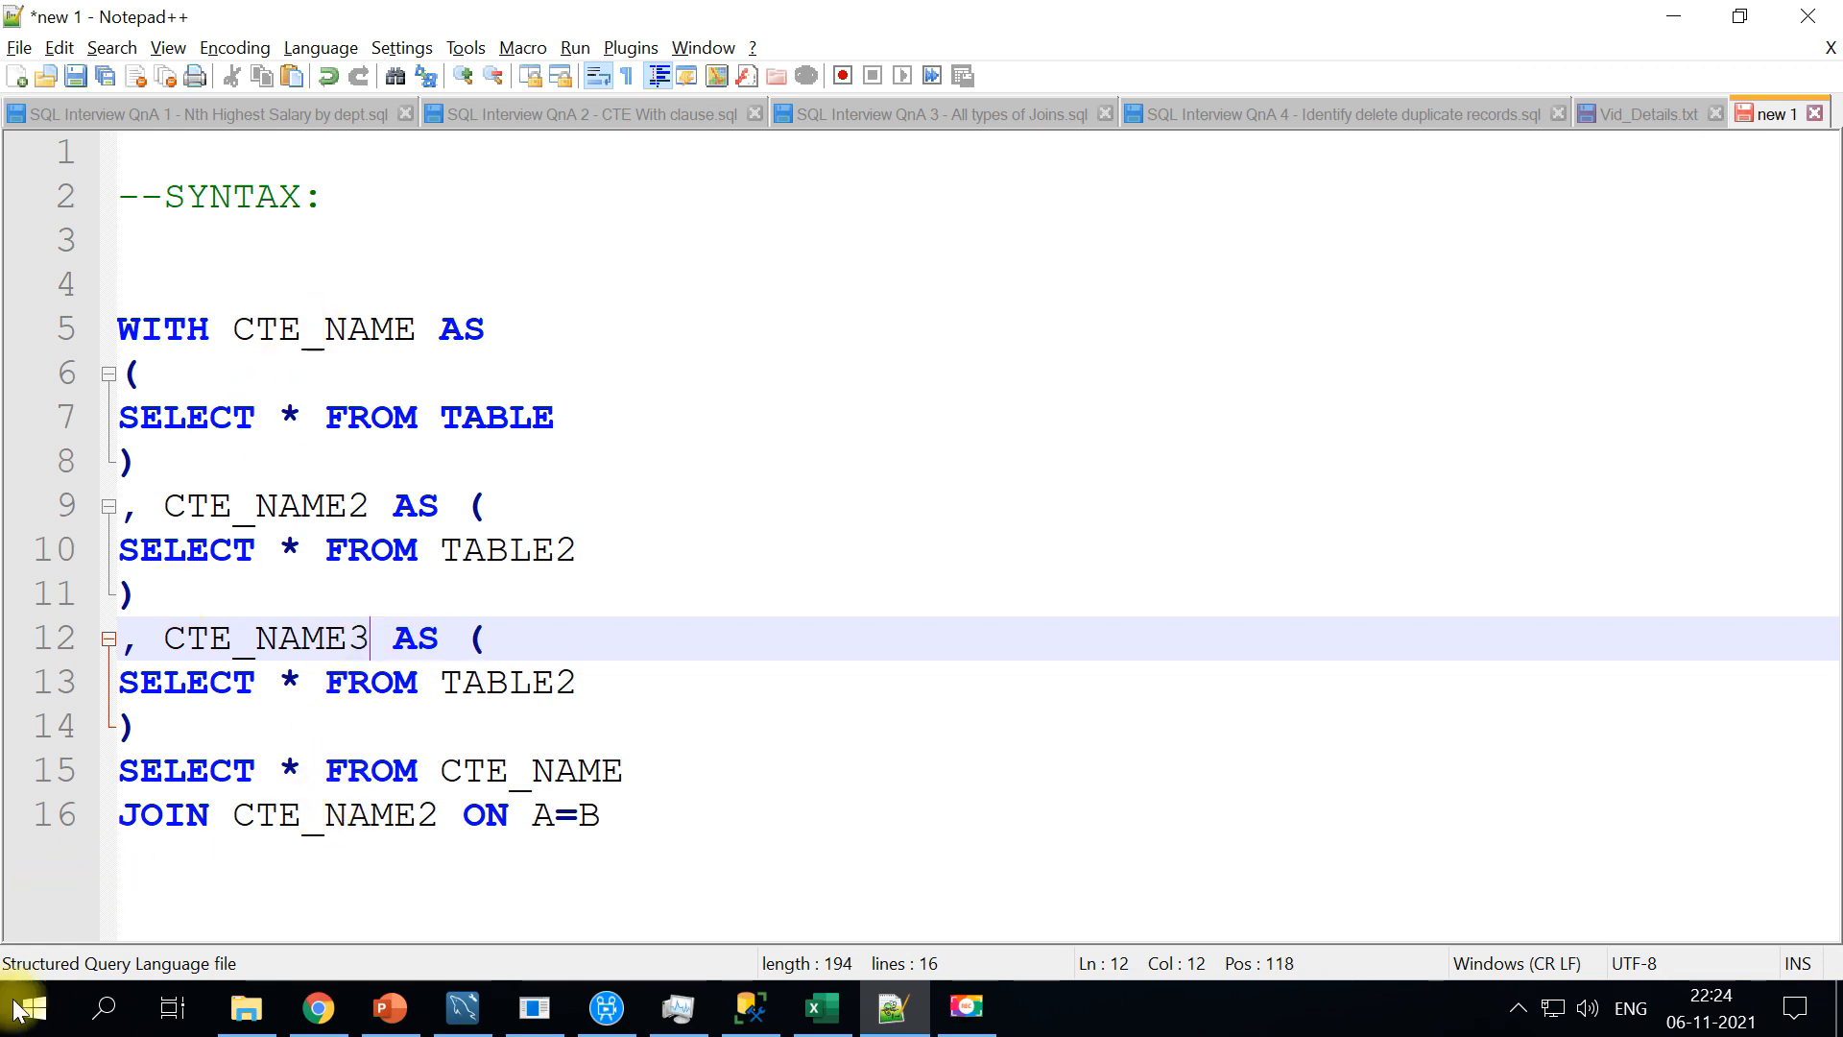
{"action": "mouse_move", "coordinate": [722, 1008]}
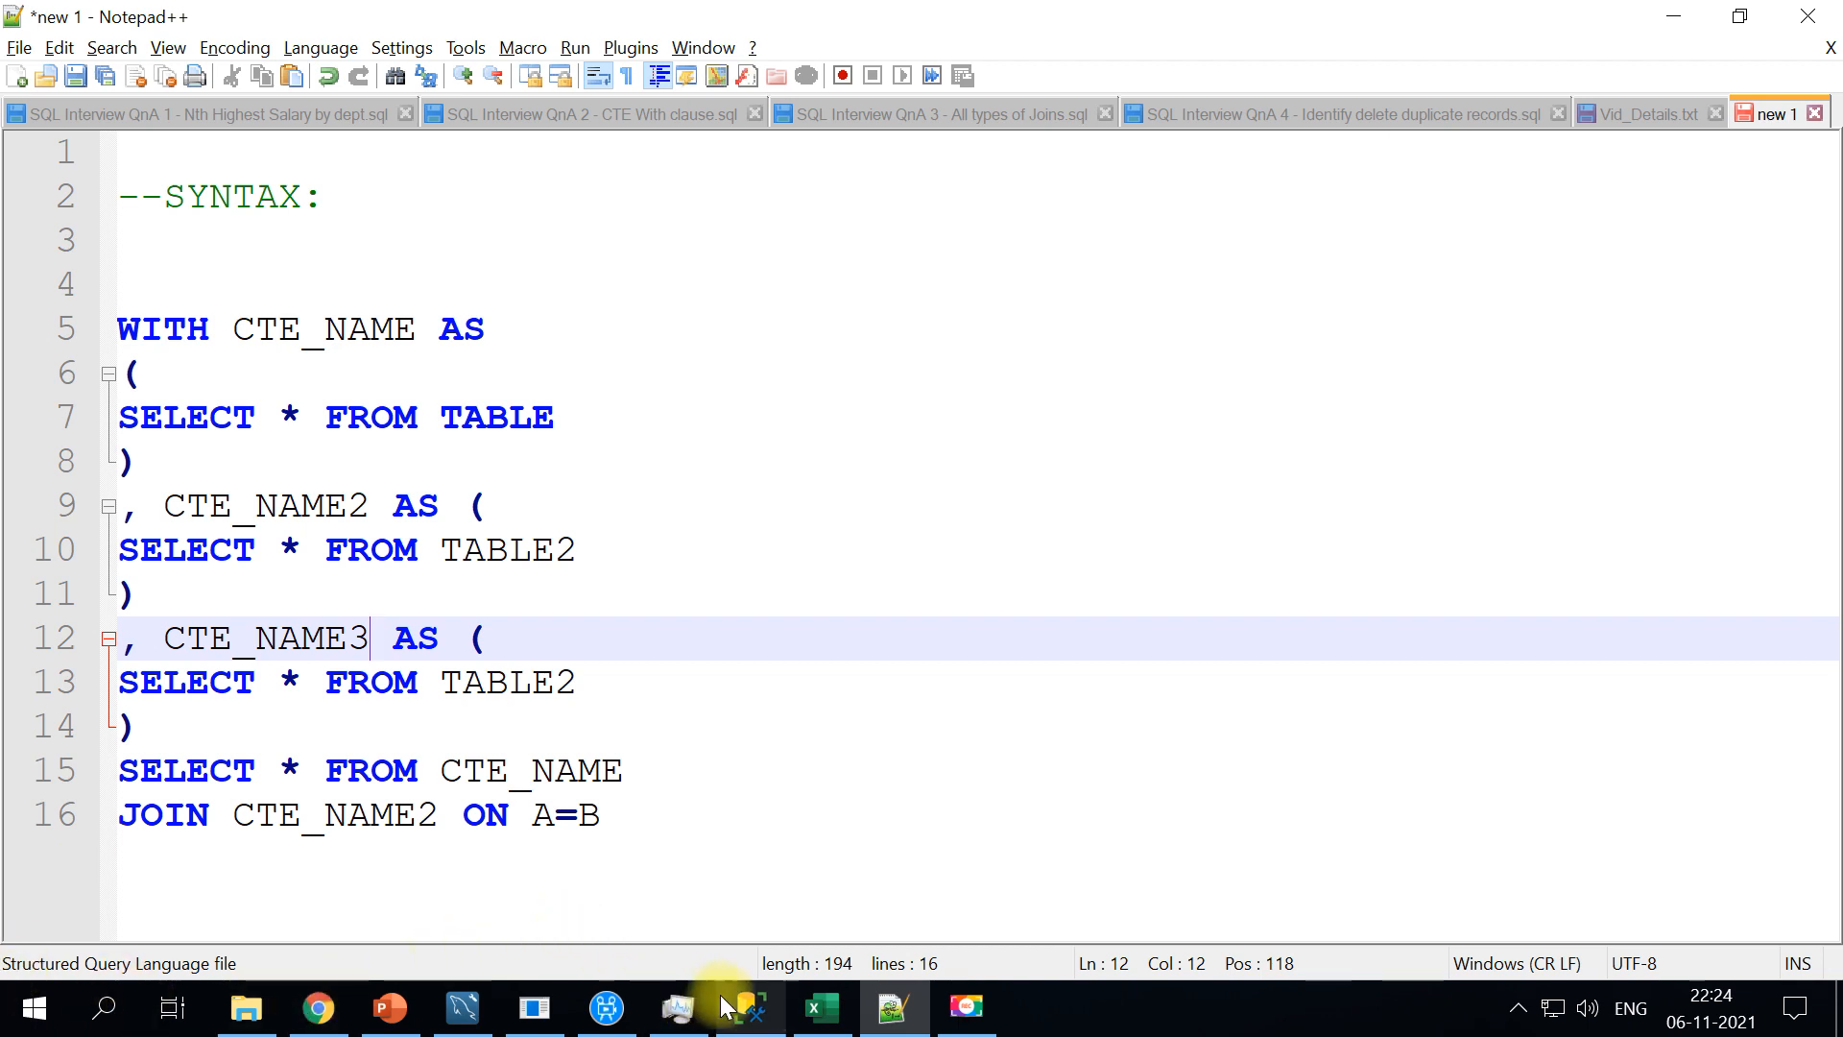
{"action": "left_click", "coordinate": [748, 1008]}
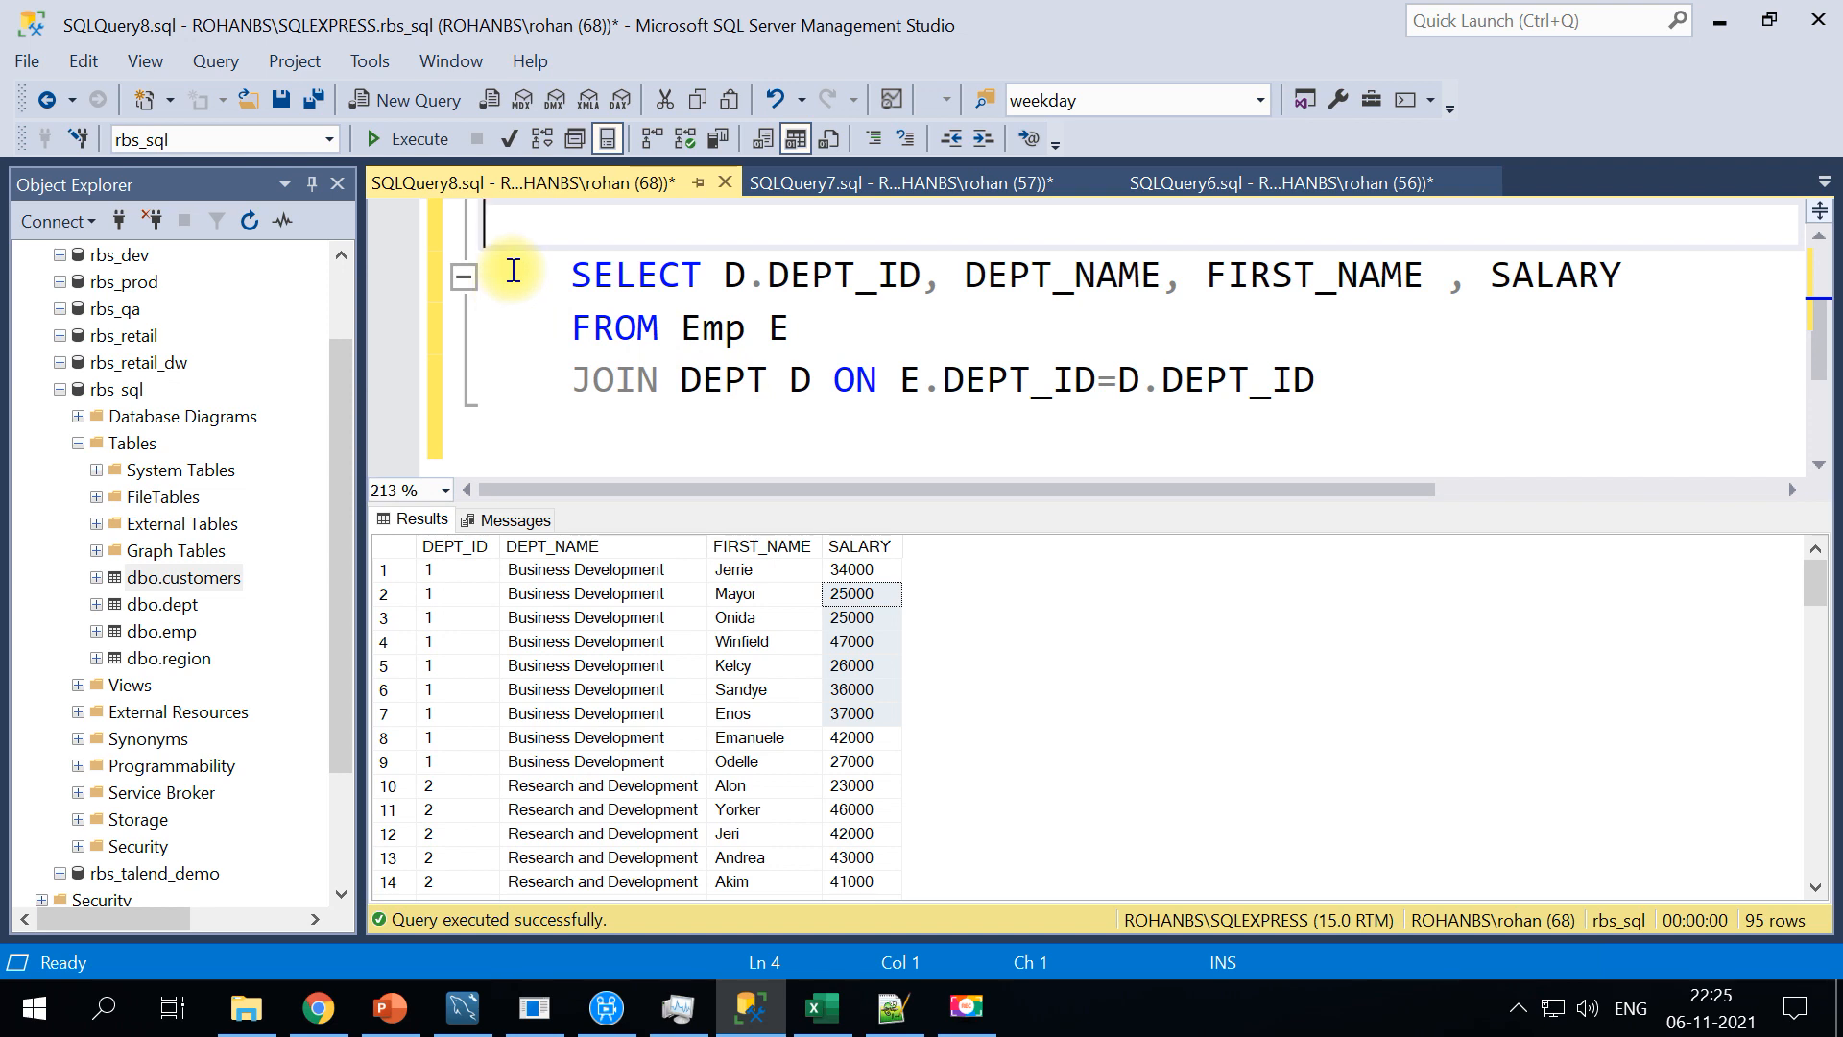
Wrap the Emp–DEPT join query in WITH CTE_SRC AS ( above the SELECT
{"action": "type", "text": "WITH"}
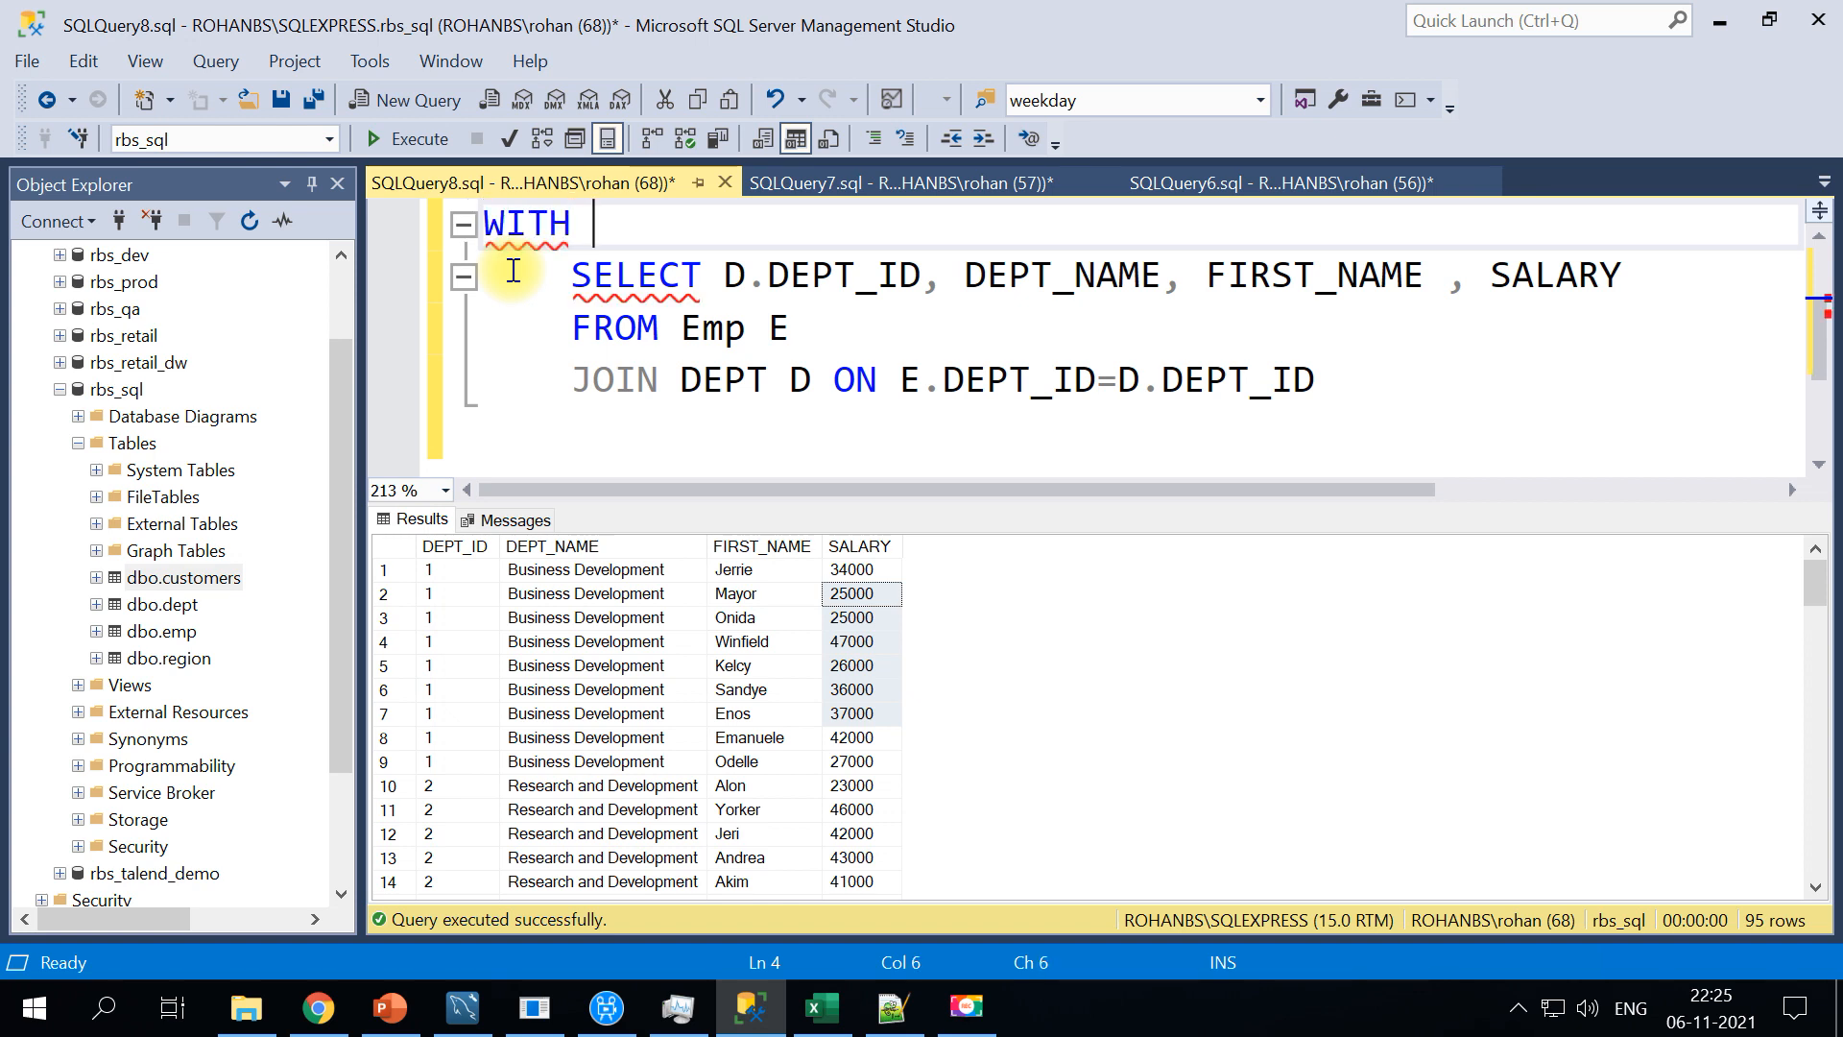
{"action": "mouse_move", "coordinate": [637, 338]}
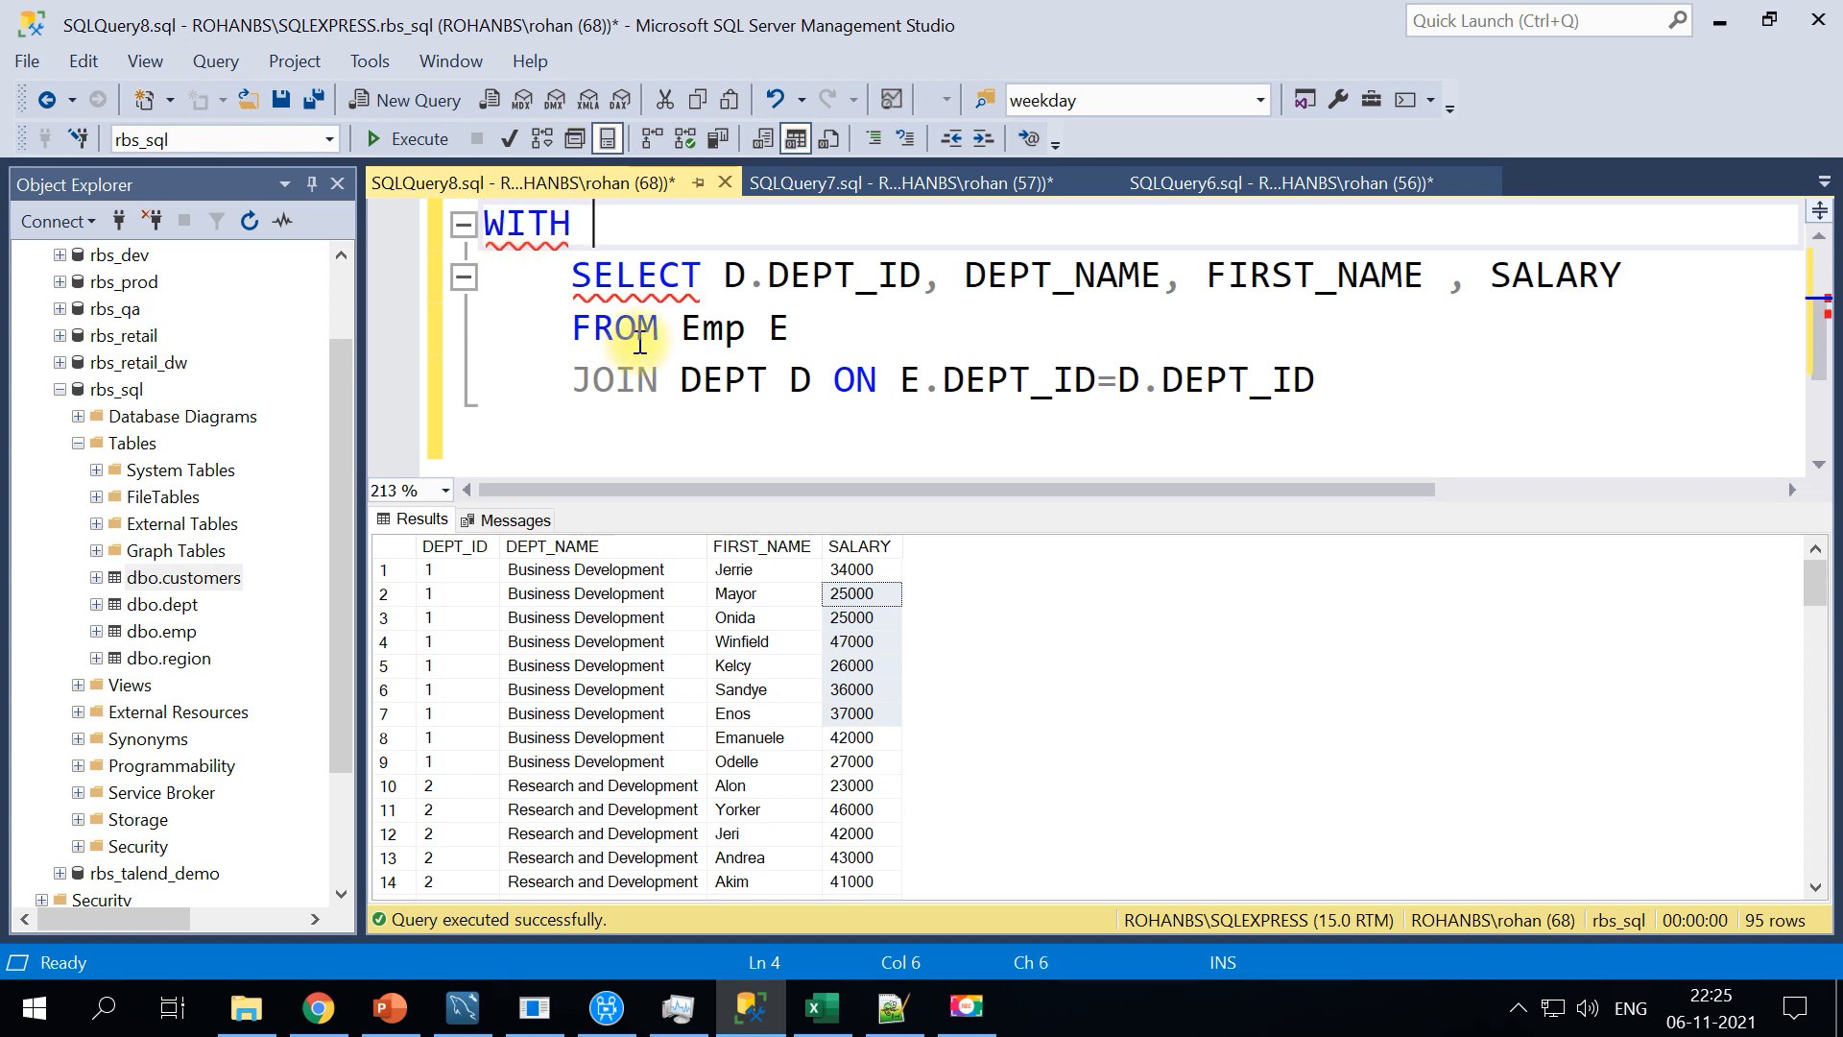
{"action": "type", "text": "CTE_SRC"}
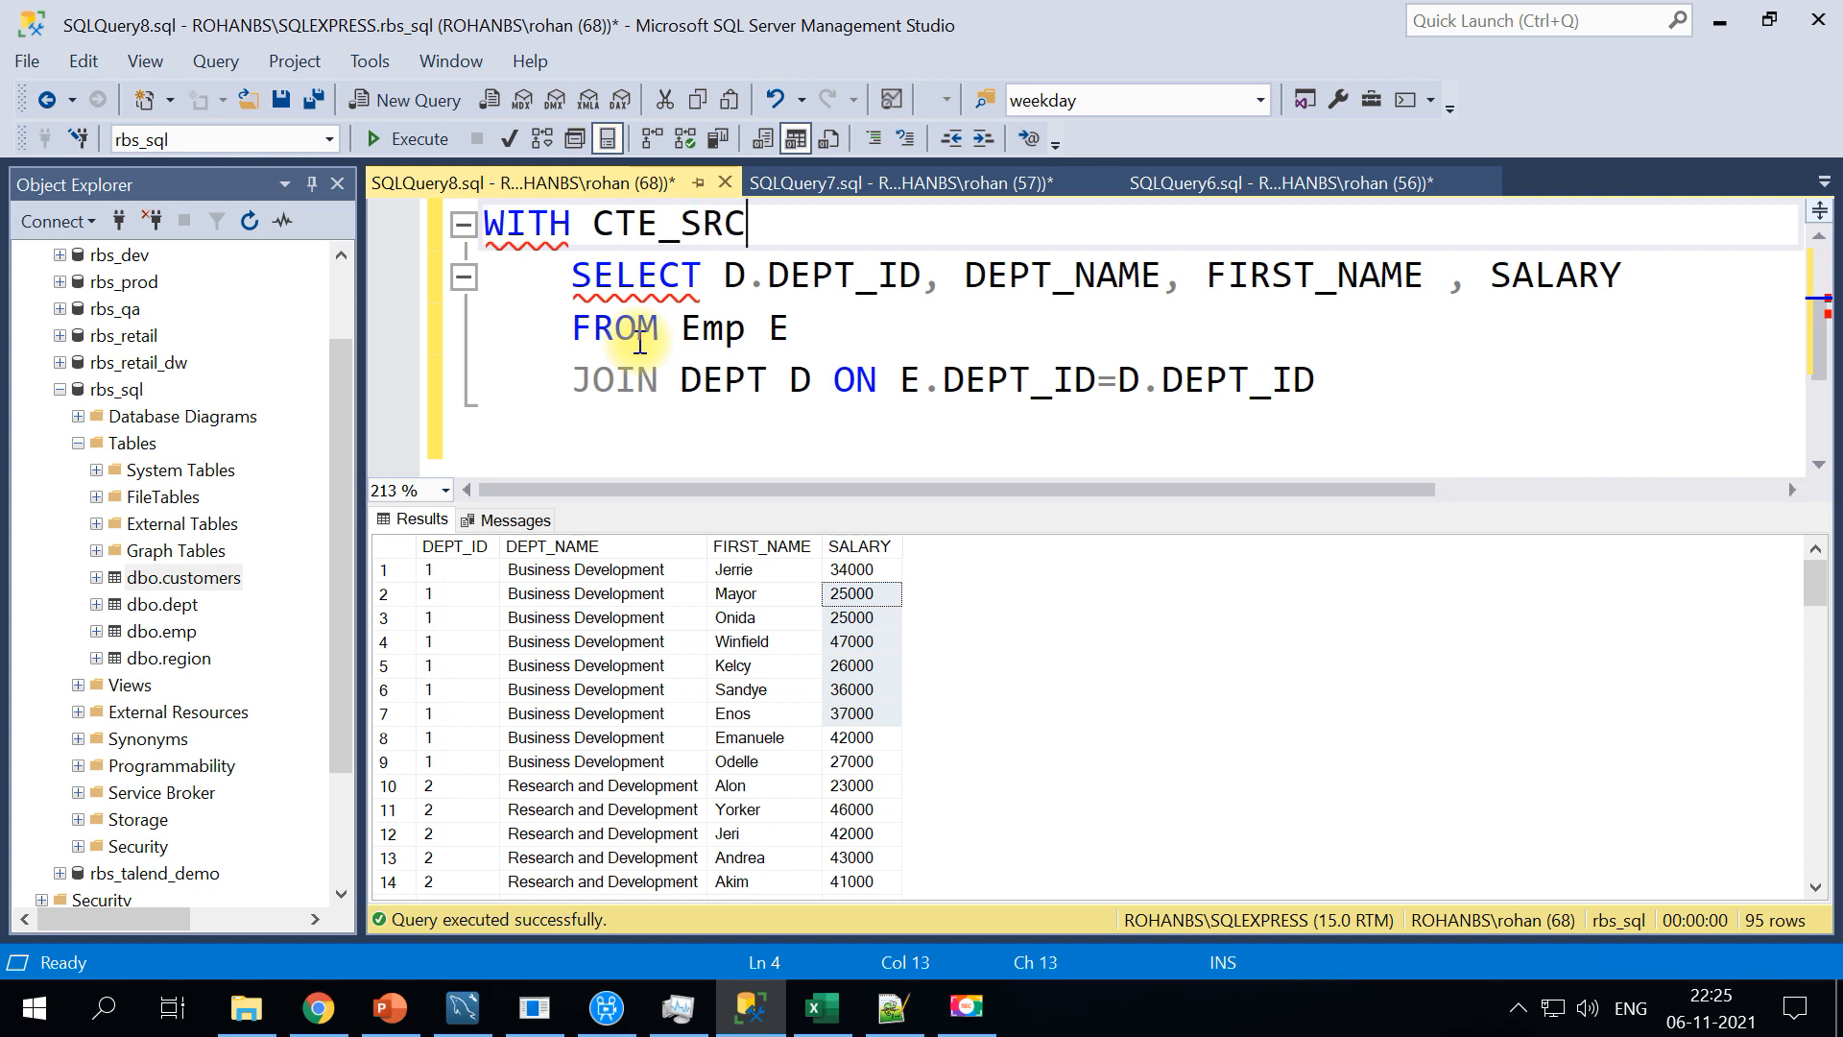
{"action": "type", "text": "AS ("}
{"action": "type", "text": ", CTE_CALC"}
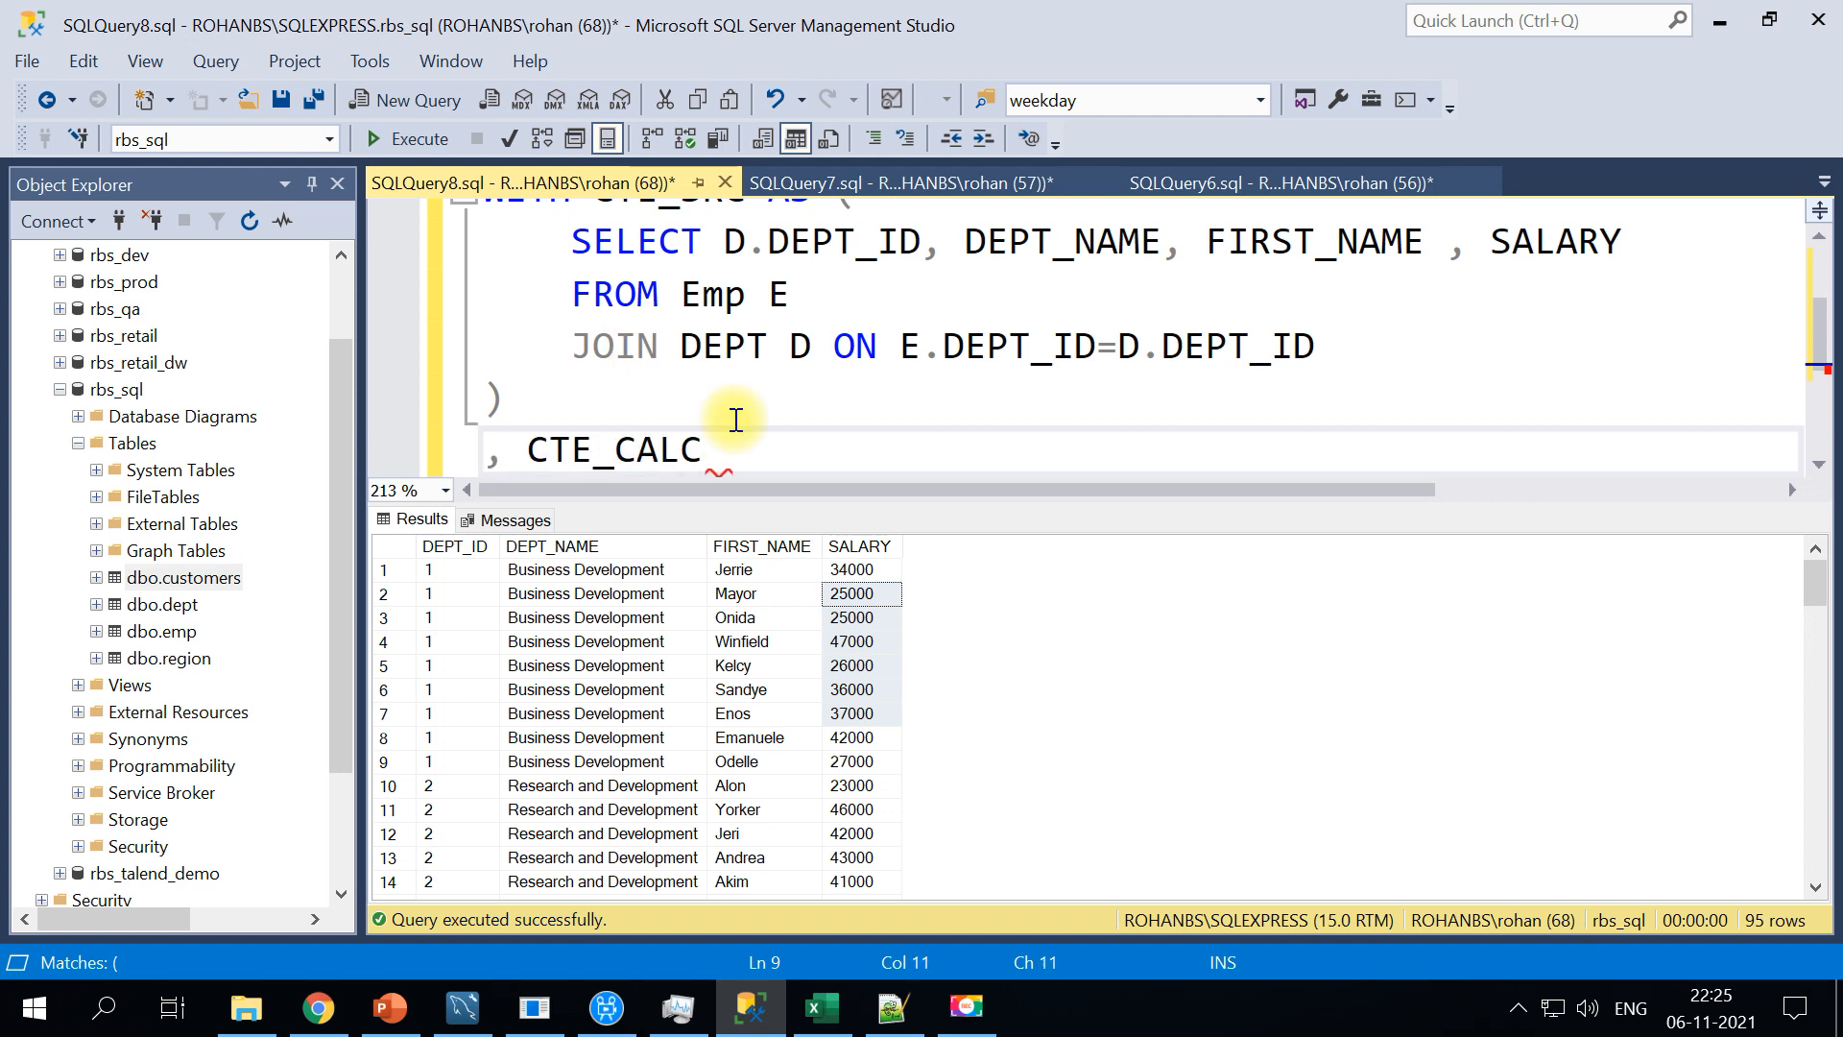
Define CTE_CALC AS ( SELECT REGION_ID, LIVING_COST + 10 SAL_HIKE_PERCENT FROM REGION )
{"action": "type", "text": "AS ("}
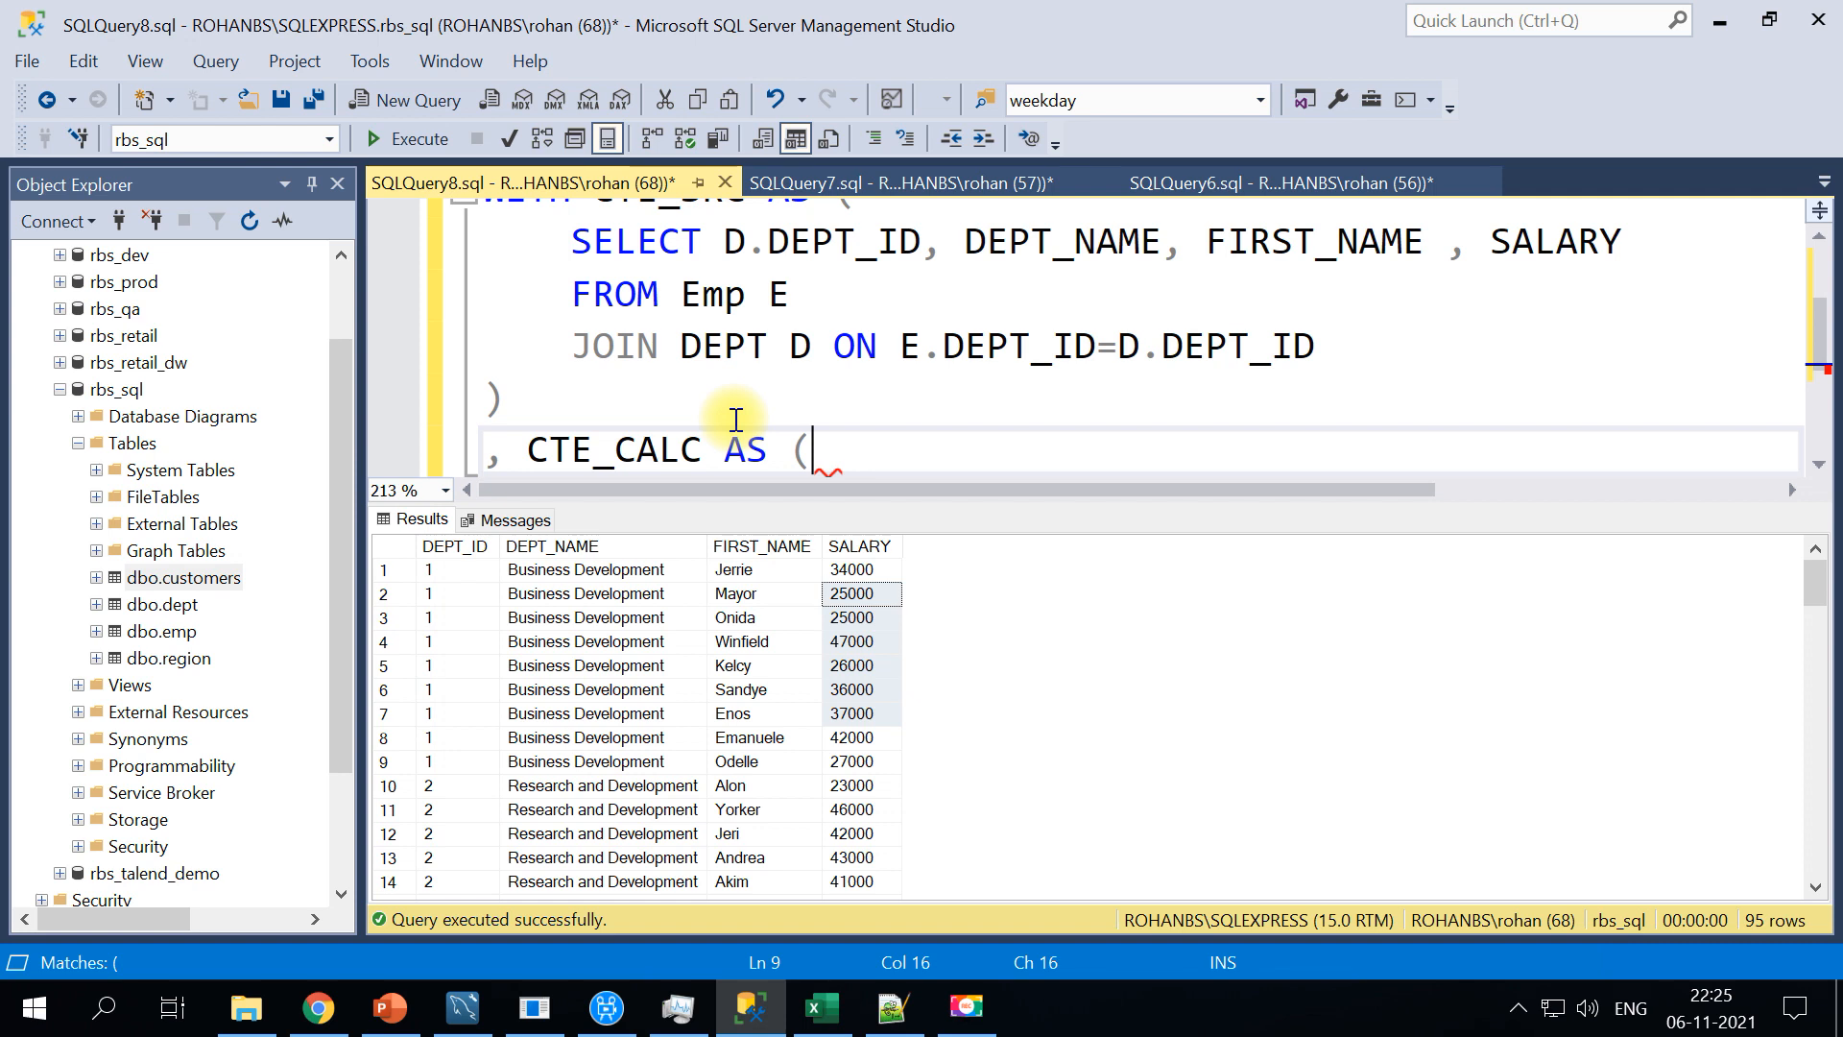
{"action": "key", "text": "Return"}
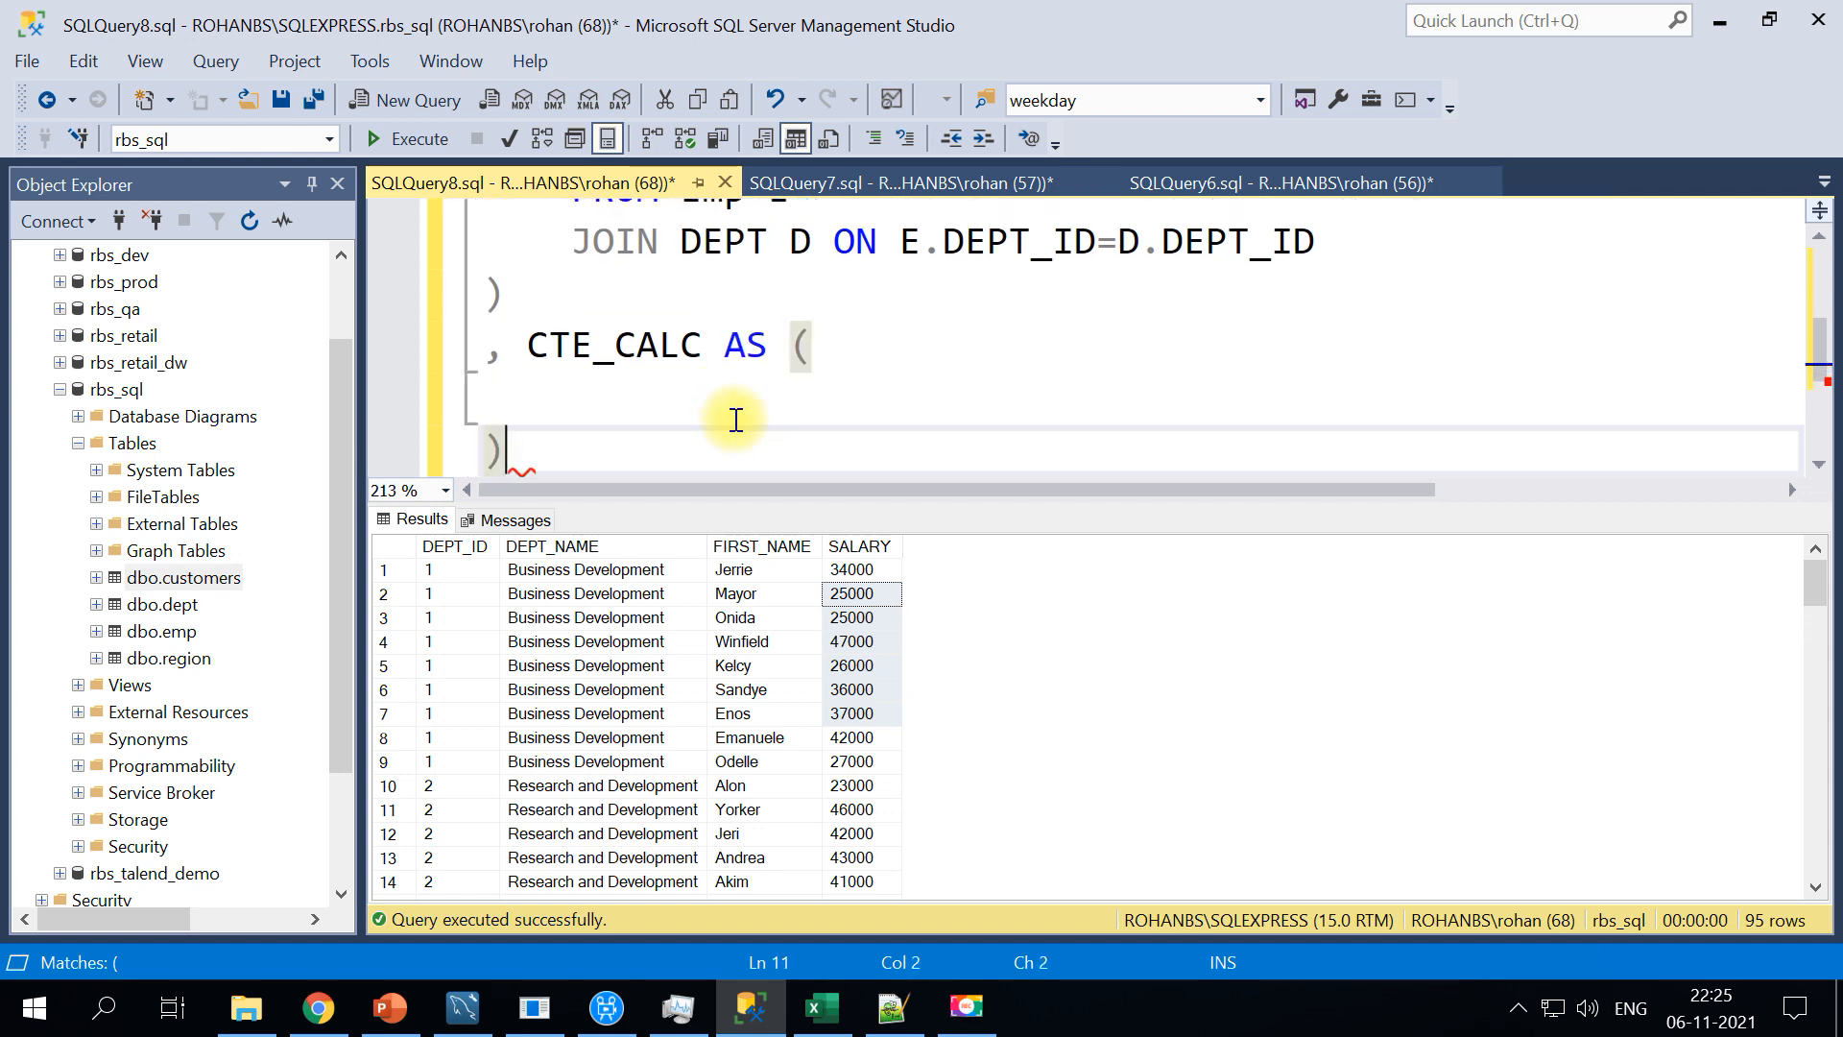
{"action": "type", "text": "SELE"}
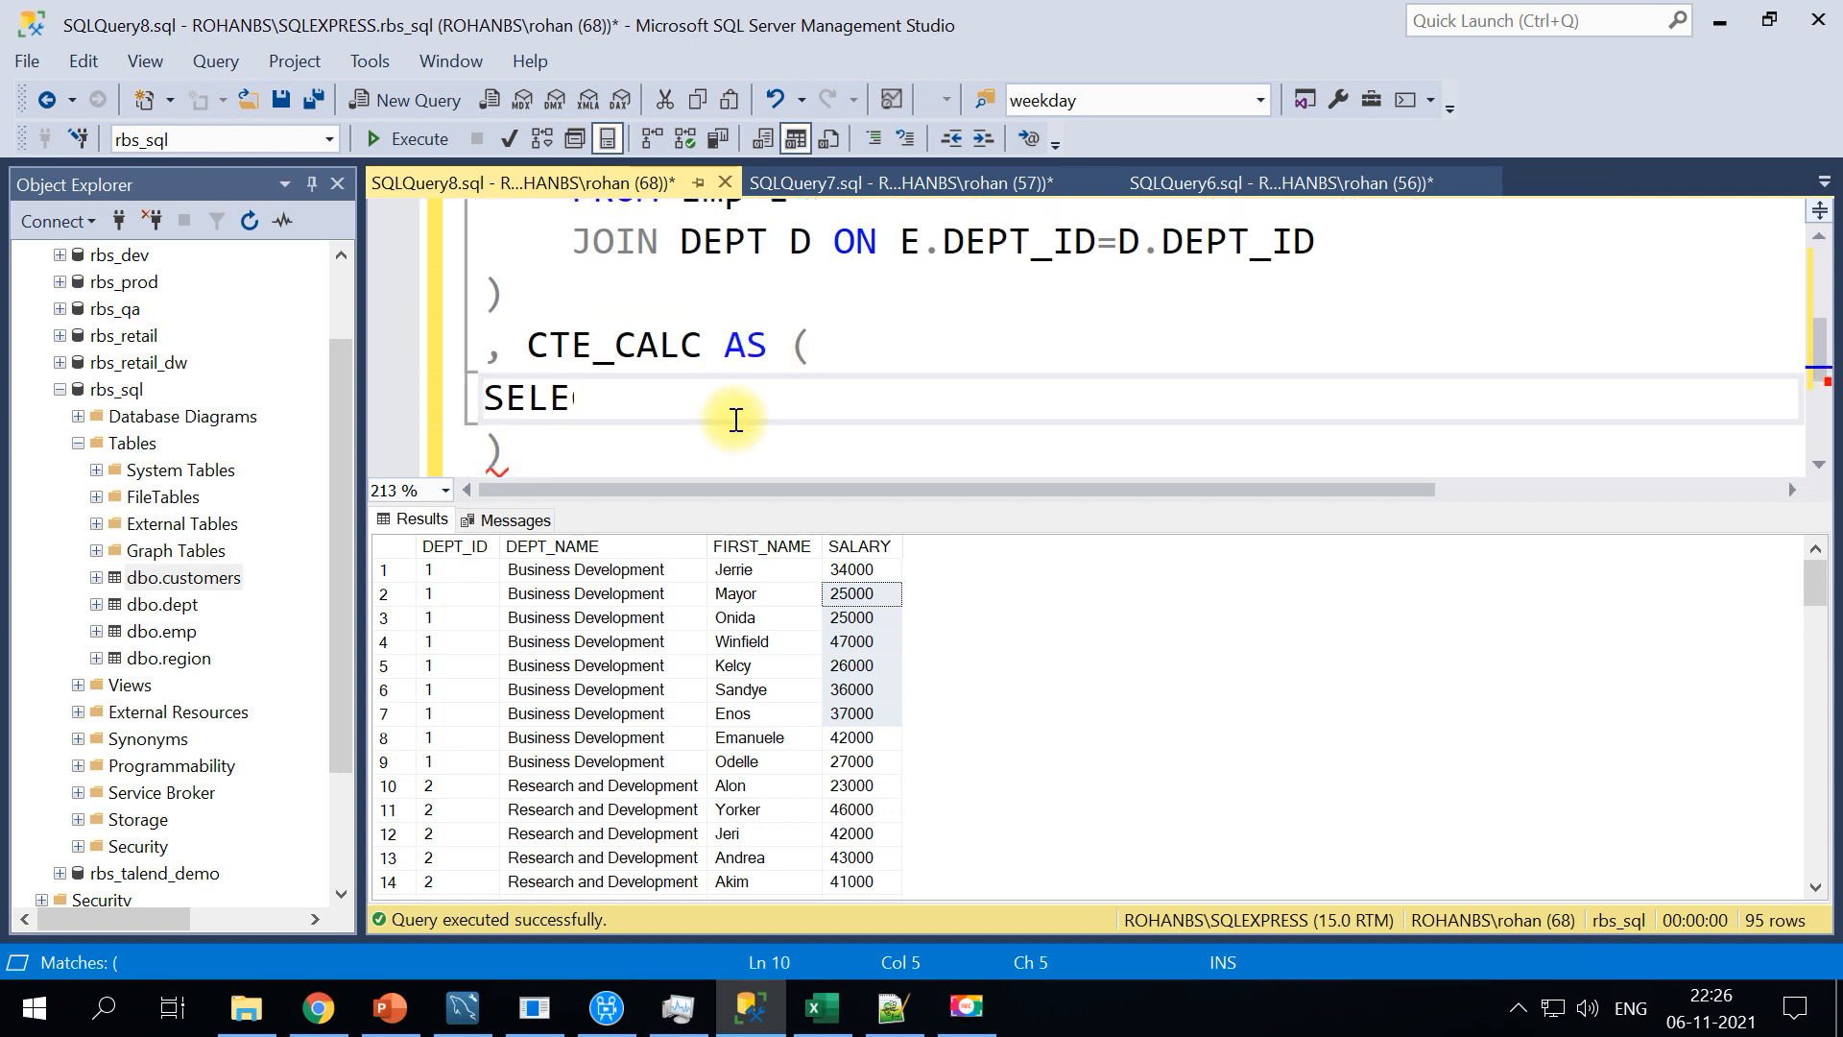
{"action": "type", "text": "CT"}
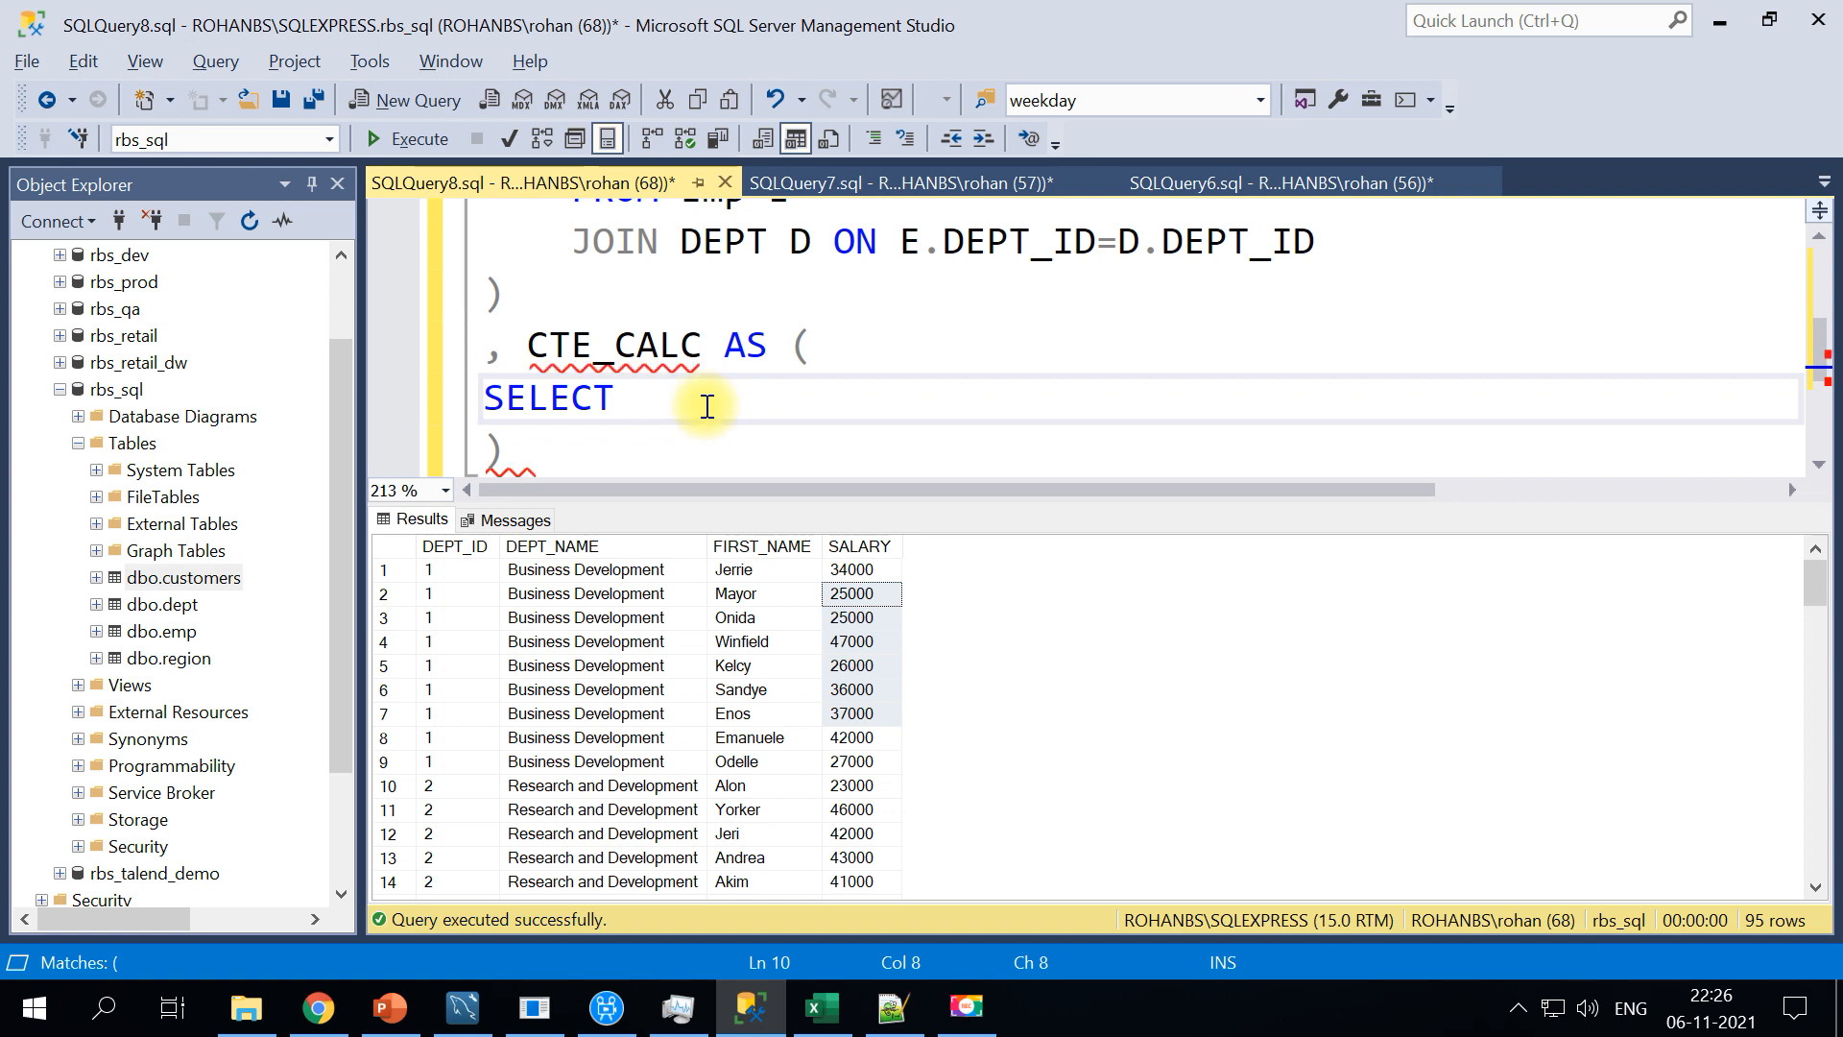
{"action": "type", "text": "RE"}
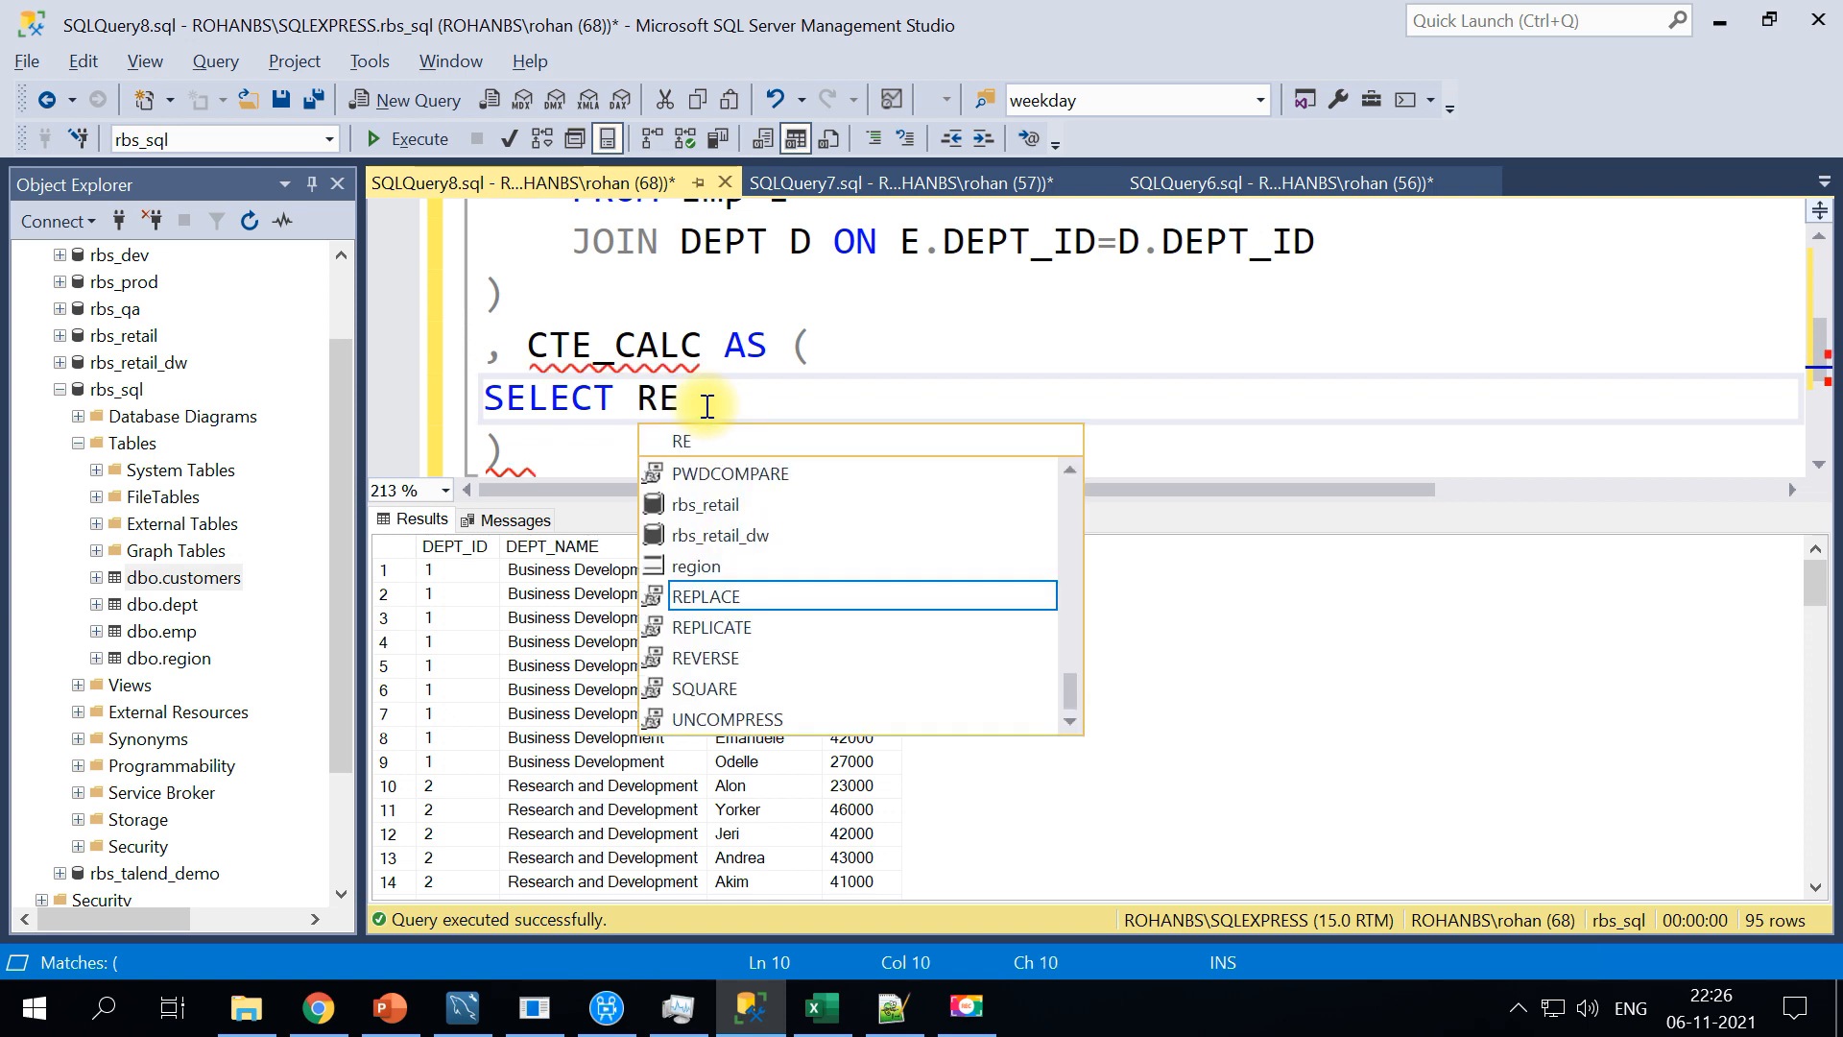
{"action": "type", "text": "GION_ID, LIVI"}
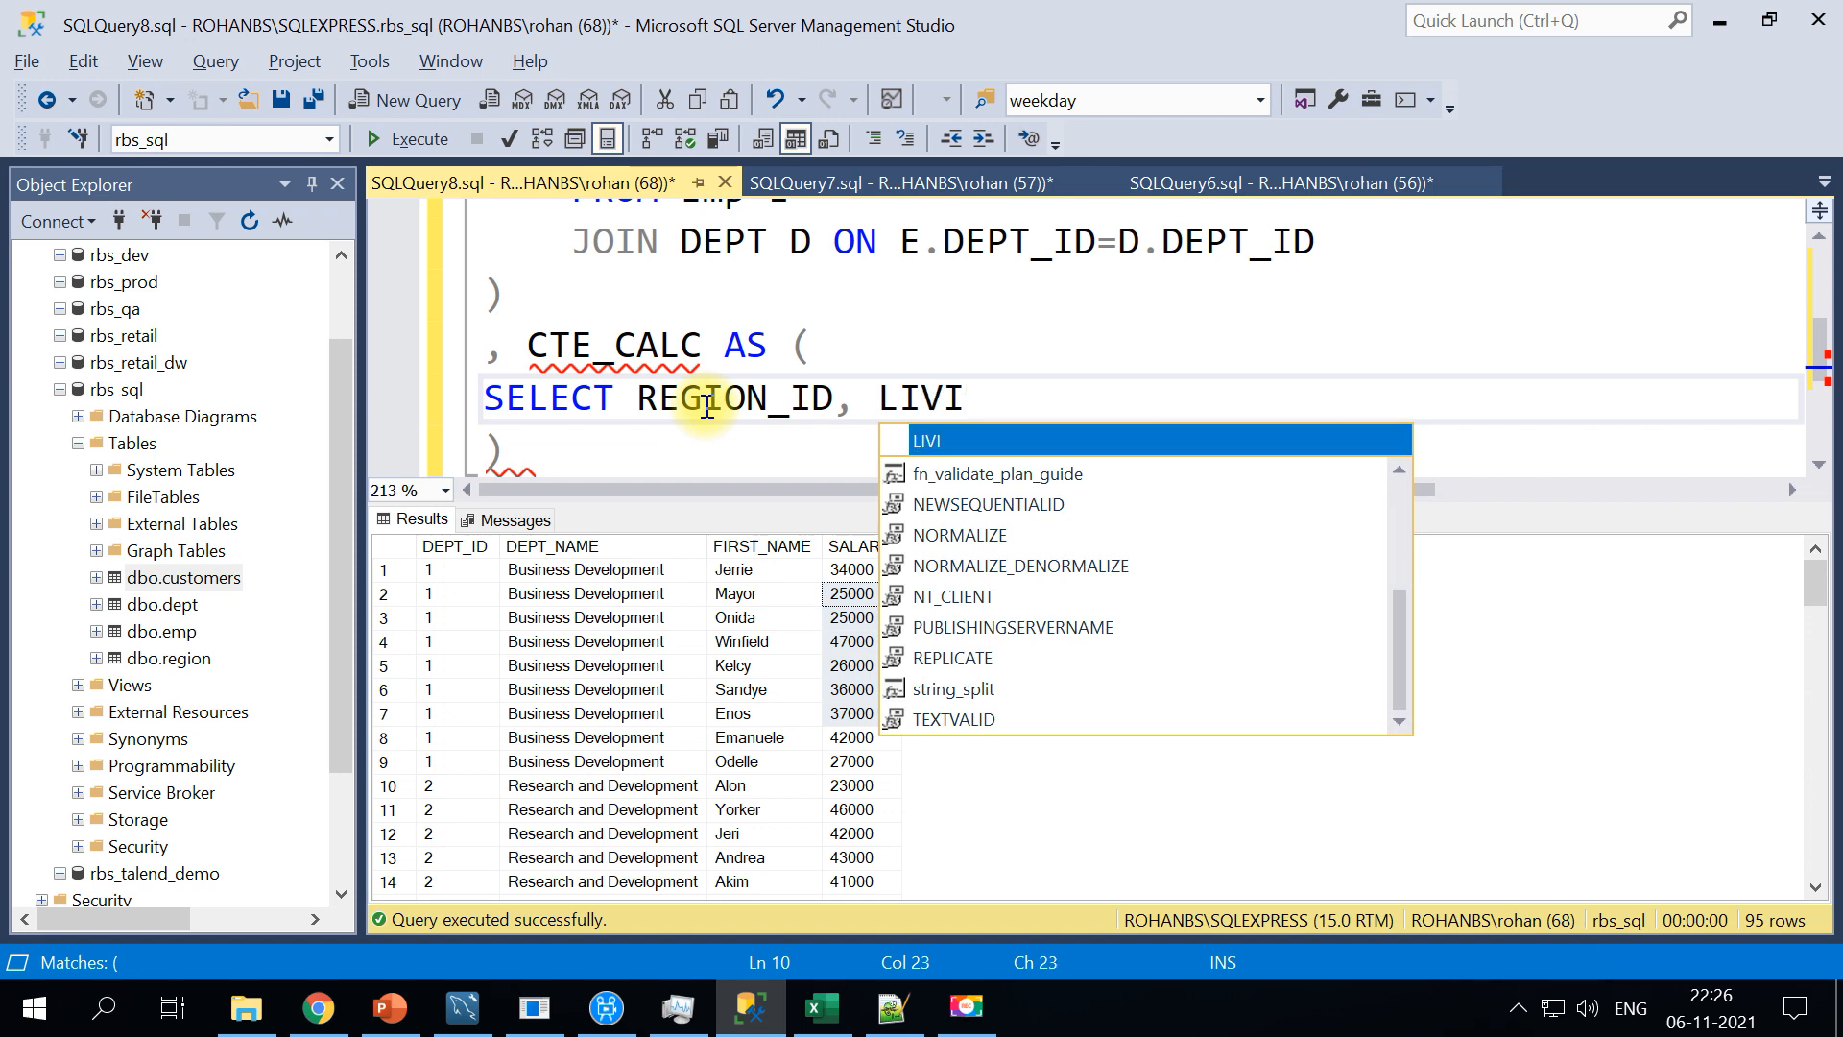
{"action": "type", "text": "NG_"}
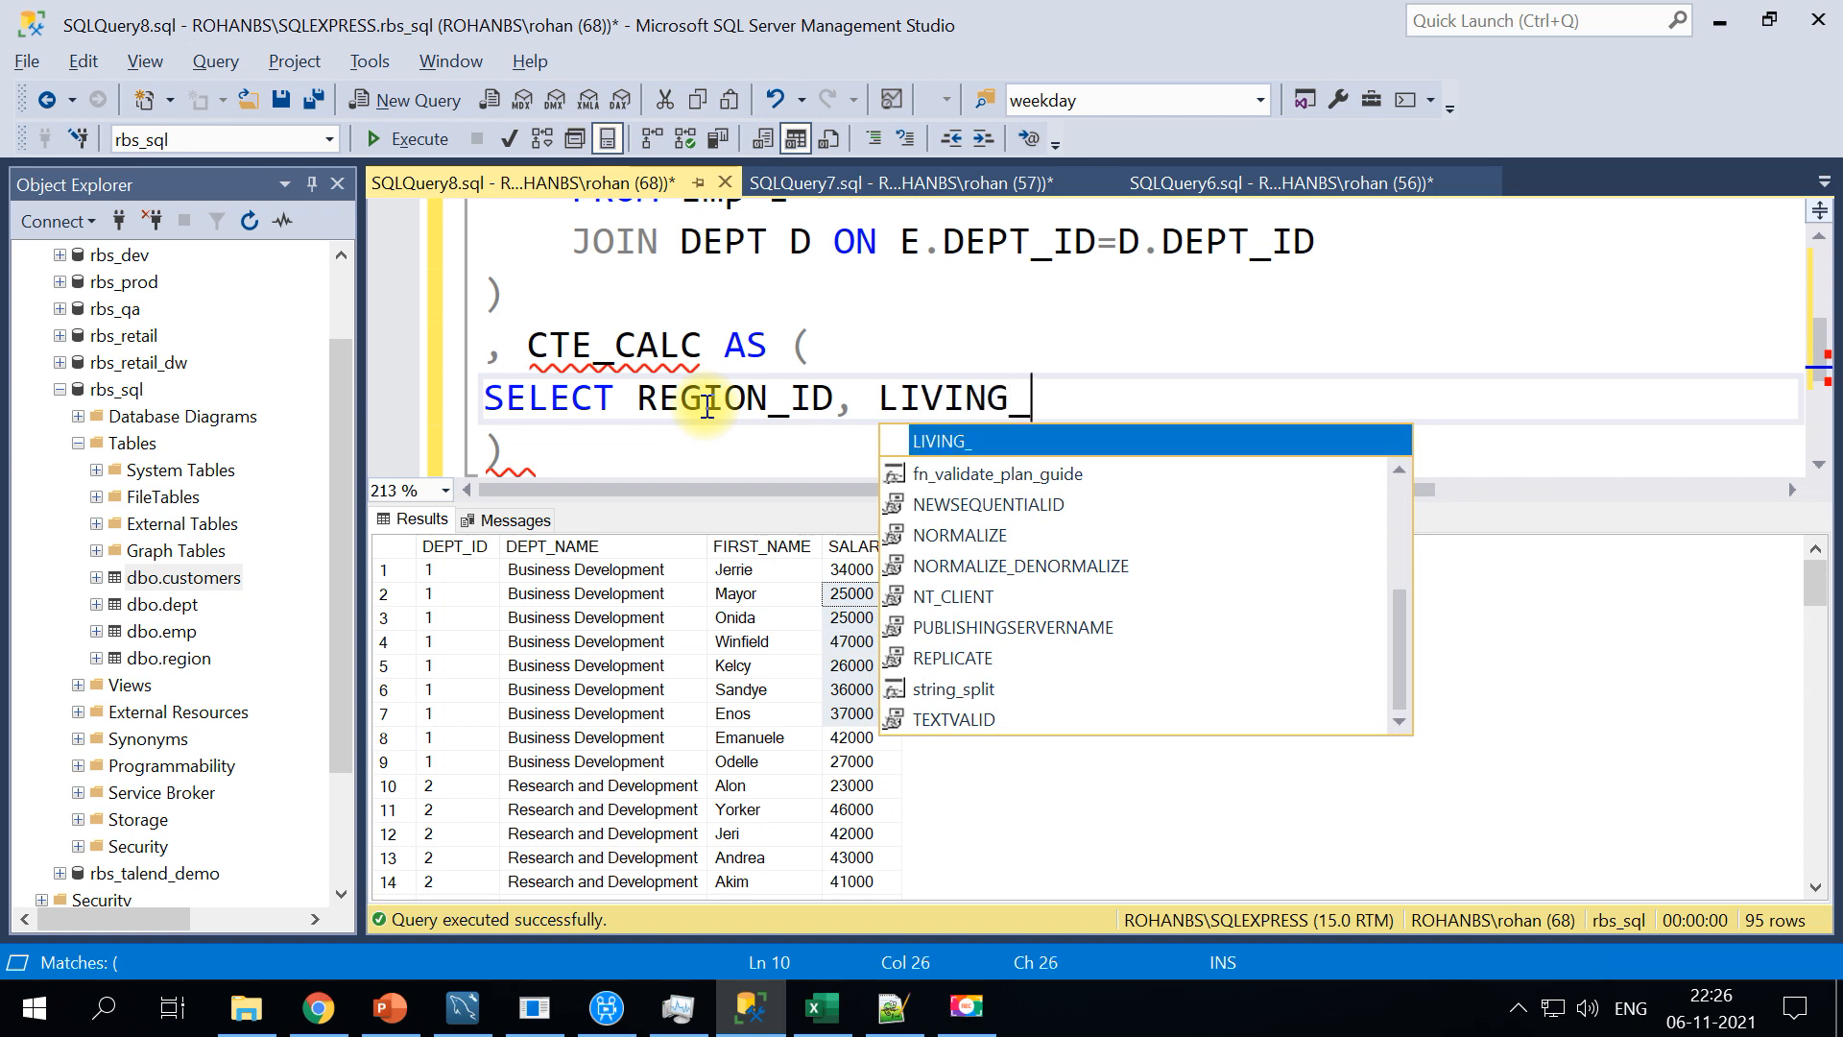
{"action": "type", "text": "COST"}
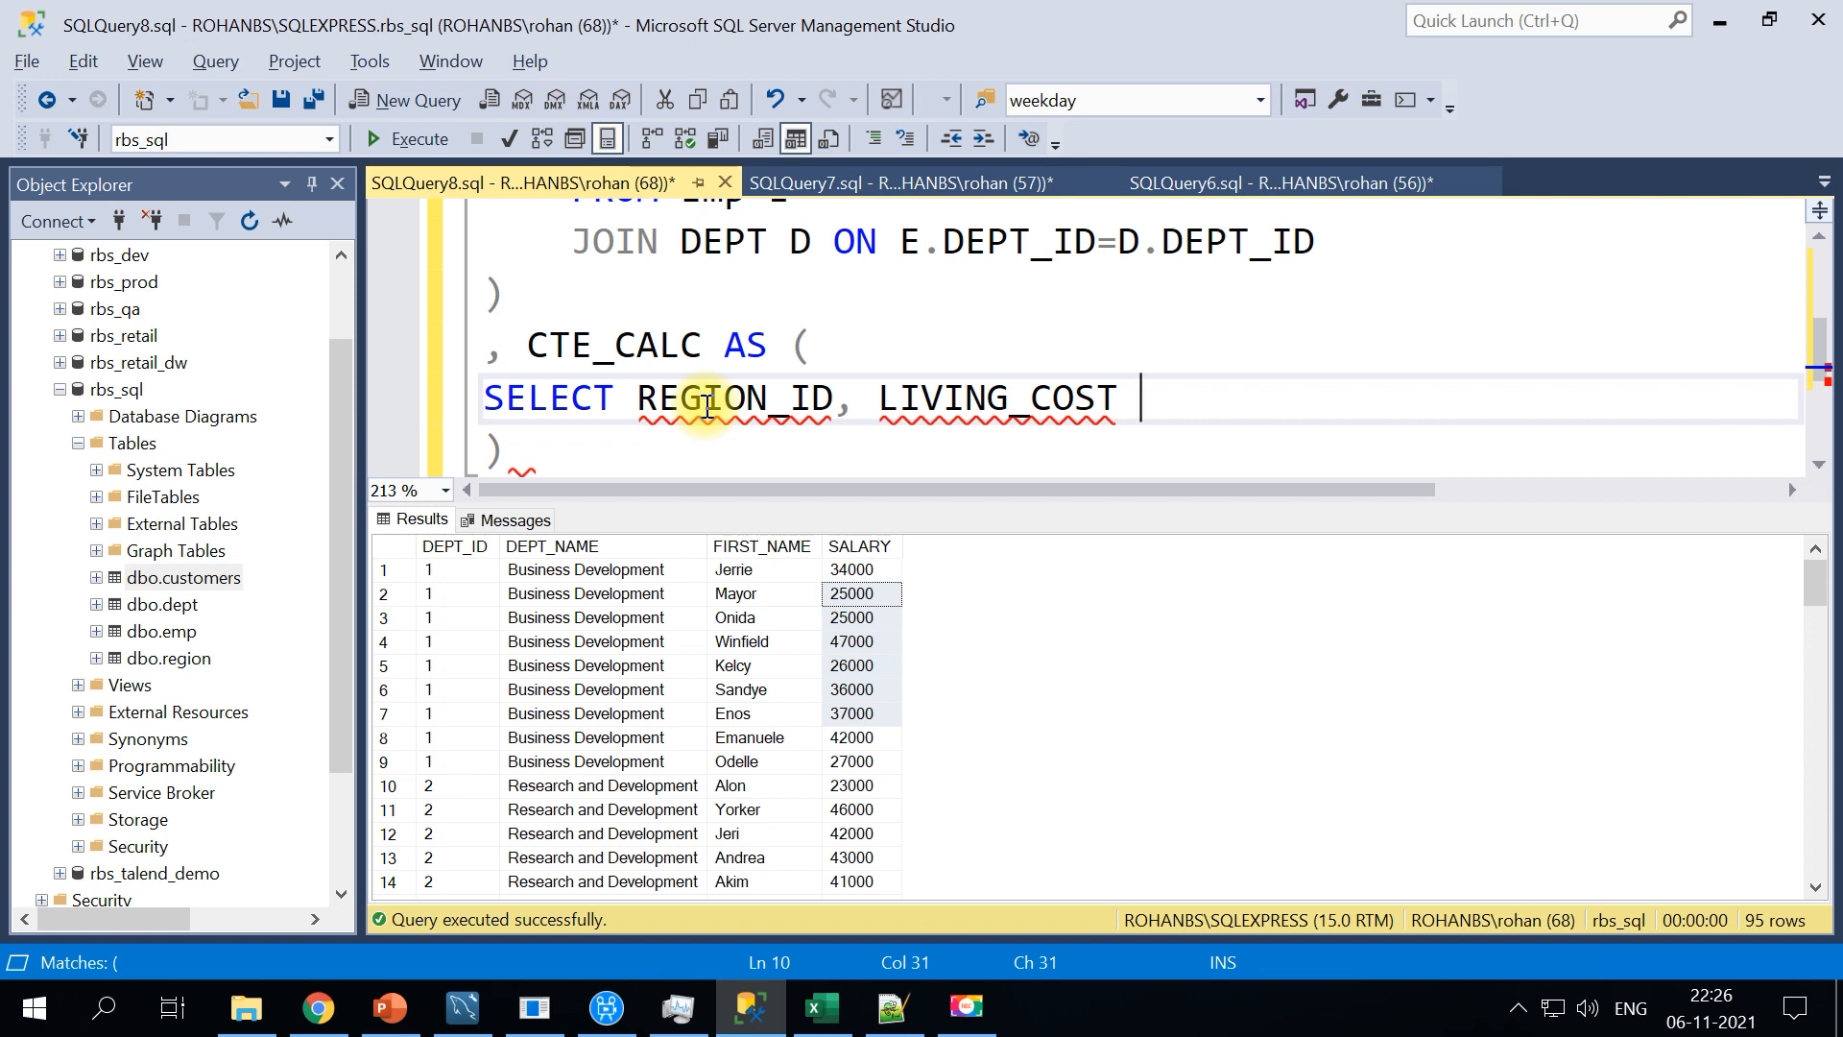
{"action": "mouse_move", "coordinate": [705, 400]}
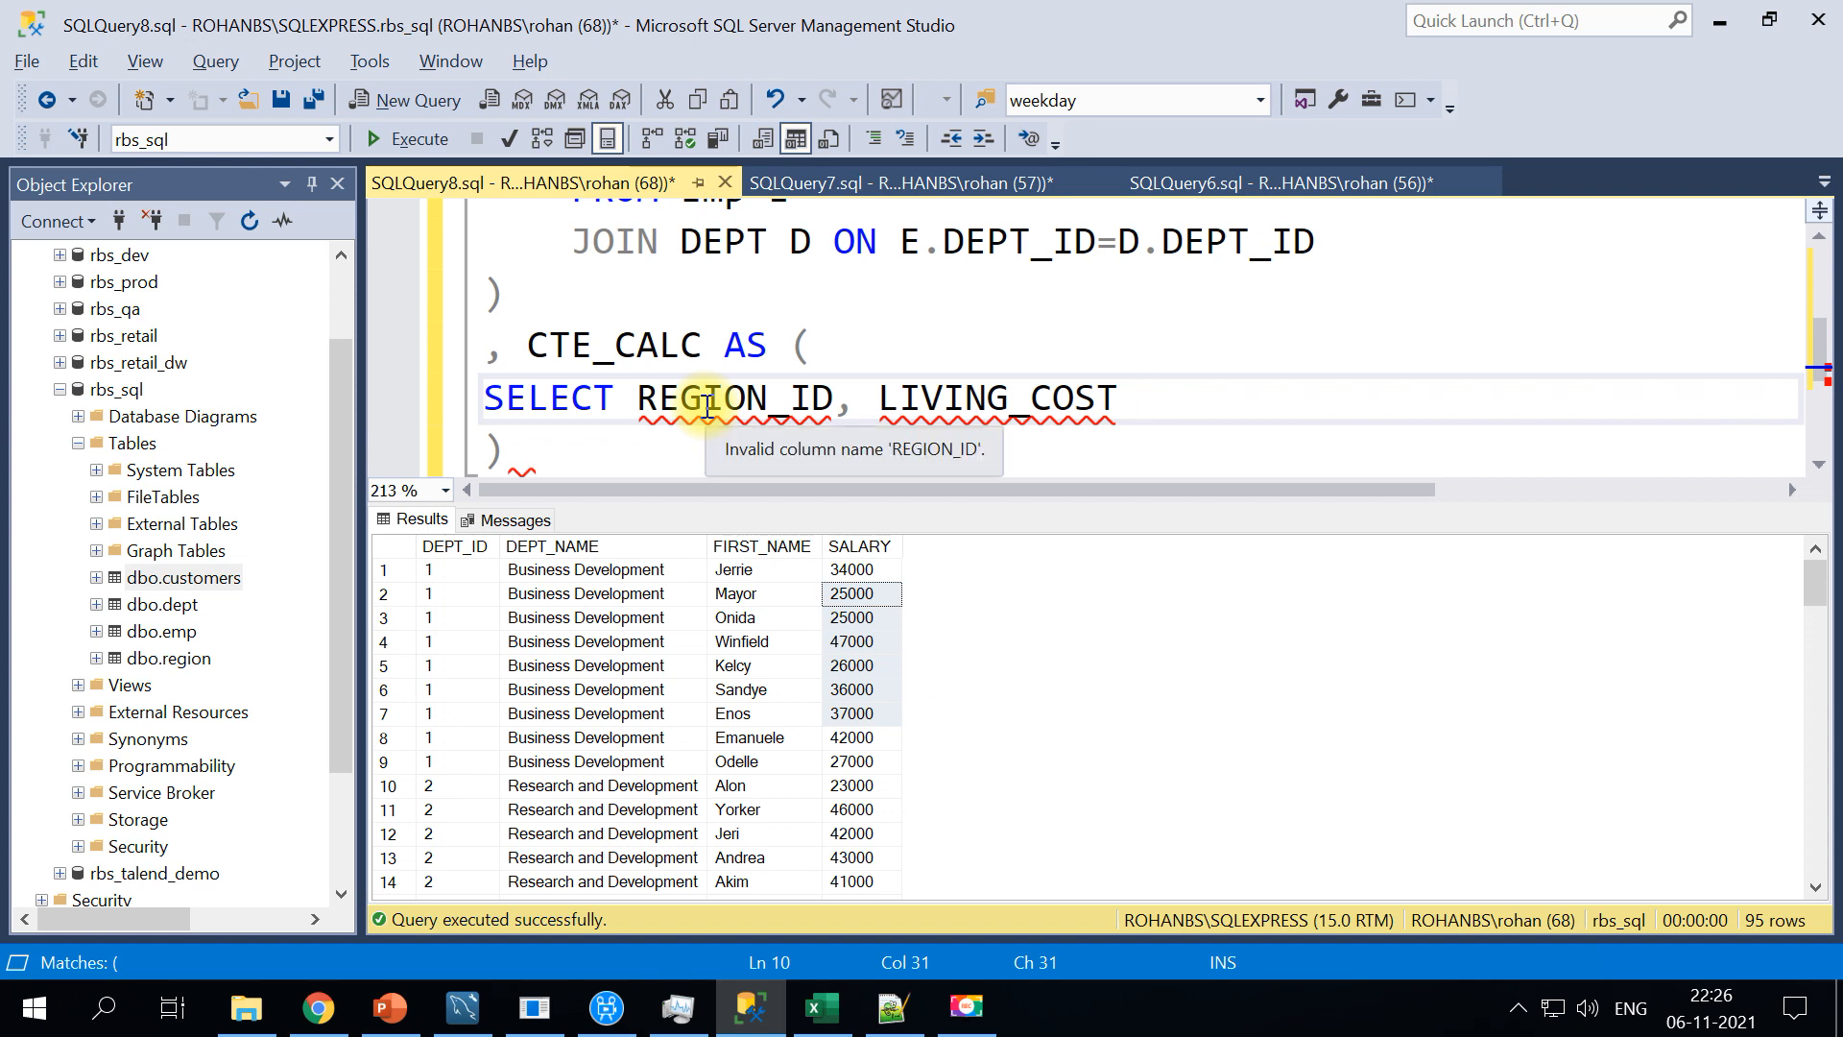
{"action": "type", "text": "+ 10"}
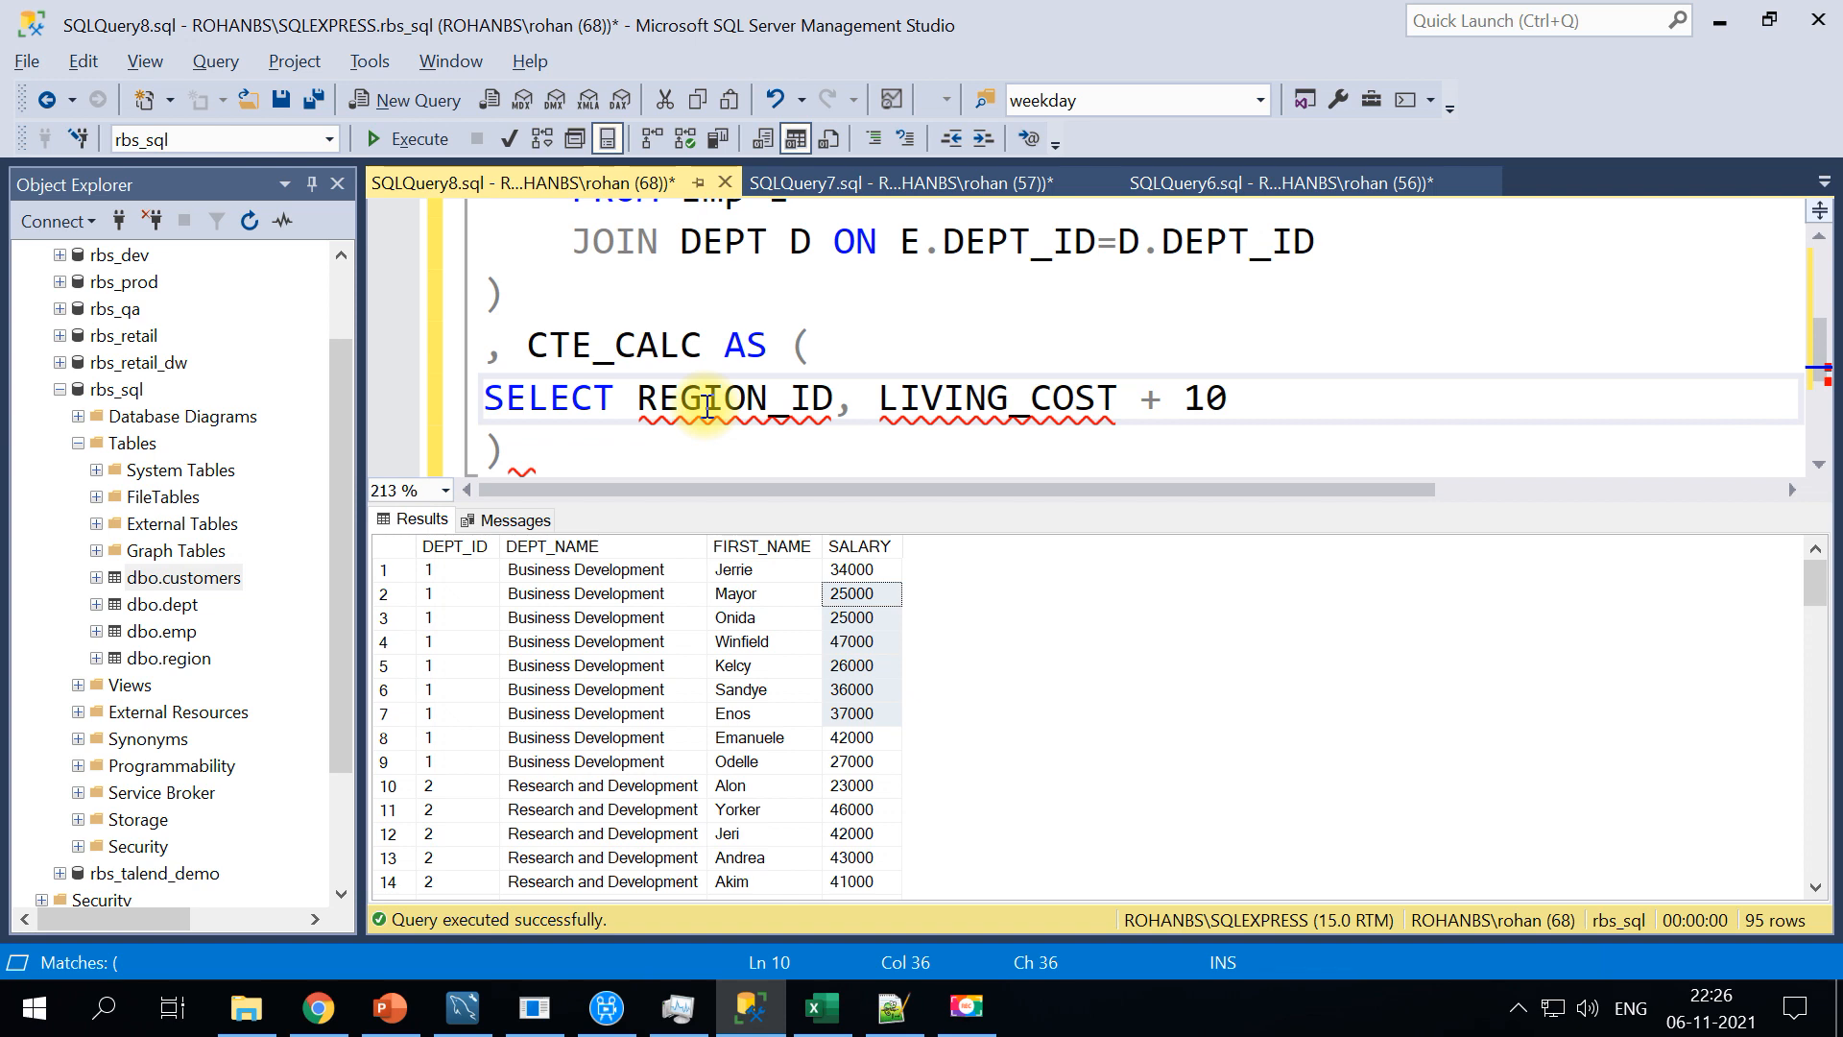
{"action": "type", "text": "SAL_"}
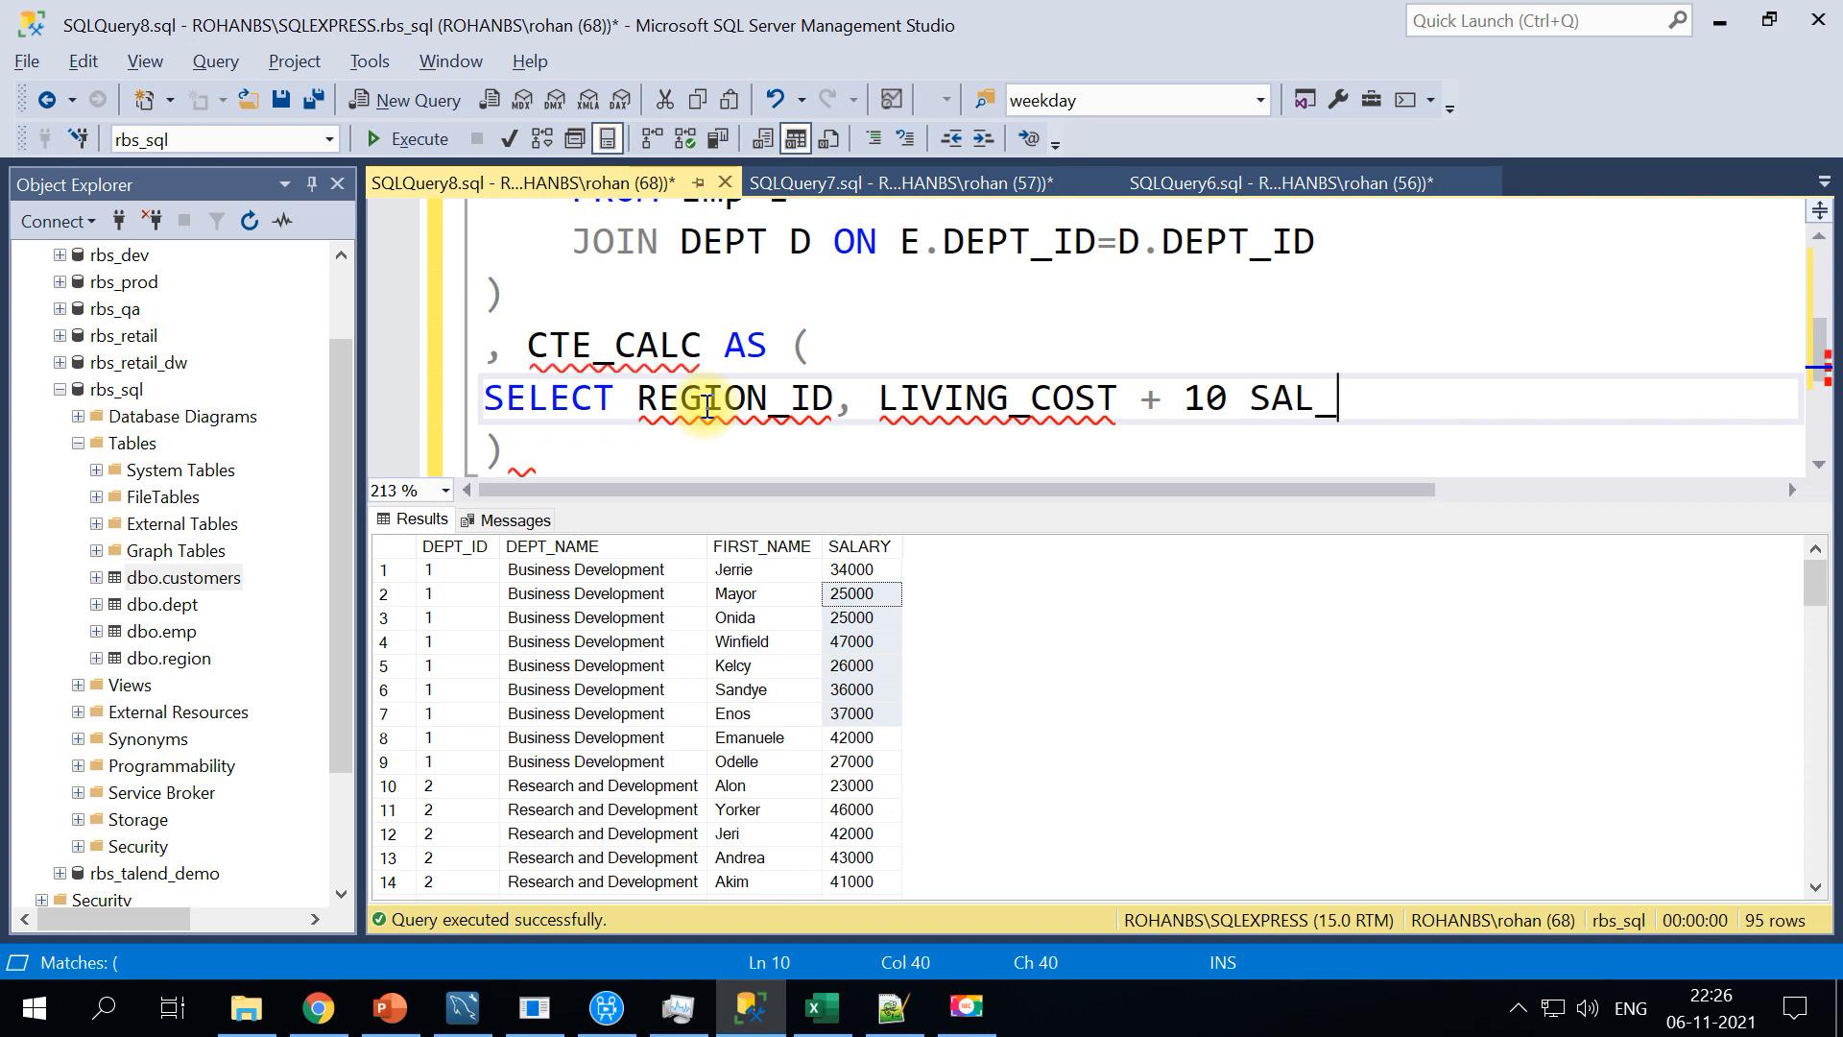
{"action": "type", "text": "HIKE_"}
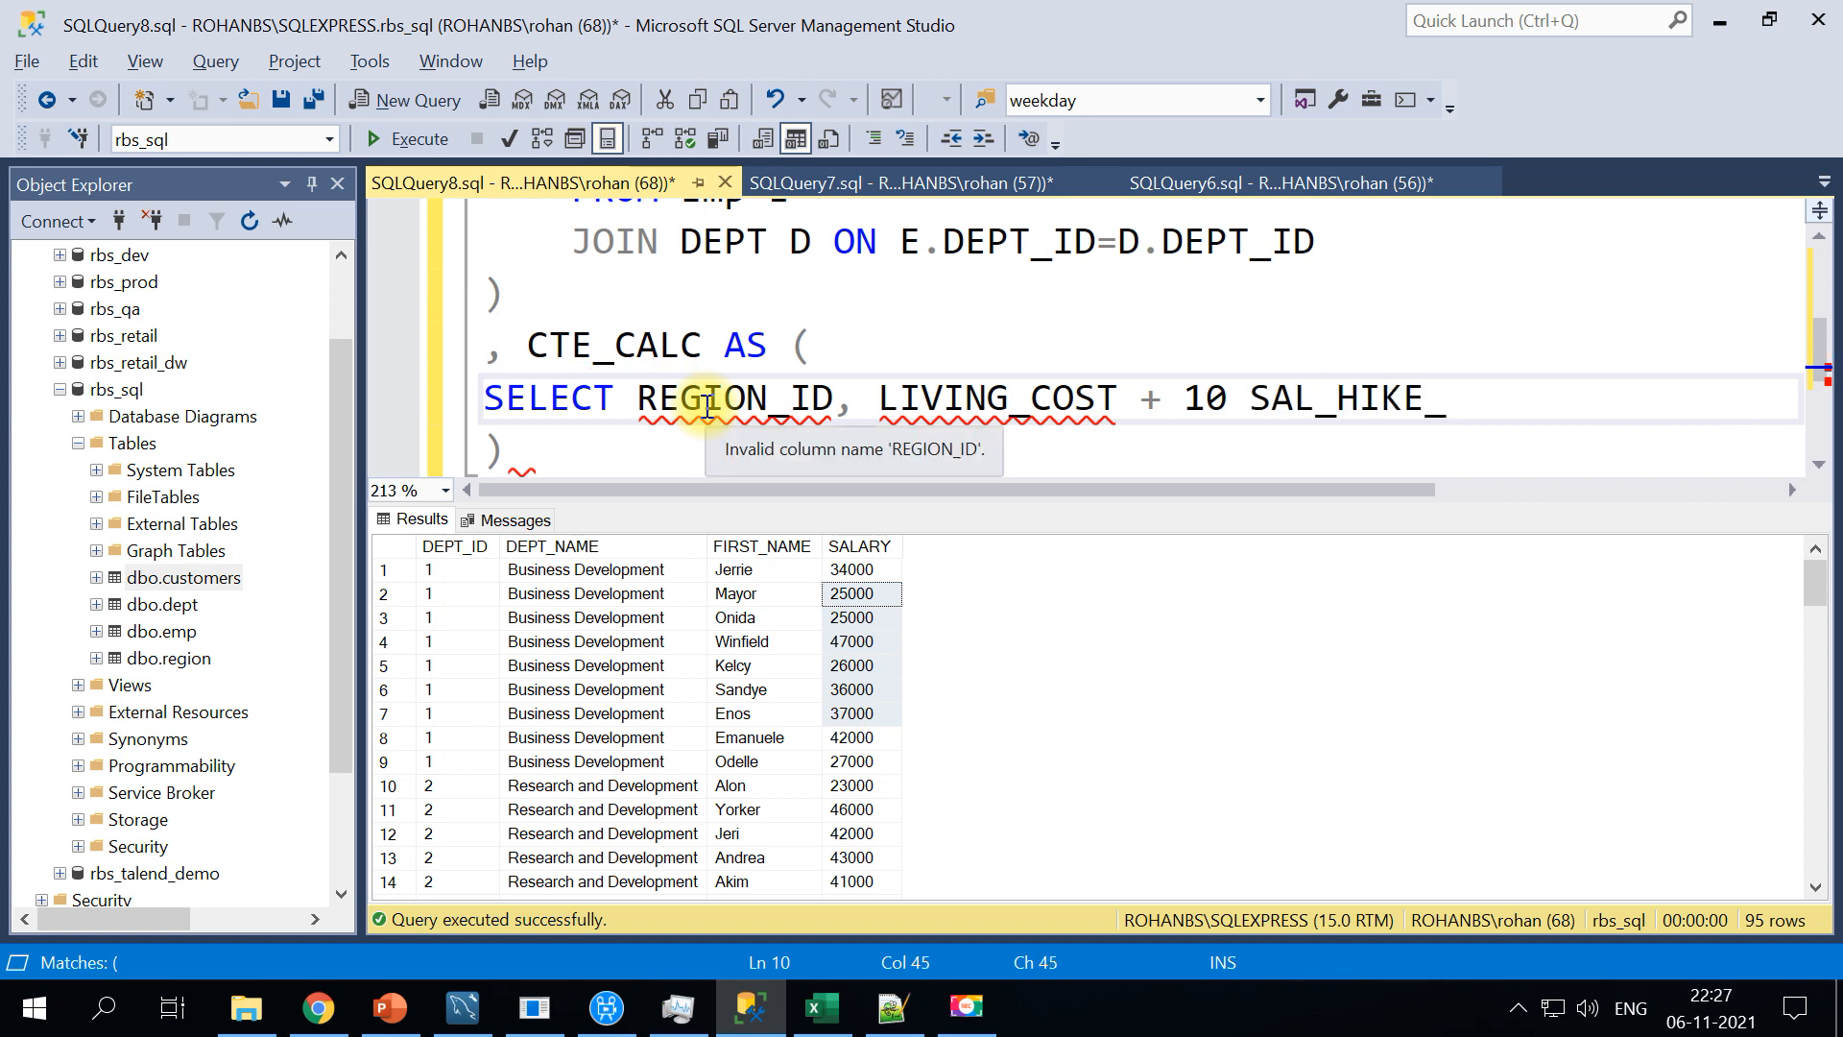
{"action": "type", "text": "PERCENT"}
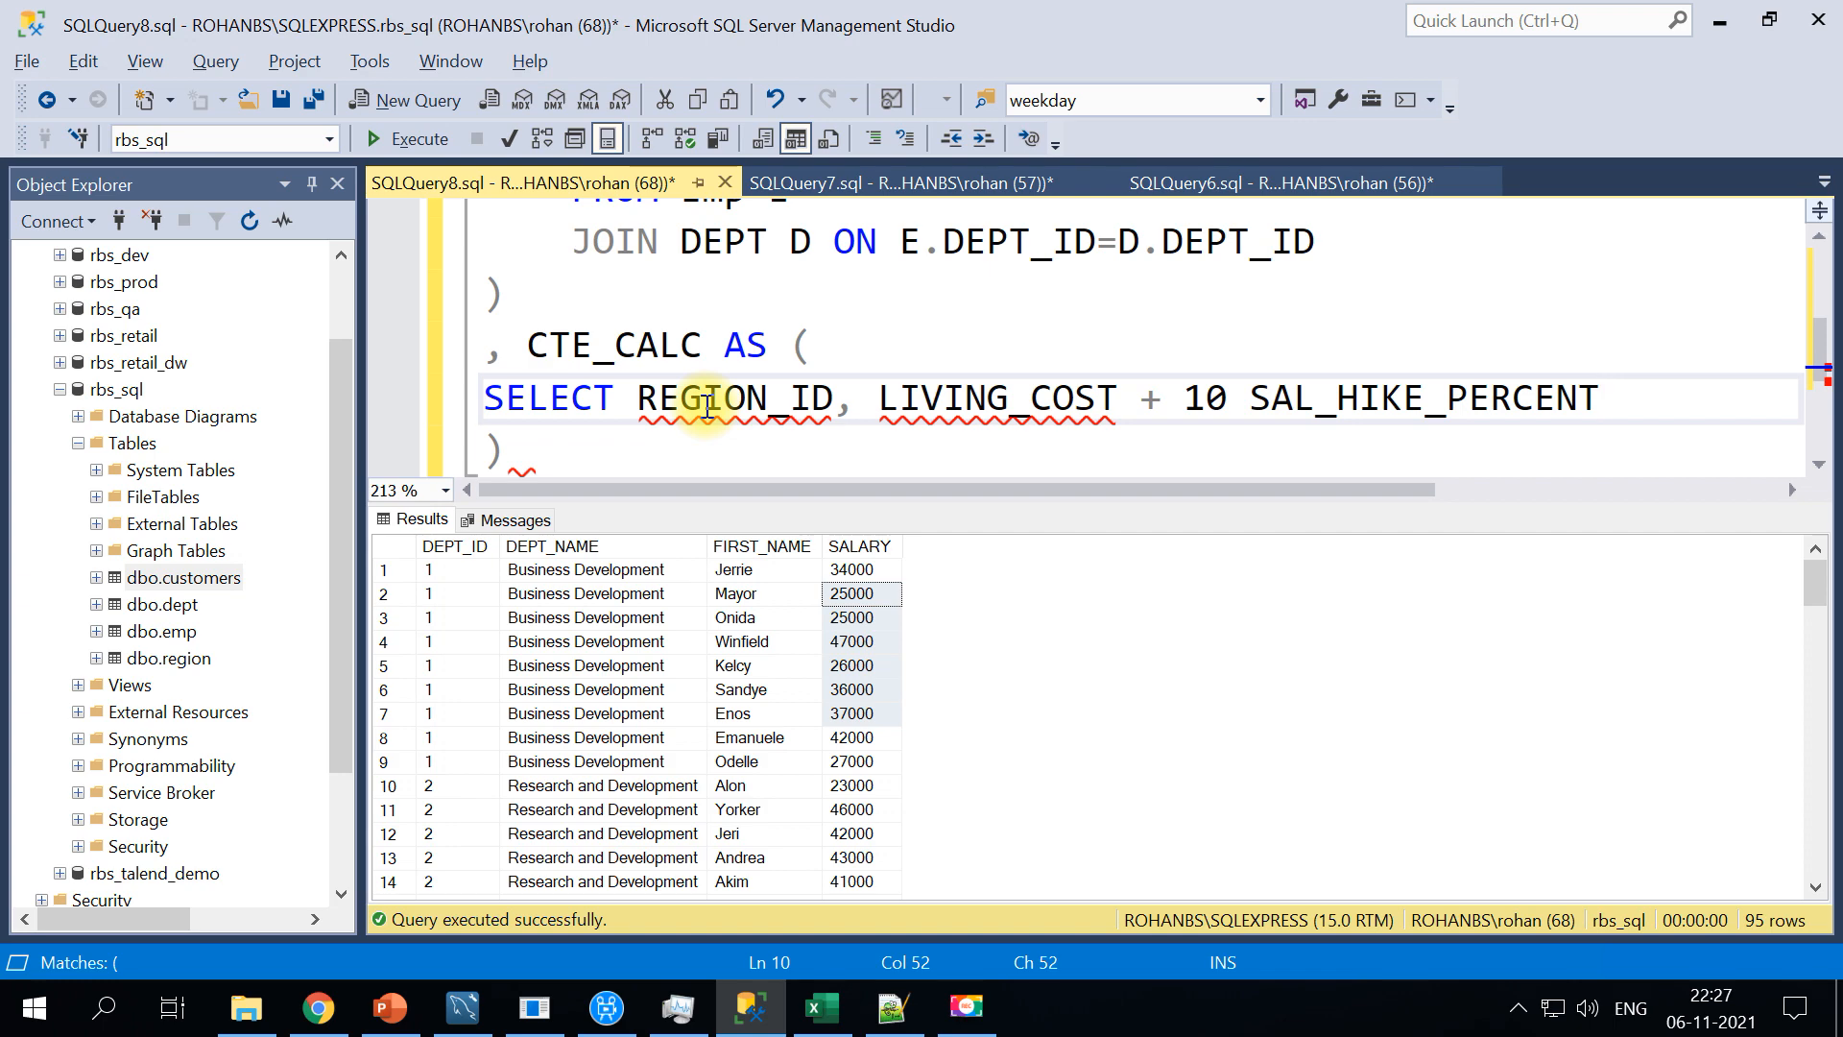
{"action": "type", "text": "FROM REGION"}
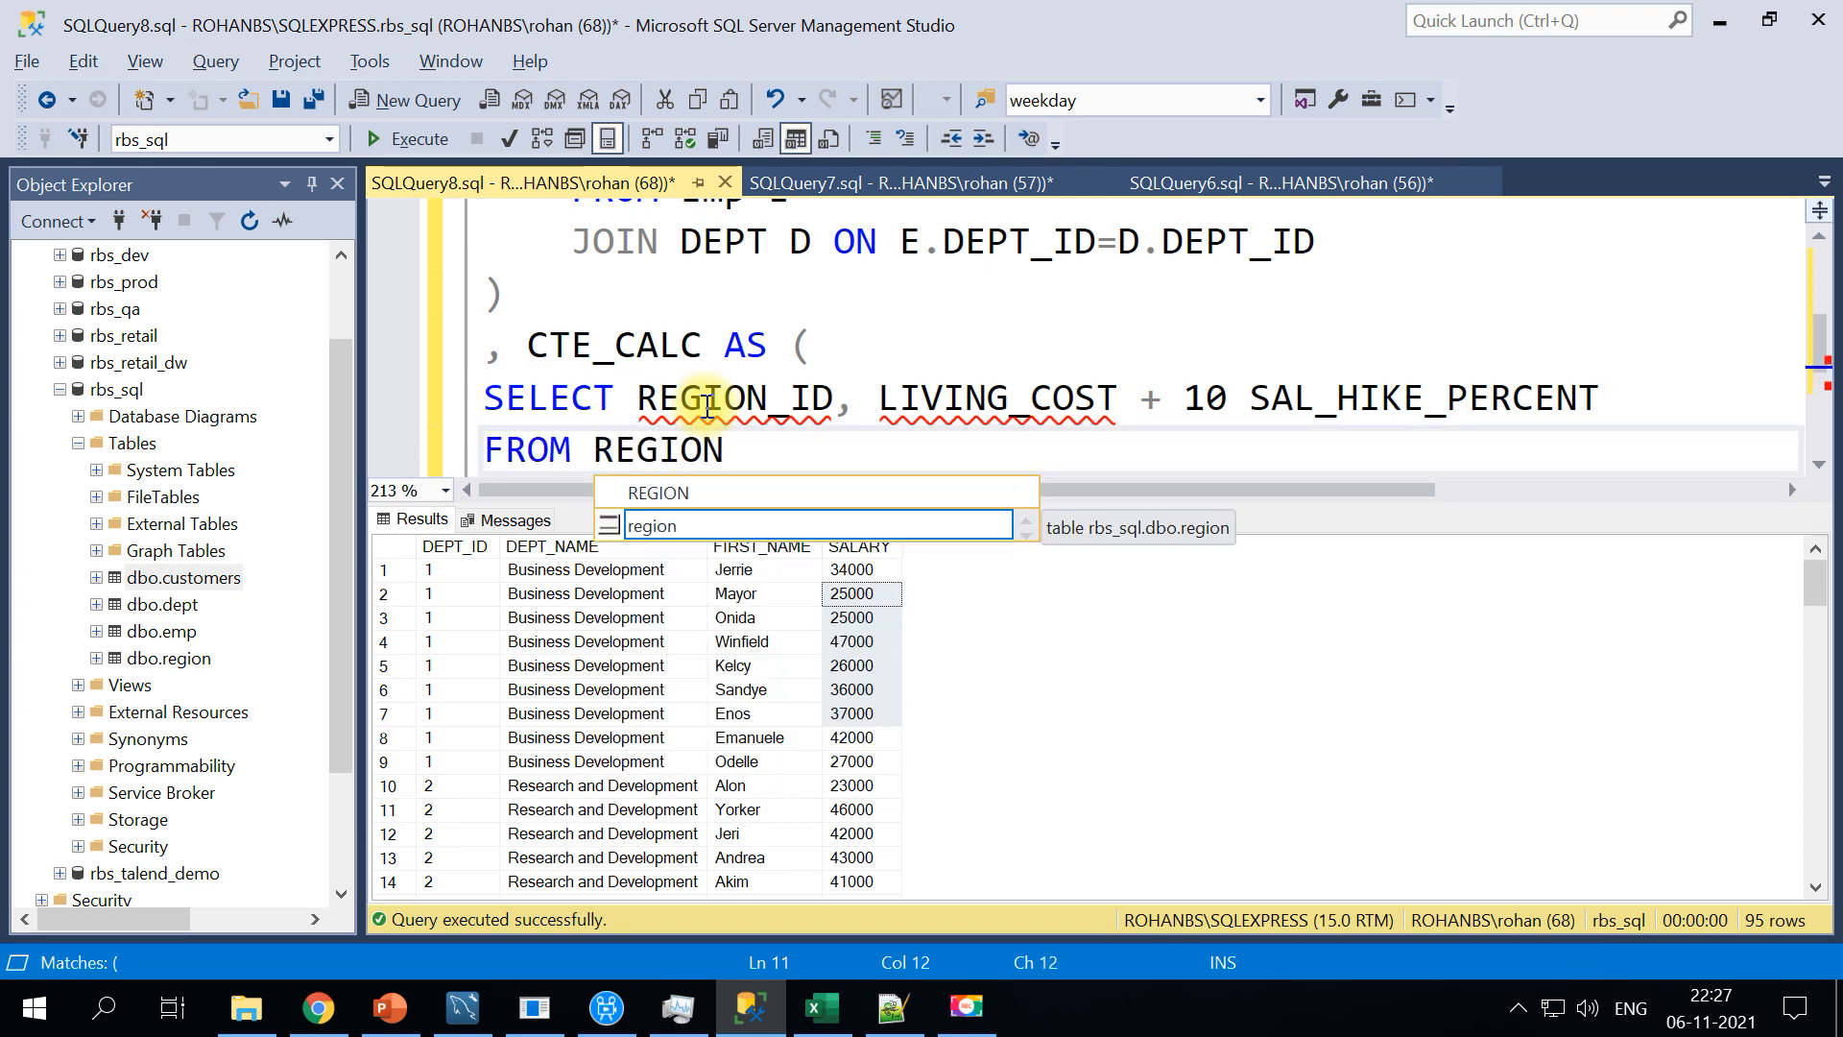
{"action": "left_click", "coordinate": [954, 436]}
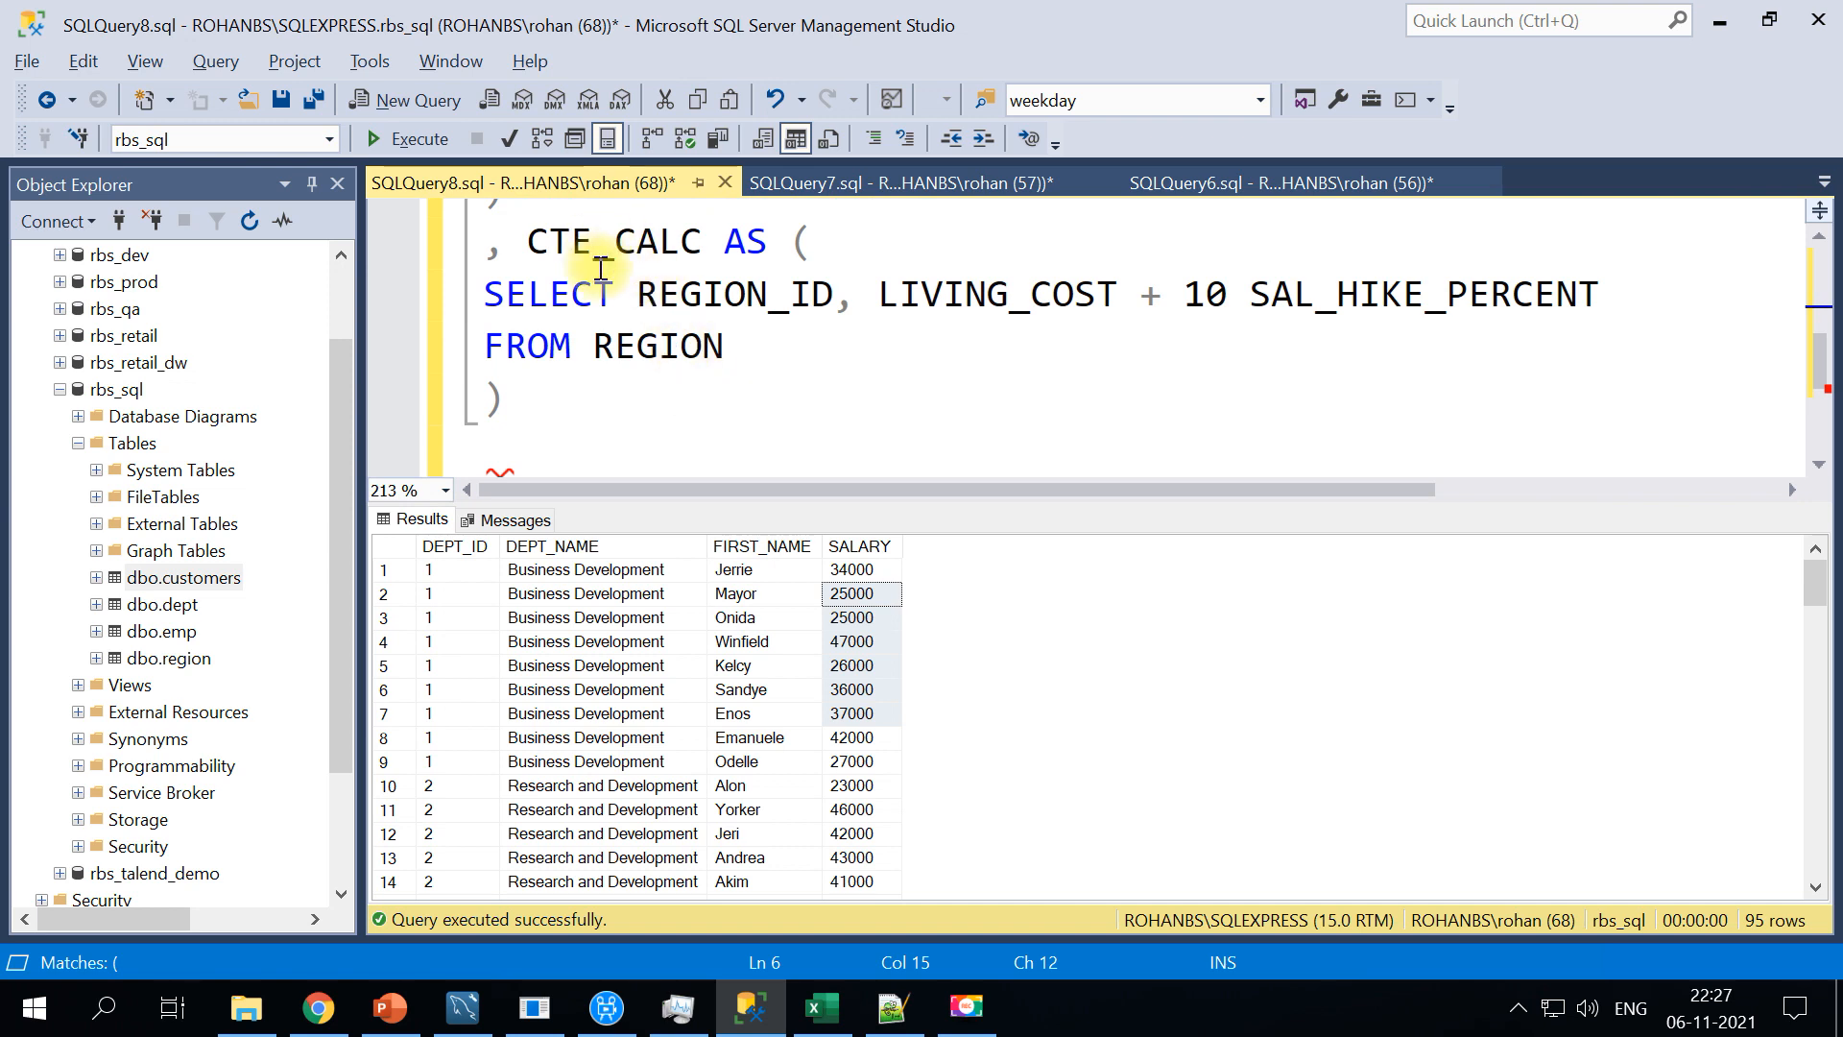
Review the CTE_CALC body and SAL_HIKE_PERCENT alias, then start the final query below
{"action": "left_click_drag", "start_coordinate": [631, 294], "coordinate": [725, 345]}
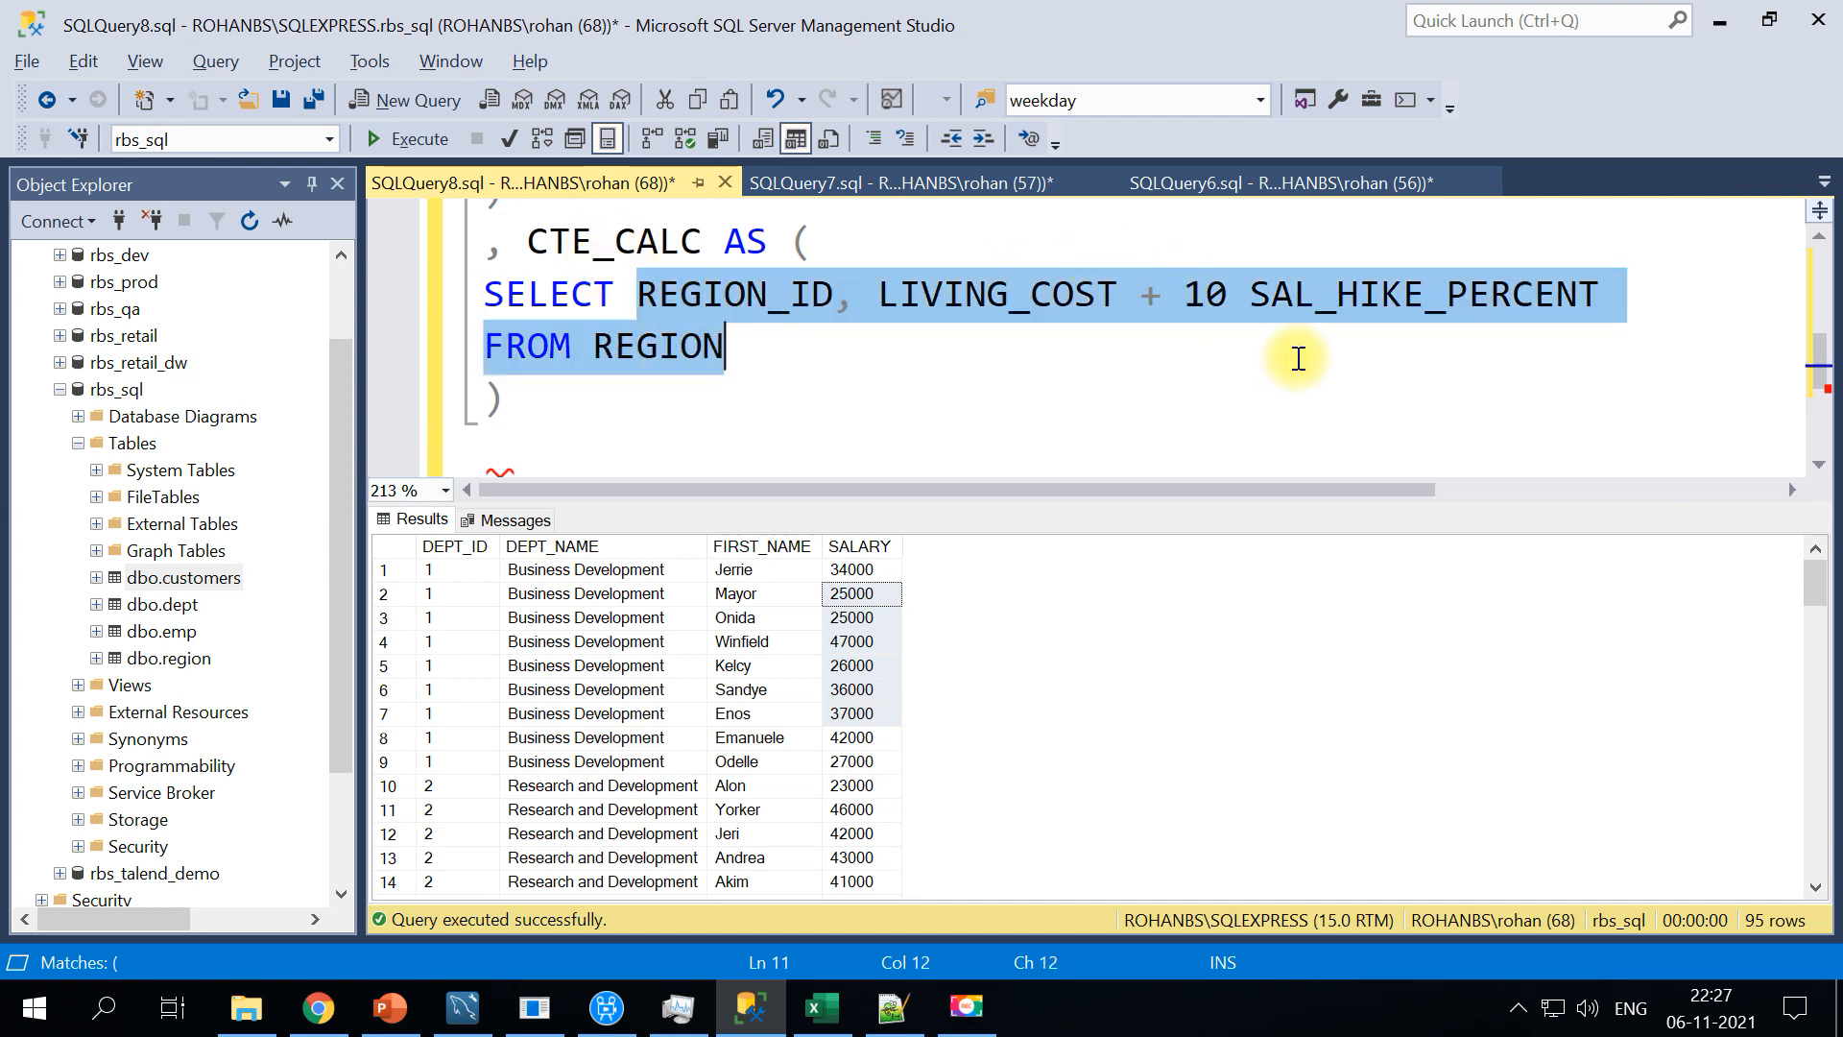
{"action": "double_click", "coordinate": [1421, 294]}
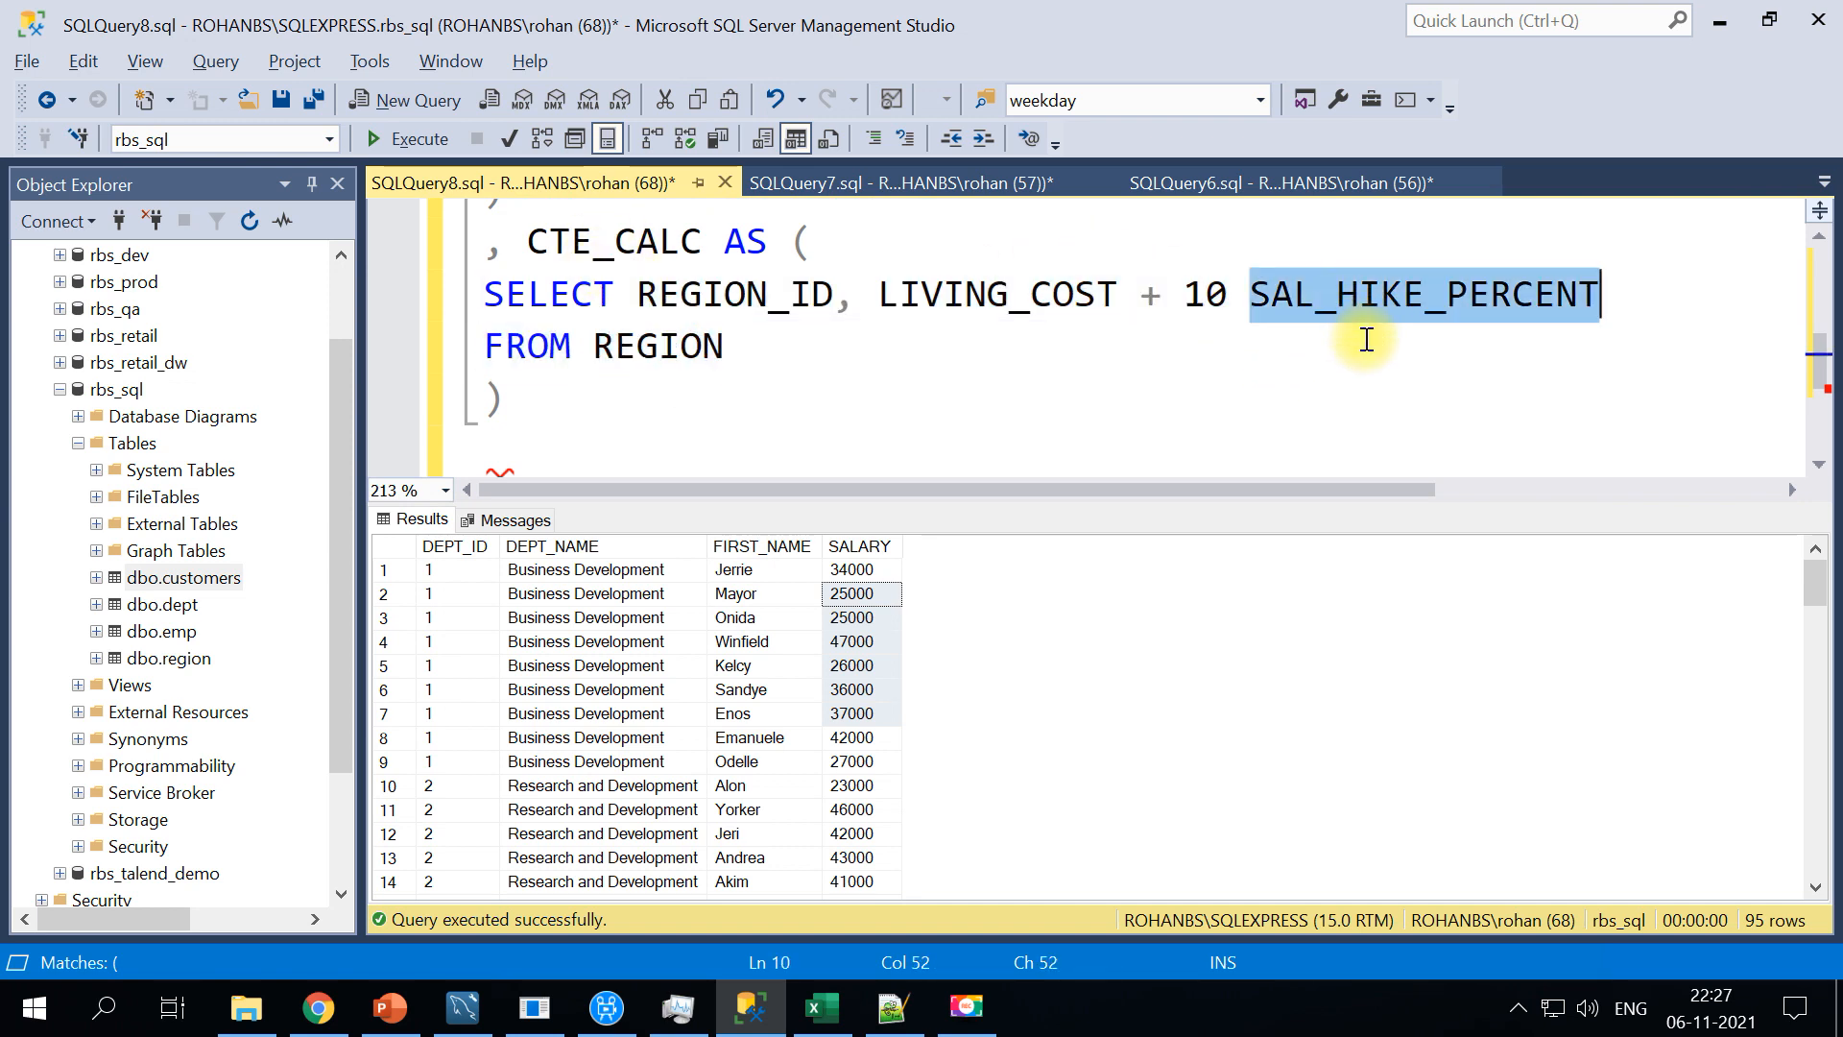
{"action": "left_click", "coordinate": [526, 449]}
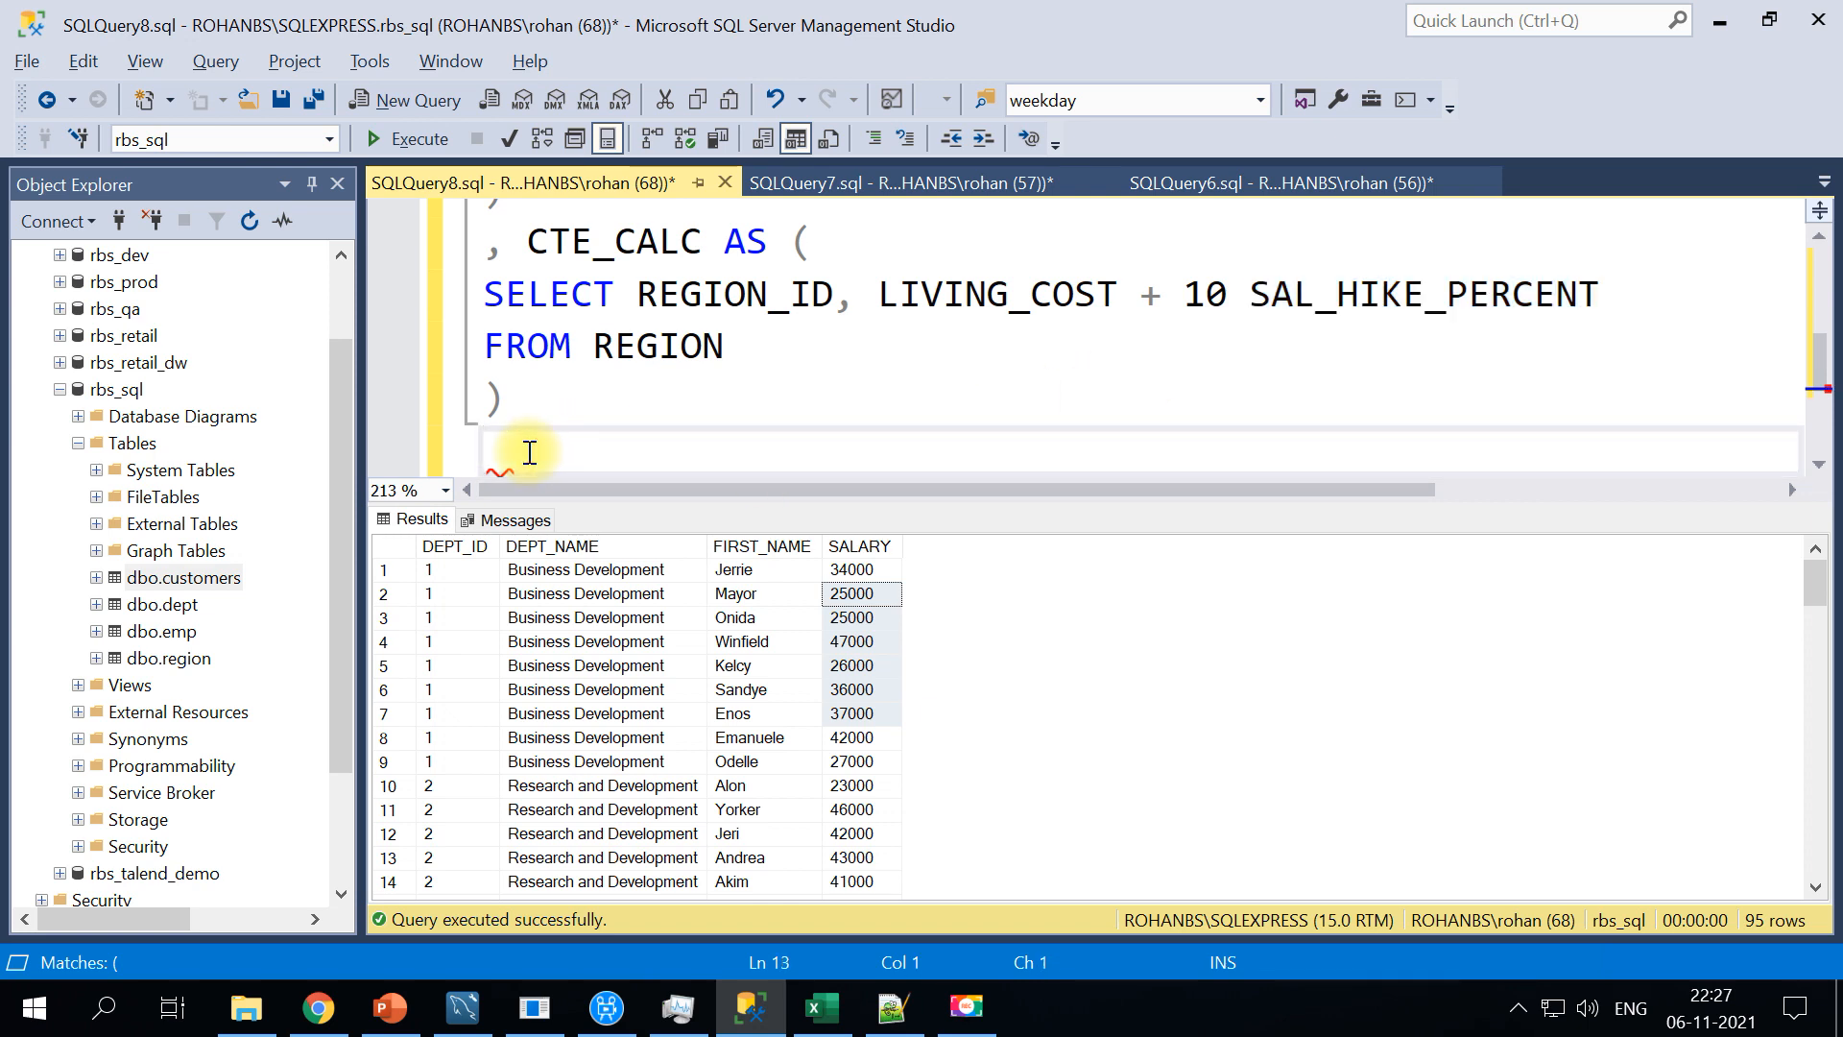
Write SELECT DEPT_NAME, FIRST_NAME, SALARY, (SALARY*(SAL_HIKE_PERCENT/100)) HIKE for the final query
{"action": "type", "text": "SELECT"}
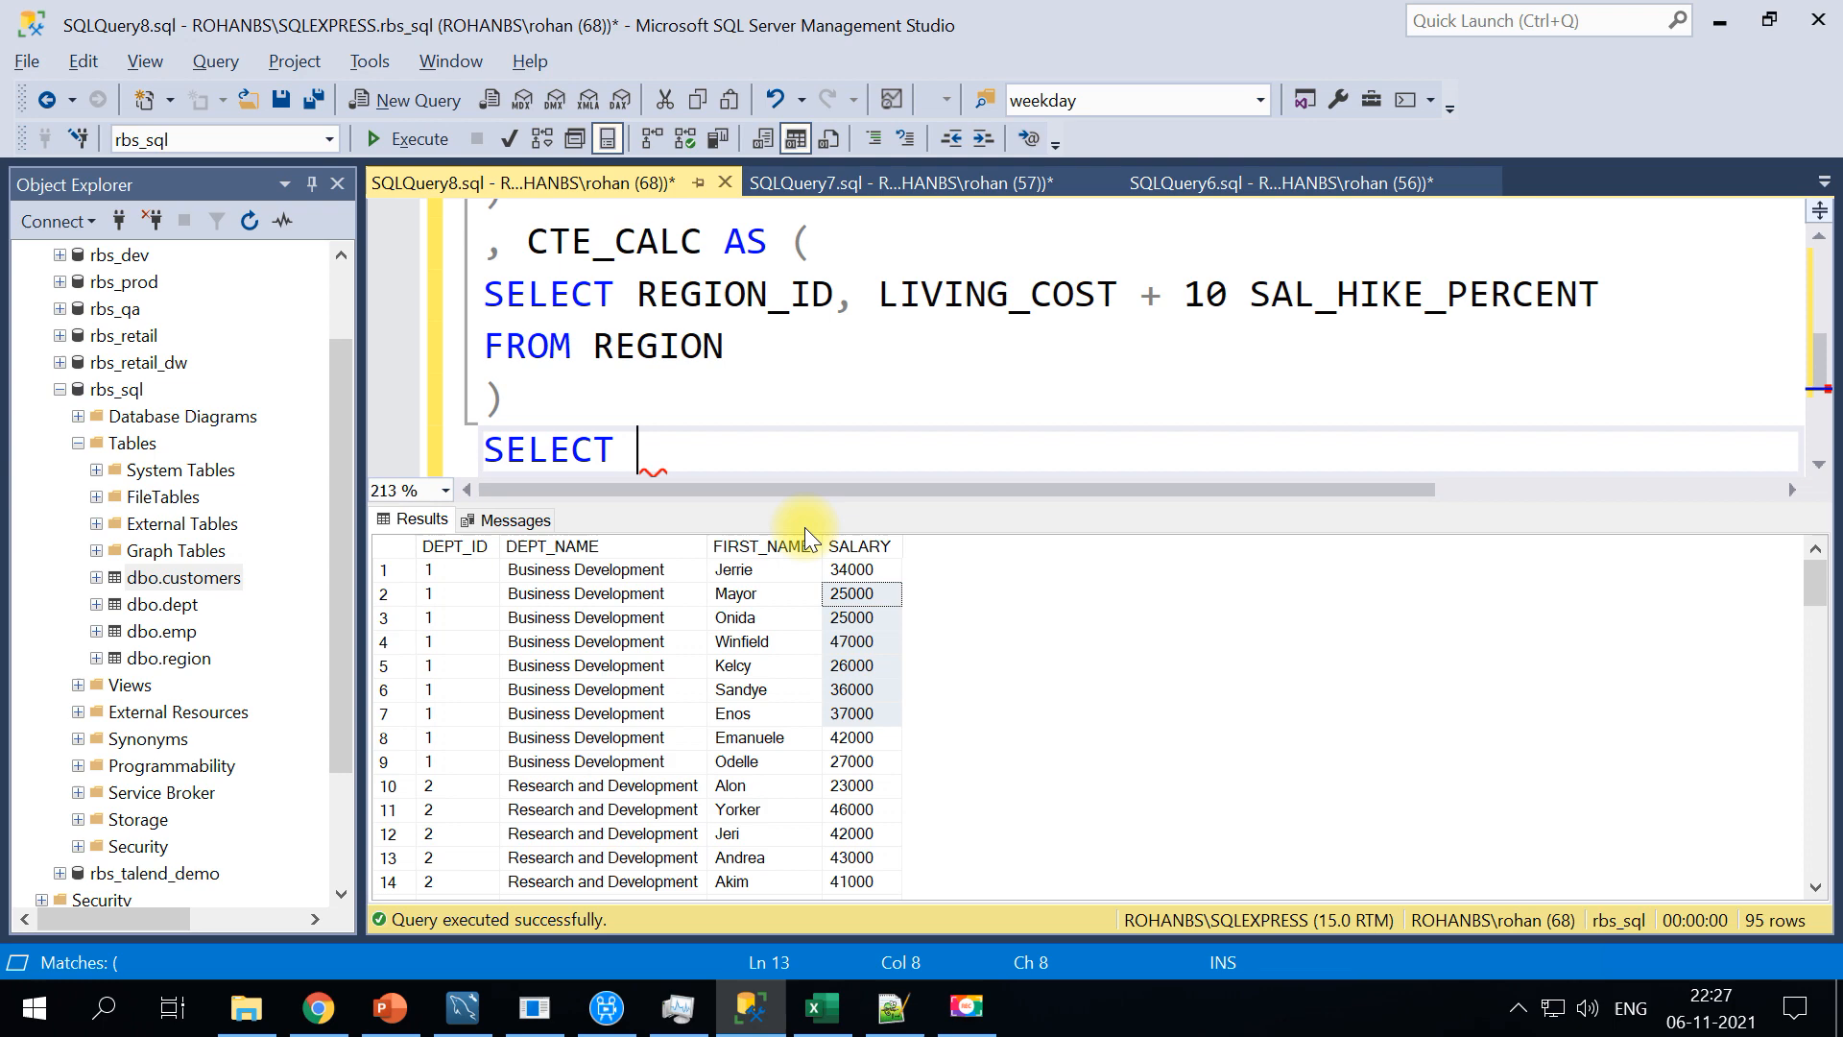
{"action": "type", "text": "DEPT_NAME, FIRST_NAME"}
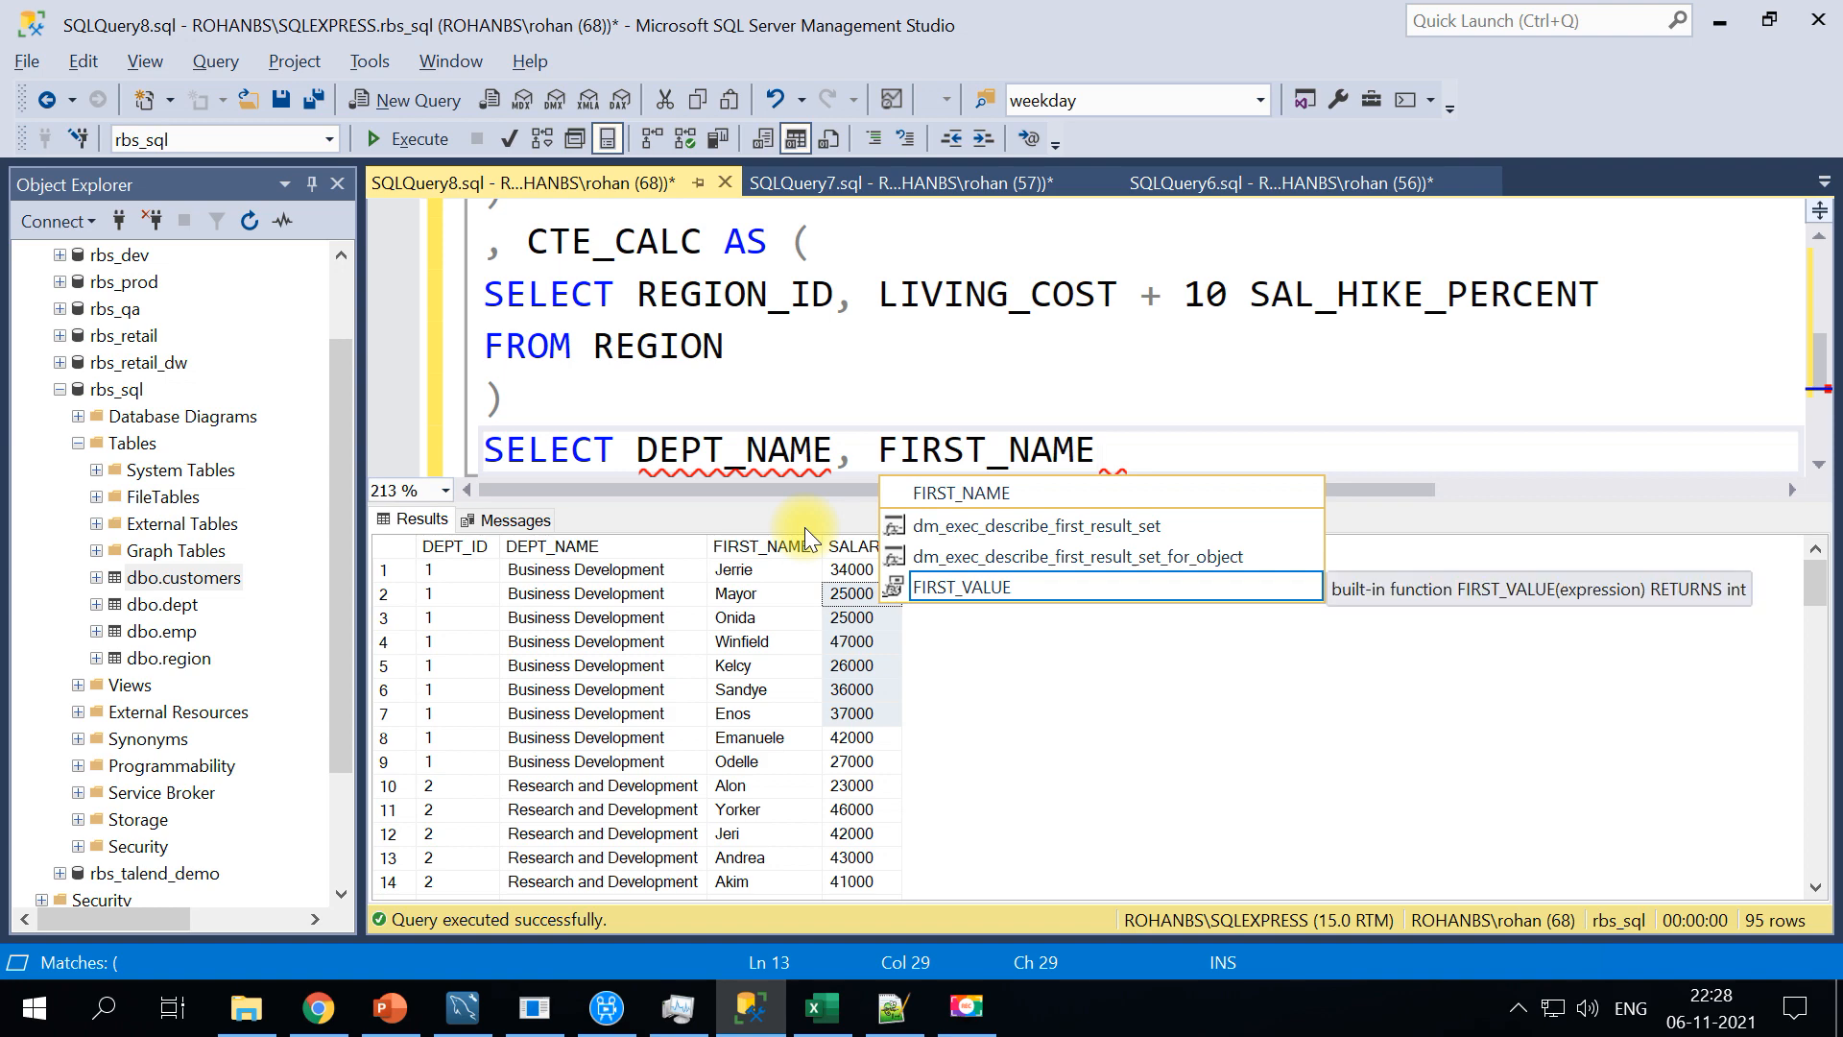
{"action": "type", "text": ", SALARY , SAL_HIKE_PERCENT"}
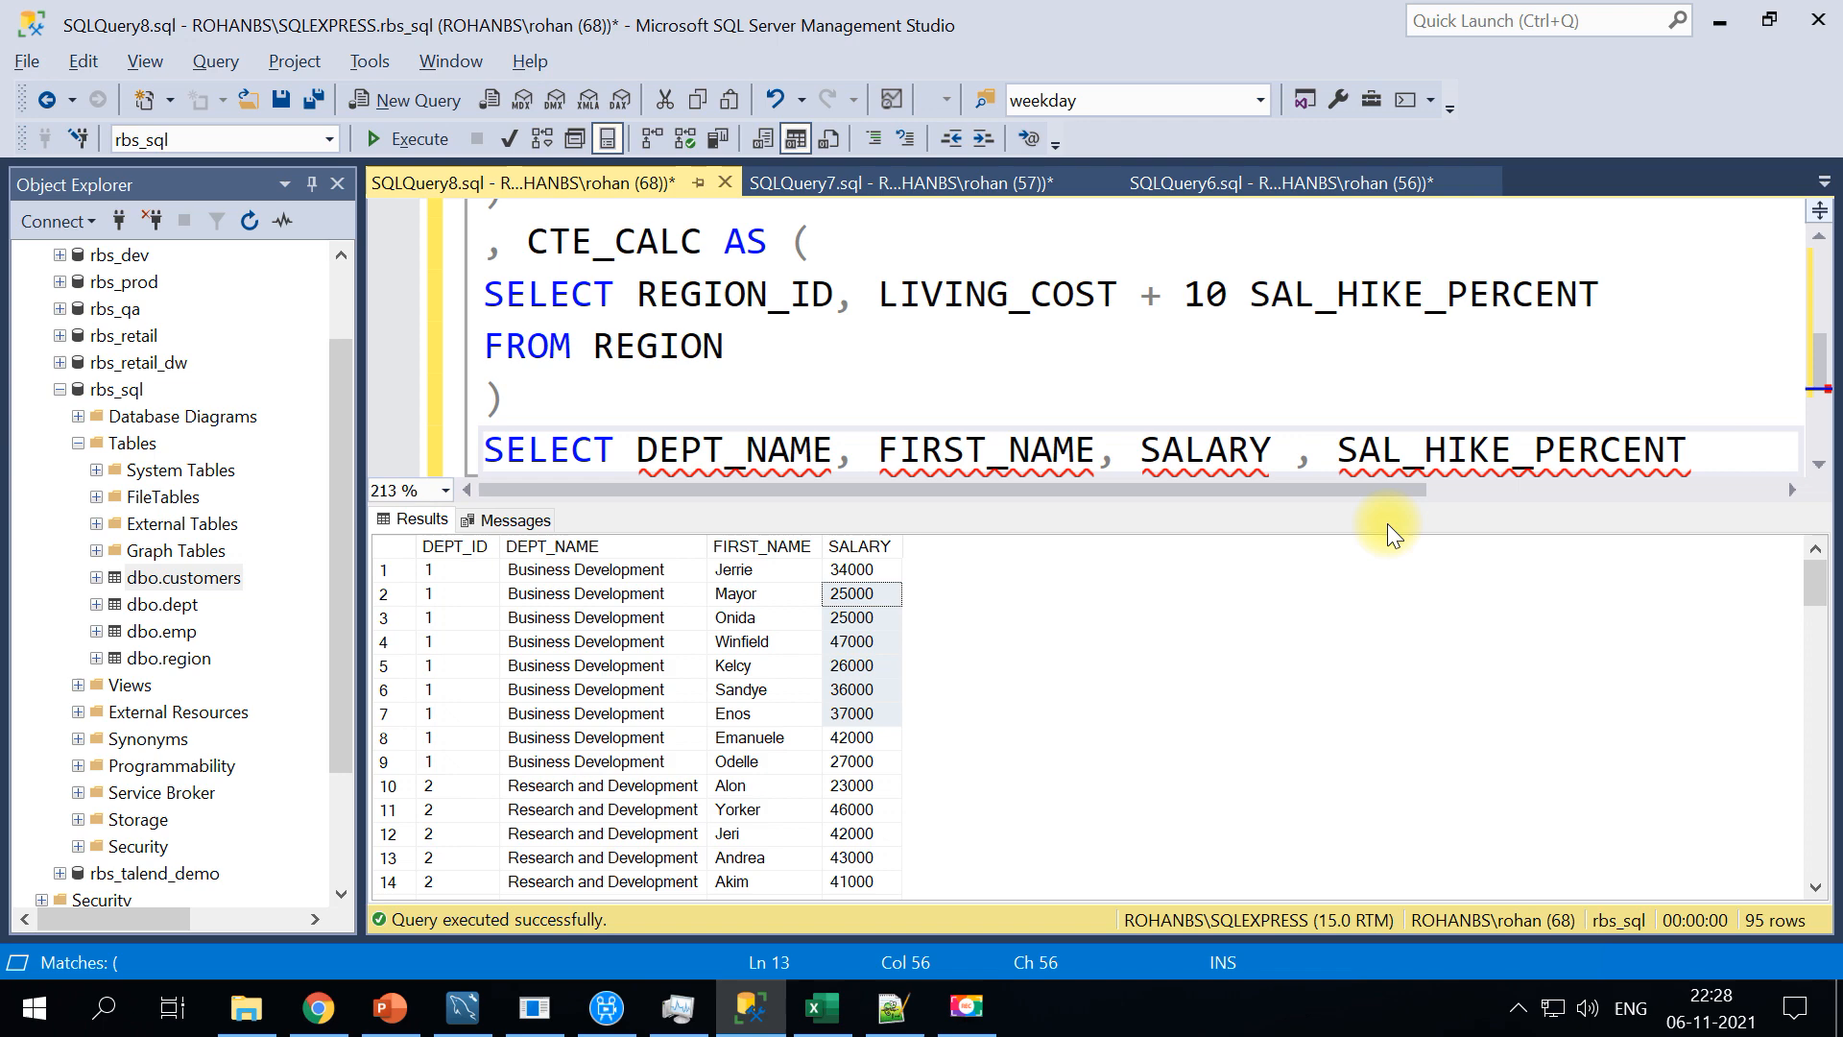
{"action": "type", "text": ","}
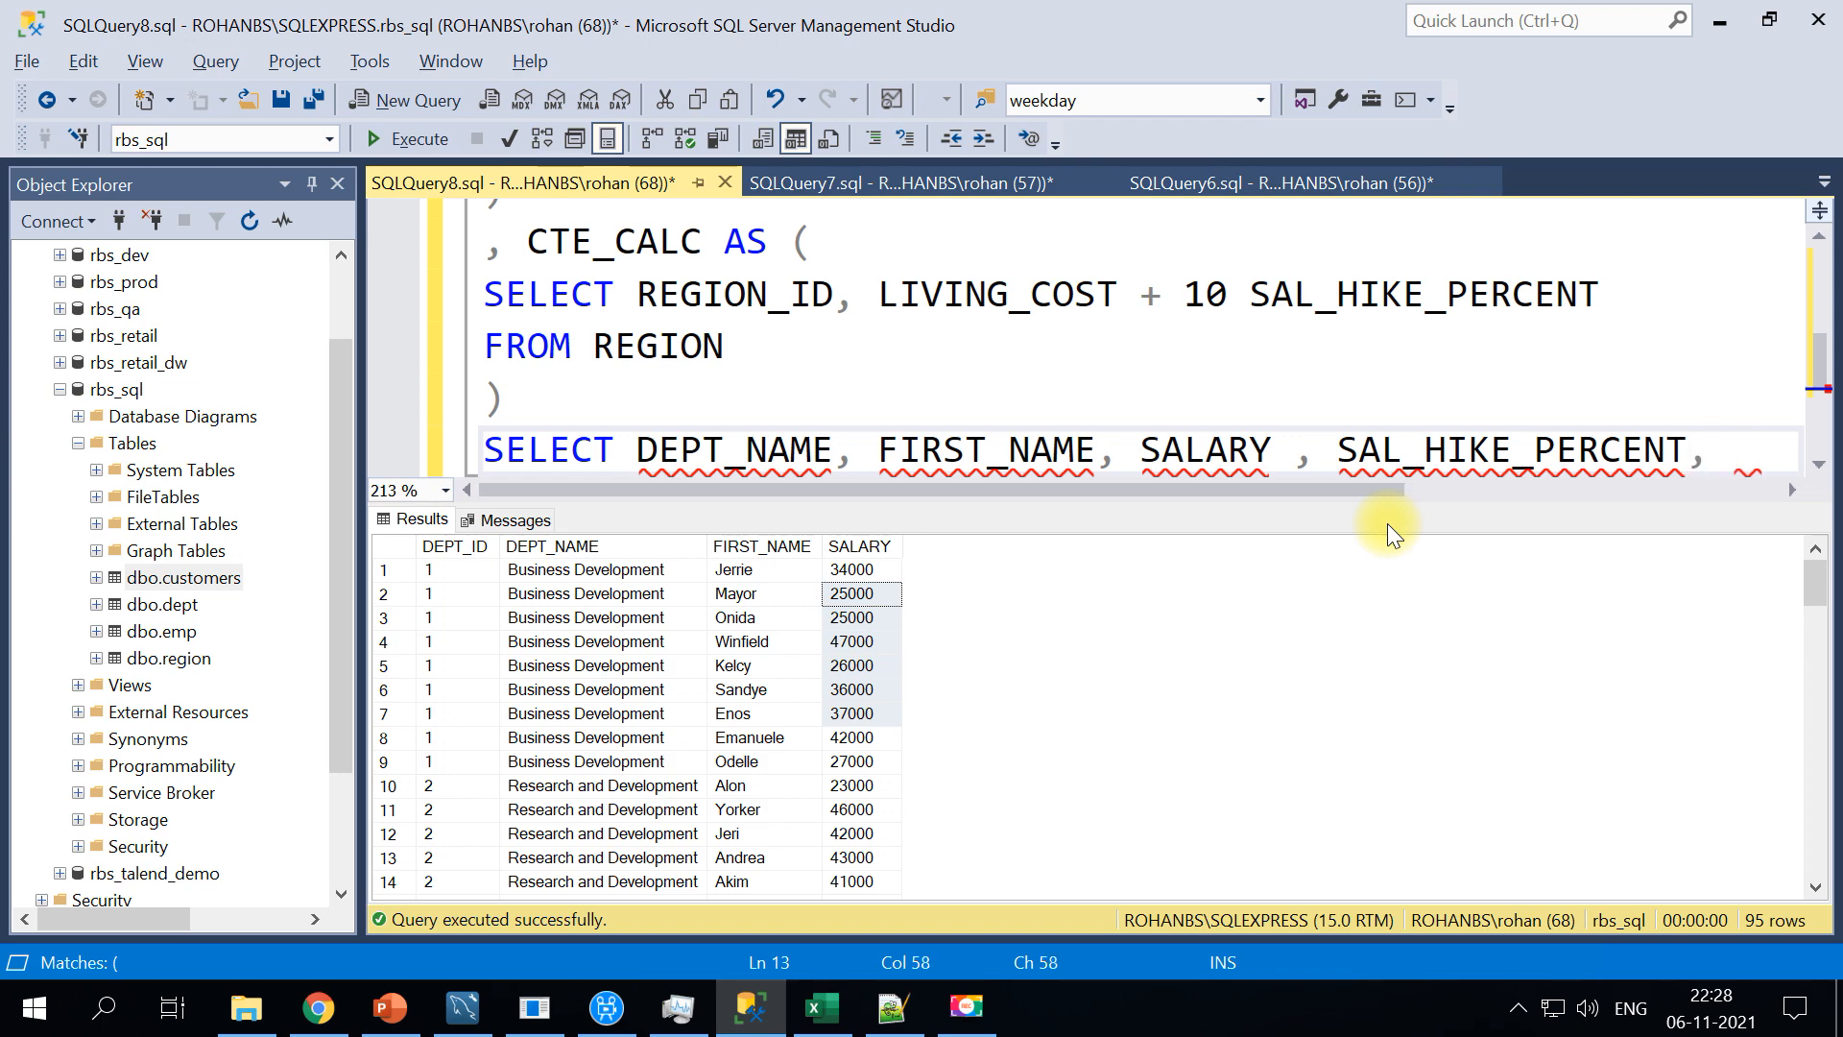
{"action": "type", "text": "SELEC"}
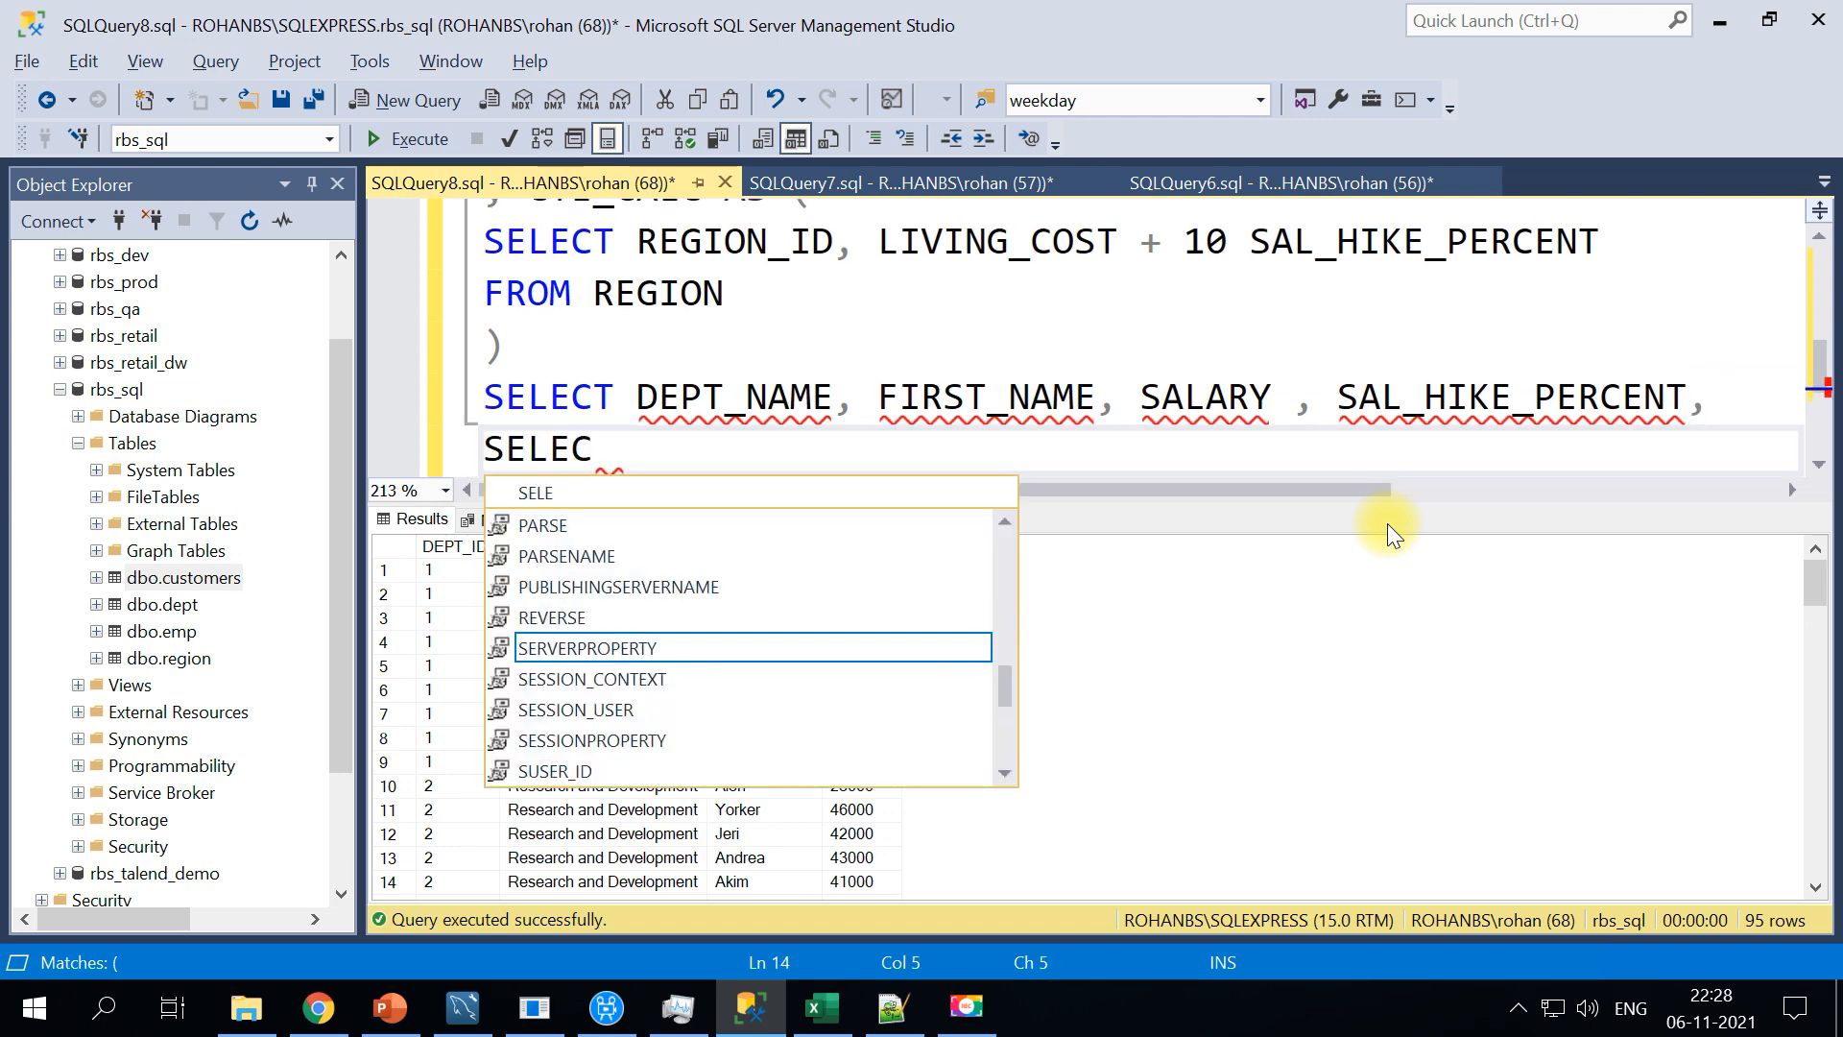
{"action": "type", "text": "RY"}
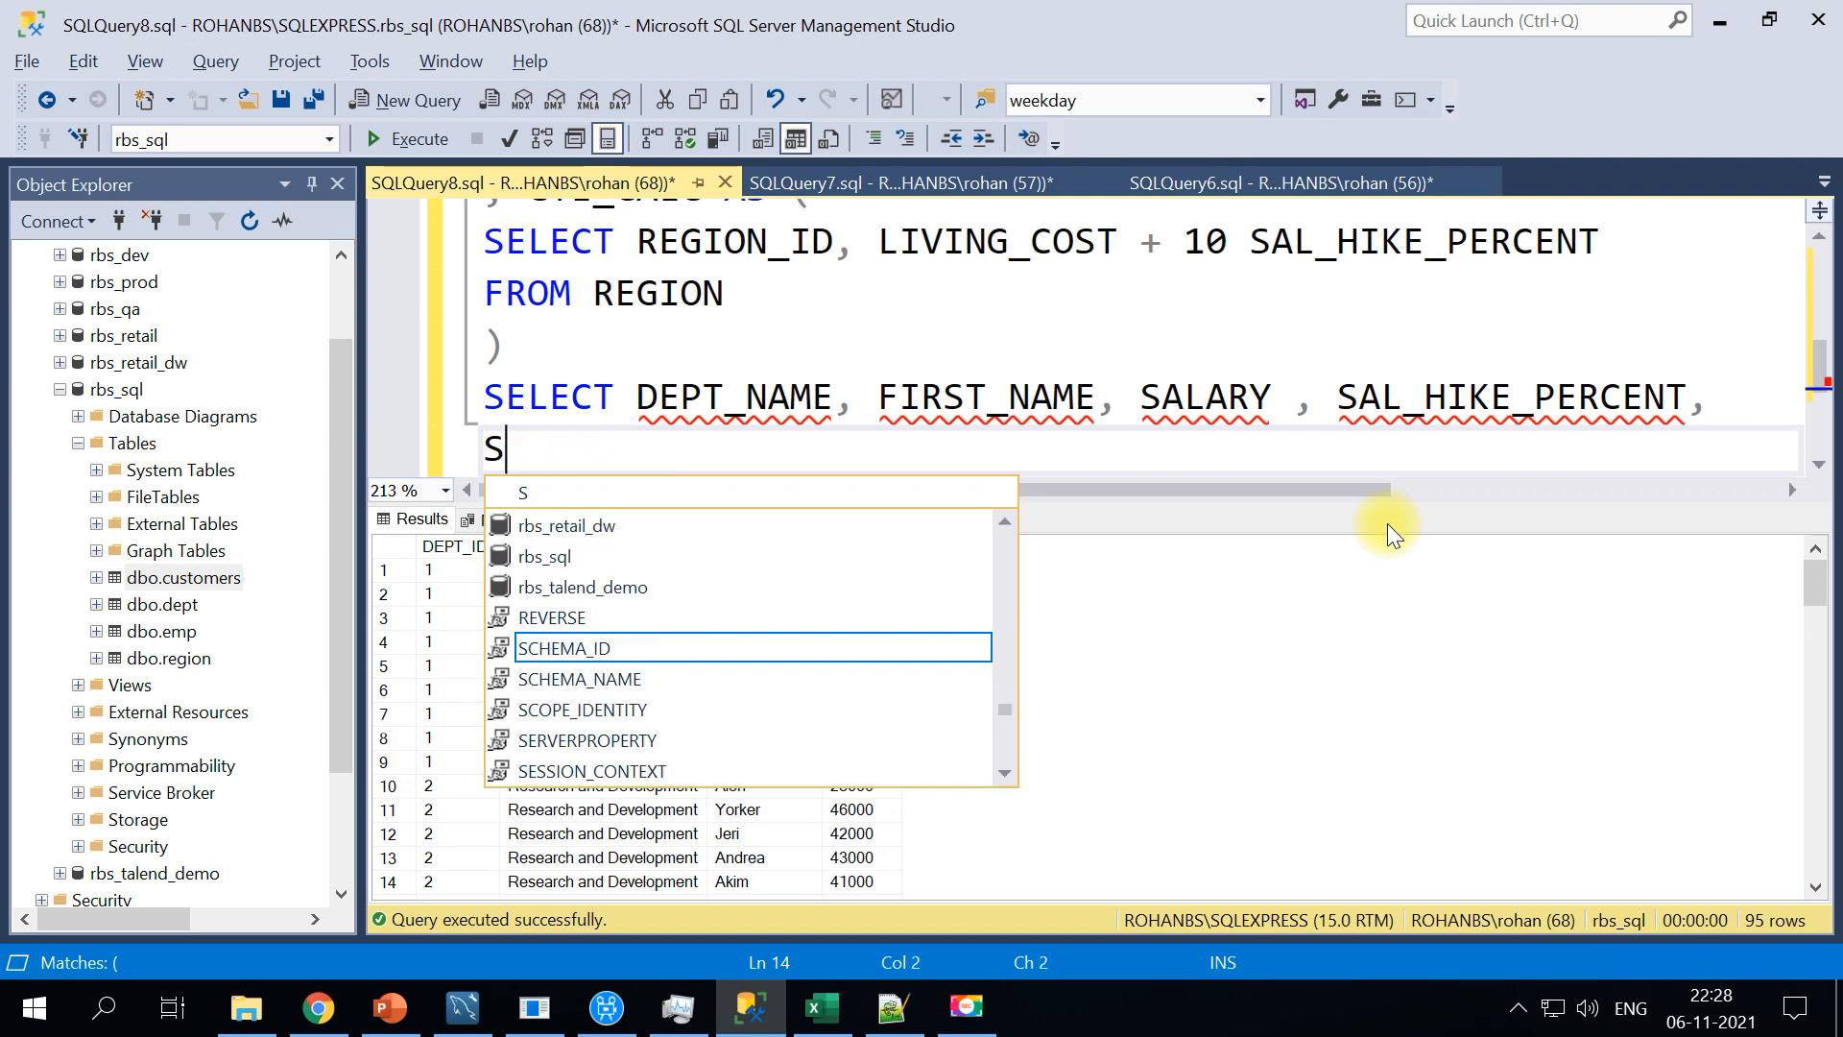
{"action": "type", "text": "A"}
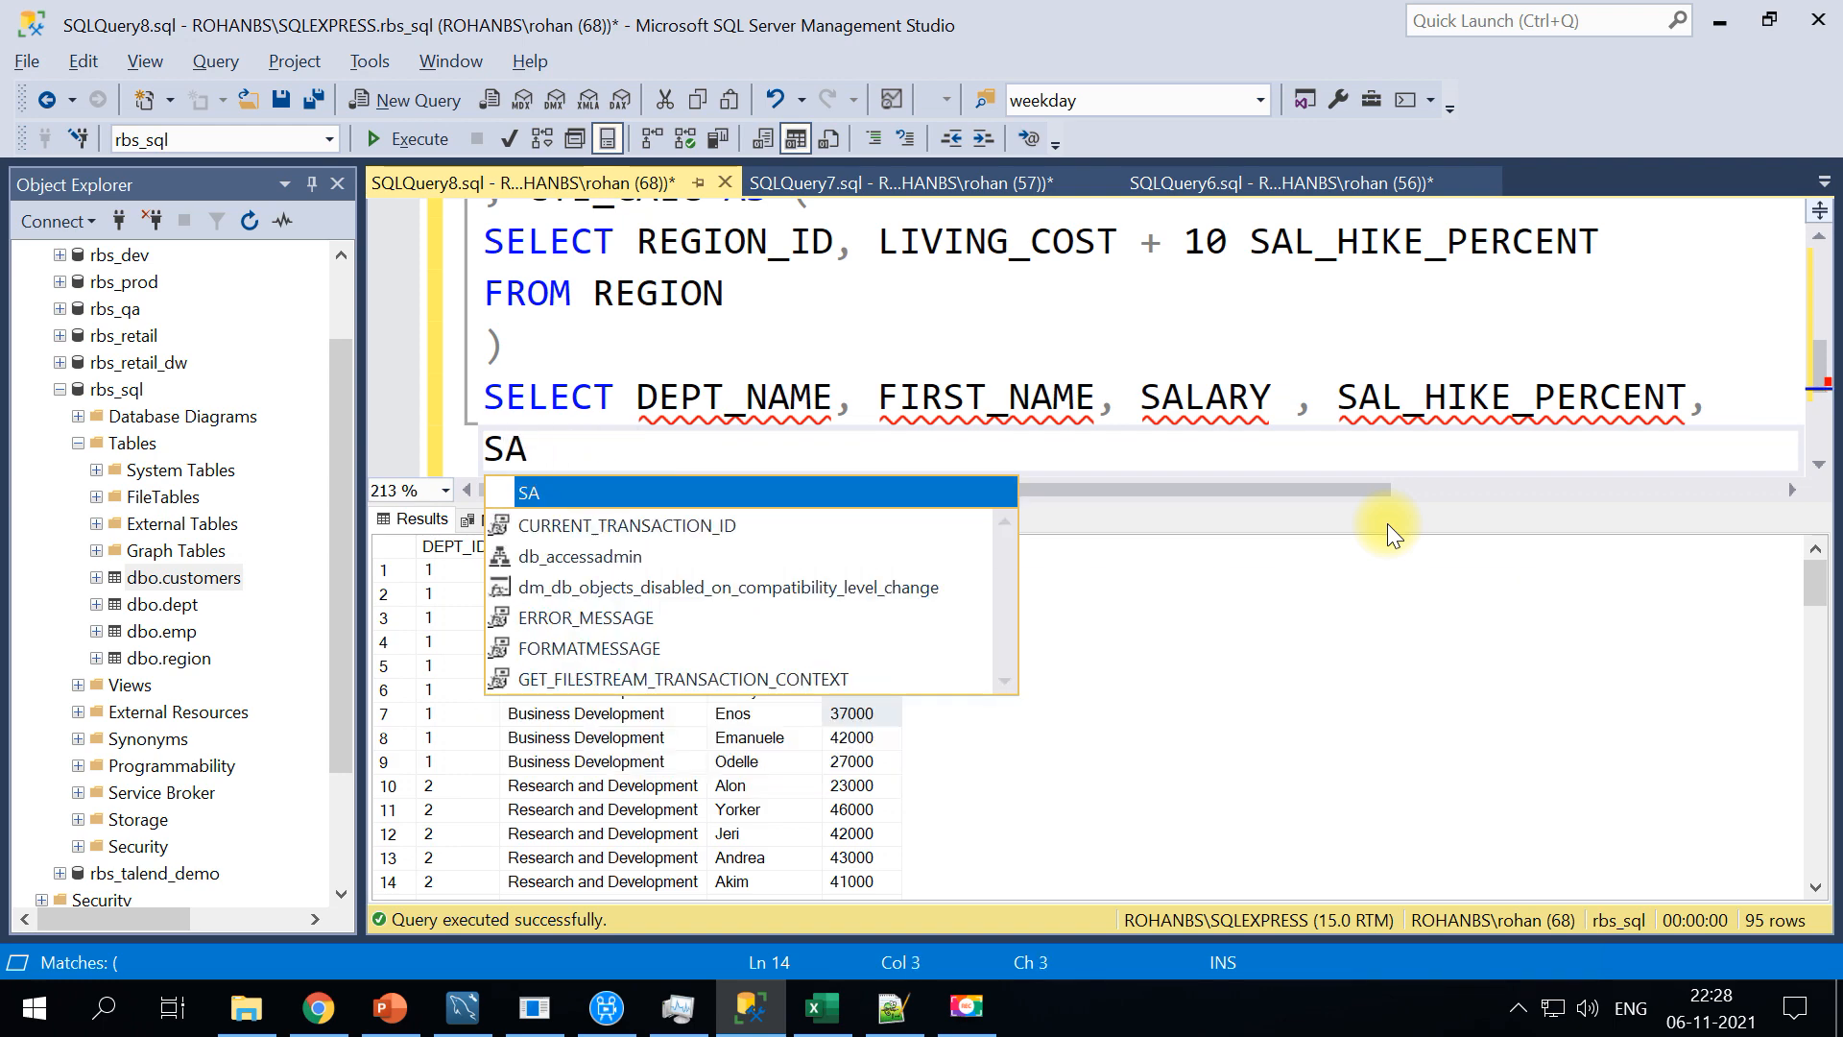
{"action": "type", "text": "LARY *"}
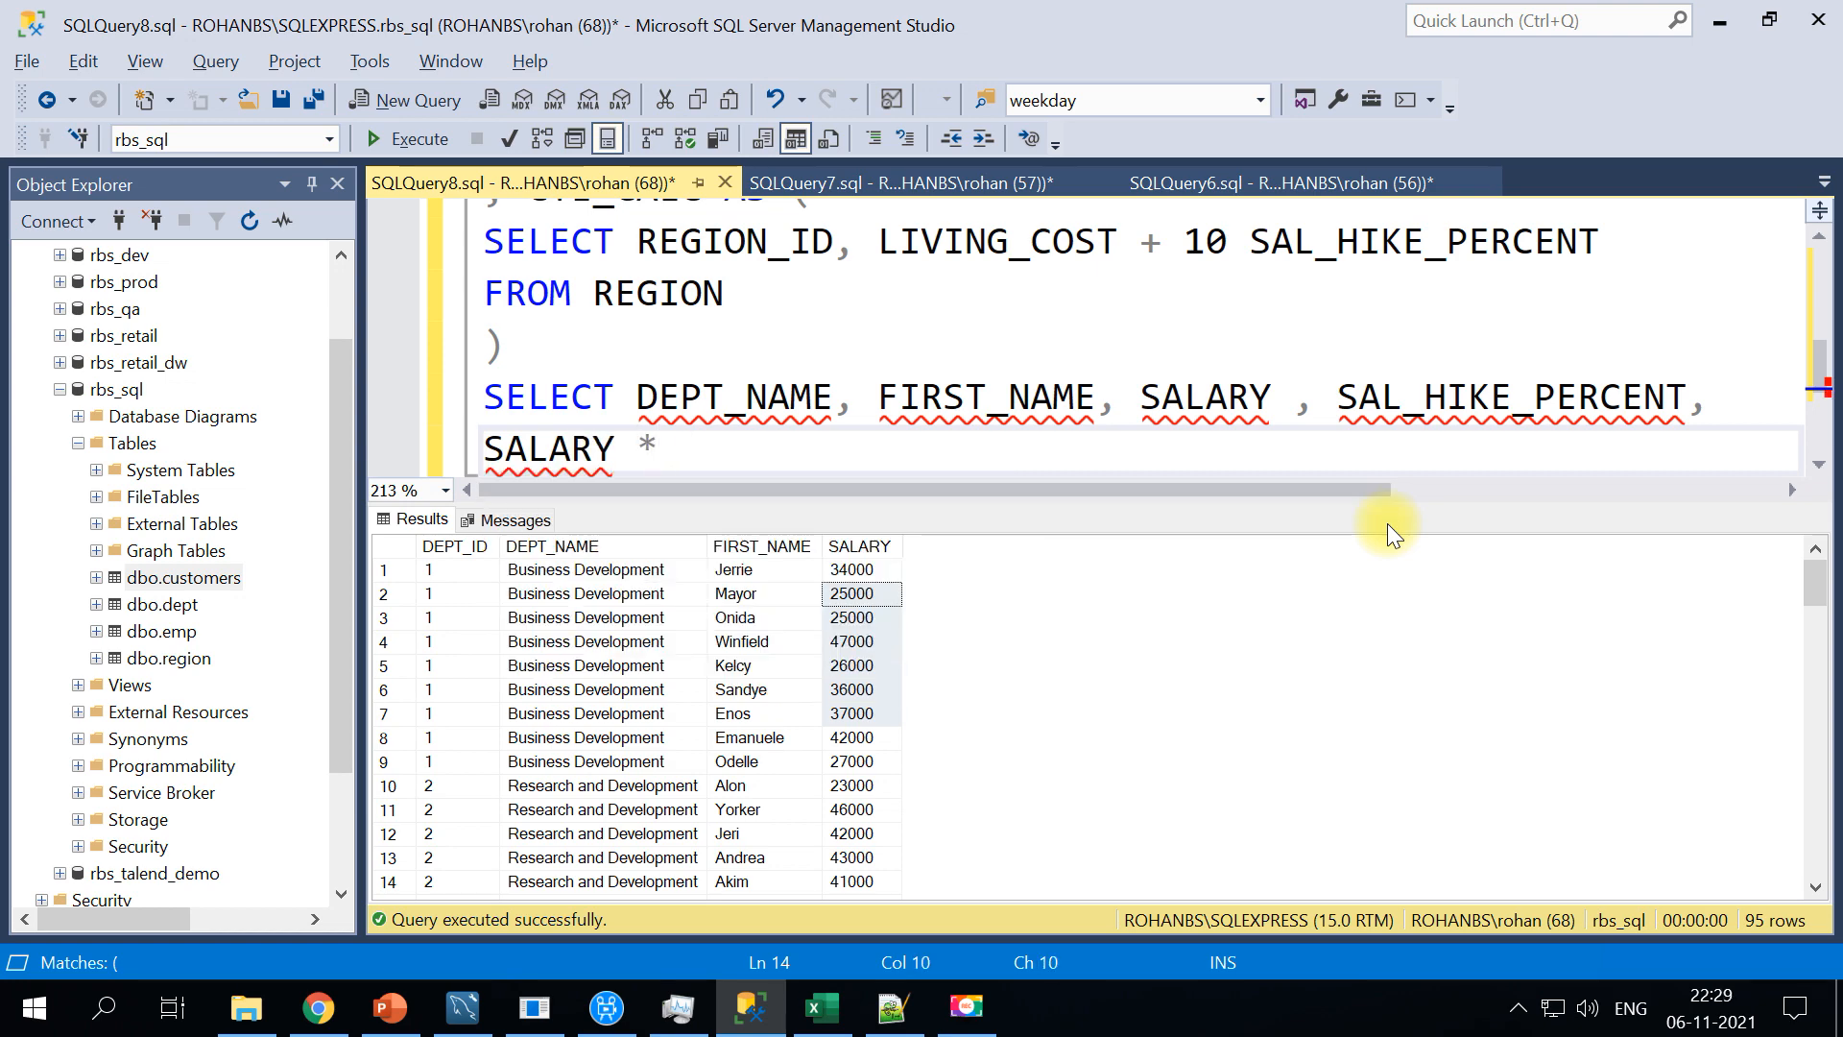
{"action": "type", "text": "("}
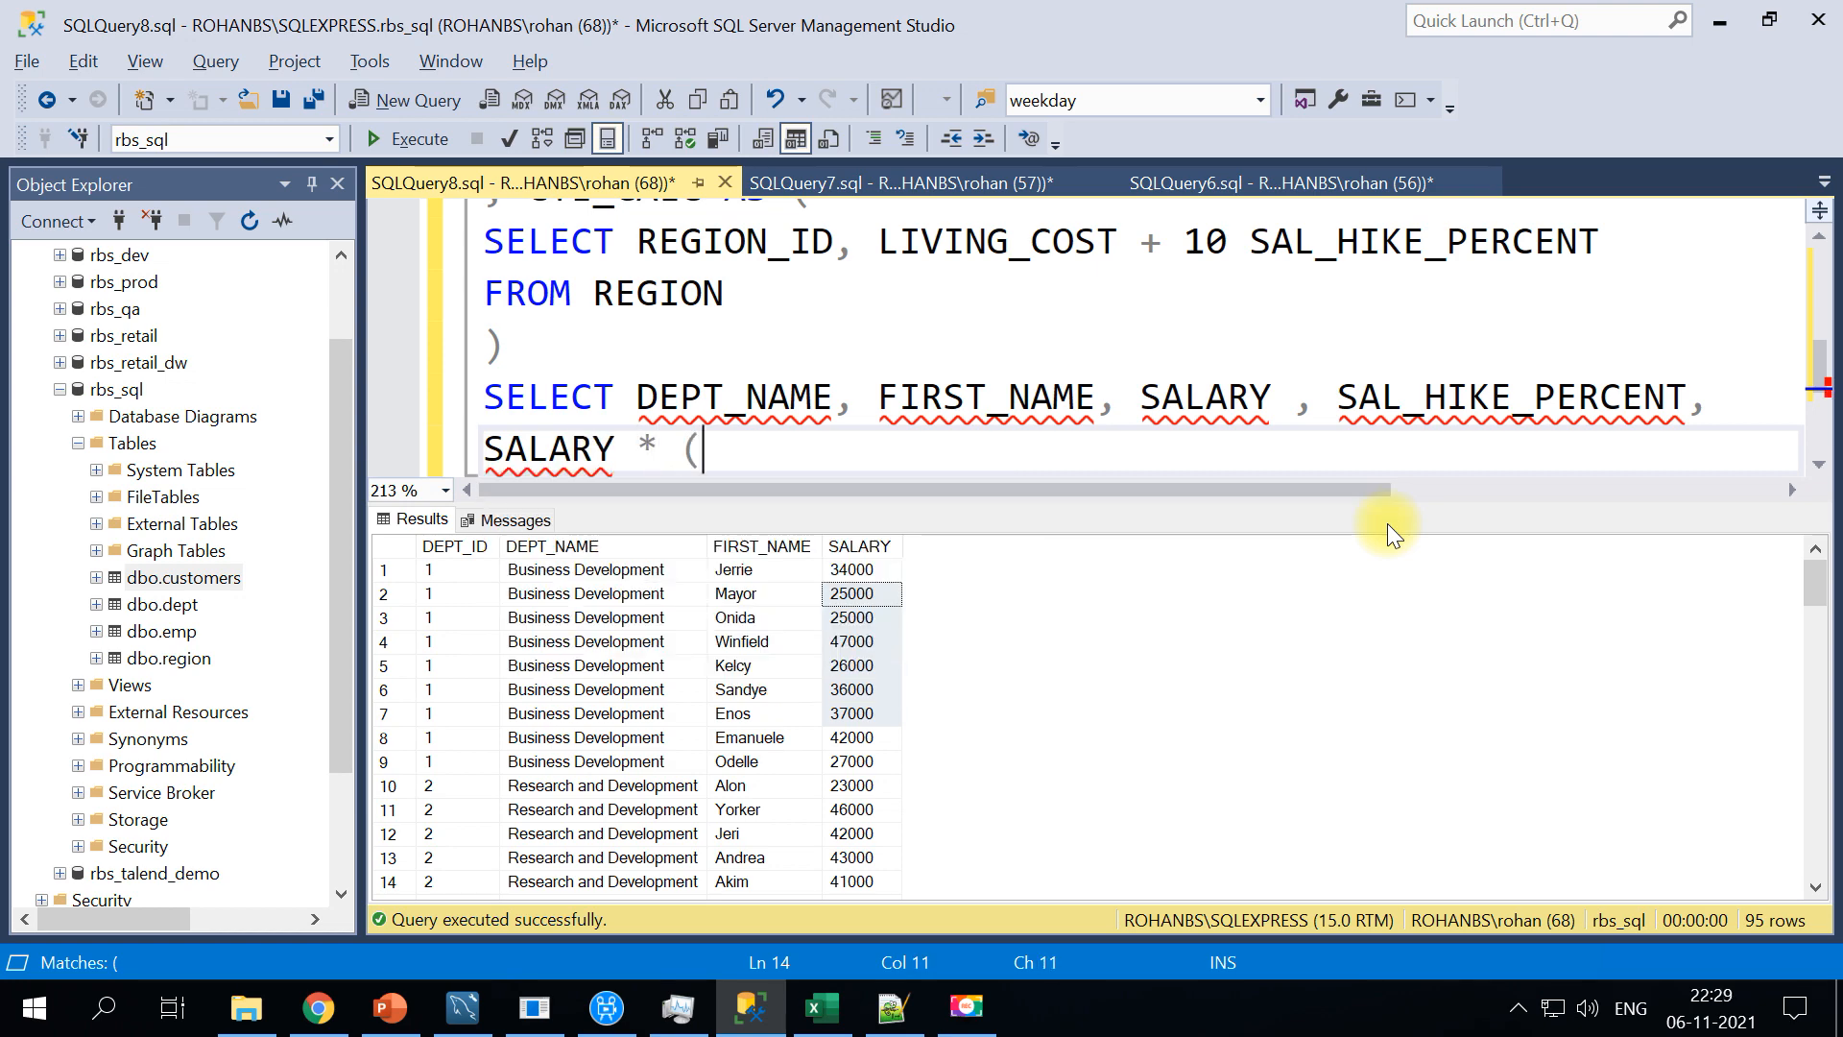
{"action": "double_click", "coordinate": [1511, 397]}
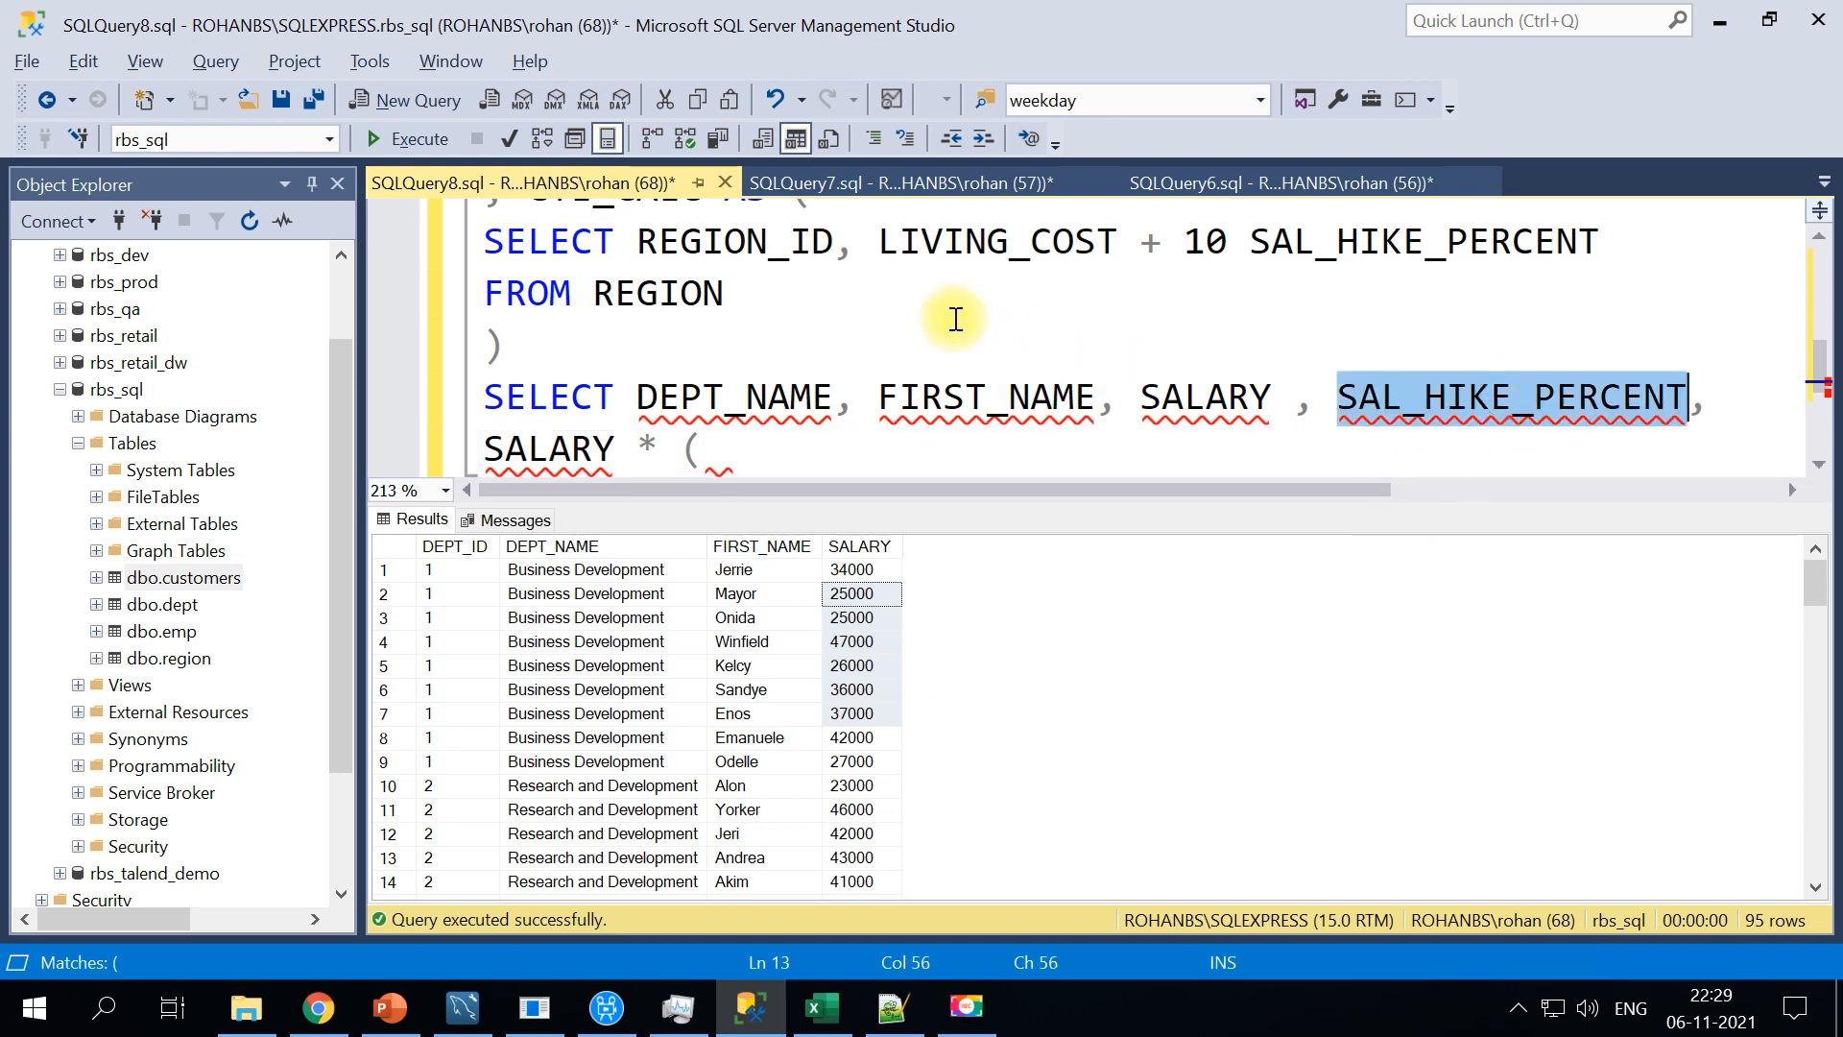
{"action": "type", "text": "SAL_HIKE_PERCENT"}
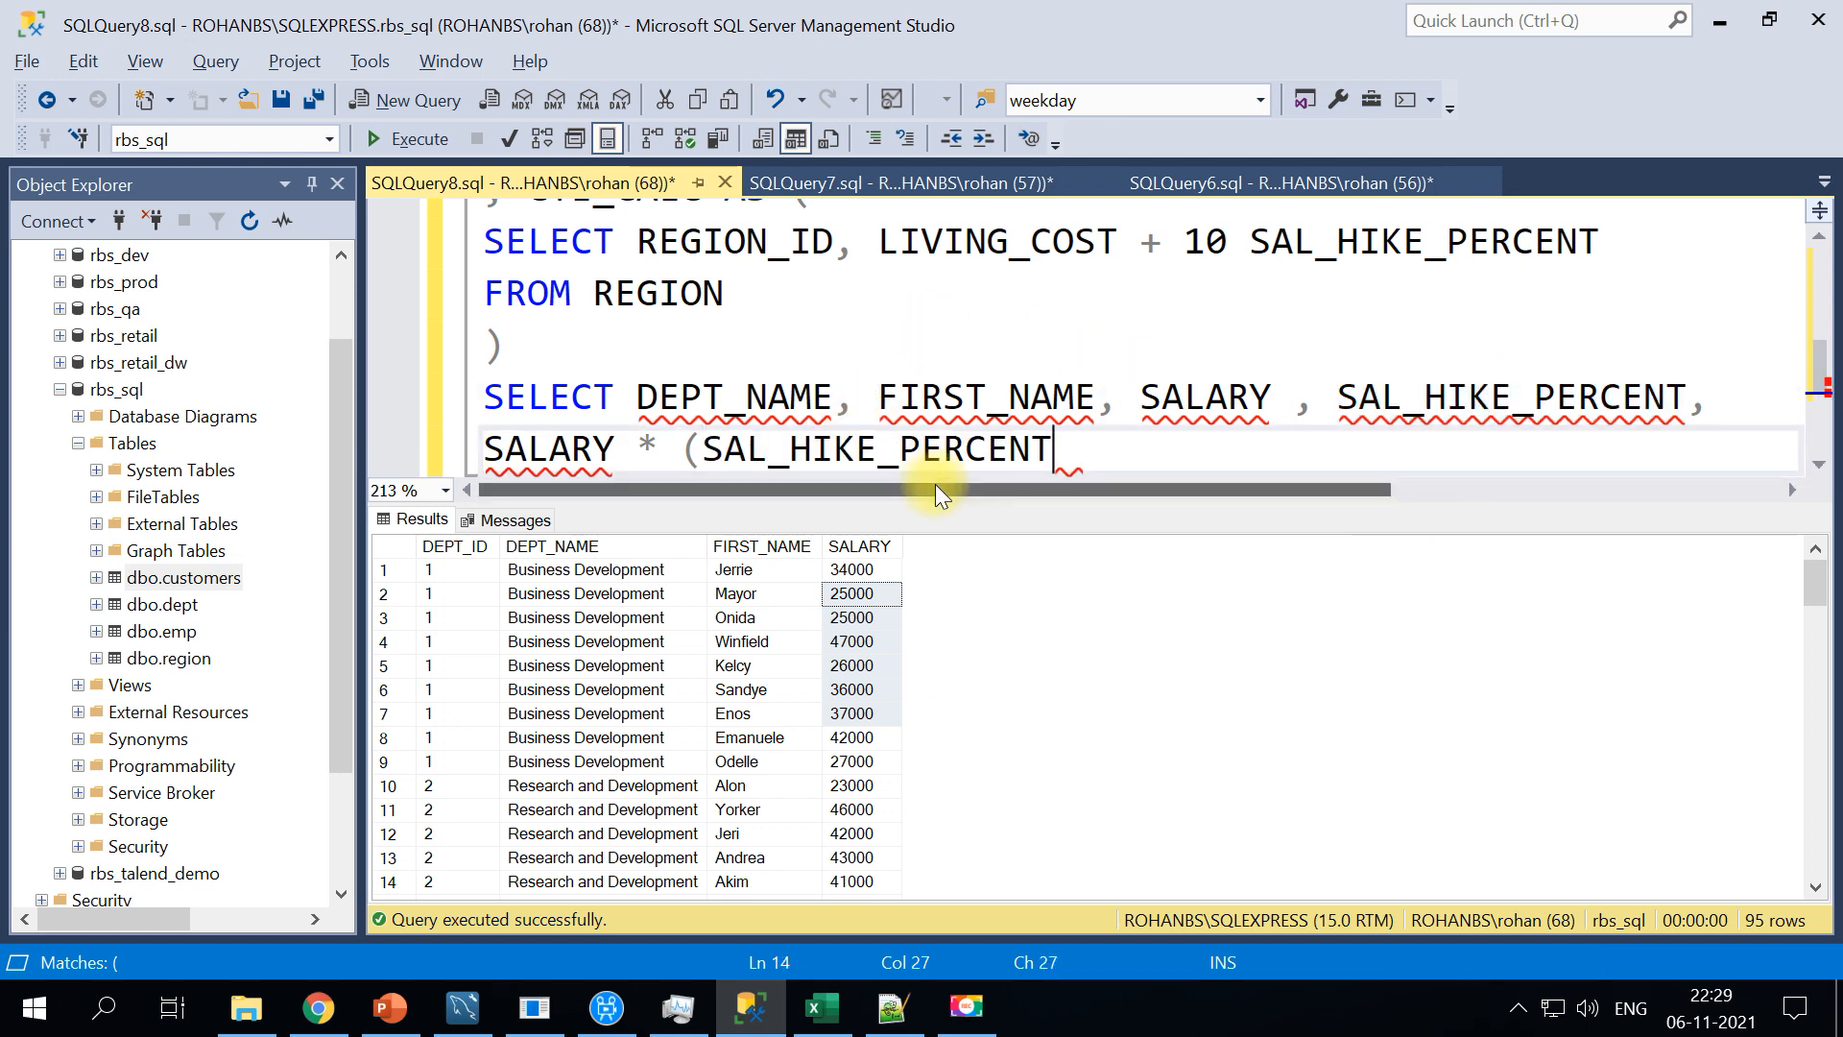
{"action": "type", "text": "/100)"}
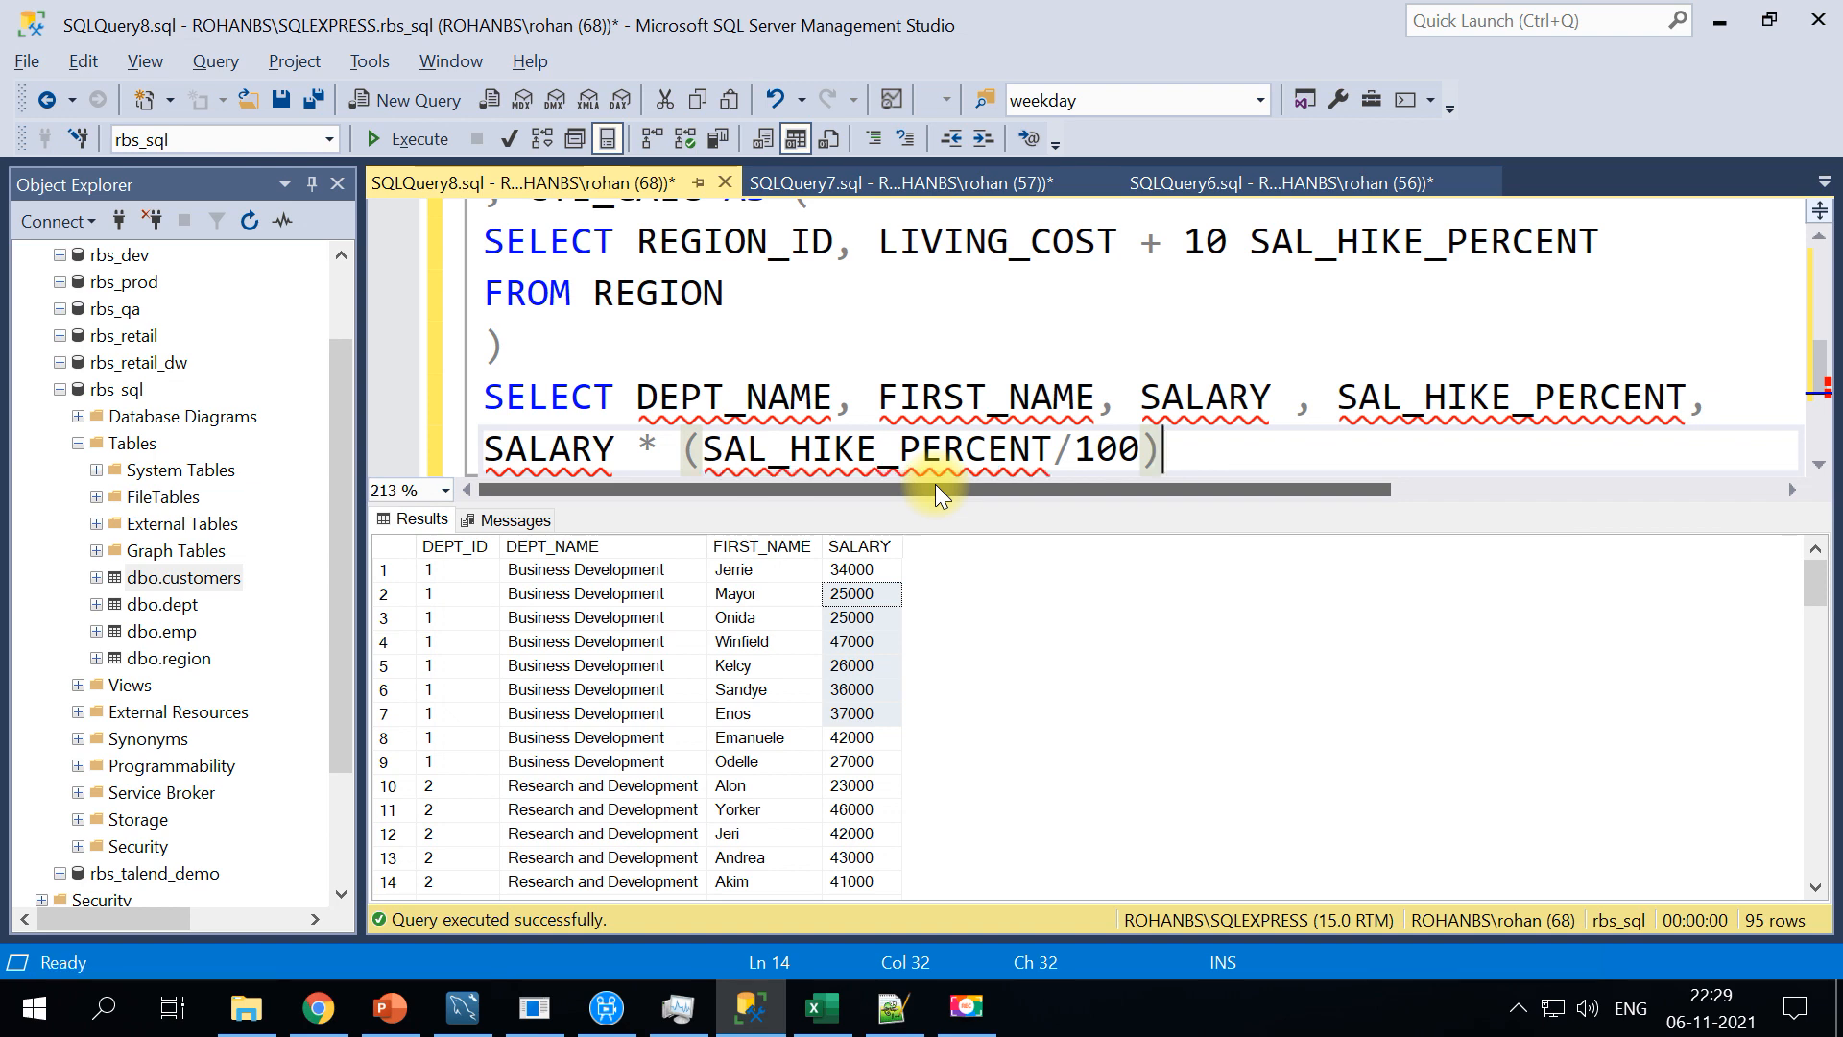
{"action": "type", "text": ") HIKE"}
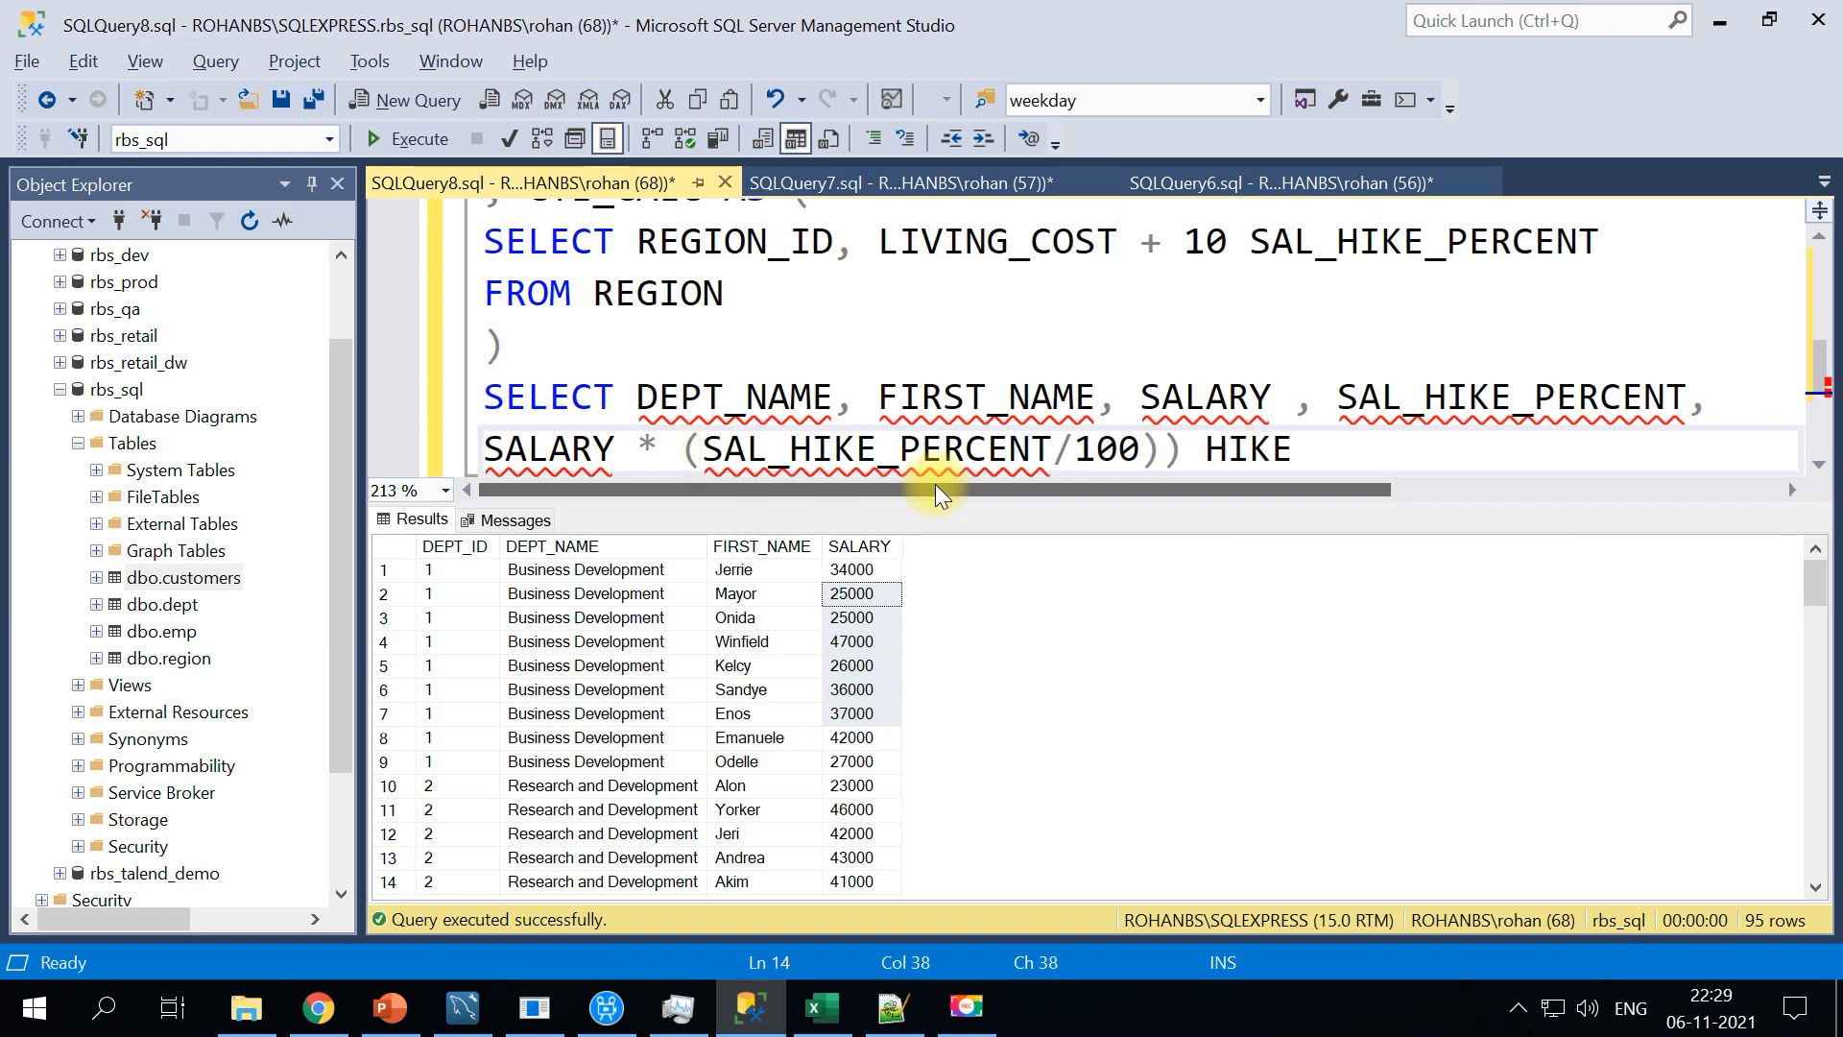
{"action": "left_click", "coordinate": [485, 449]}
{"action": "type", "text": "FROM"}
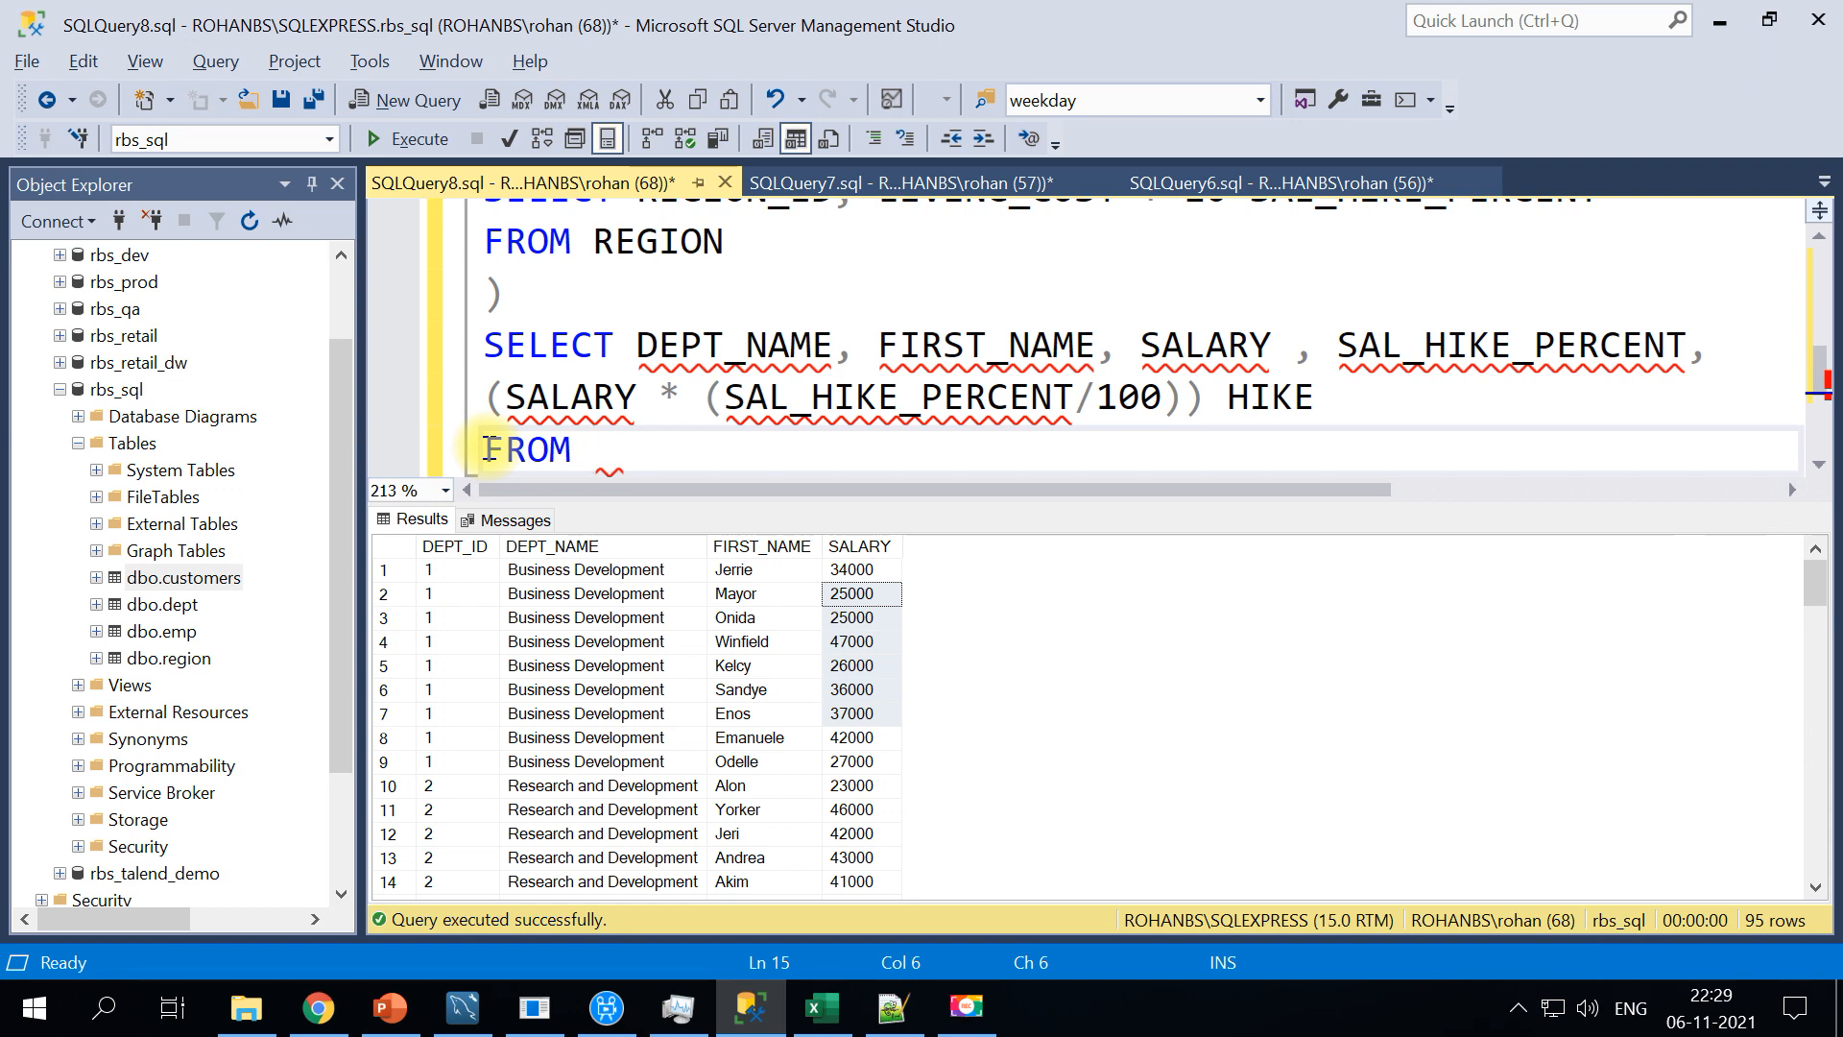
Complete it with FROM CTE_SRC A JOIN CTE_CALC B ON A.dept_id = B.region_id
{"action": "type", "text": "CTE_SRC"}
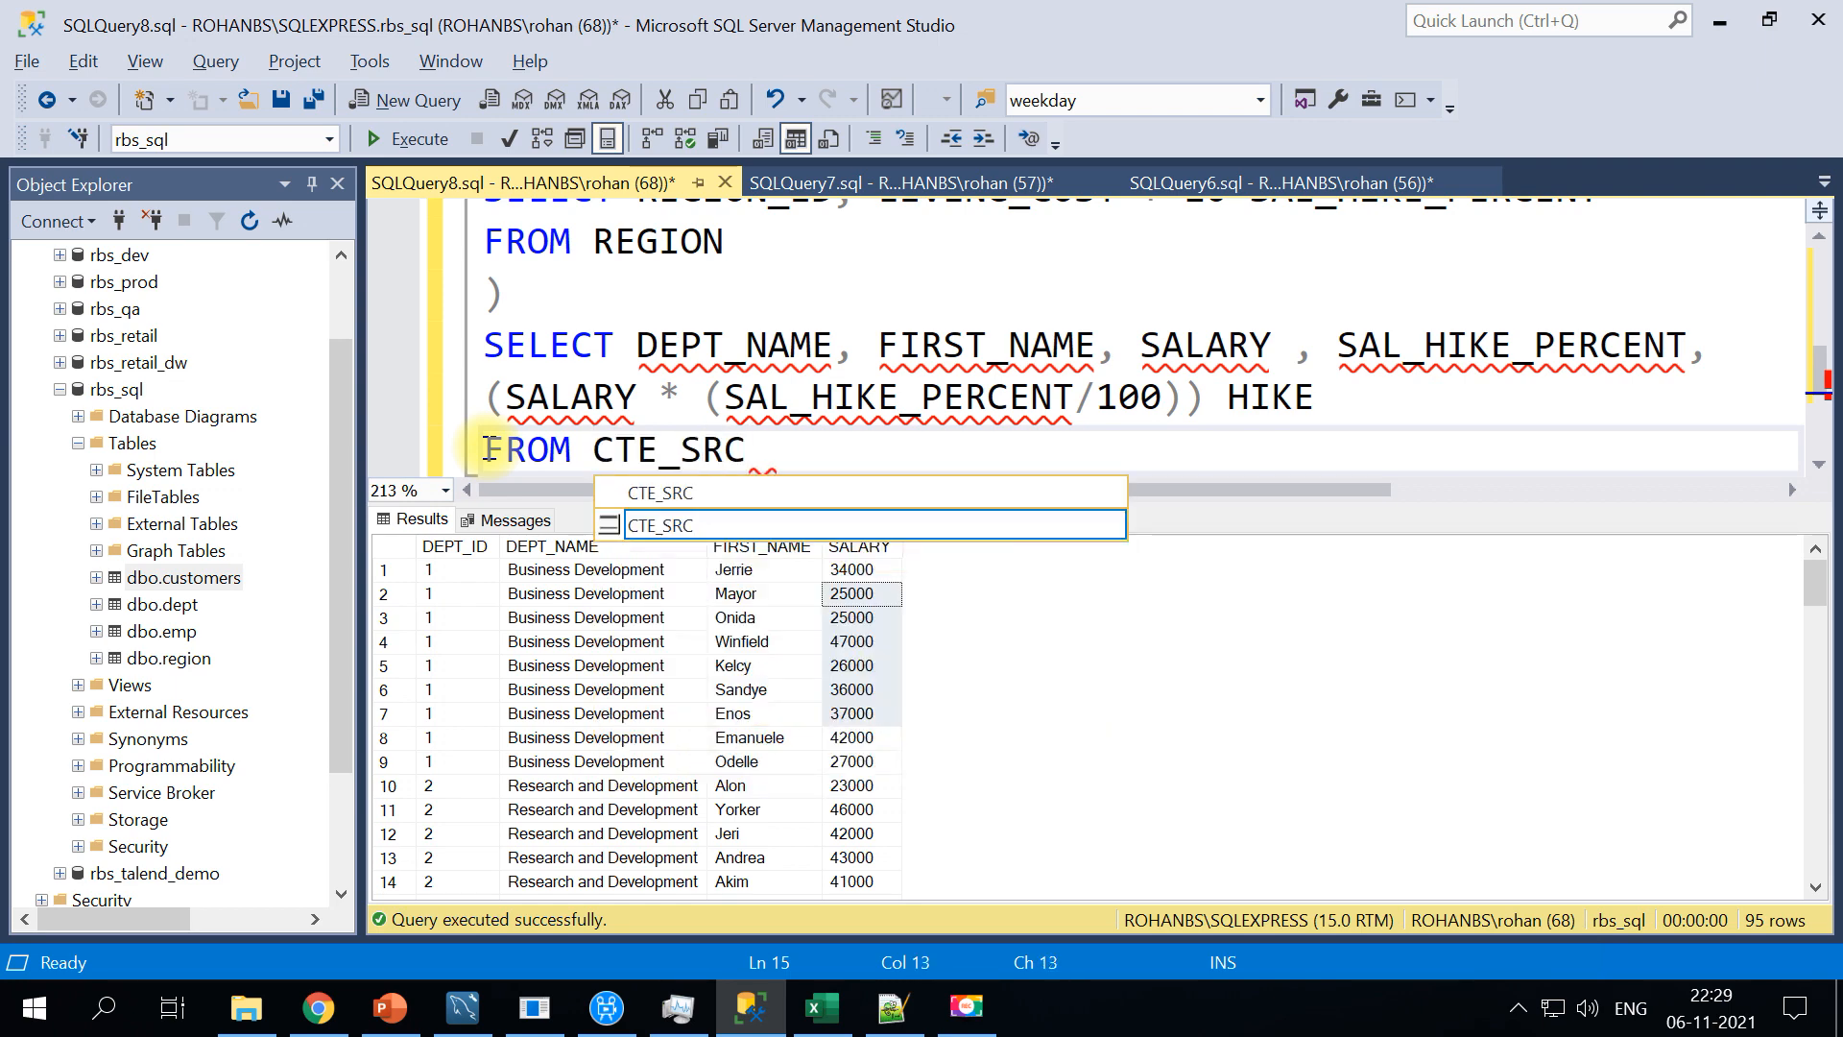
{"action": "type", "text": "A"}
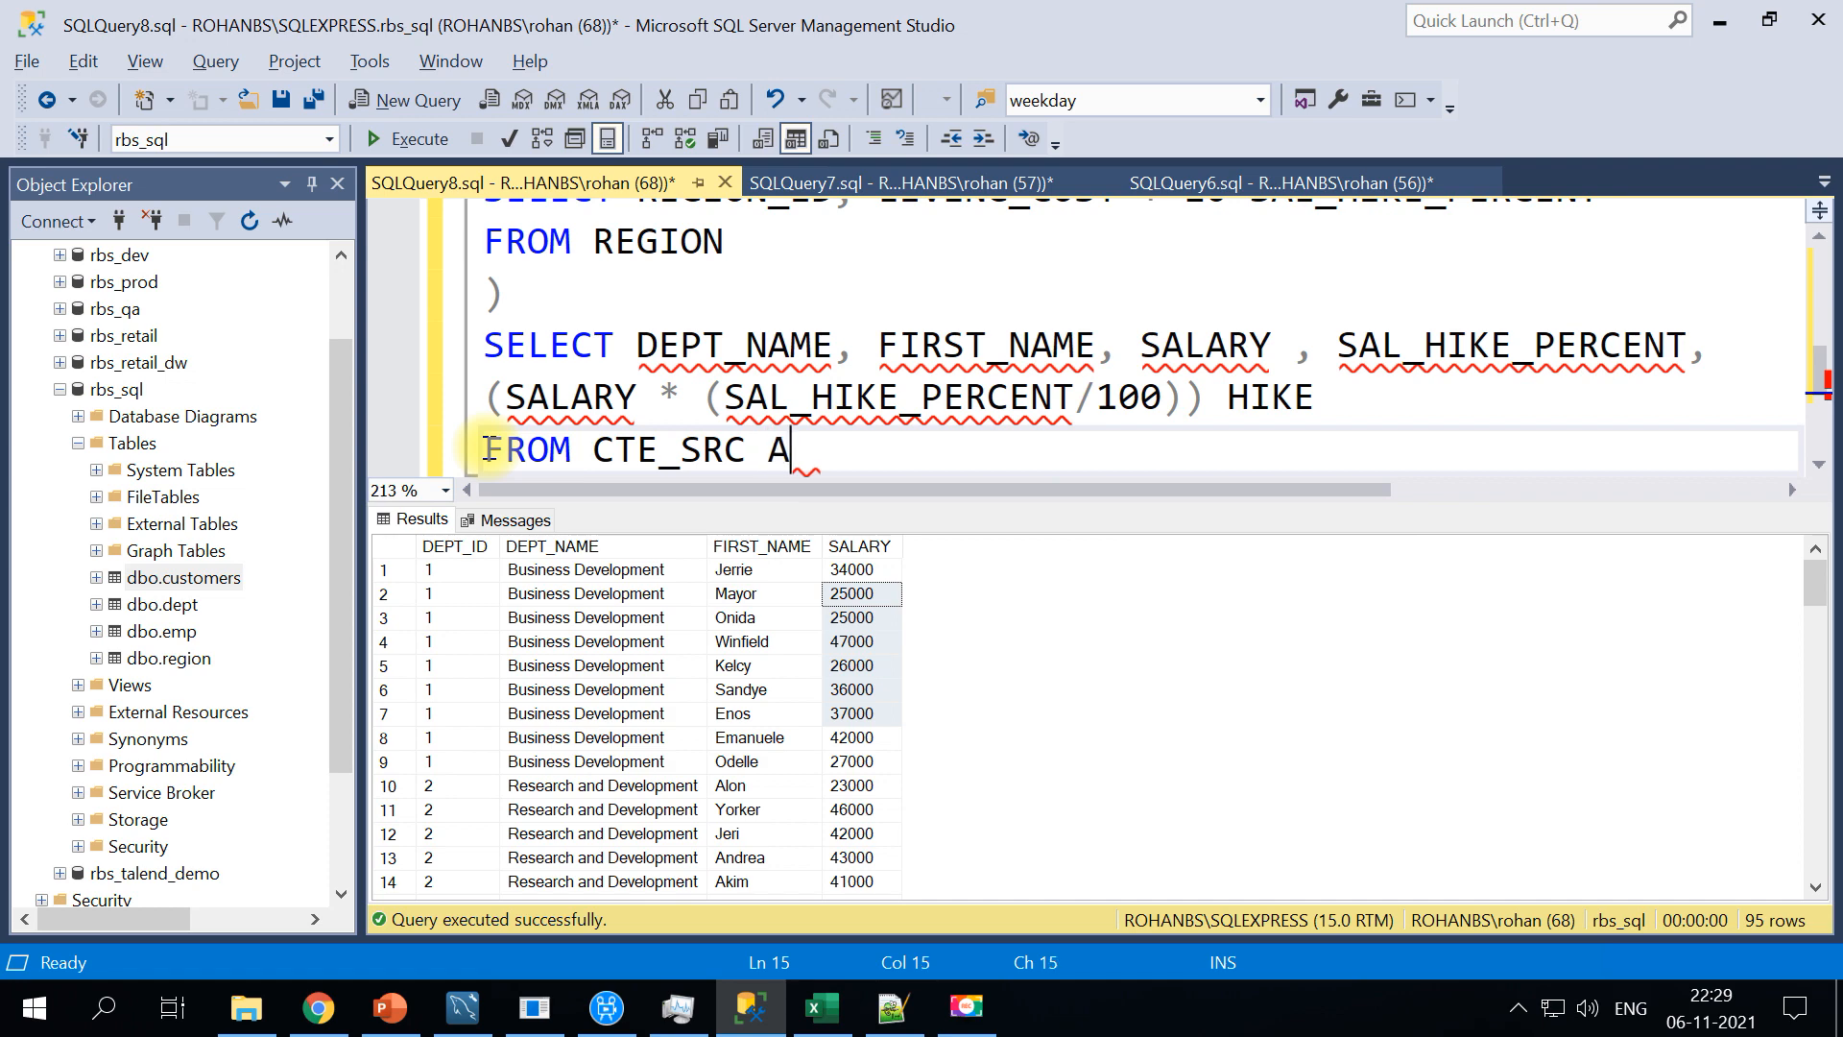
{"action": "key", "text": "Return"}
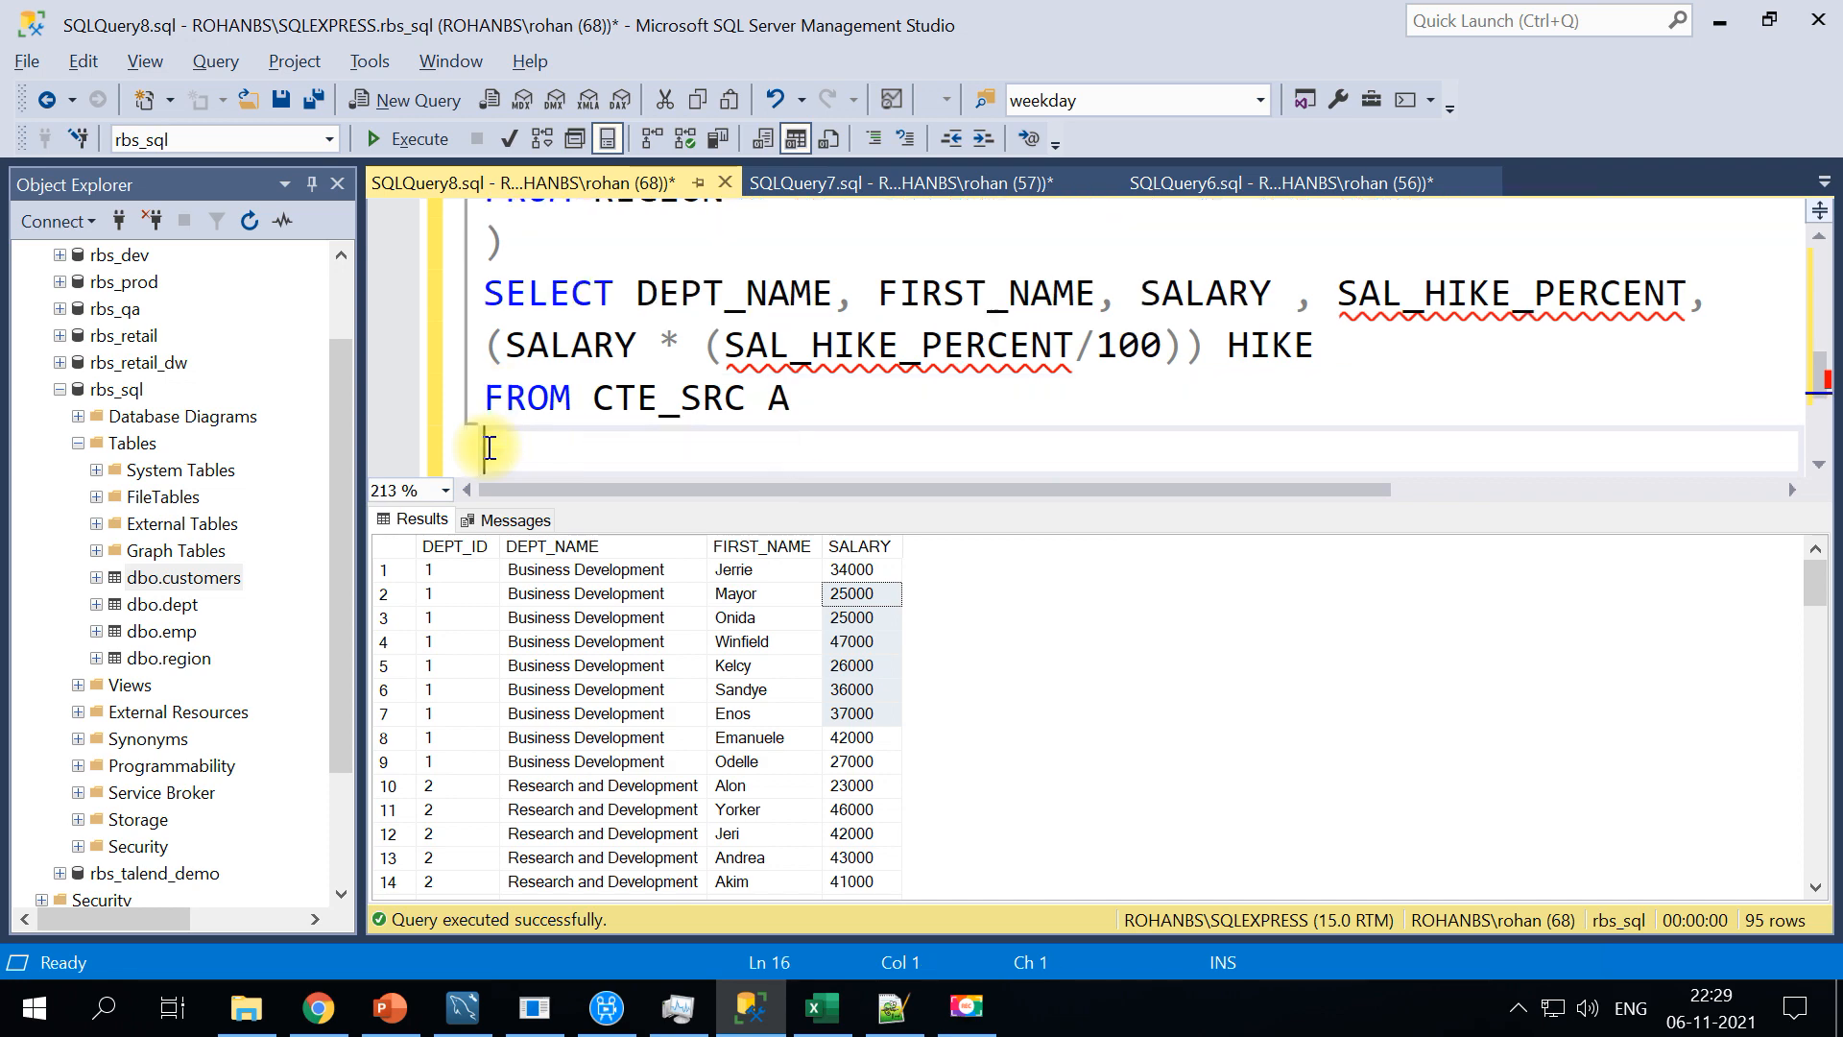
{"action": "type", "text": "JOIN"}
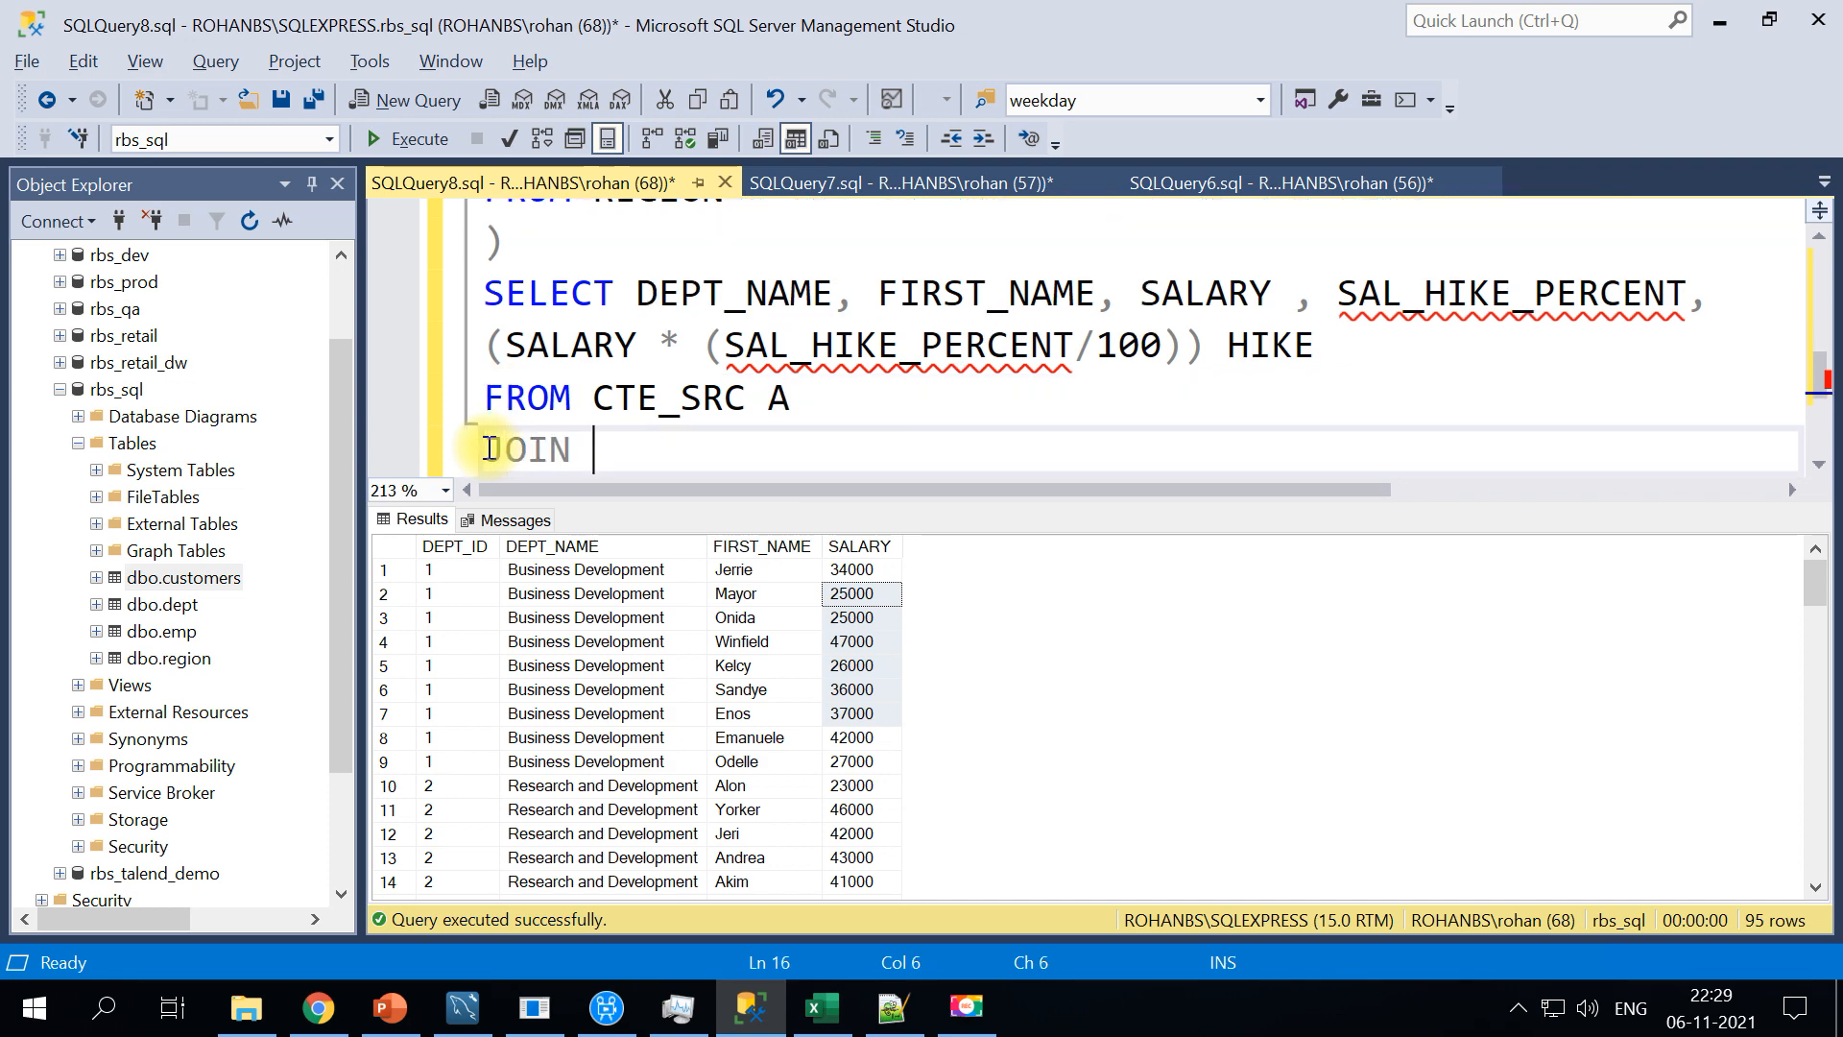
{"action": "type", "text": "CTE_CALC B"}
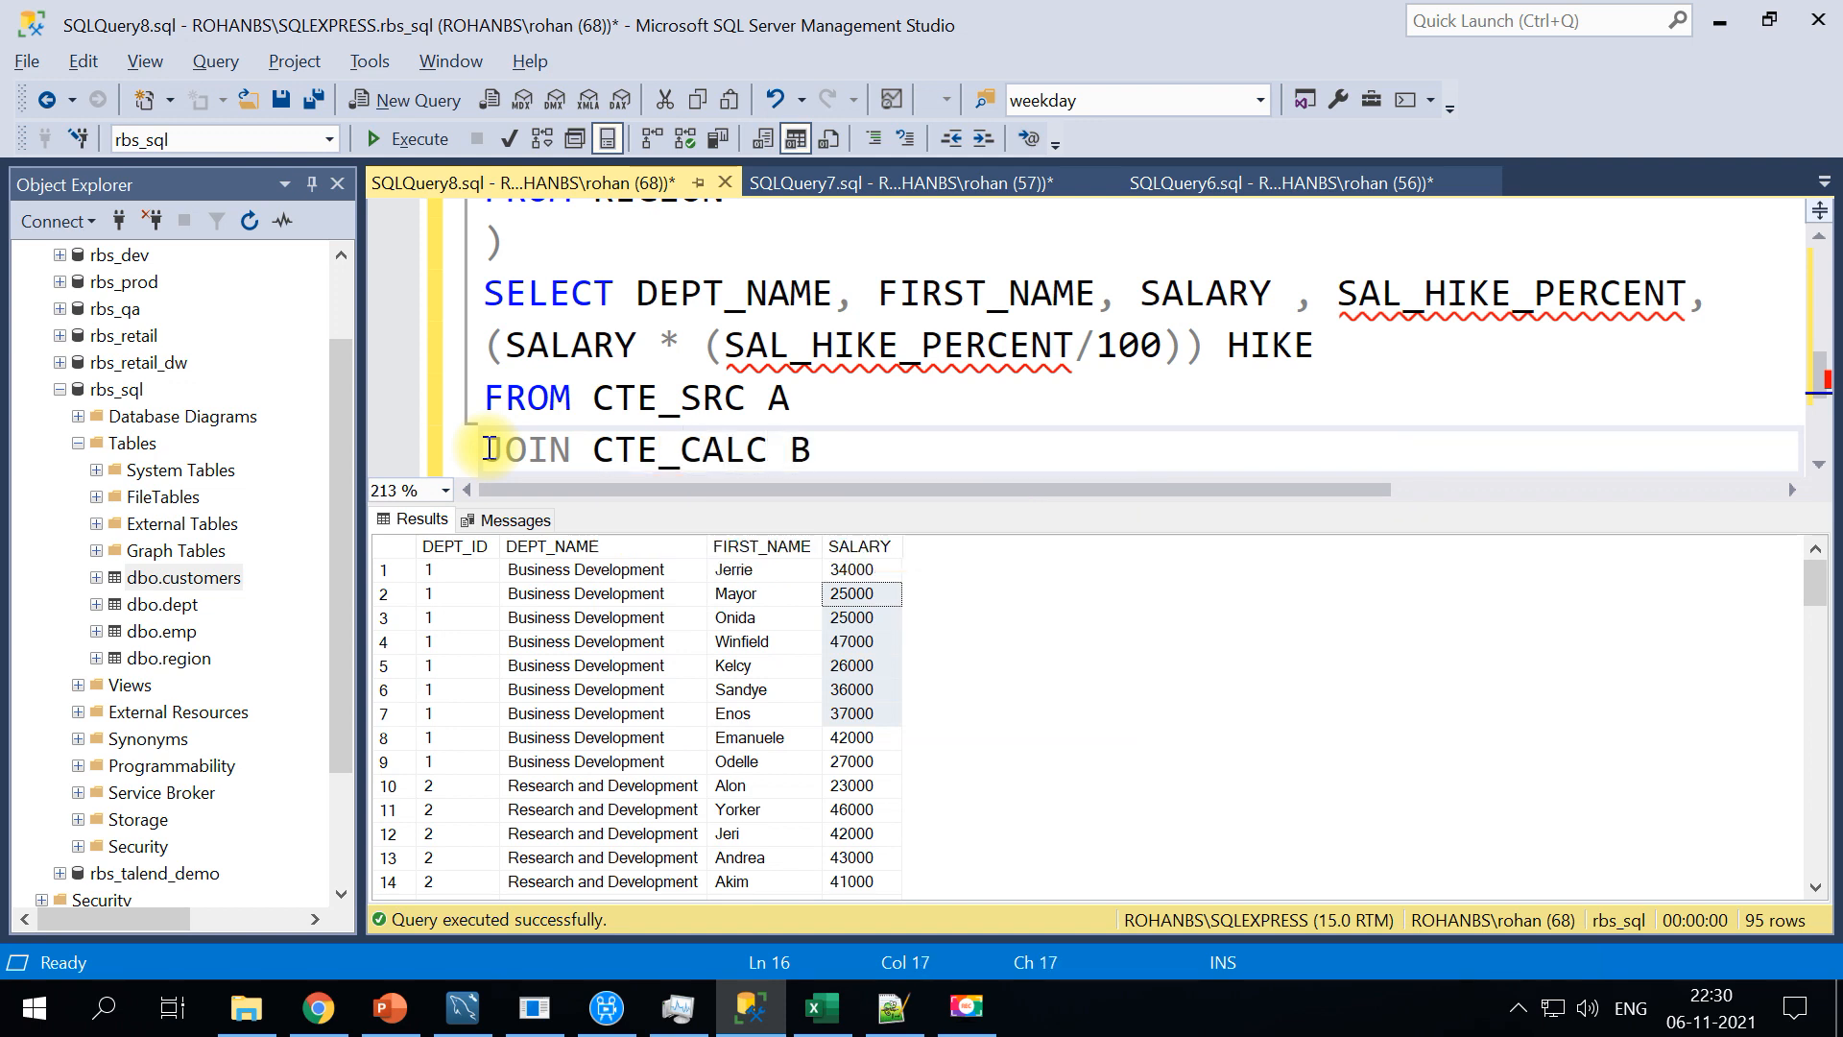
{"action": "type", "text": "ON"}
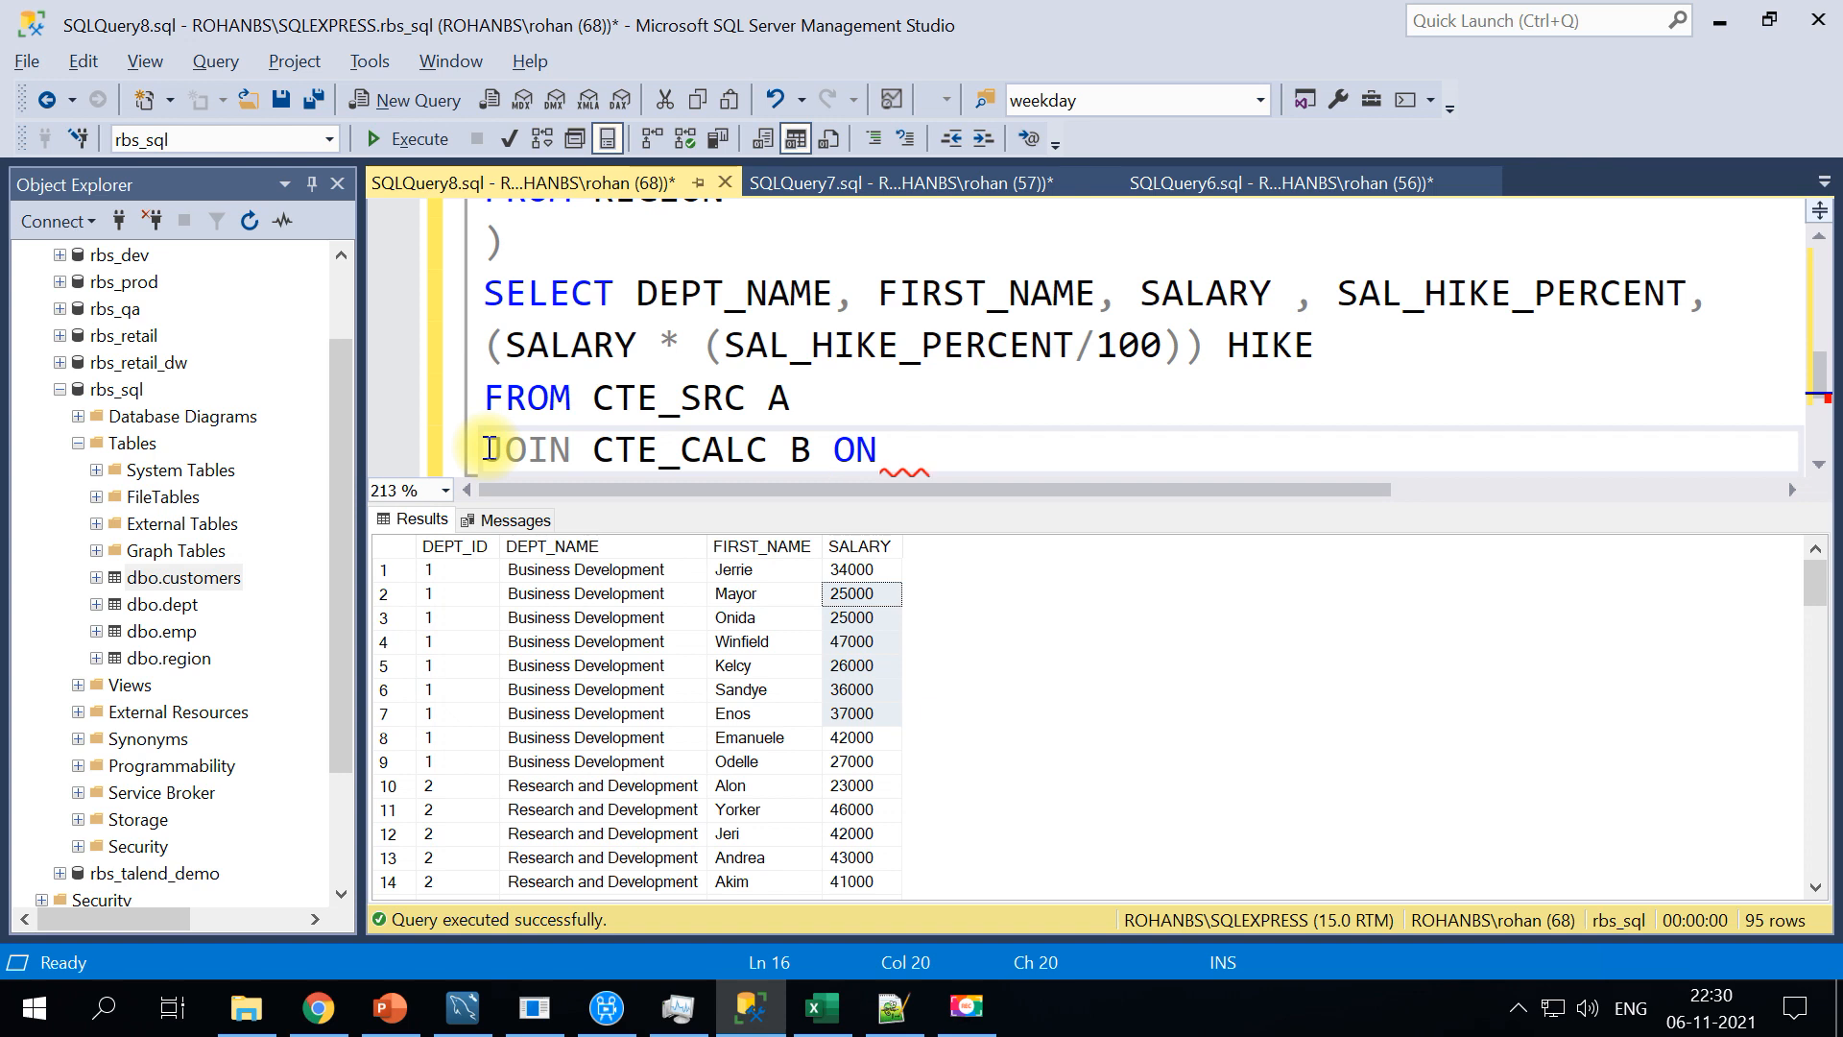
{"action": "type", "text": "A.DEPT"}
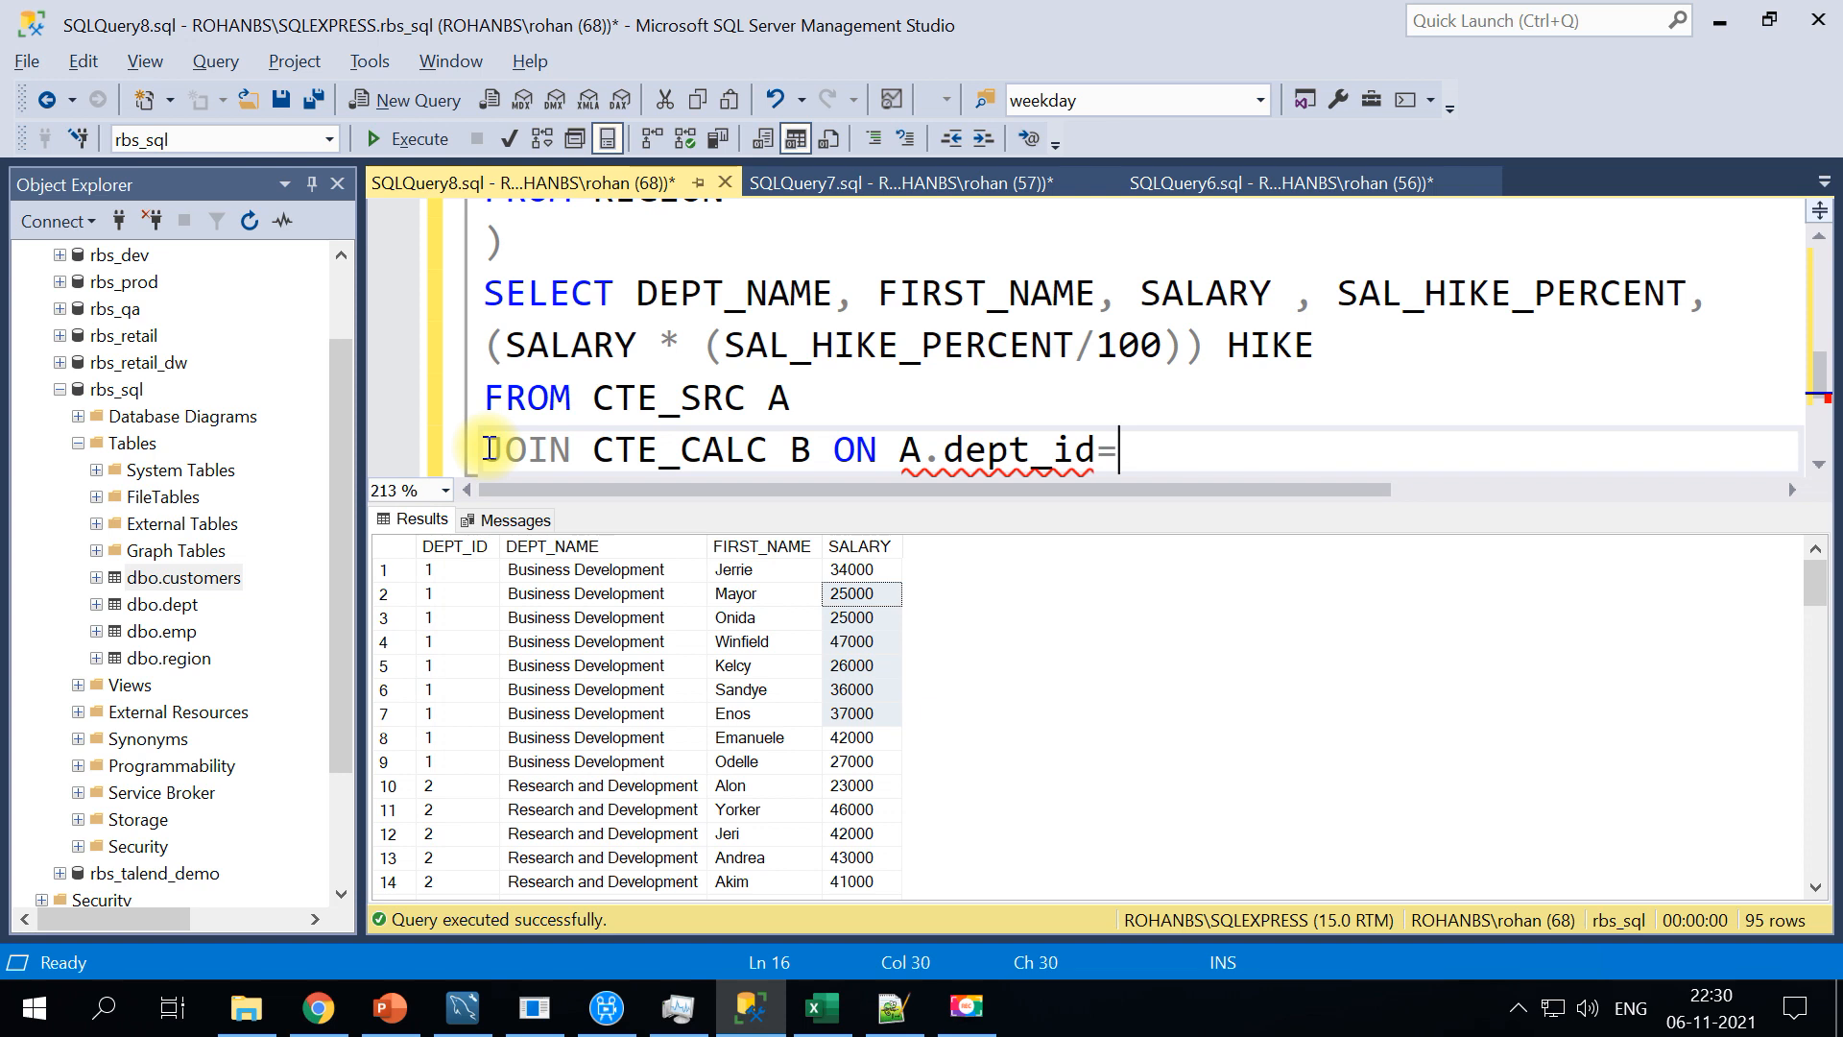
{"action": "type", "text": "B.DE"}
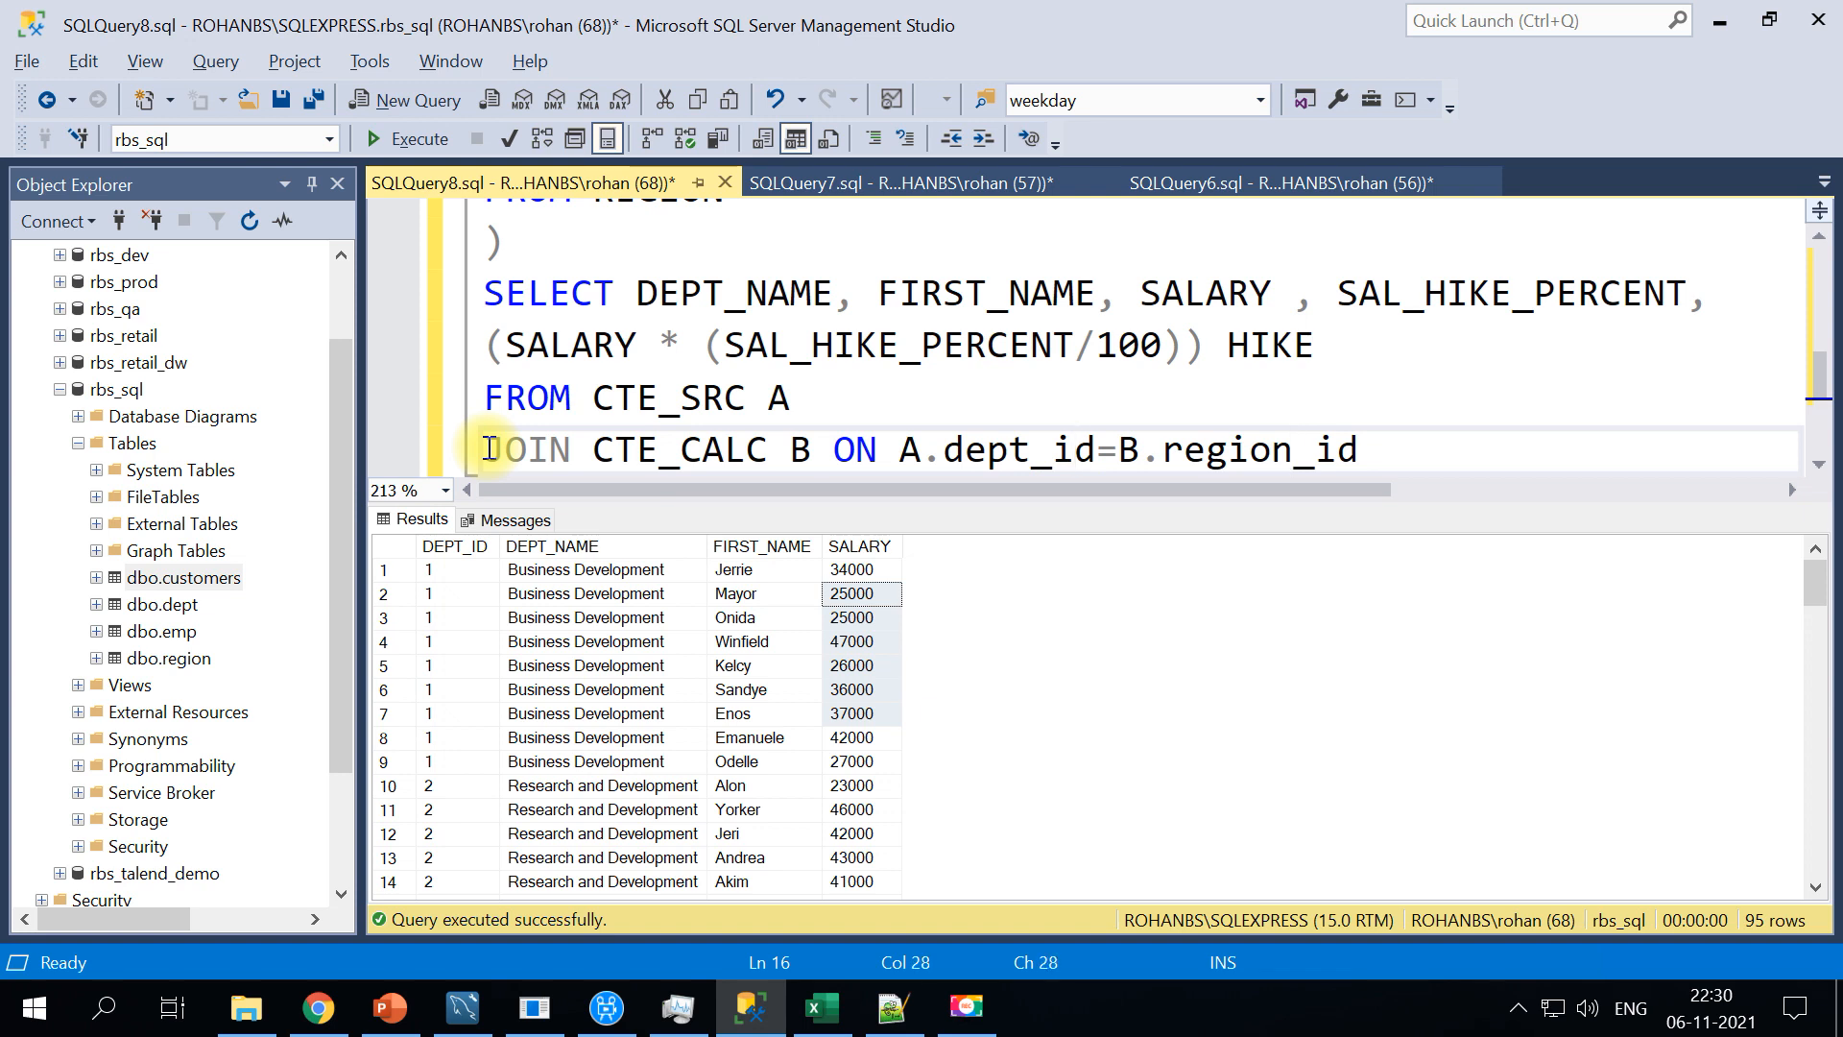
{"action": "mouse_move", "coordinate": [830, 422]}
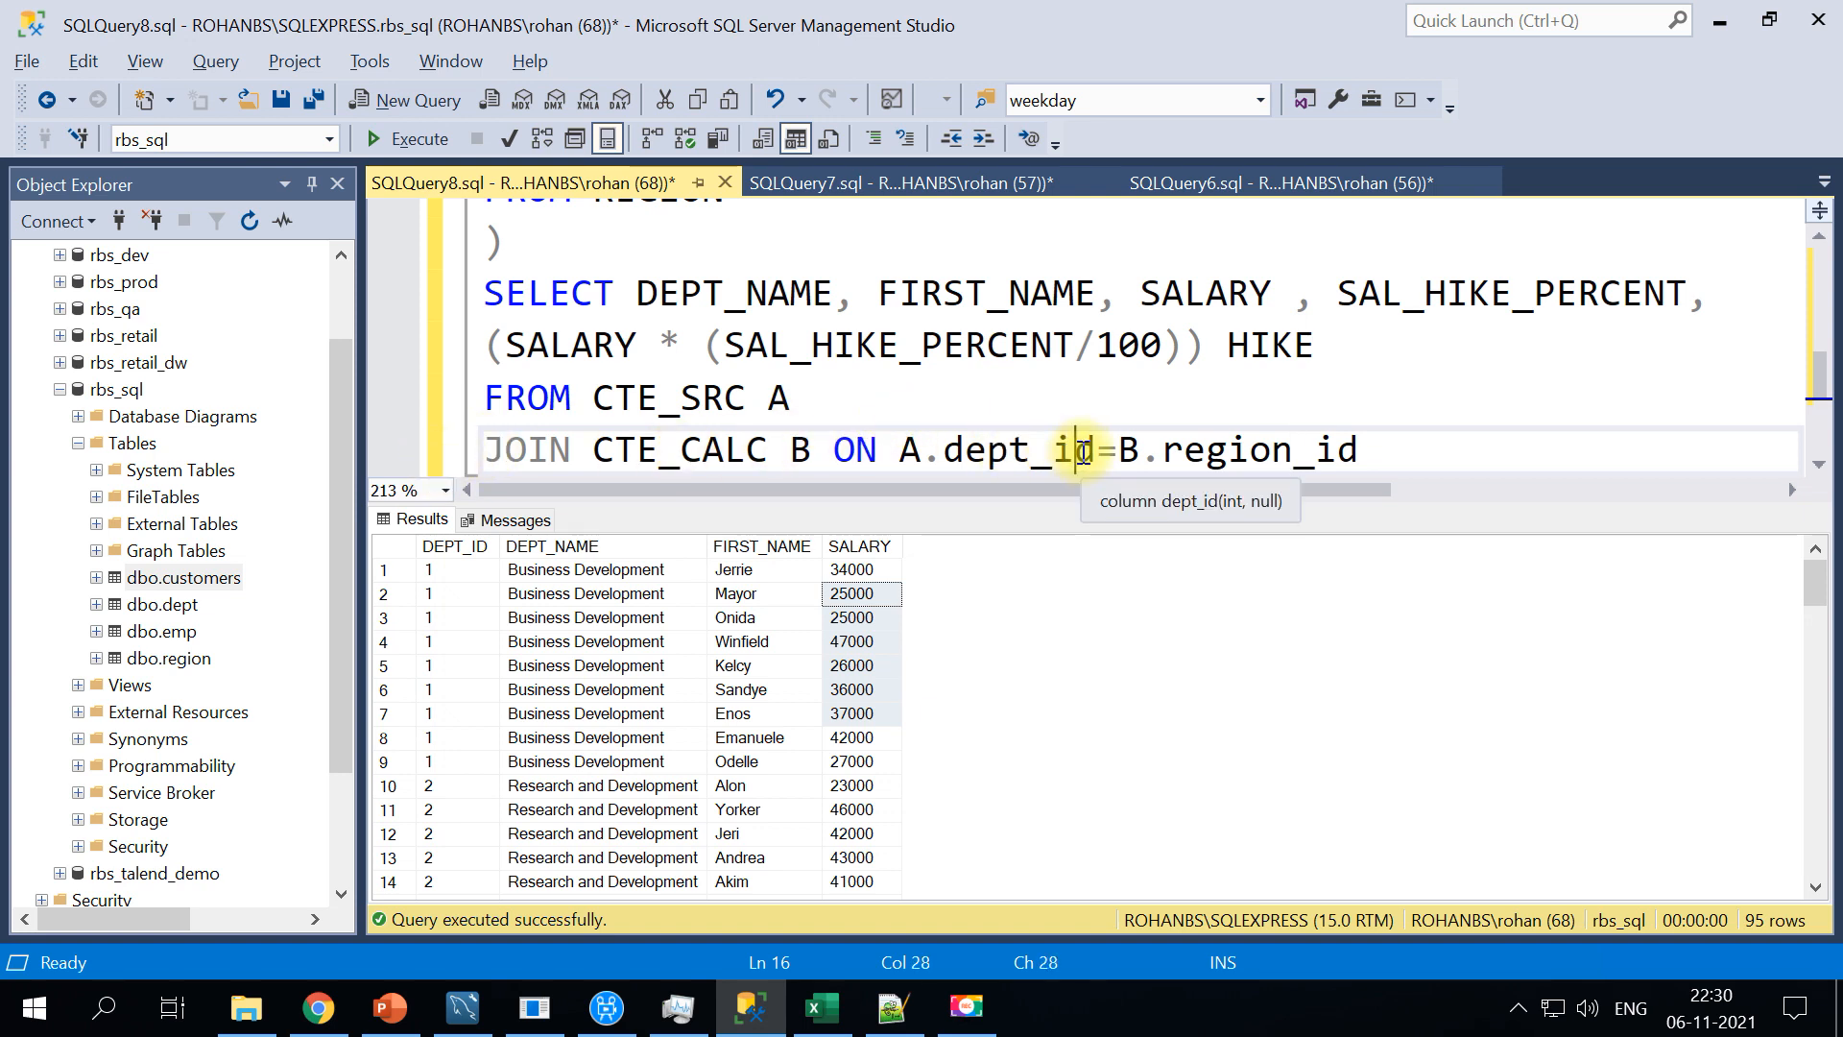
{"action": "double_click", "coordinate": [1000, 449]}
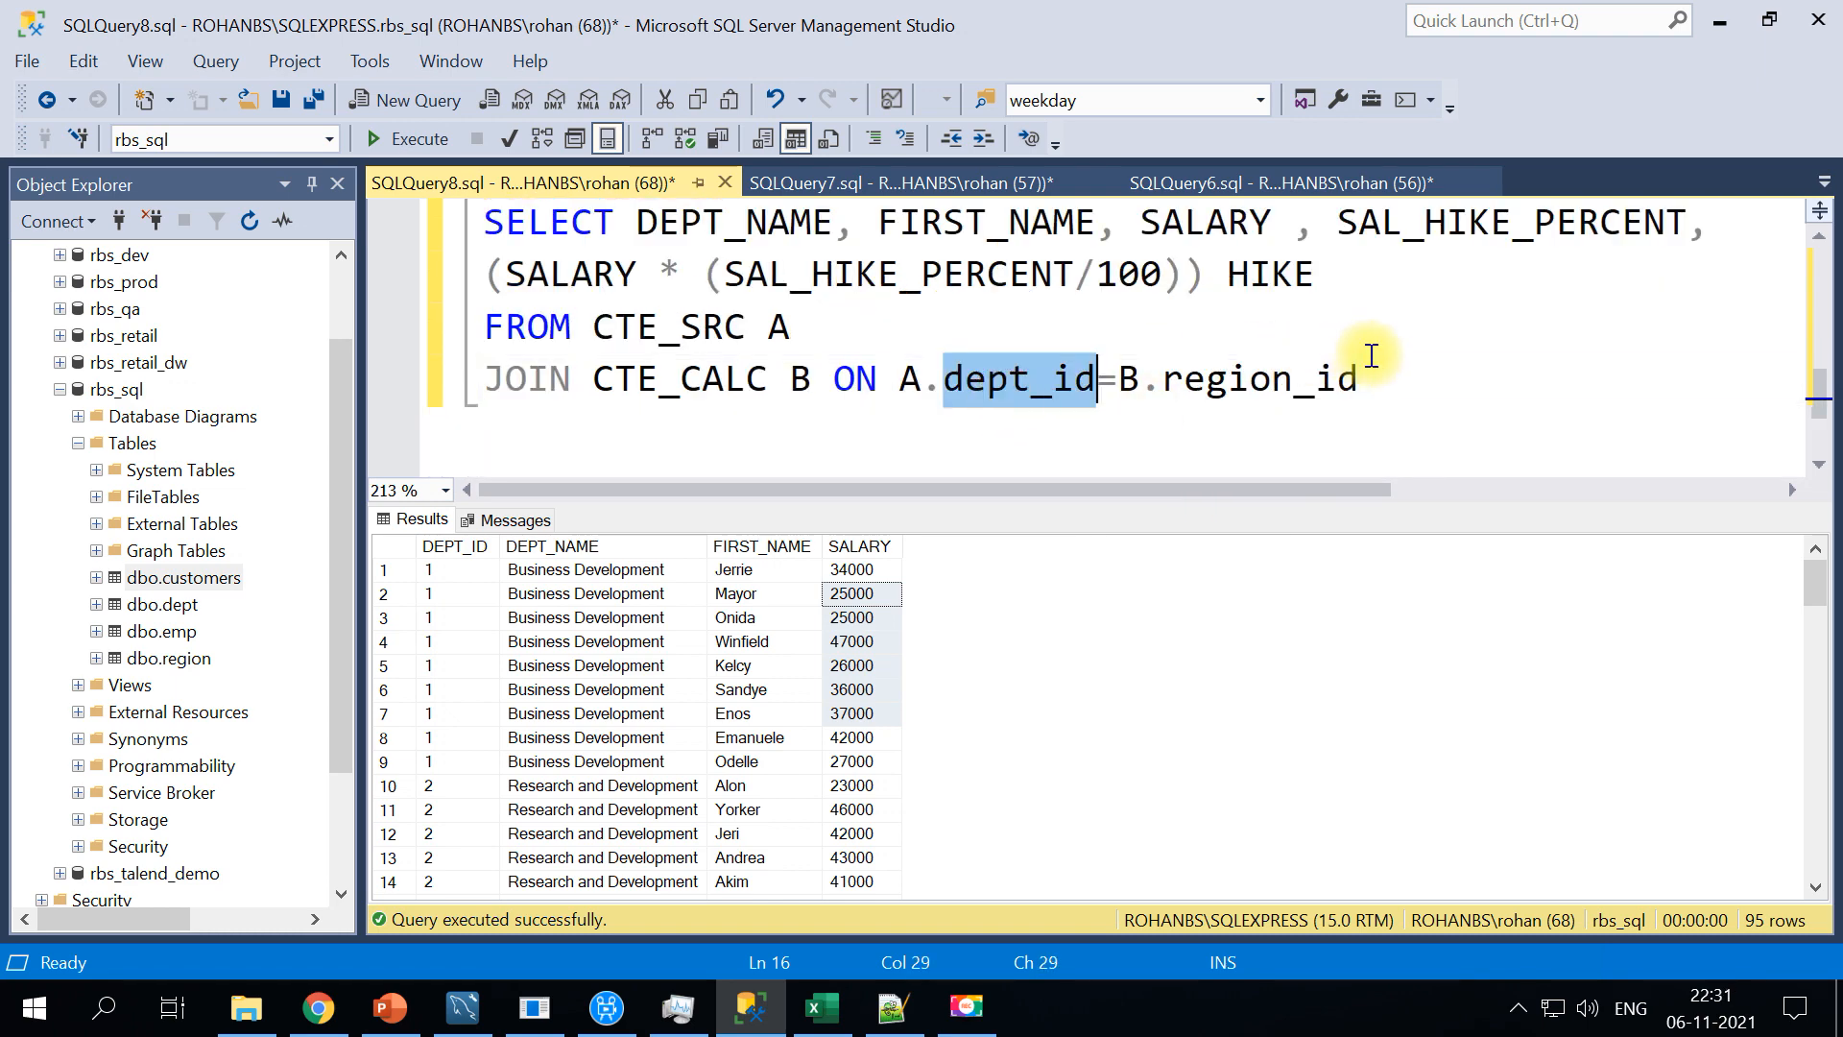
{"action": "left_click", "coordinate": [1357, 378]}
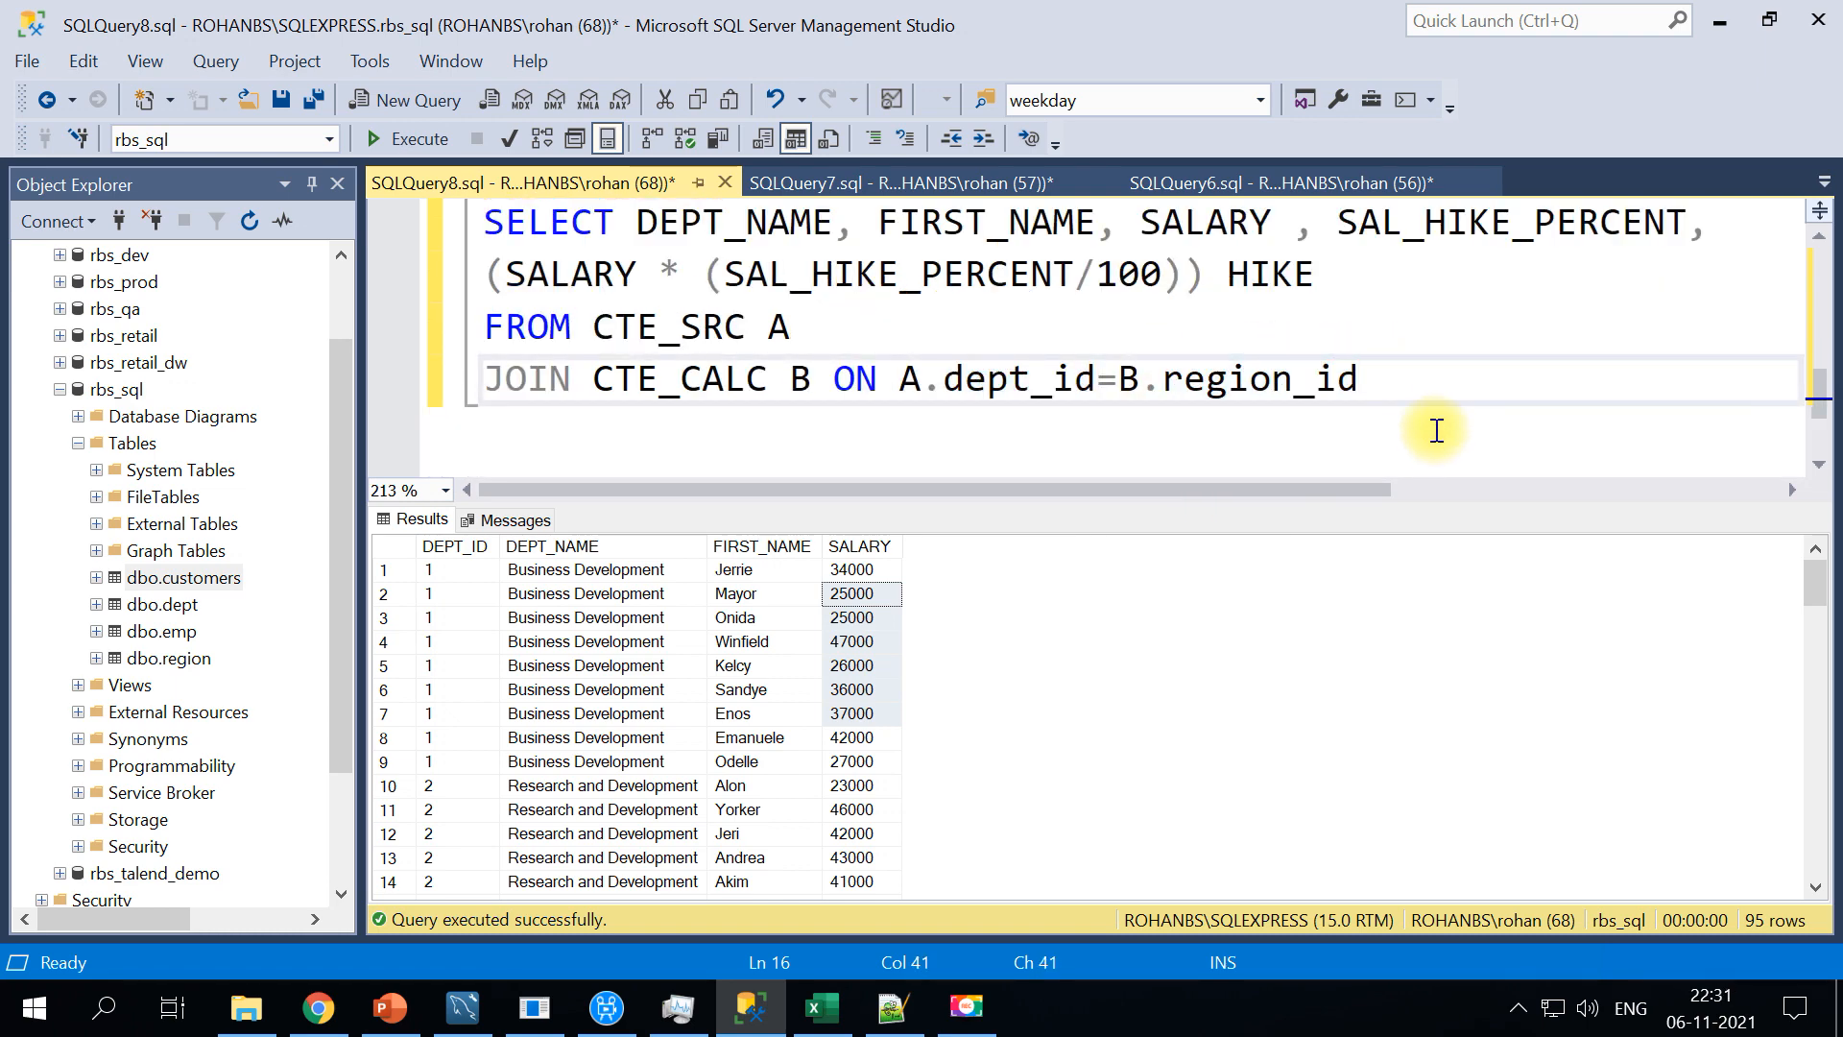
{"action": "mouse_move", "coordinate": [1419, 402]}
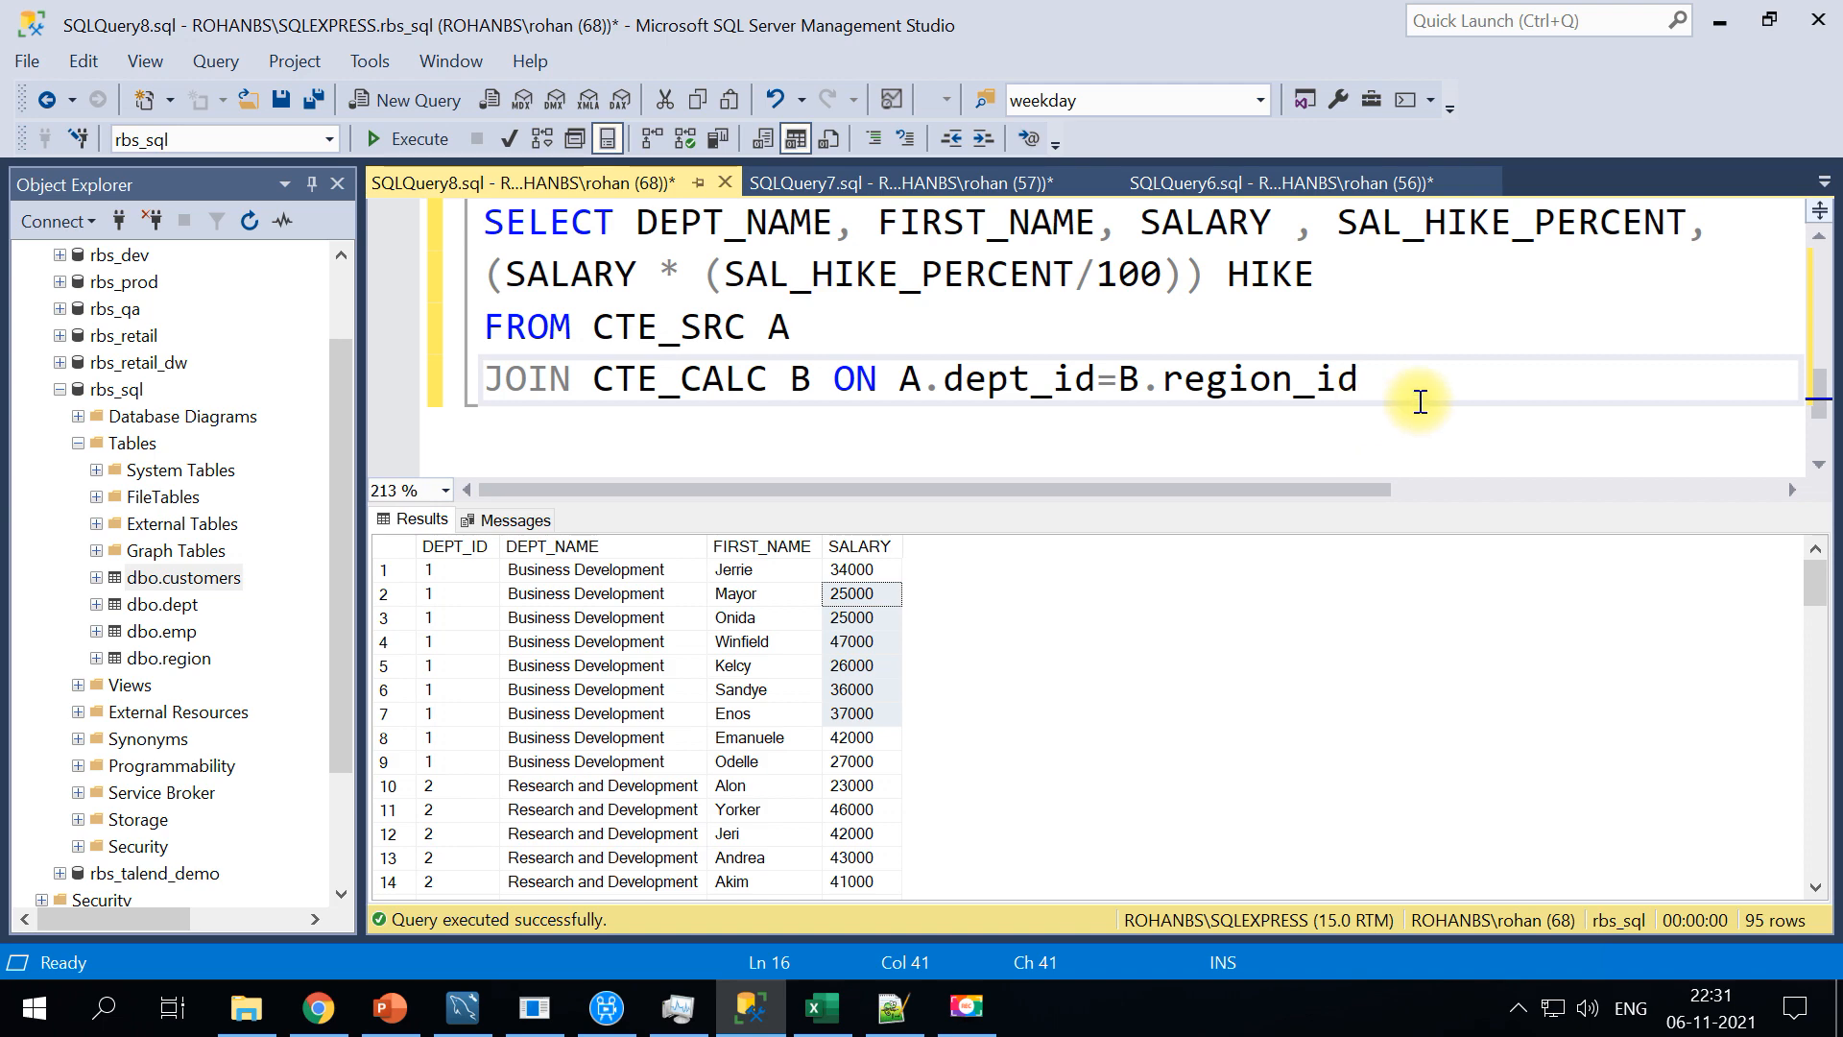
Scroll up through CTE_SRC and CTE_CALC to bring the whole WITH statement into view for selection
{"action": "scroll", "scroll_direction": "up", "scroll_amount": 3}
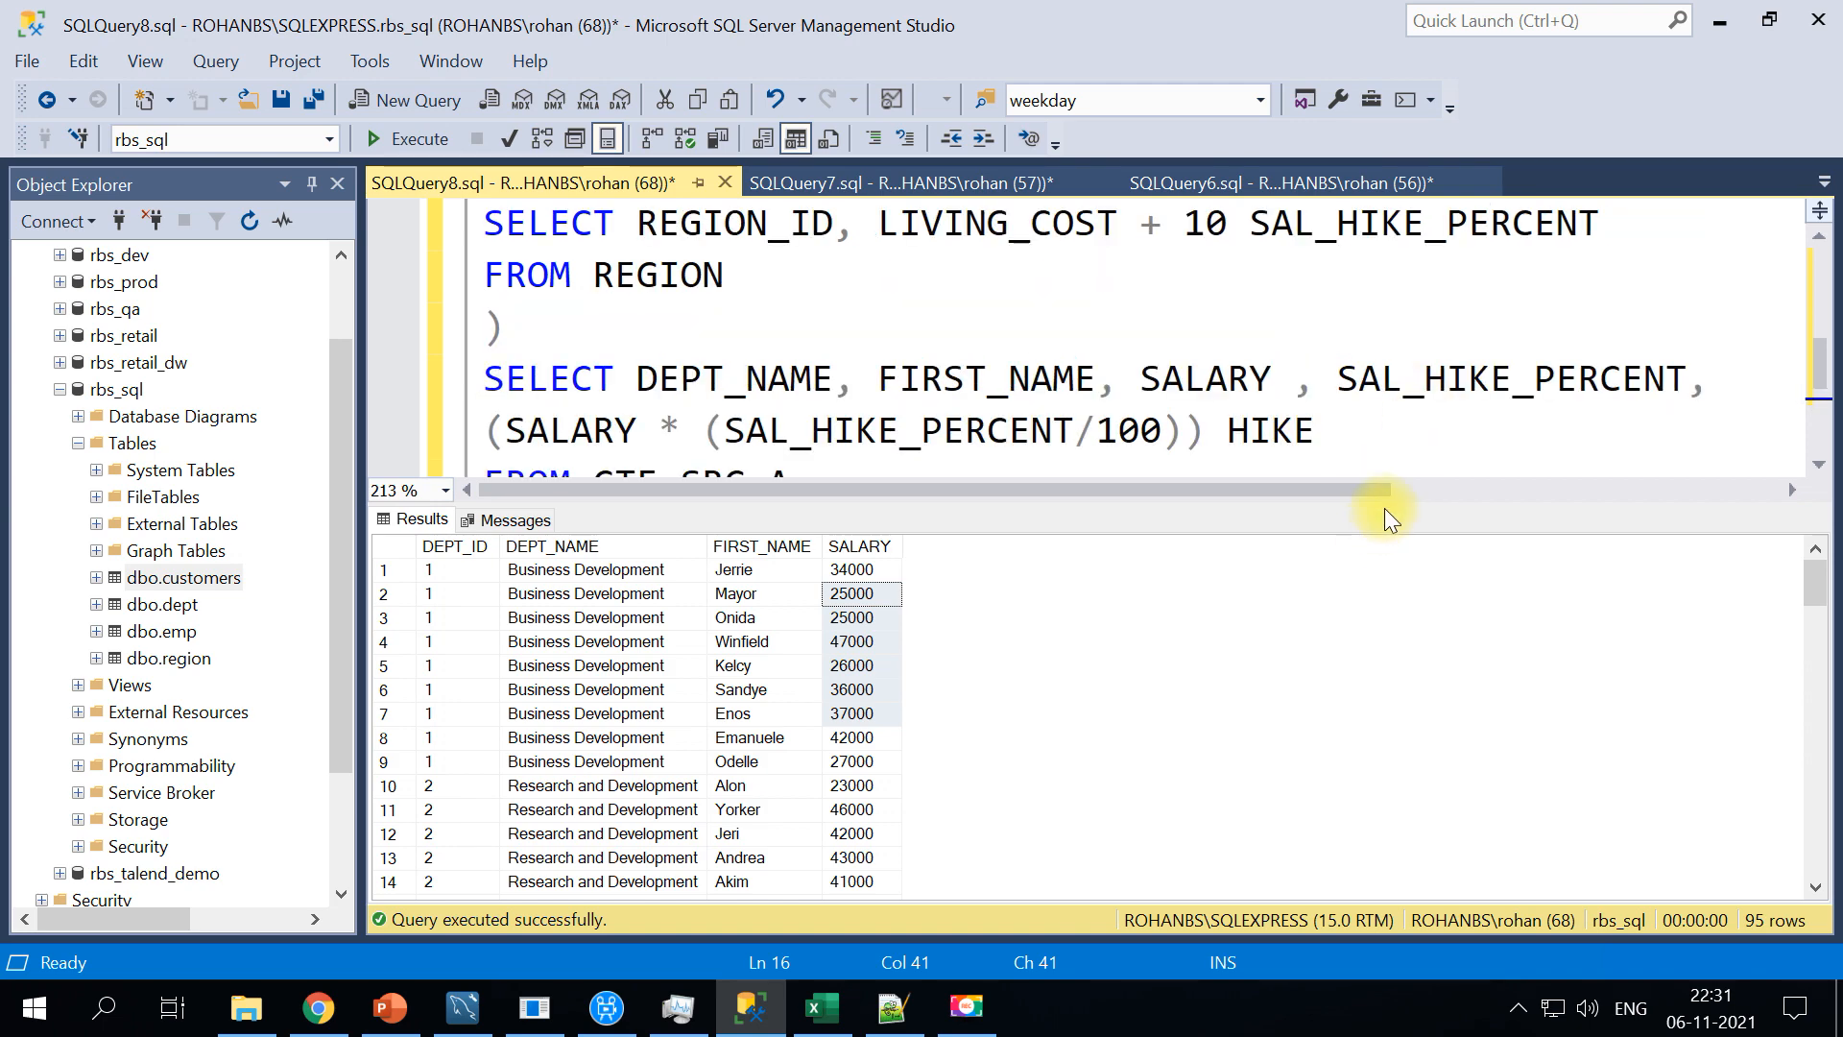
{"action": "scroll", "scroll_direction": "up", "scroll_amount": 3}
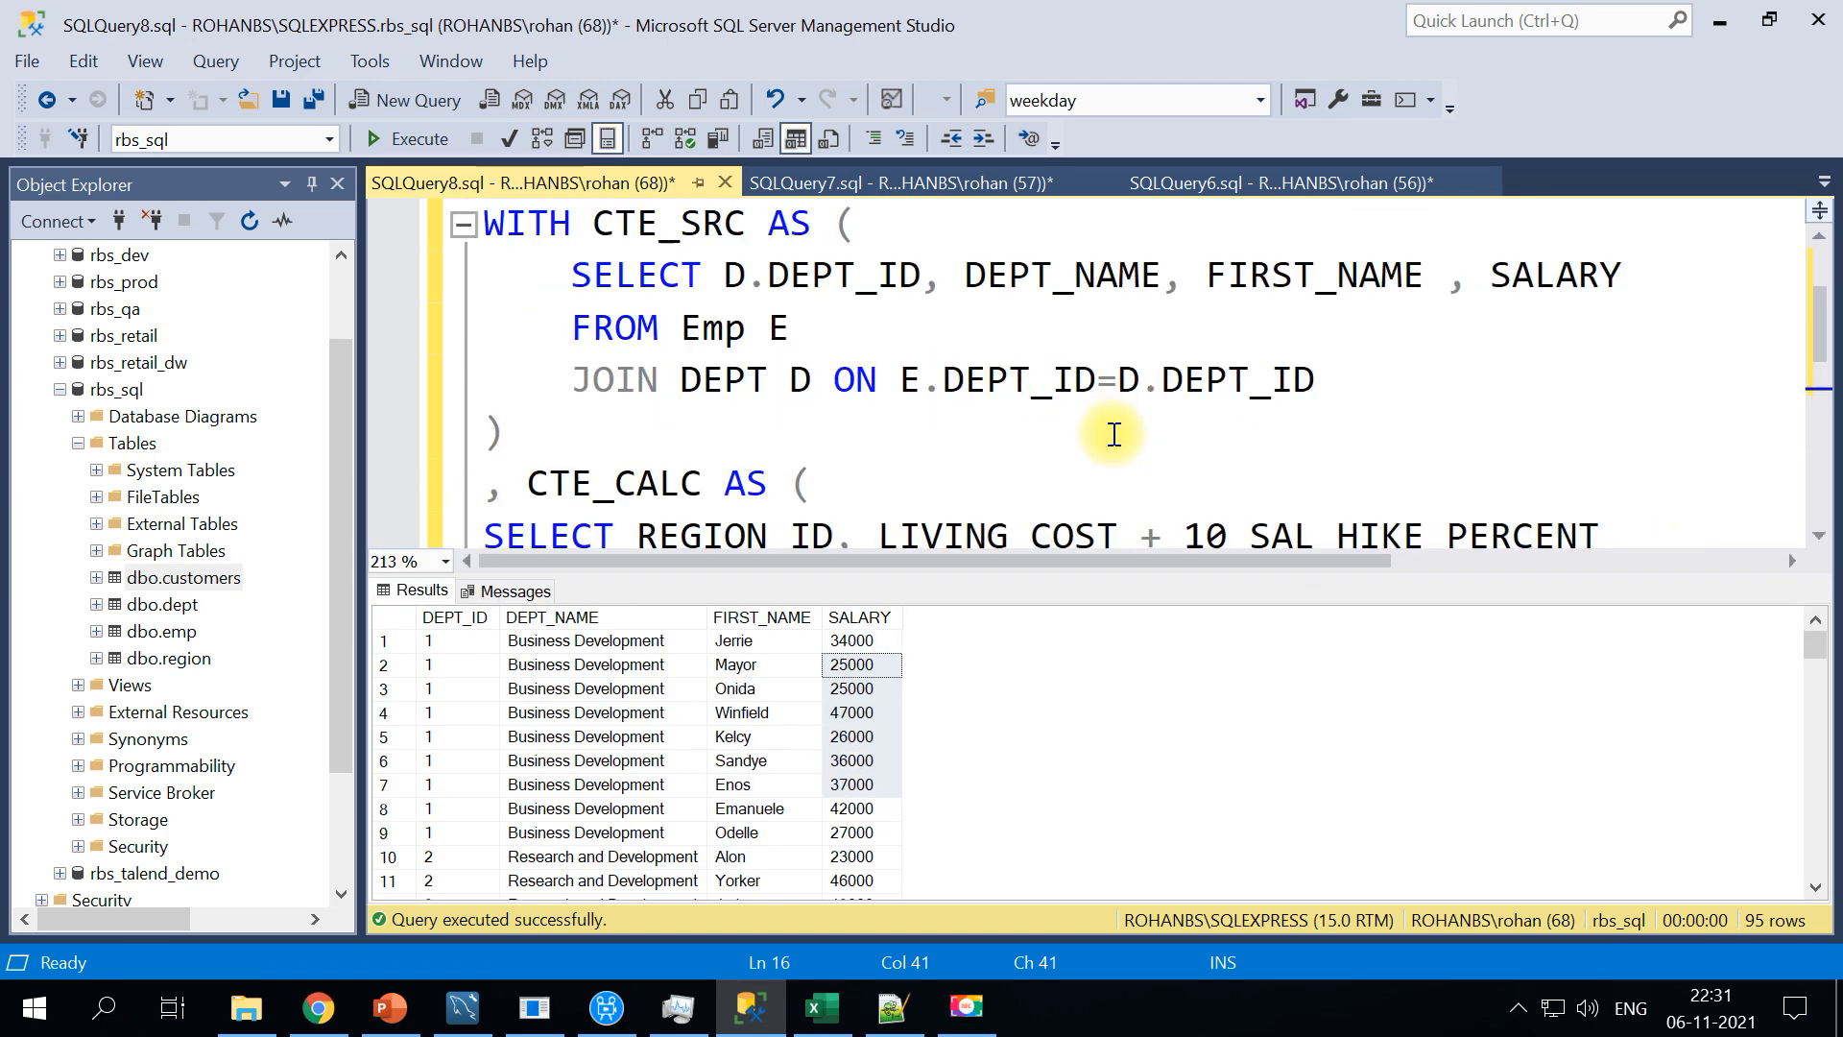
{"action": "scroll", "scroll_direction": "up", "scroll_amount": 3}
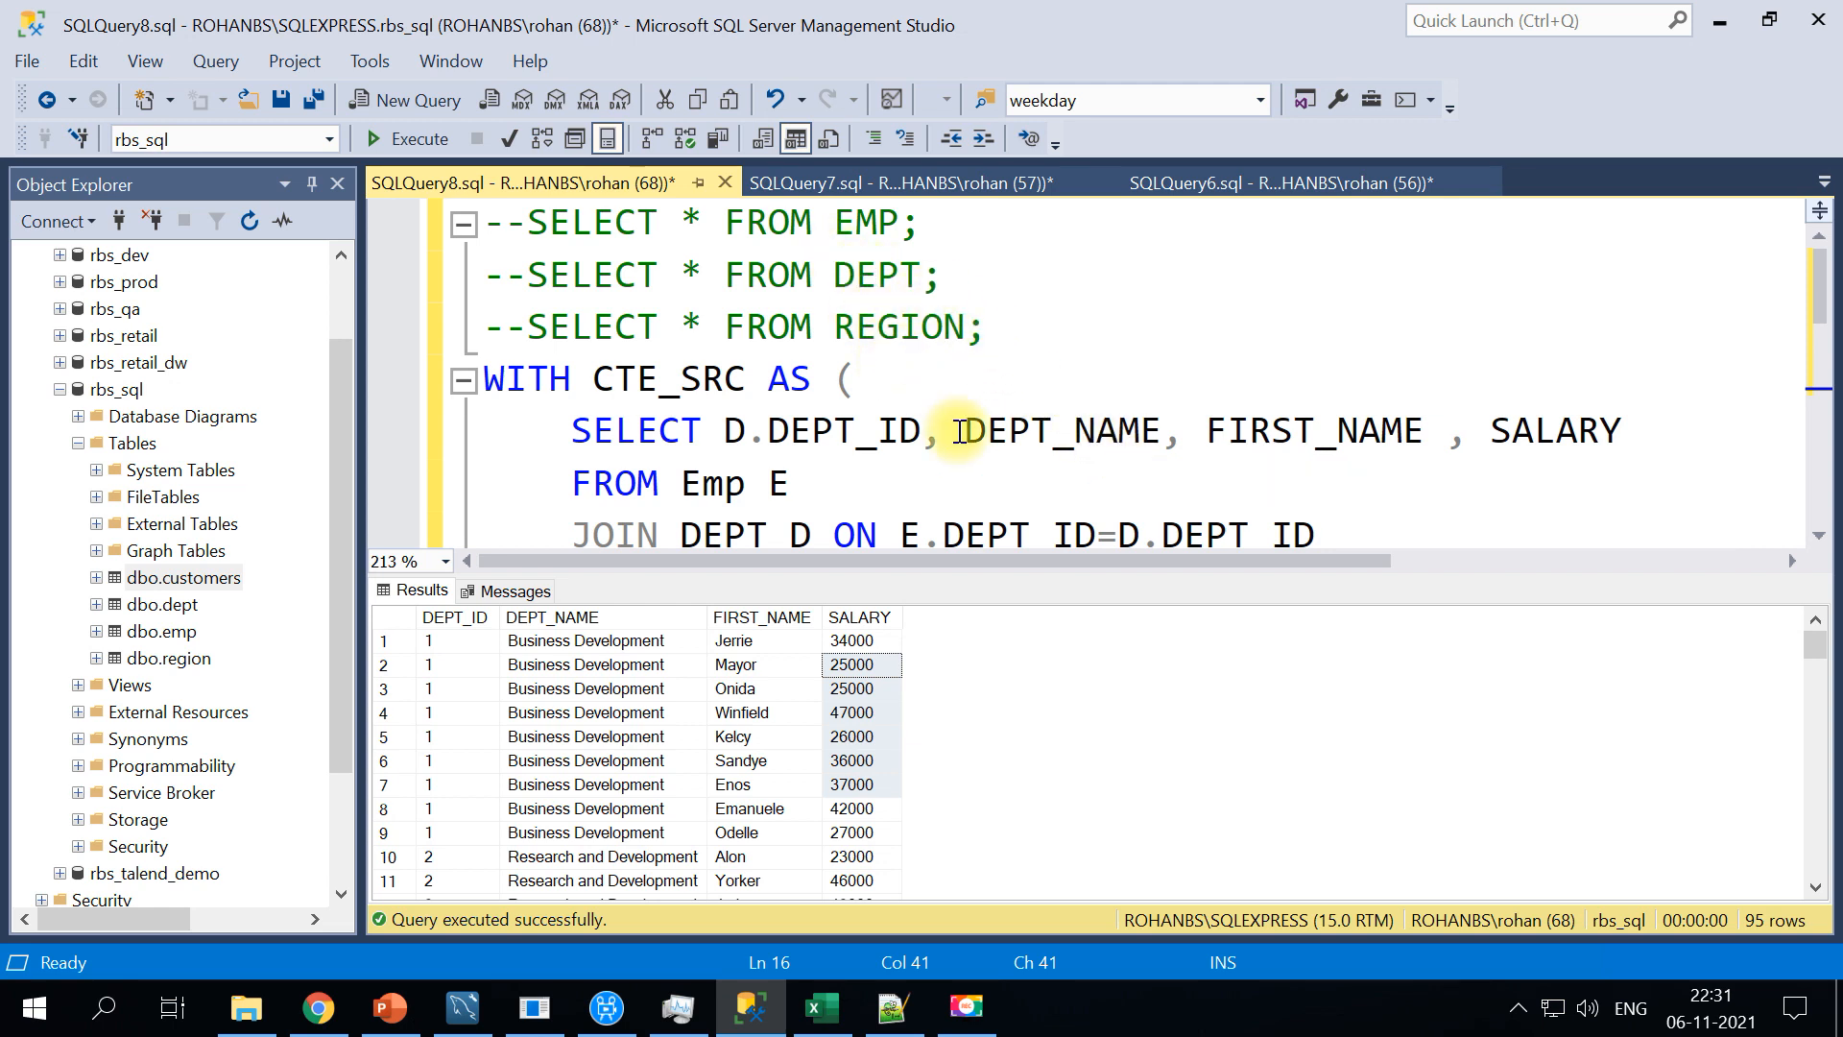
{"action": "mouse_move", "coordinate": [688, 484]}
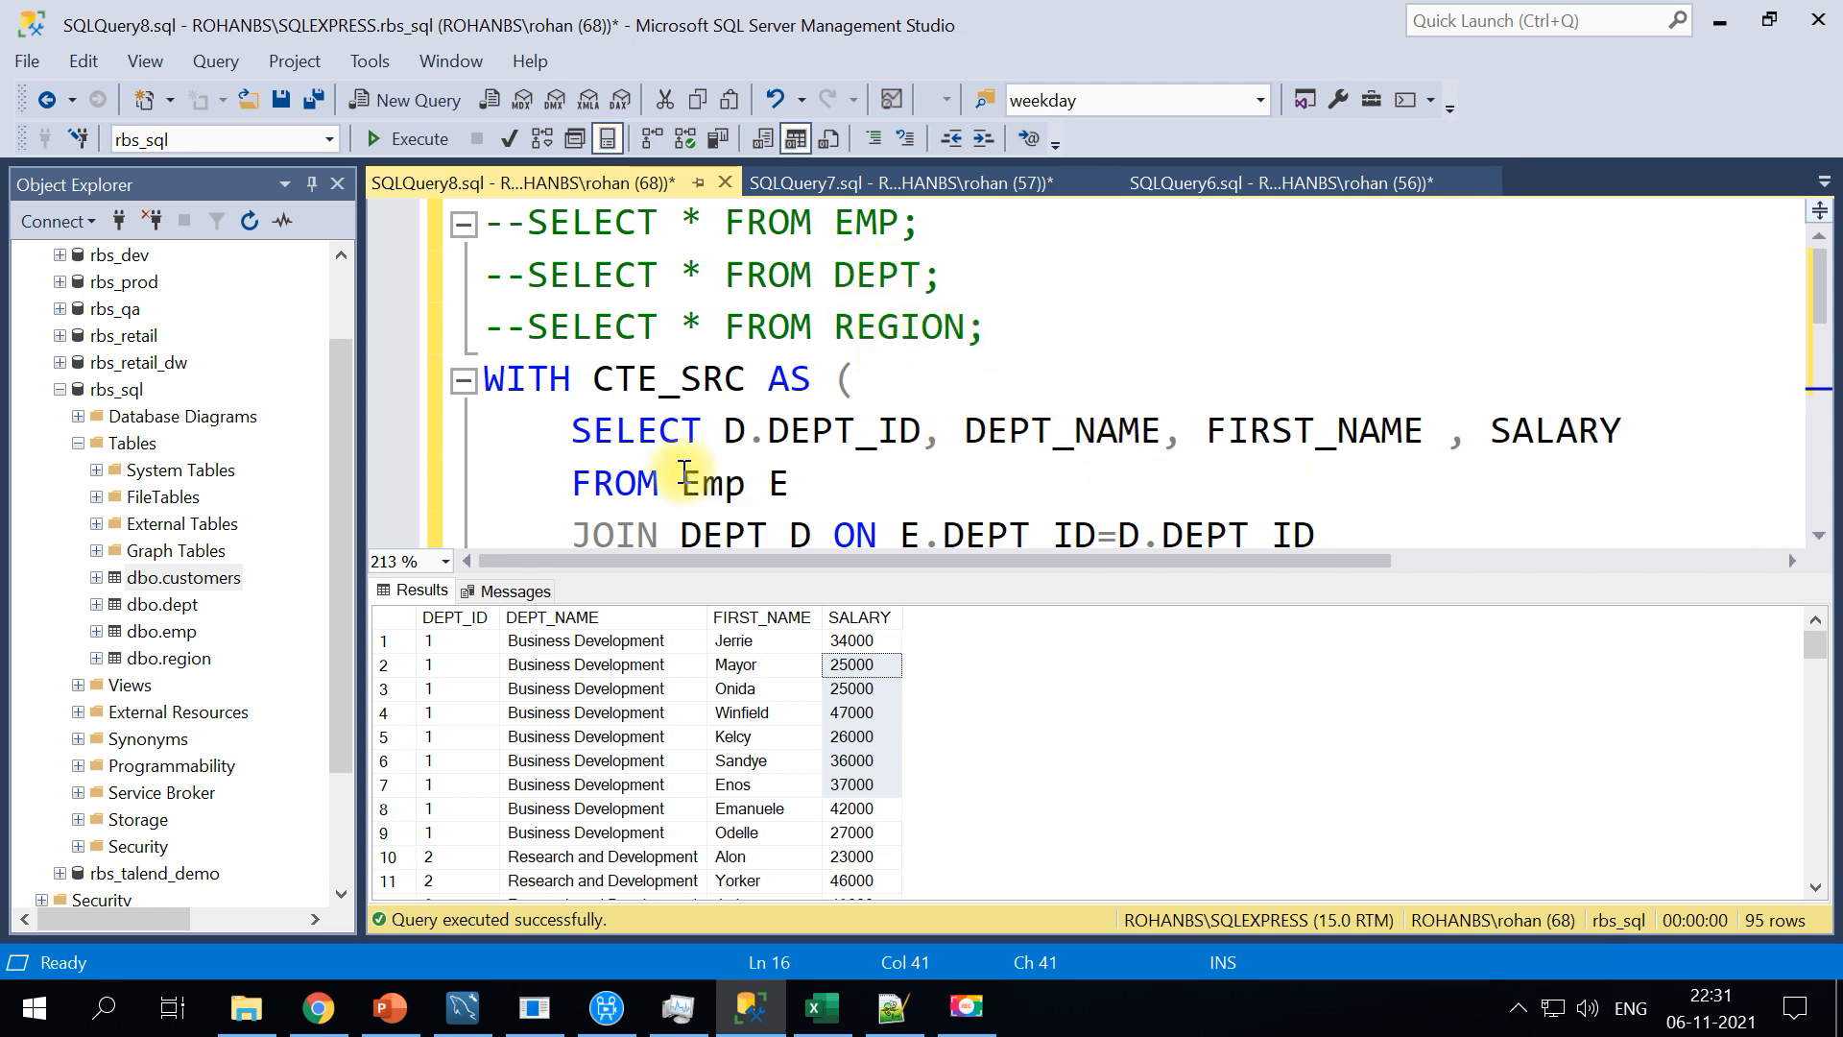
{"action": "mouse_move", "coordinate": [1112, 536]}
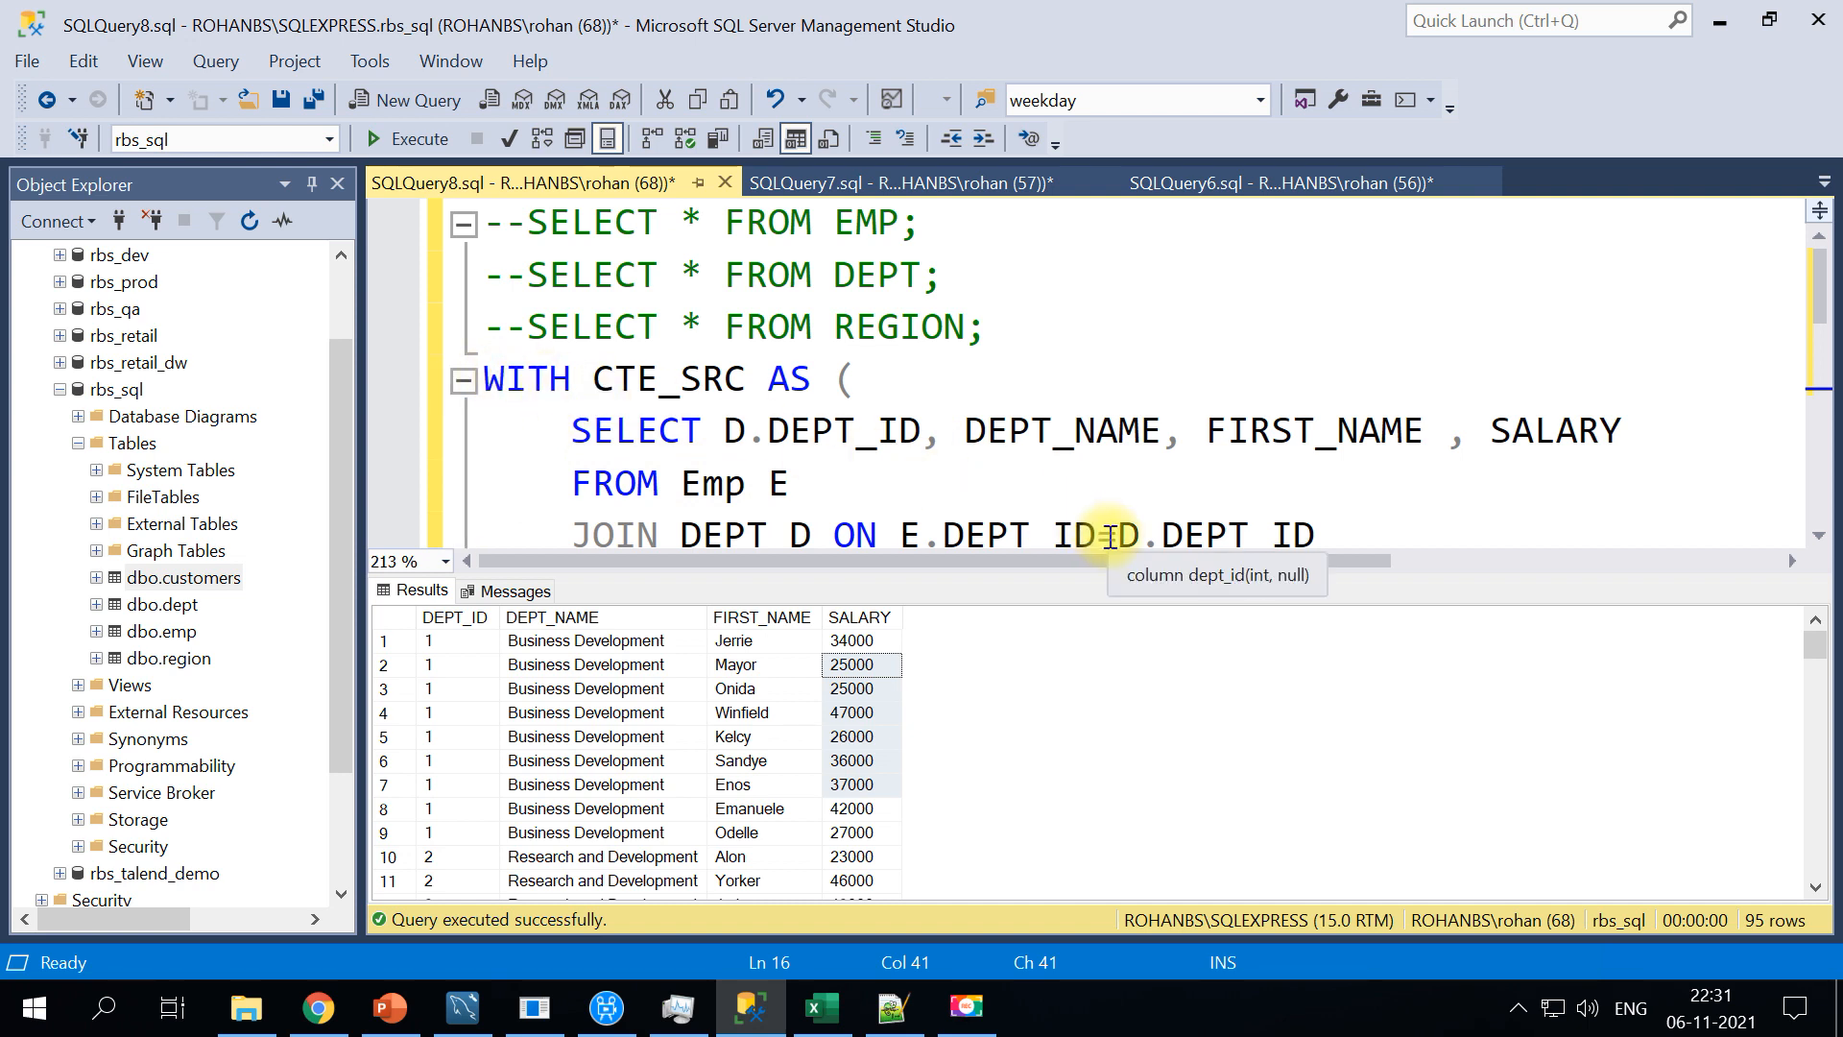
{"action": "mouse_move", "coordinate": [1087, 526]}
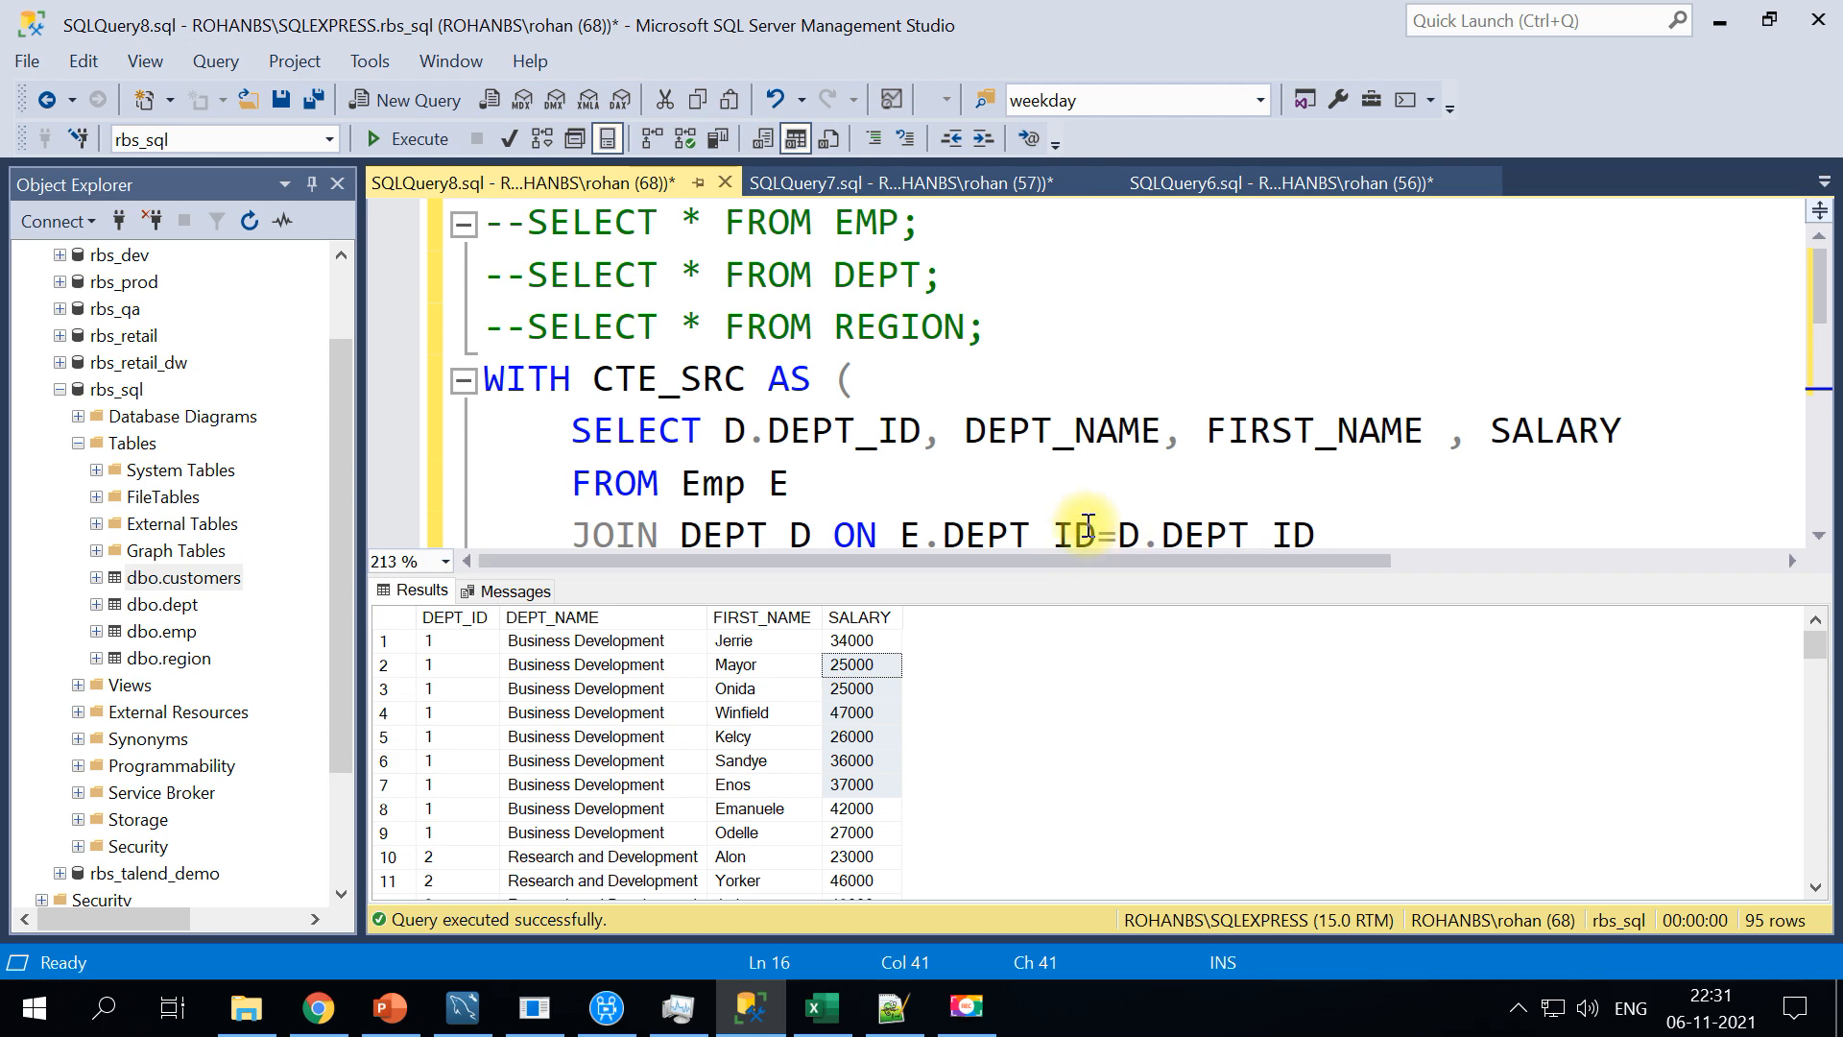
{"action": "mouse_move", "coordinate": [493, 378]}
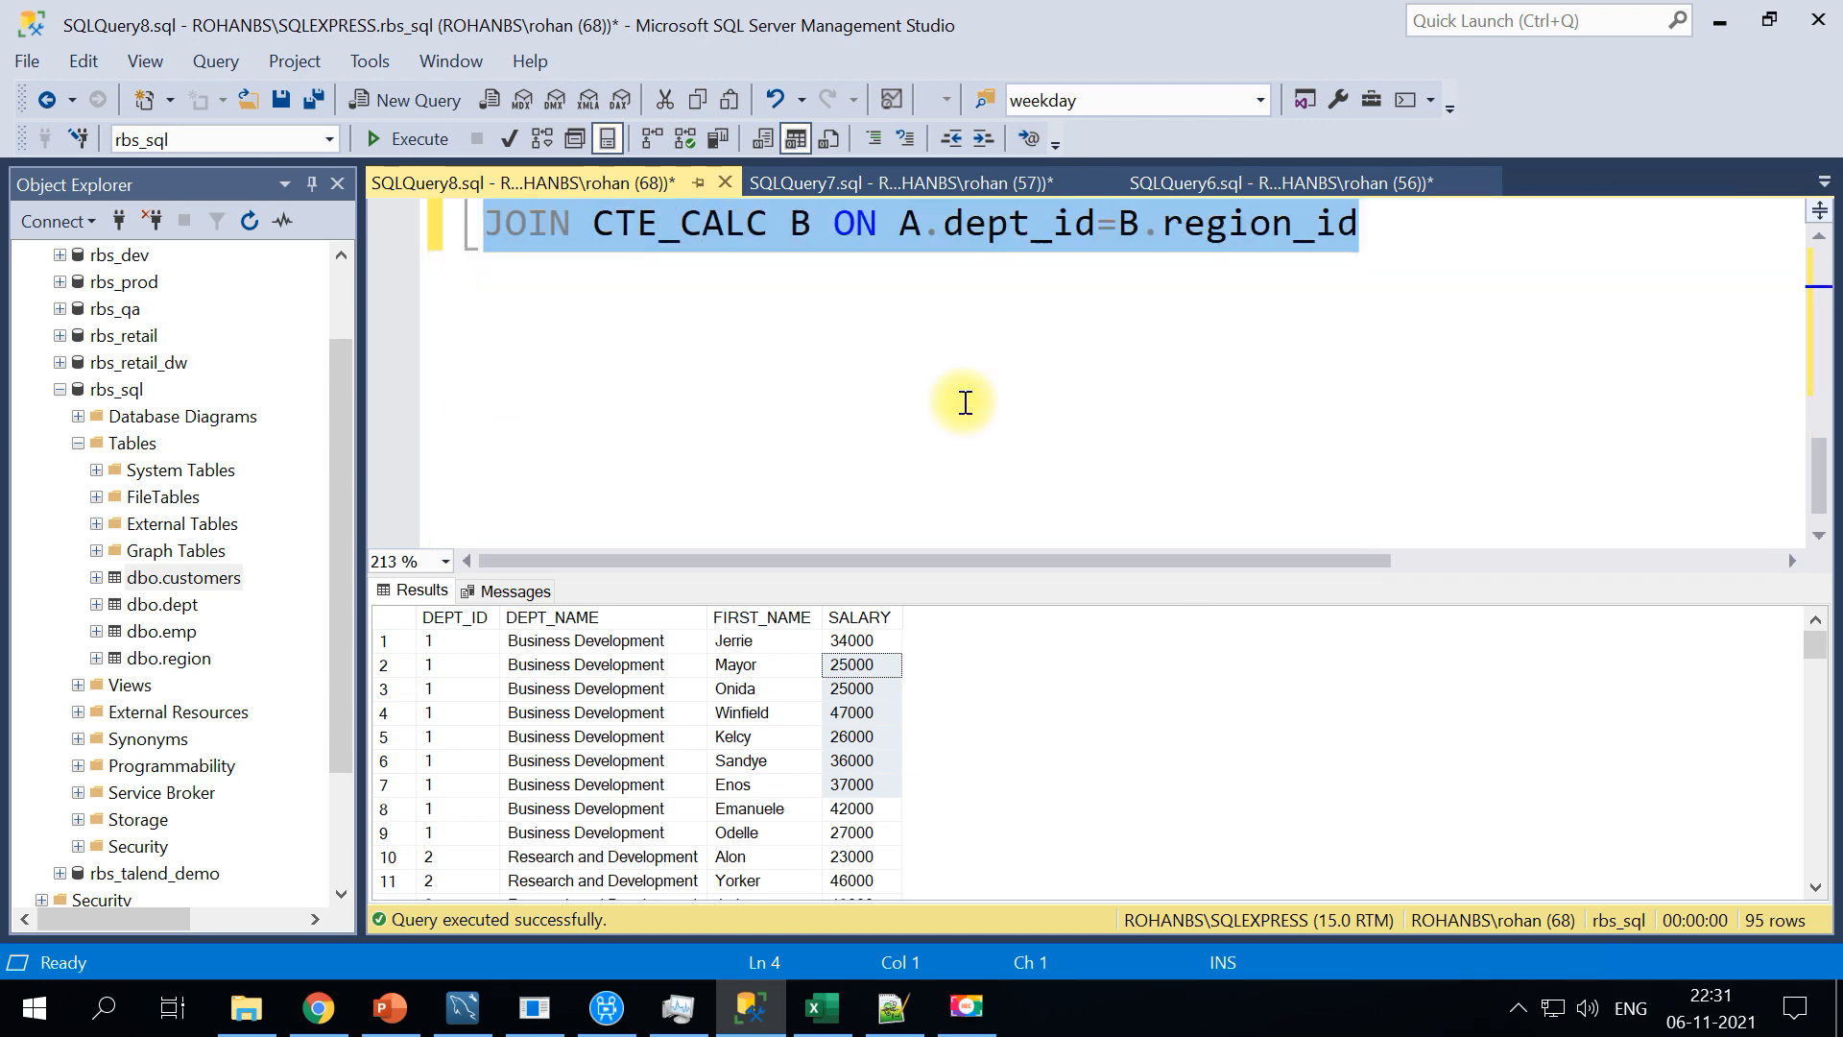
{"action": "scroll", "scroll_direction": "up", "scroll_amount": 3}
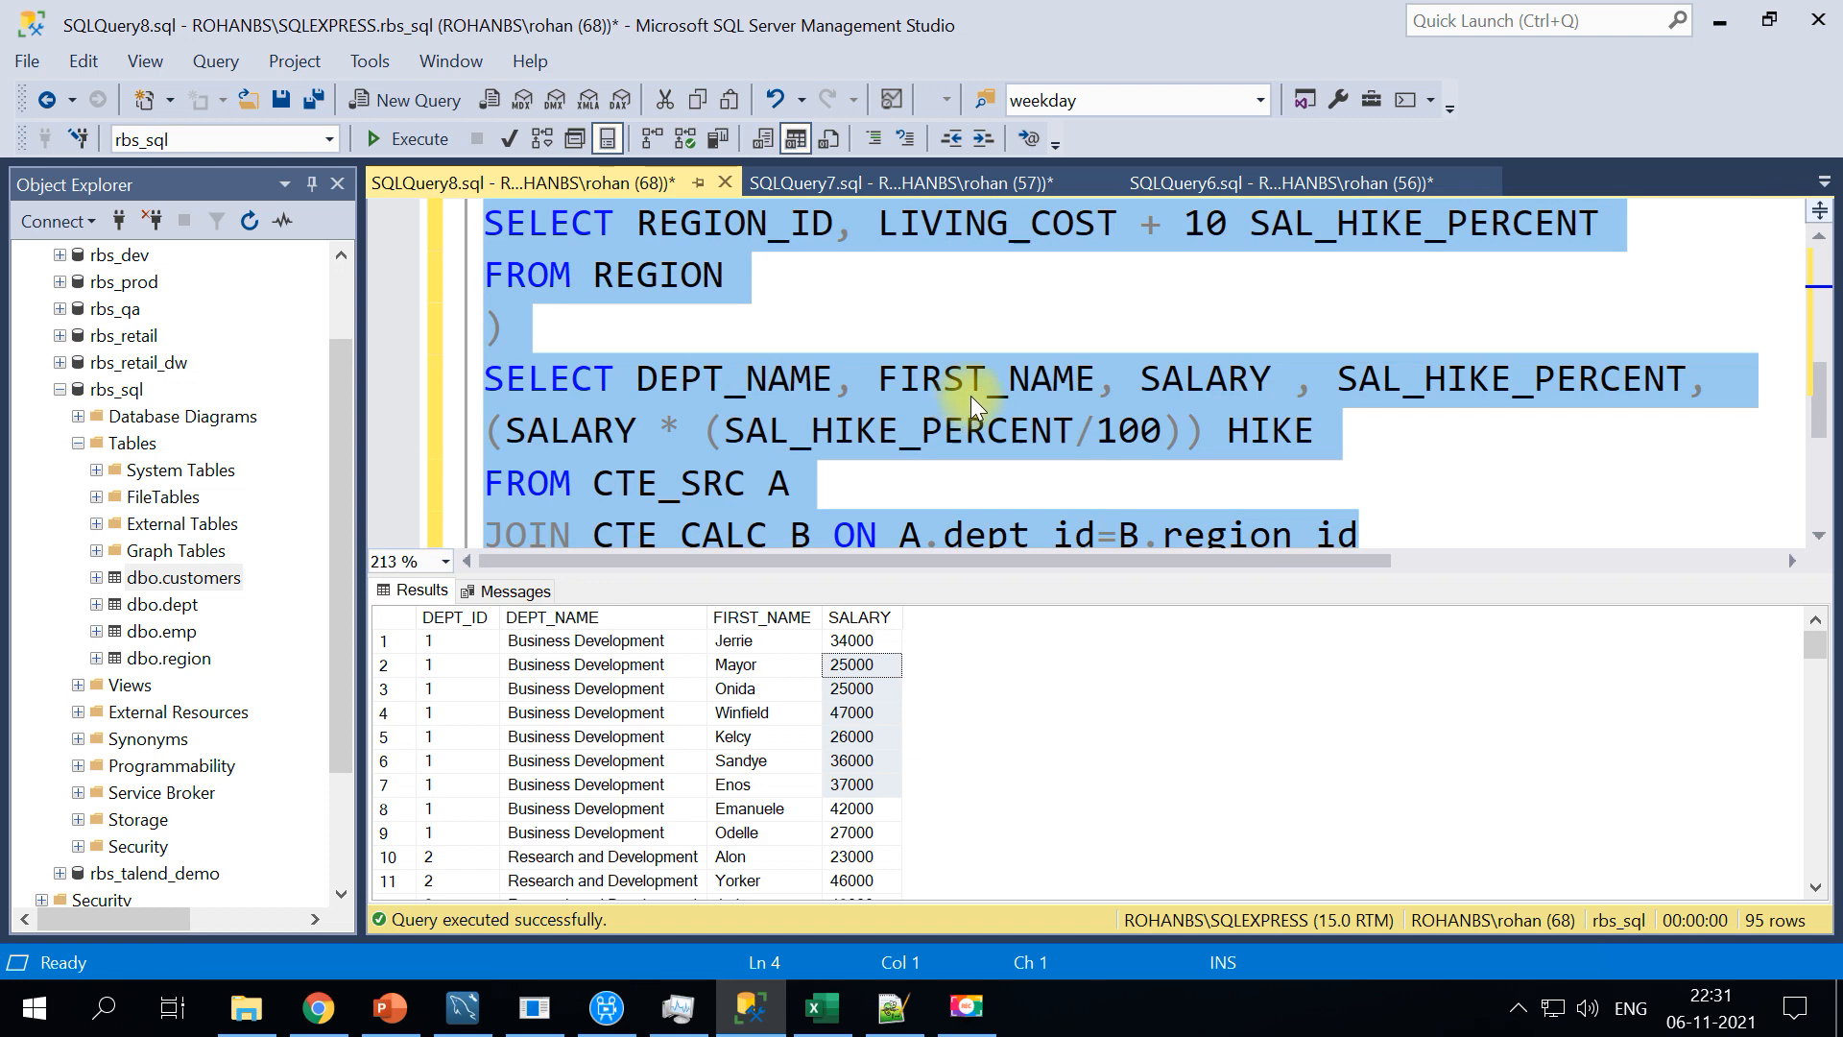
Execute the CTE query and check the Training rows' 11.1 hike percent against LIVING_COST + 10
{"action": "left_click", "coordinate": [405, 138]}
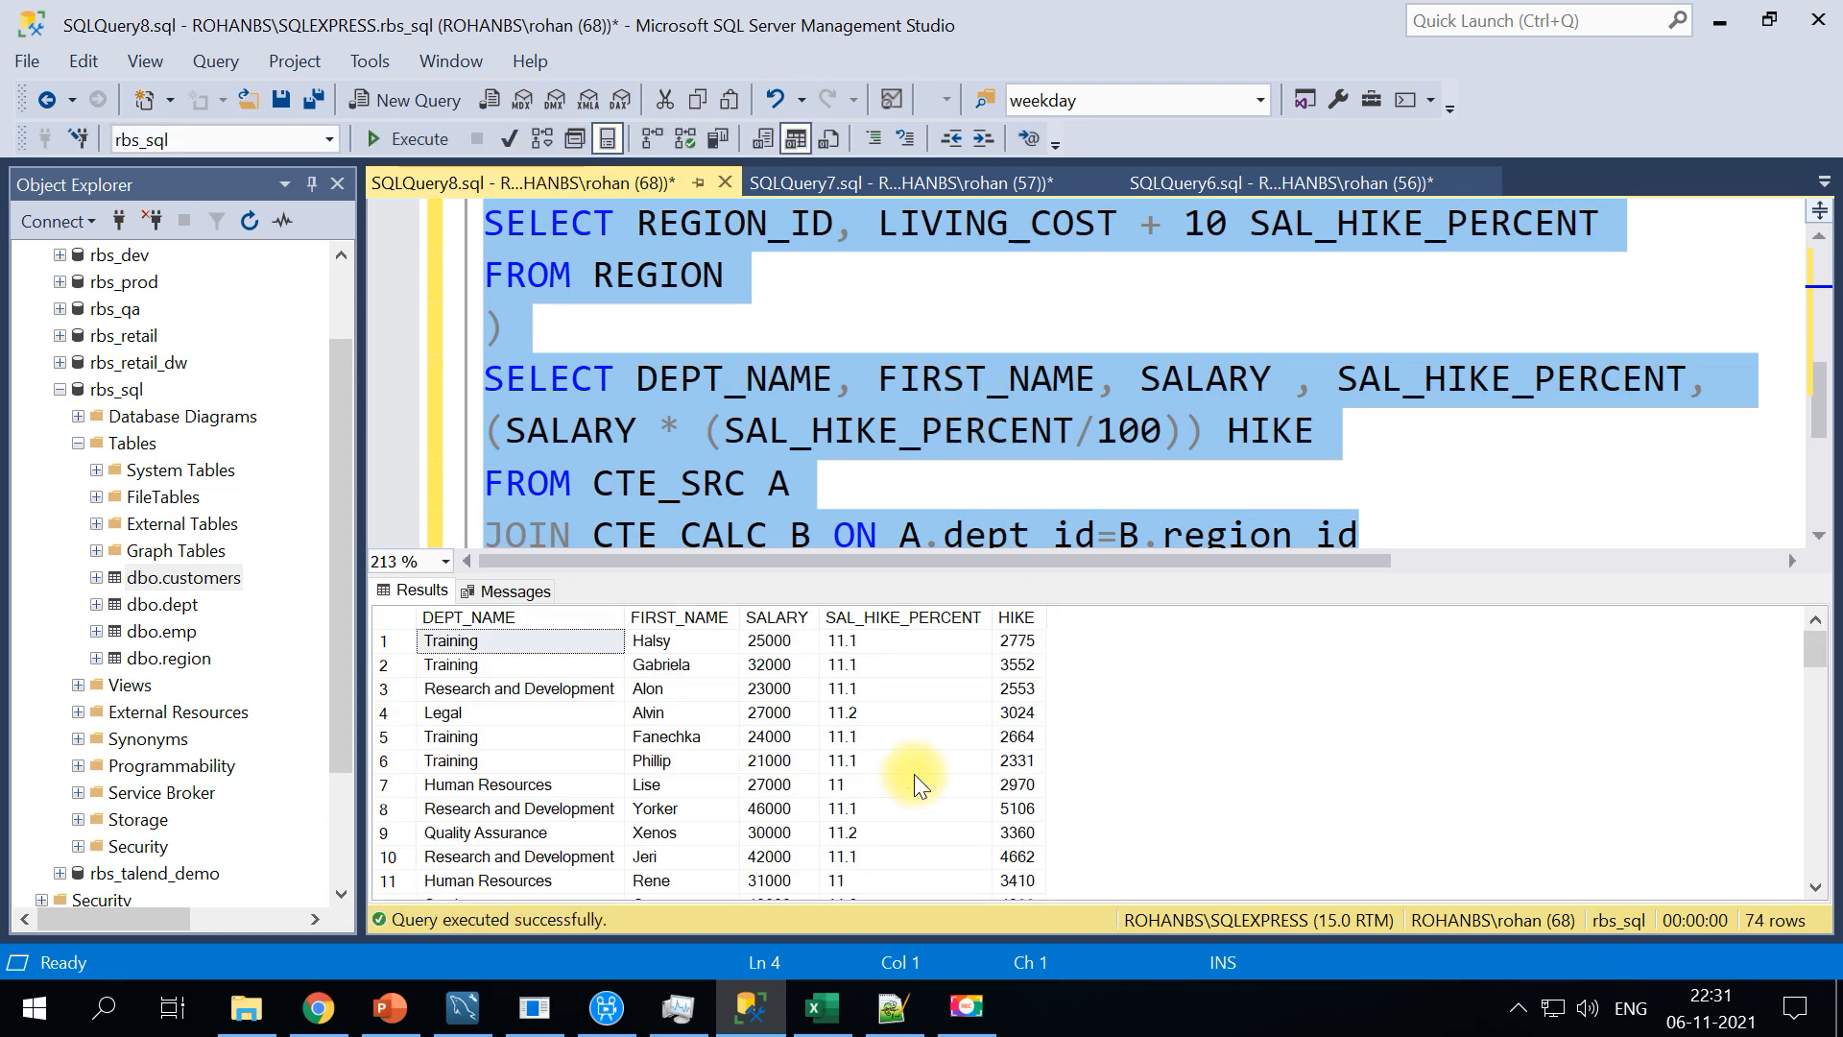
{"action": "left_click", "coordinate": [517, 664]}
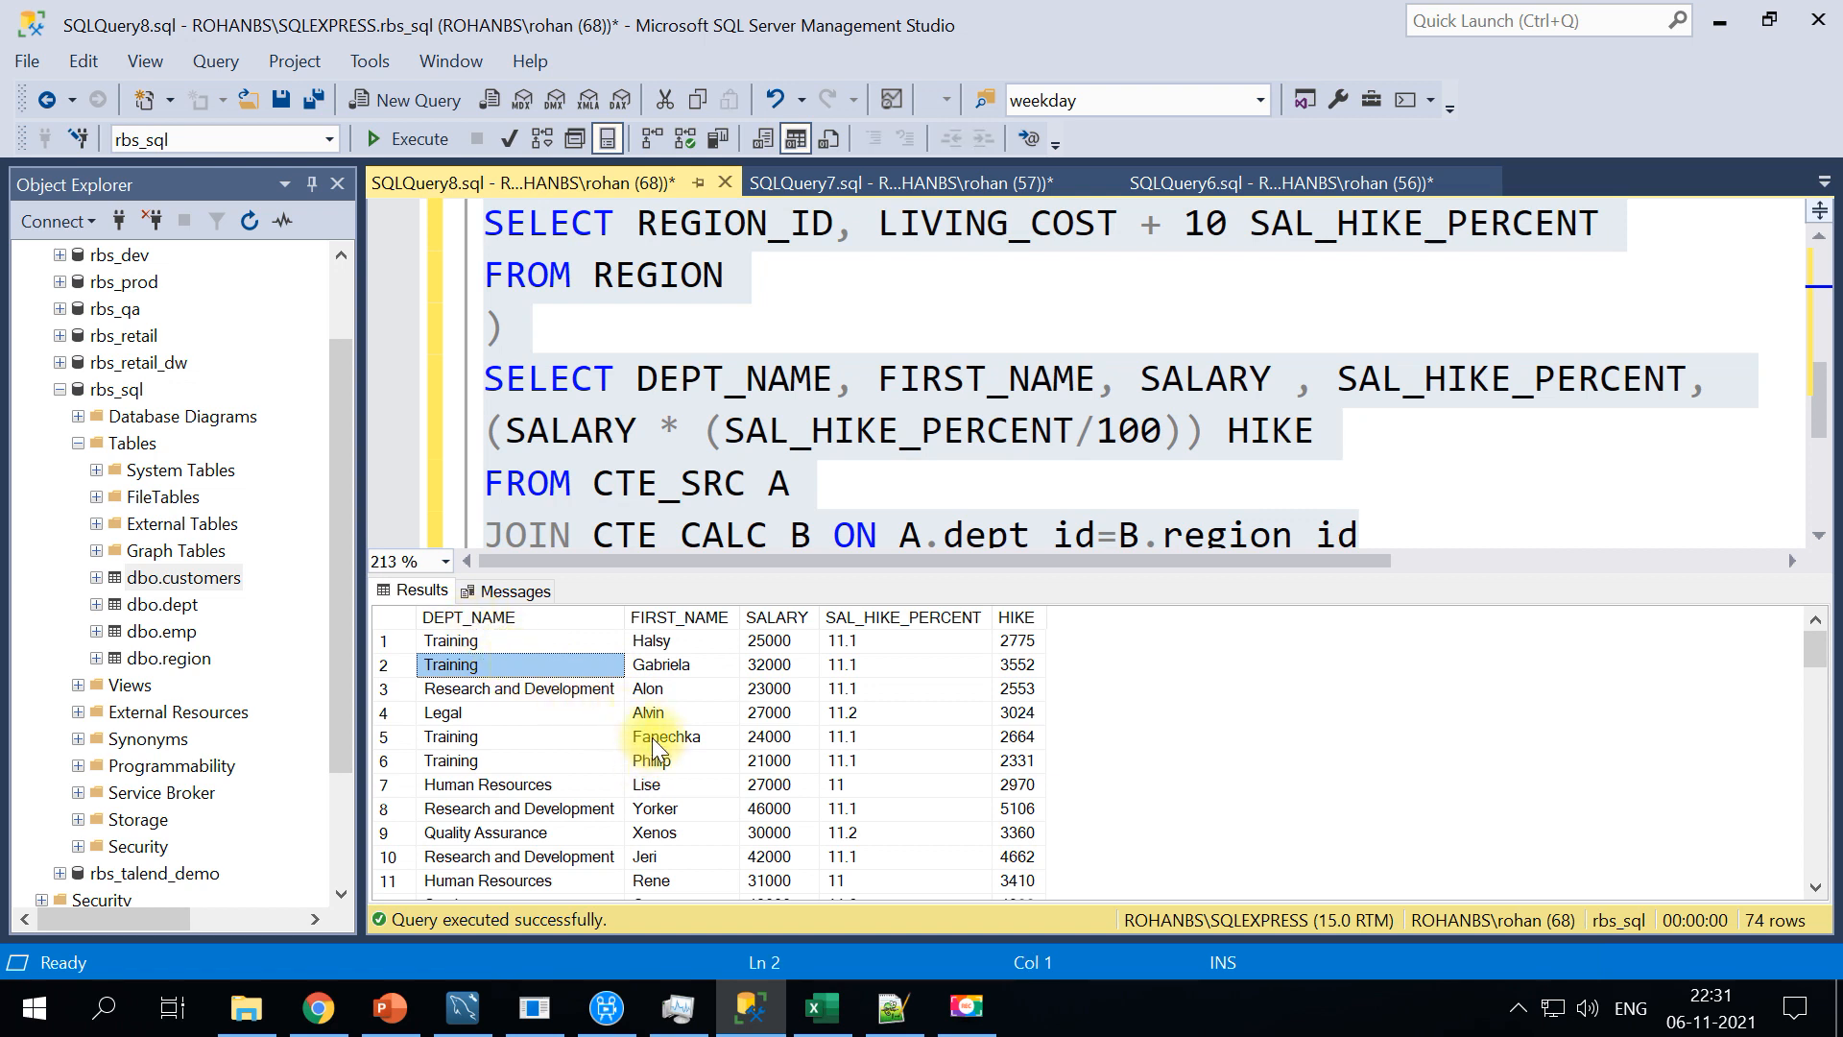
{"action": "left_click", "coordinate": [449, 641]}
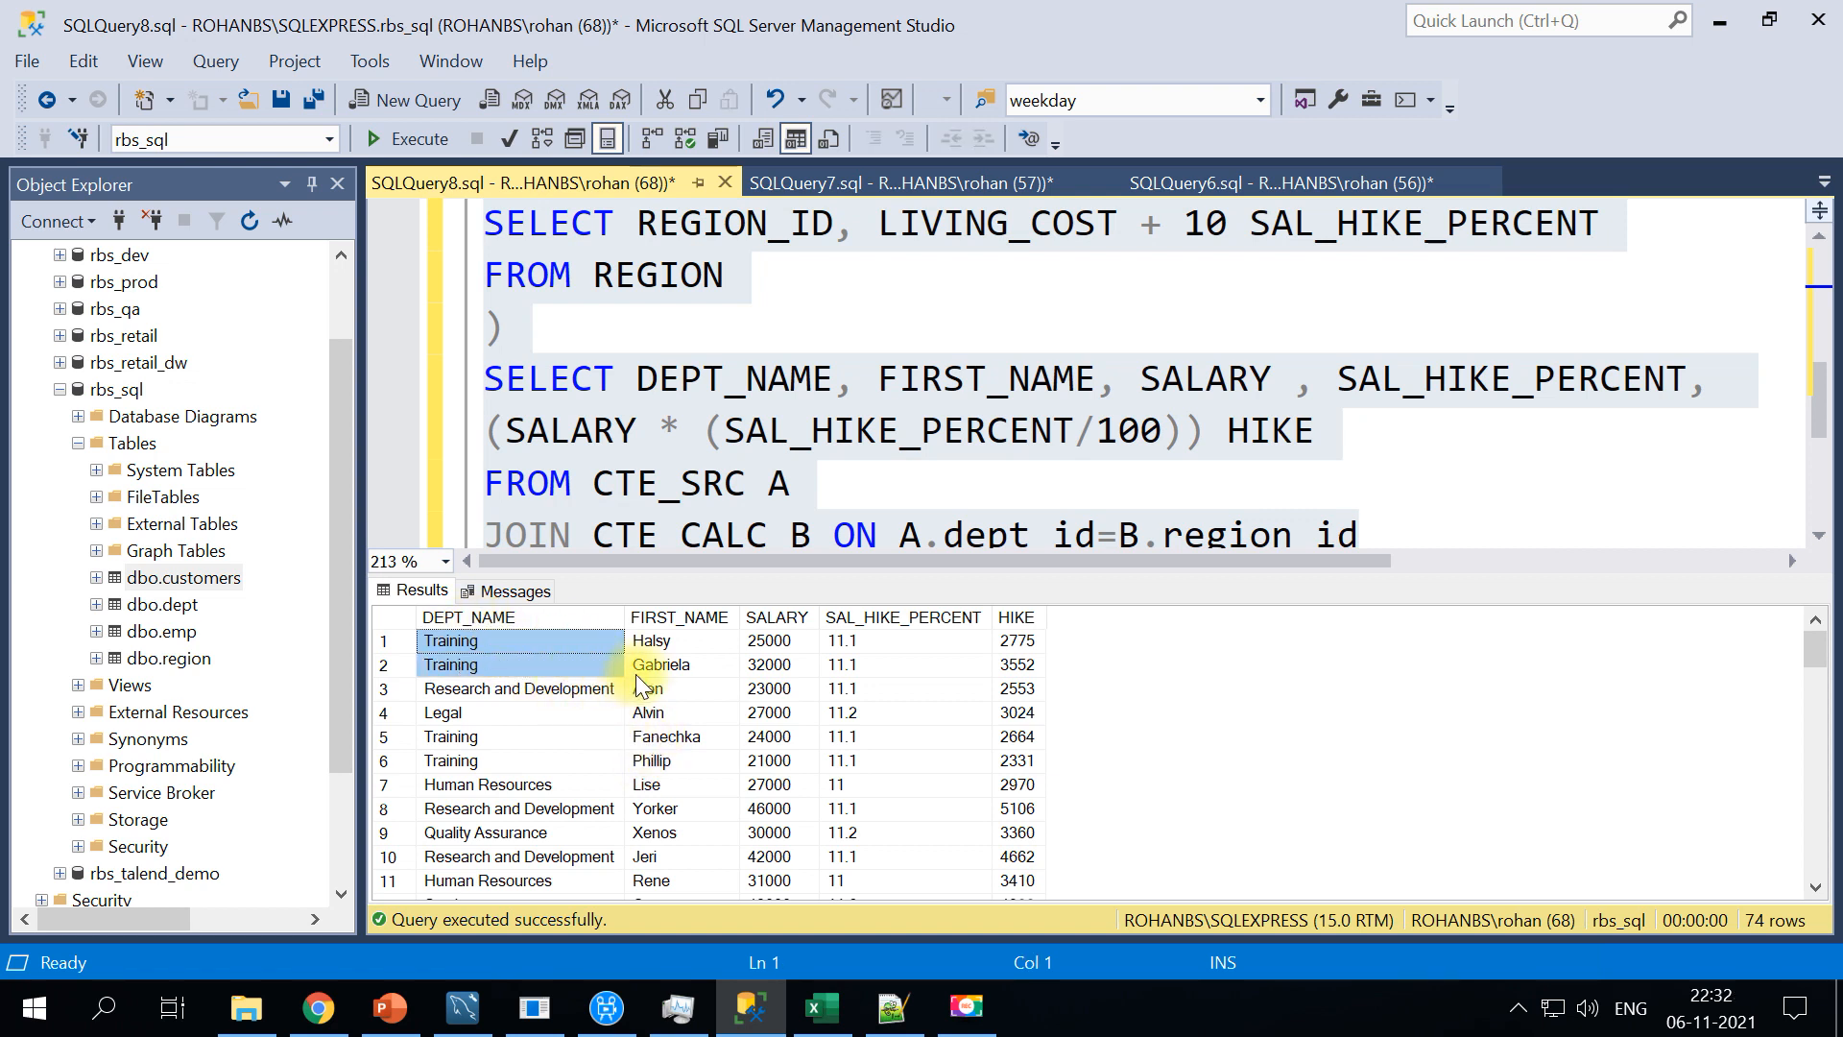
{"action": "left_click", "coordinate": [768, 641]}
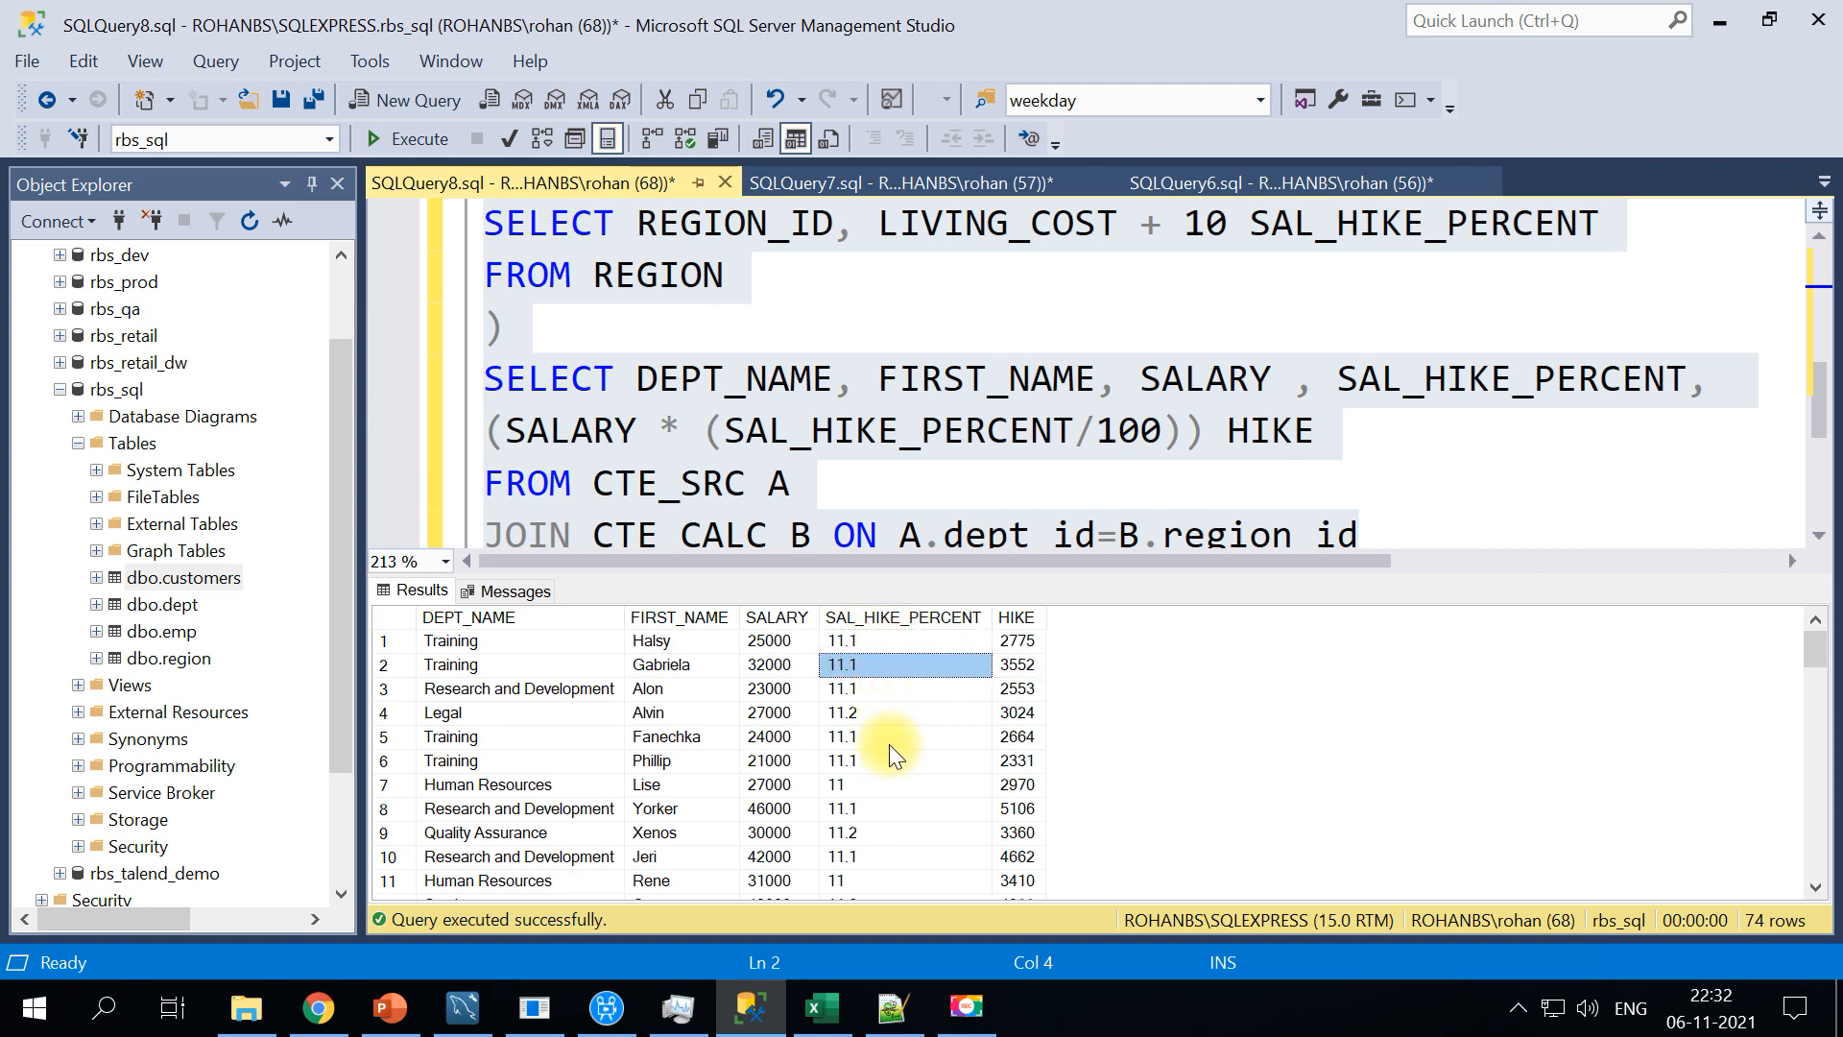
{"action": "mouse_move", "coordinate": [1220, 282]}
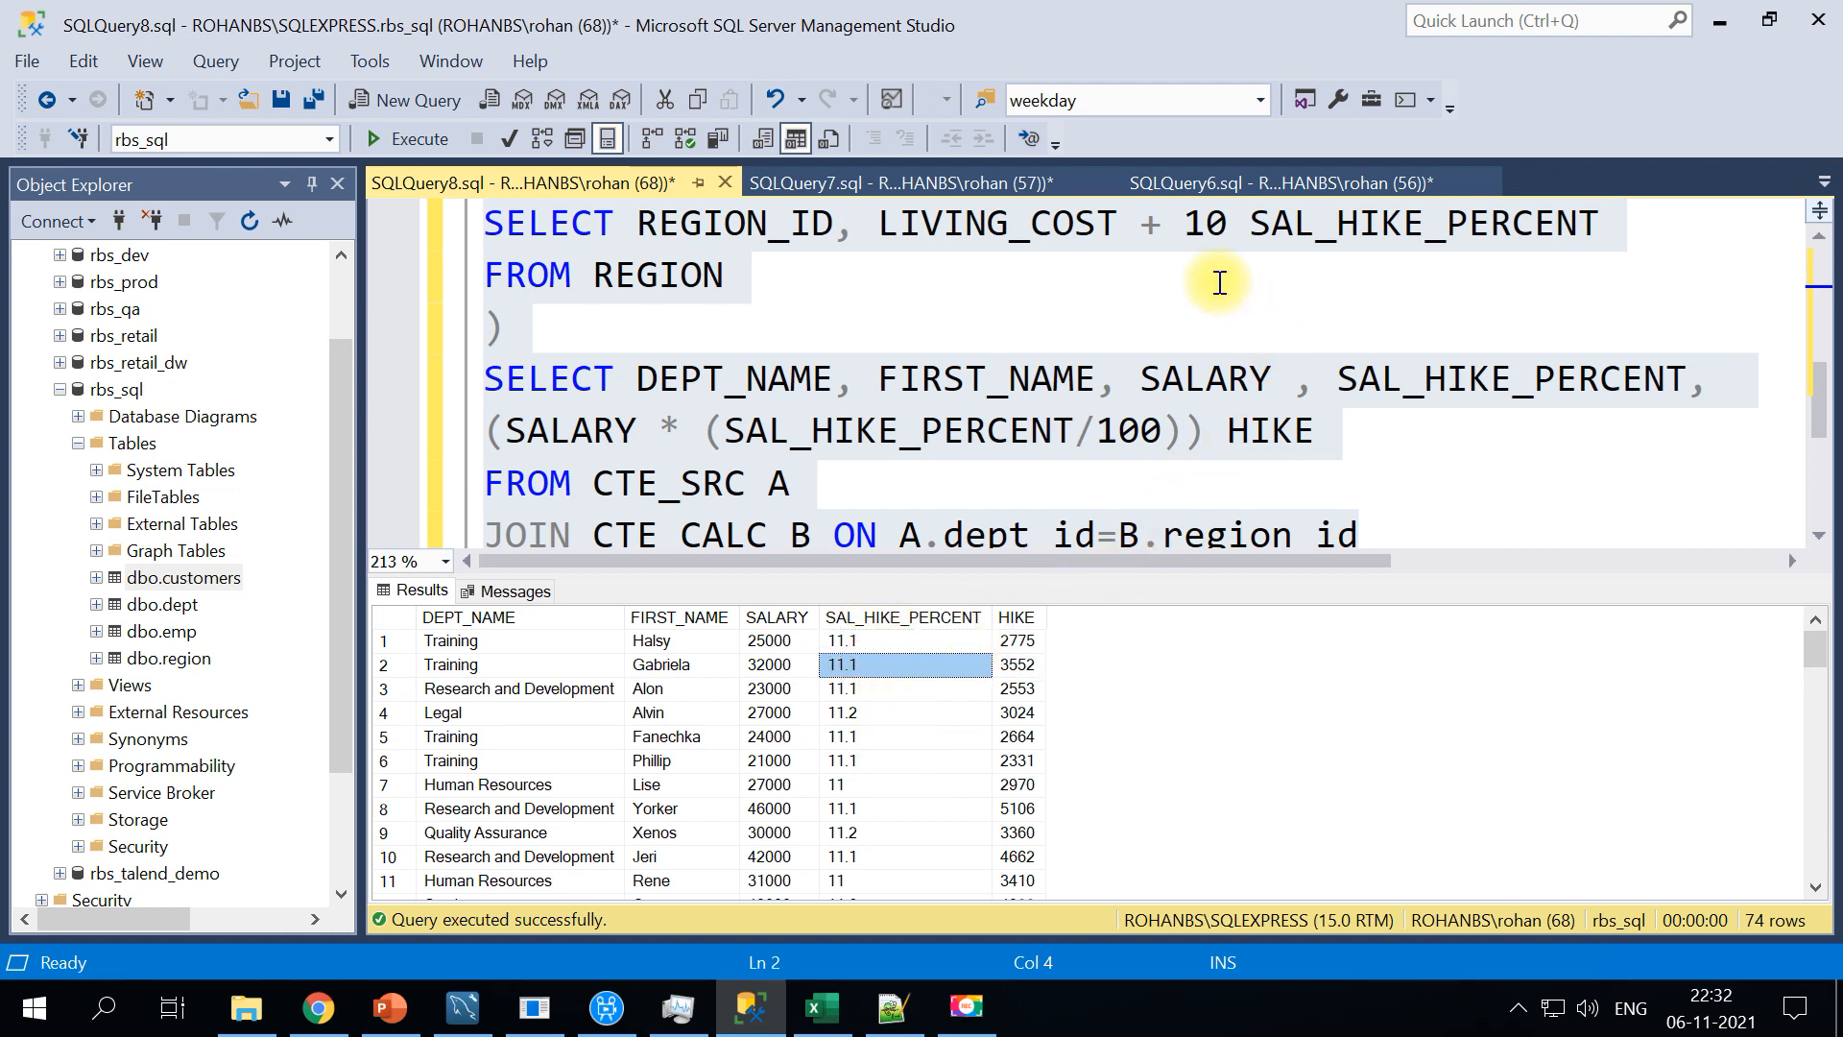
{"action": "double_click", "coordinate": [1202, 223]}
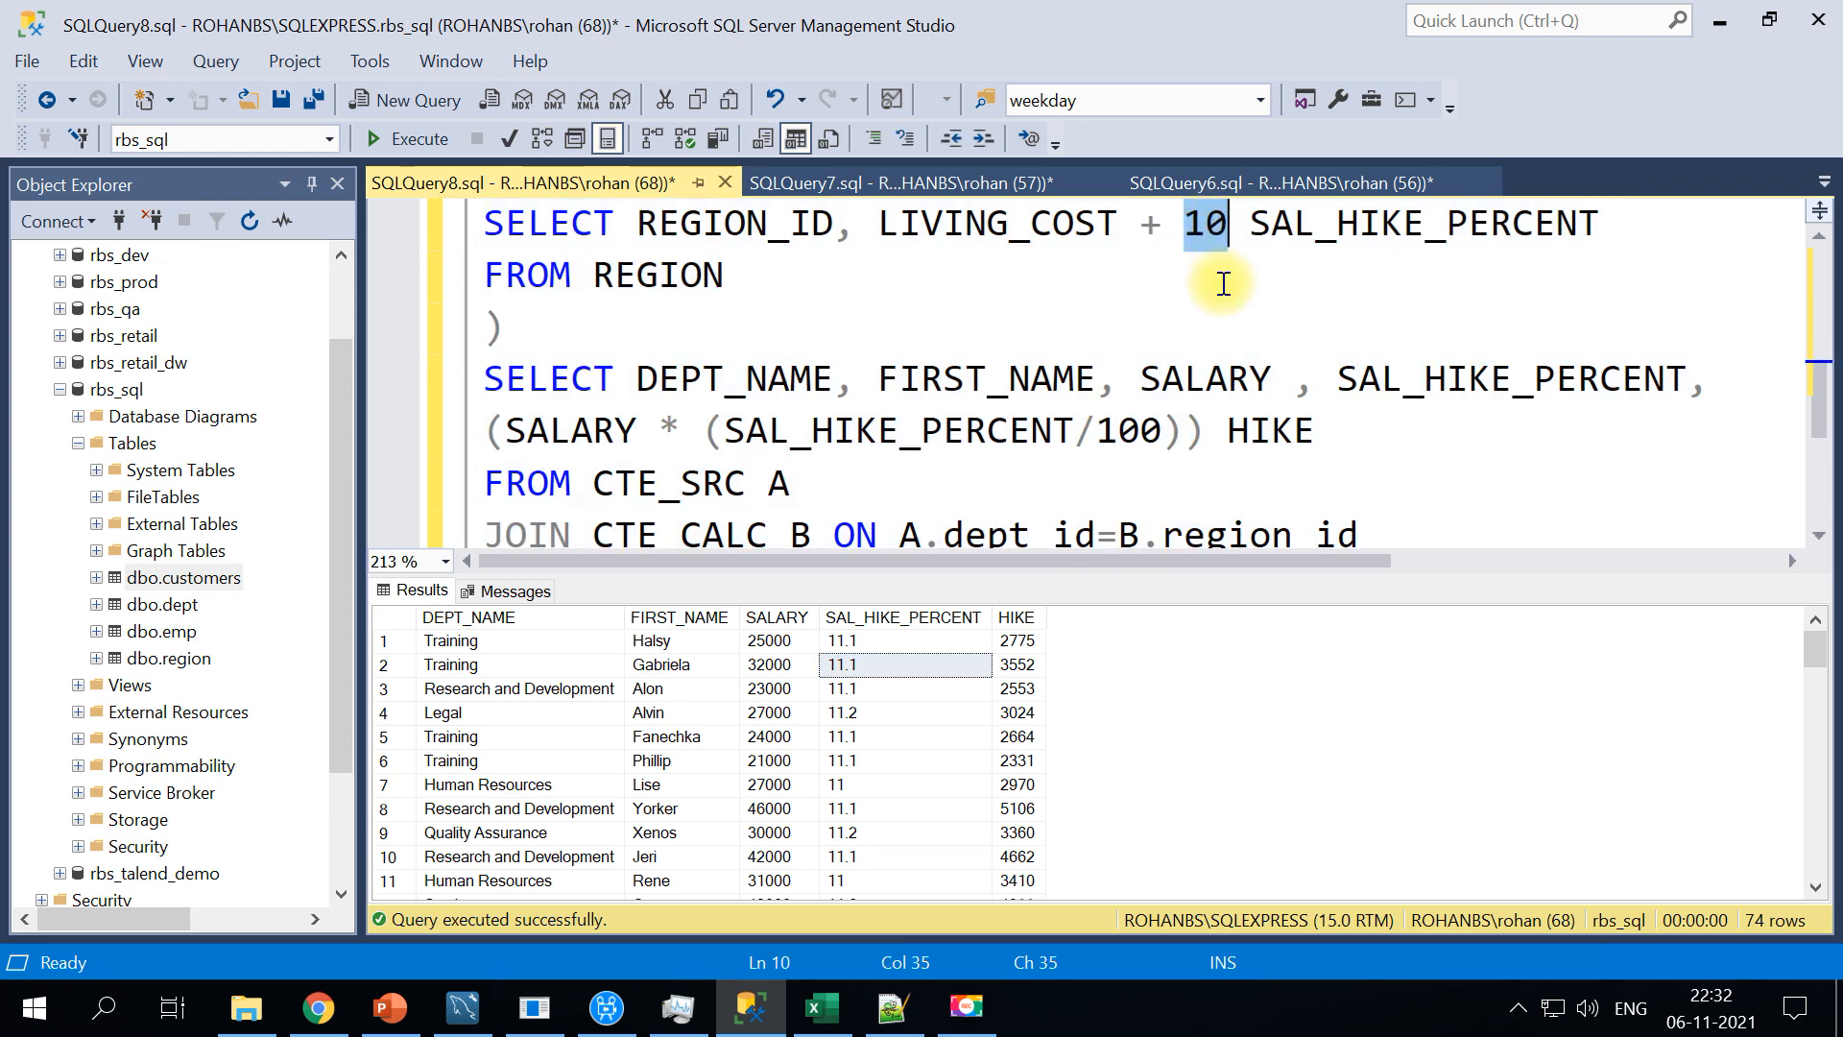
{"action": "mouse_move", "coordinate": [1187, 386]}
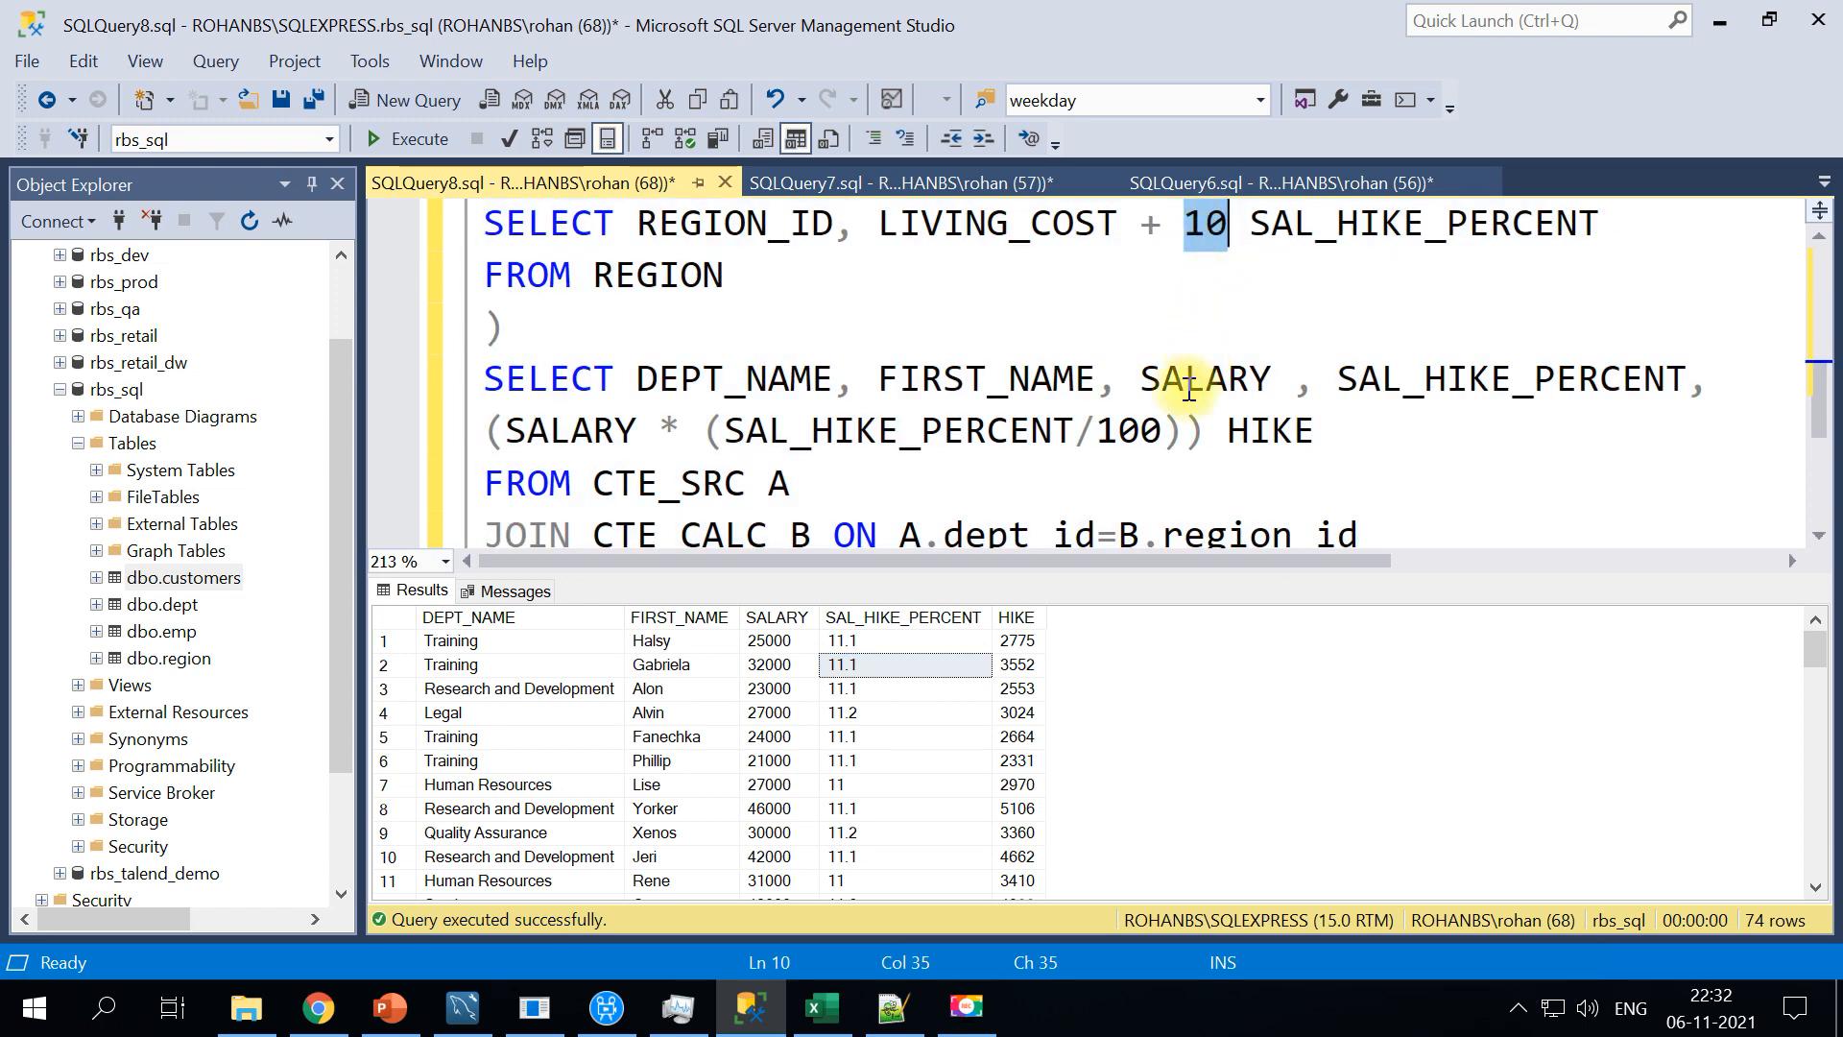
Scroll the 74-row results to the 11.2 hike percent in row 4, then return focus to the join line
{"action": "scroll", "scroll_direction": "down", "scroll_amount": 3}
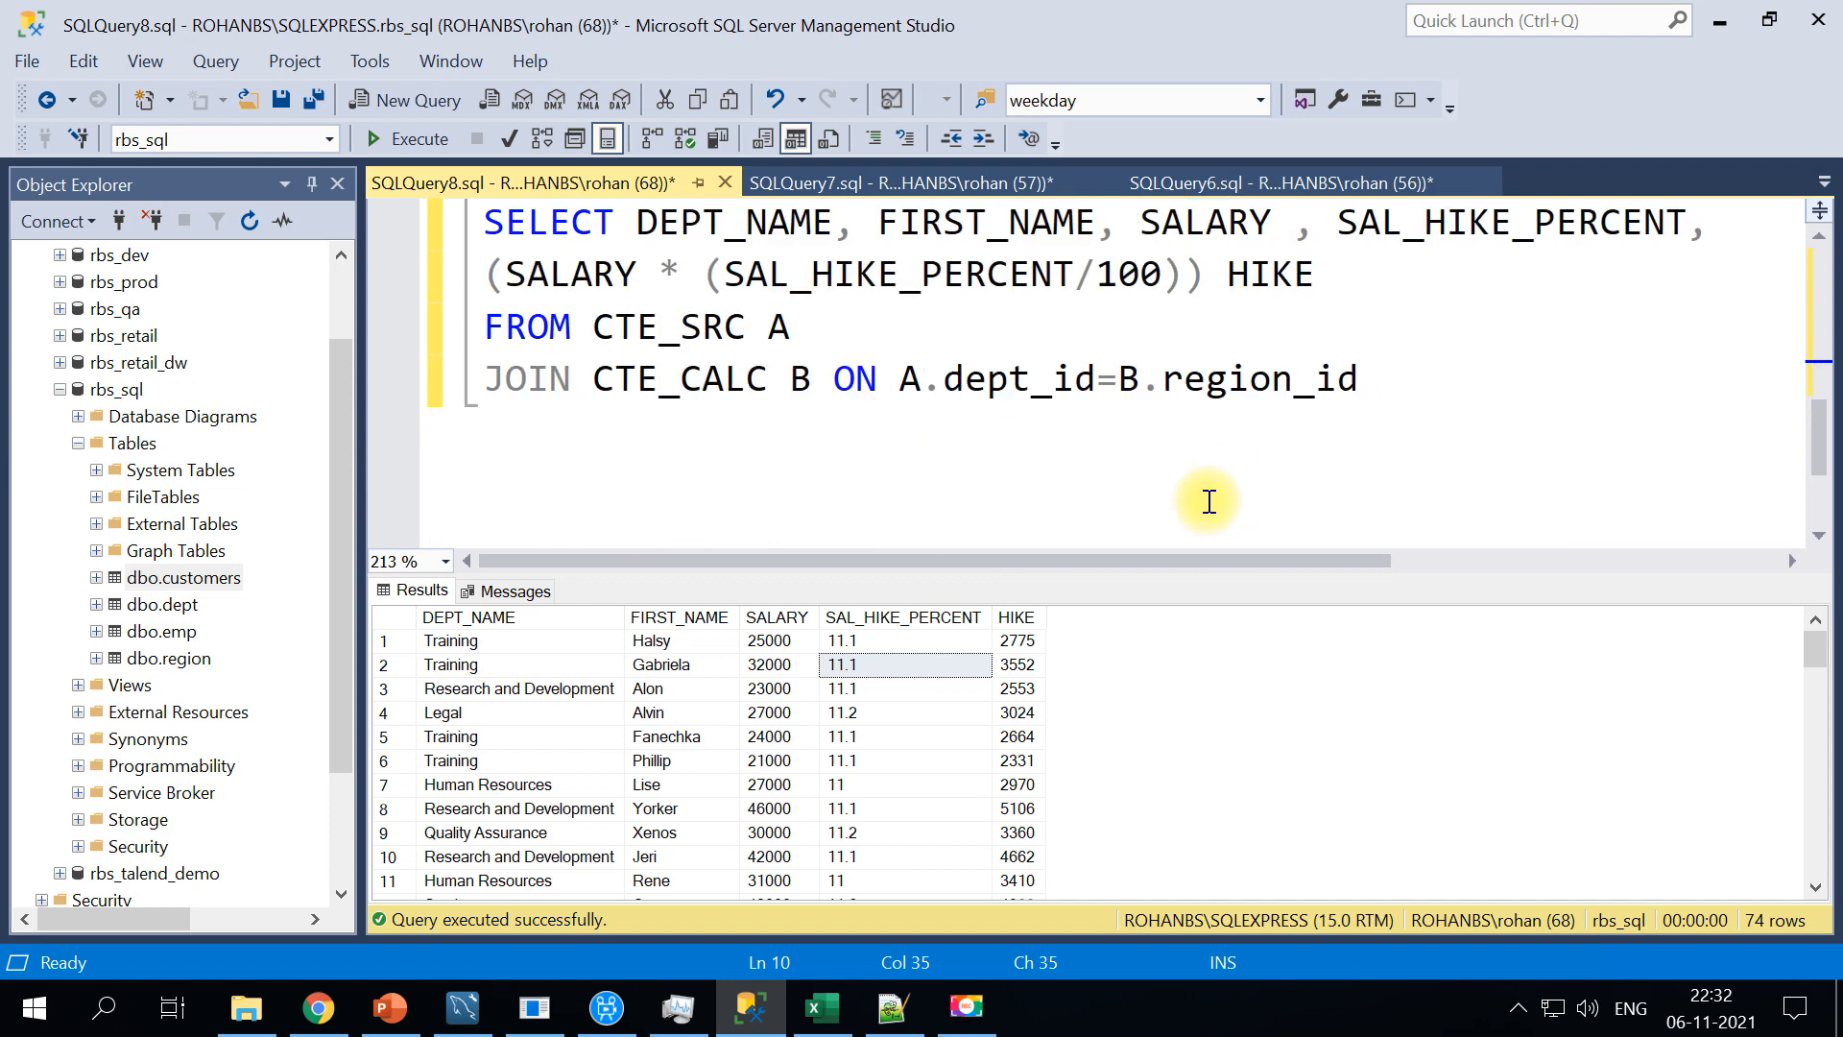
{"action": "mouse_move", "coordinate": [969, 814]}
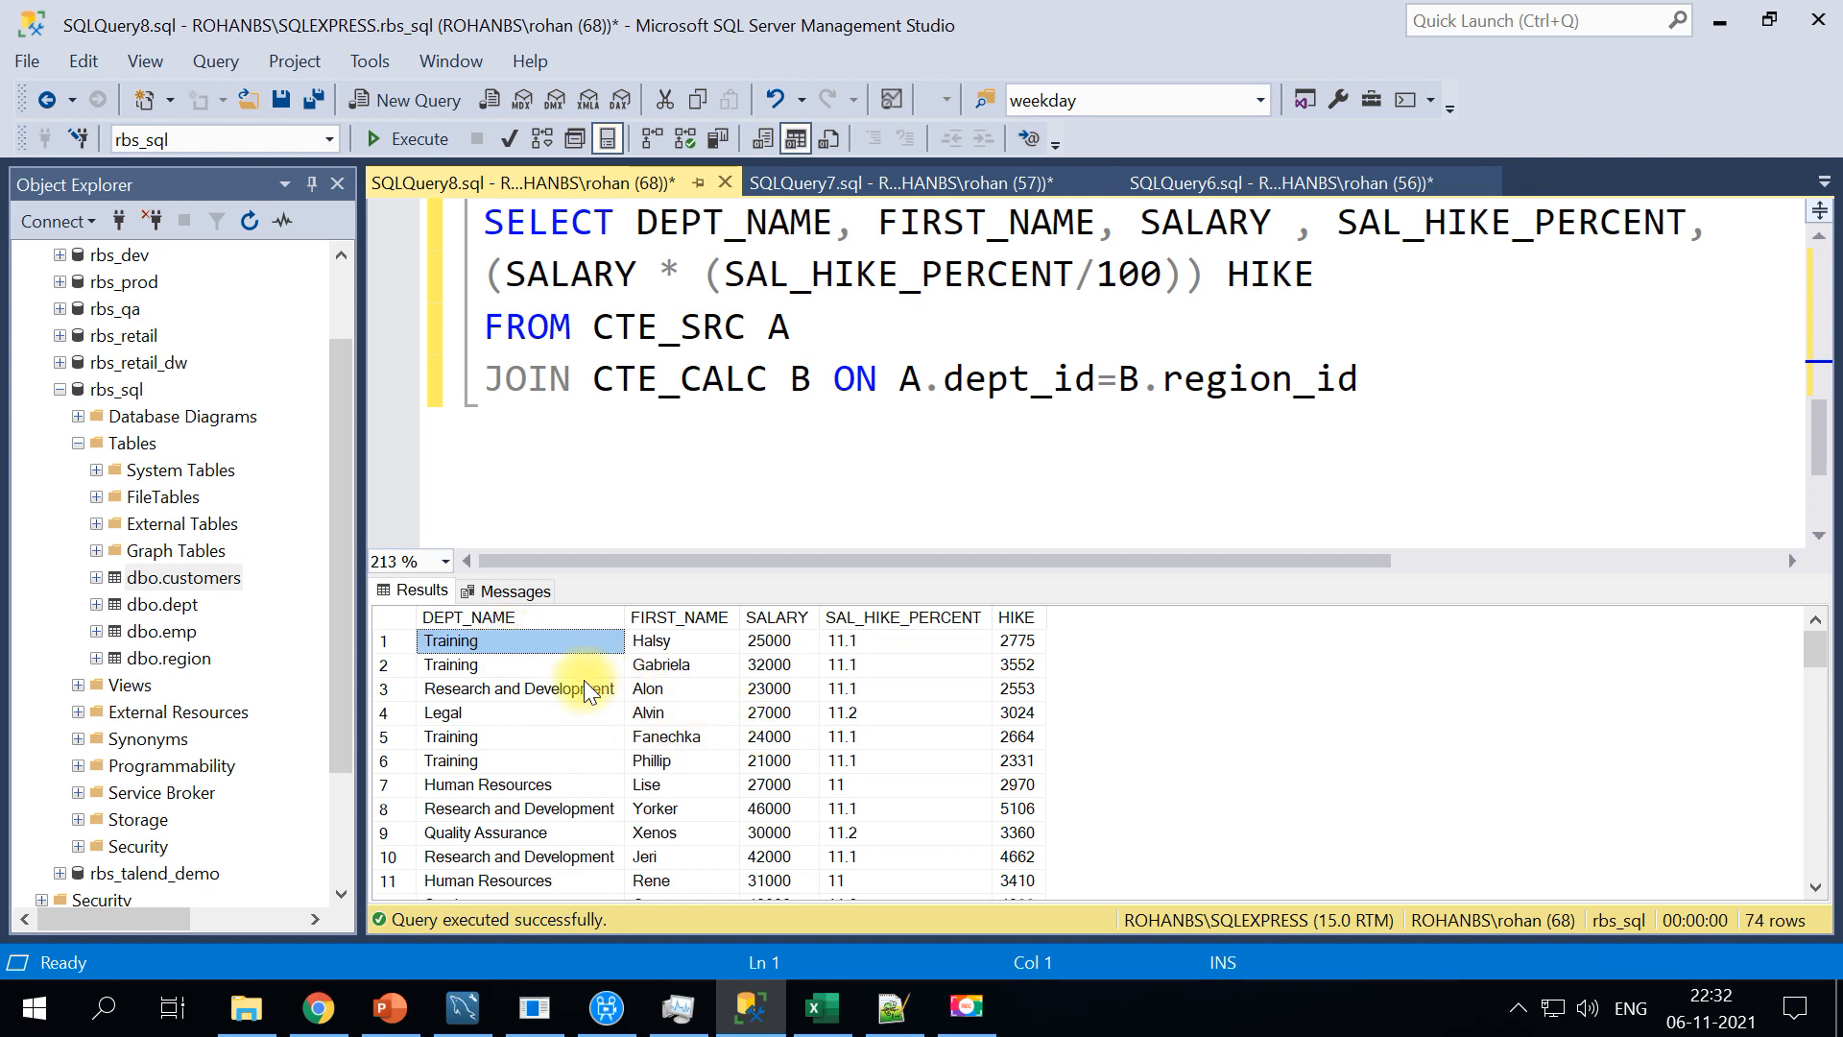
{"action": "left_click", "coordinate": [902, 712]}
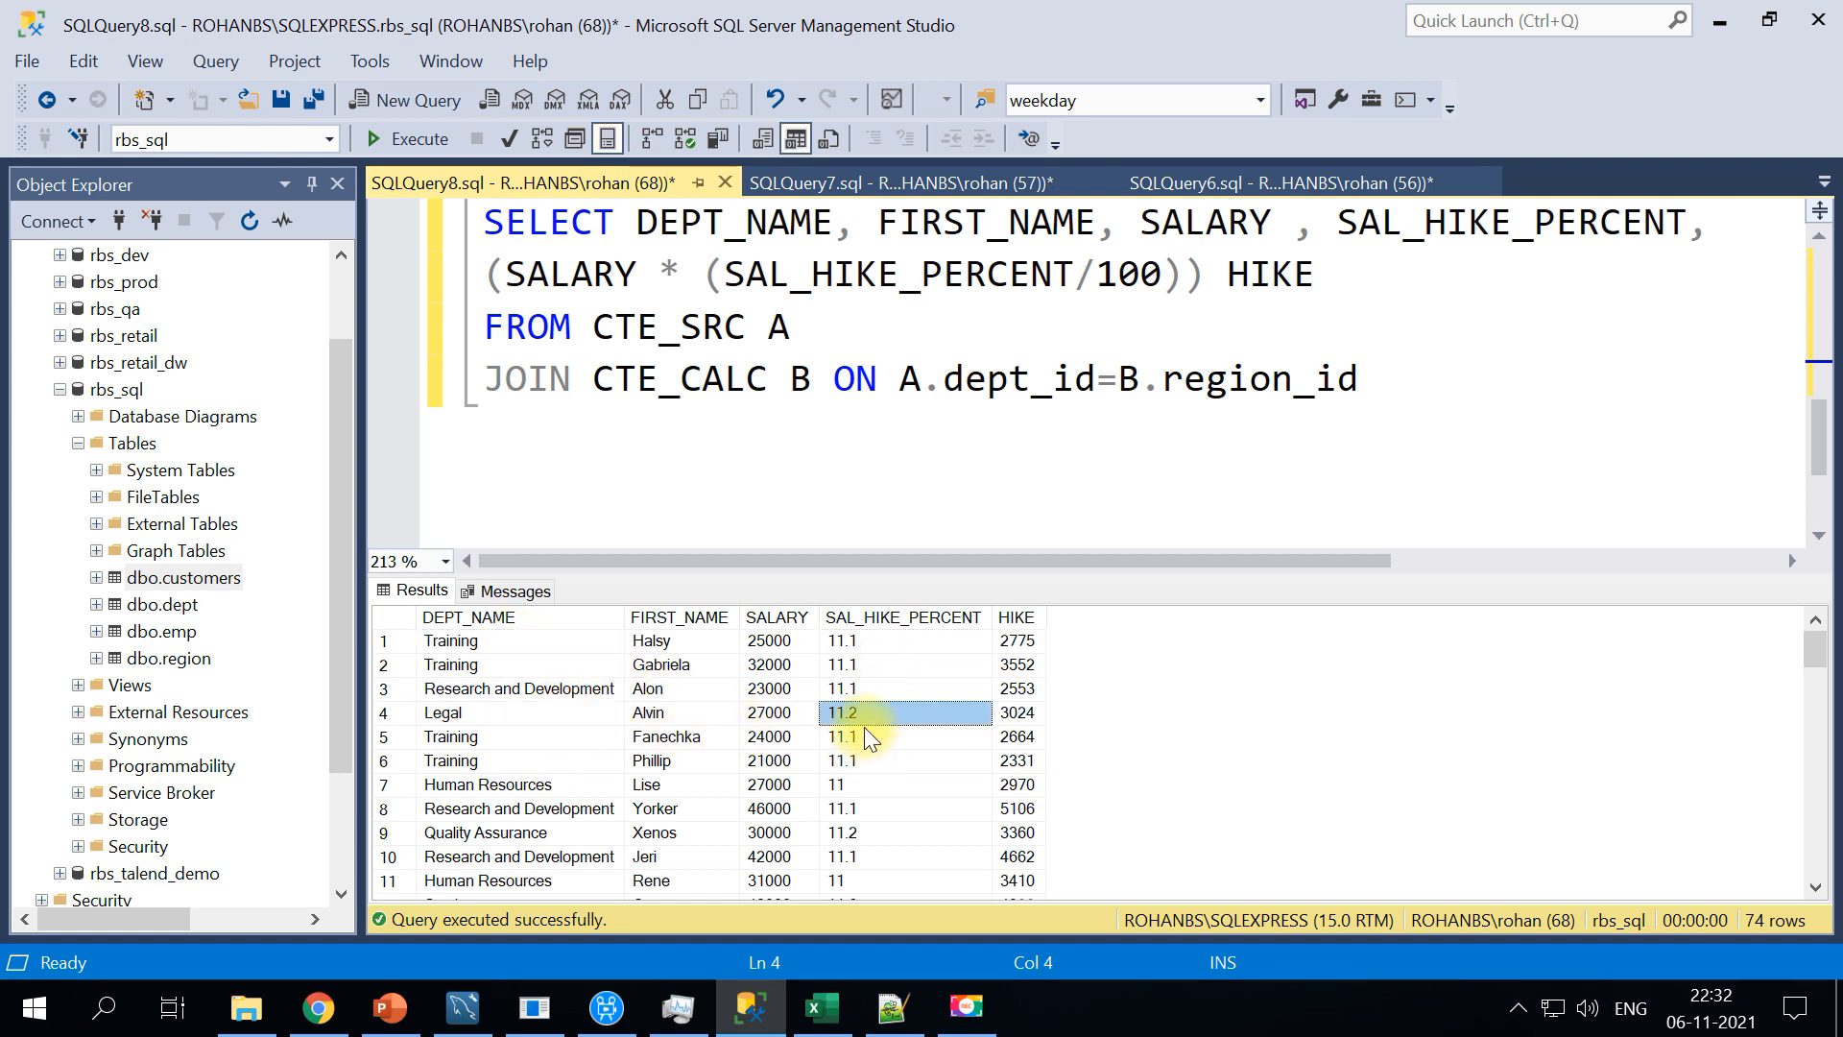
{"action": "mouse_move", "coordinate": [853, 735]}
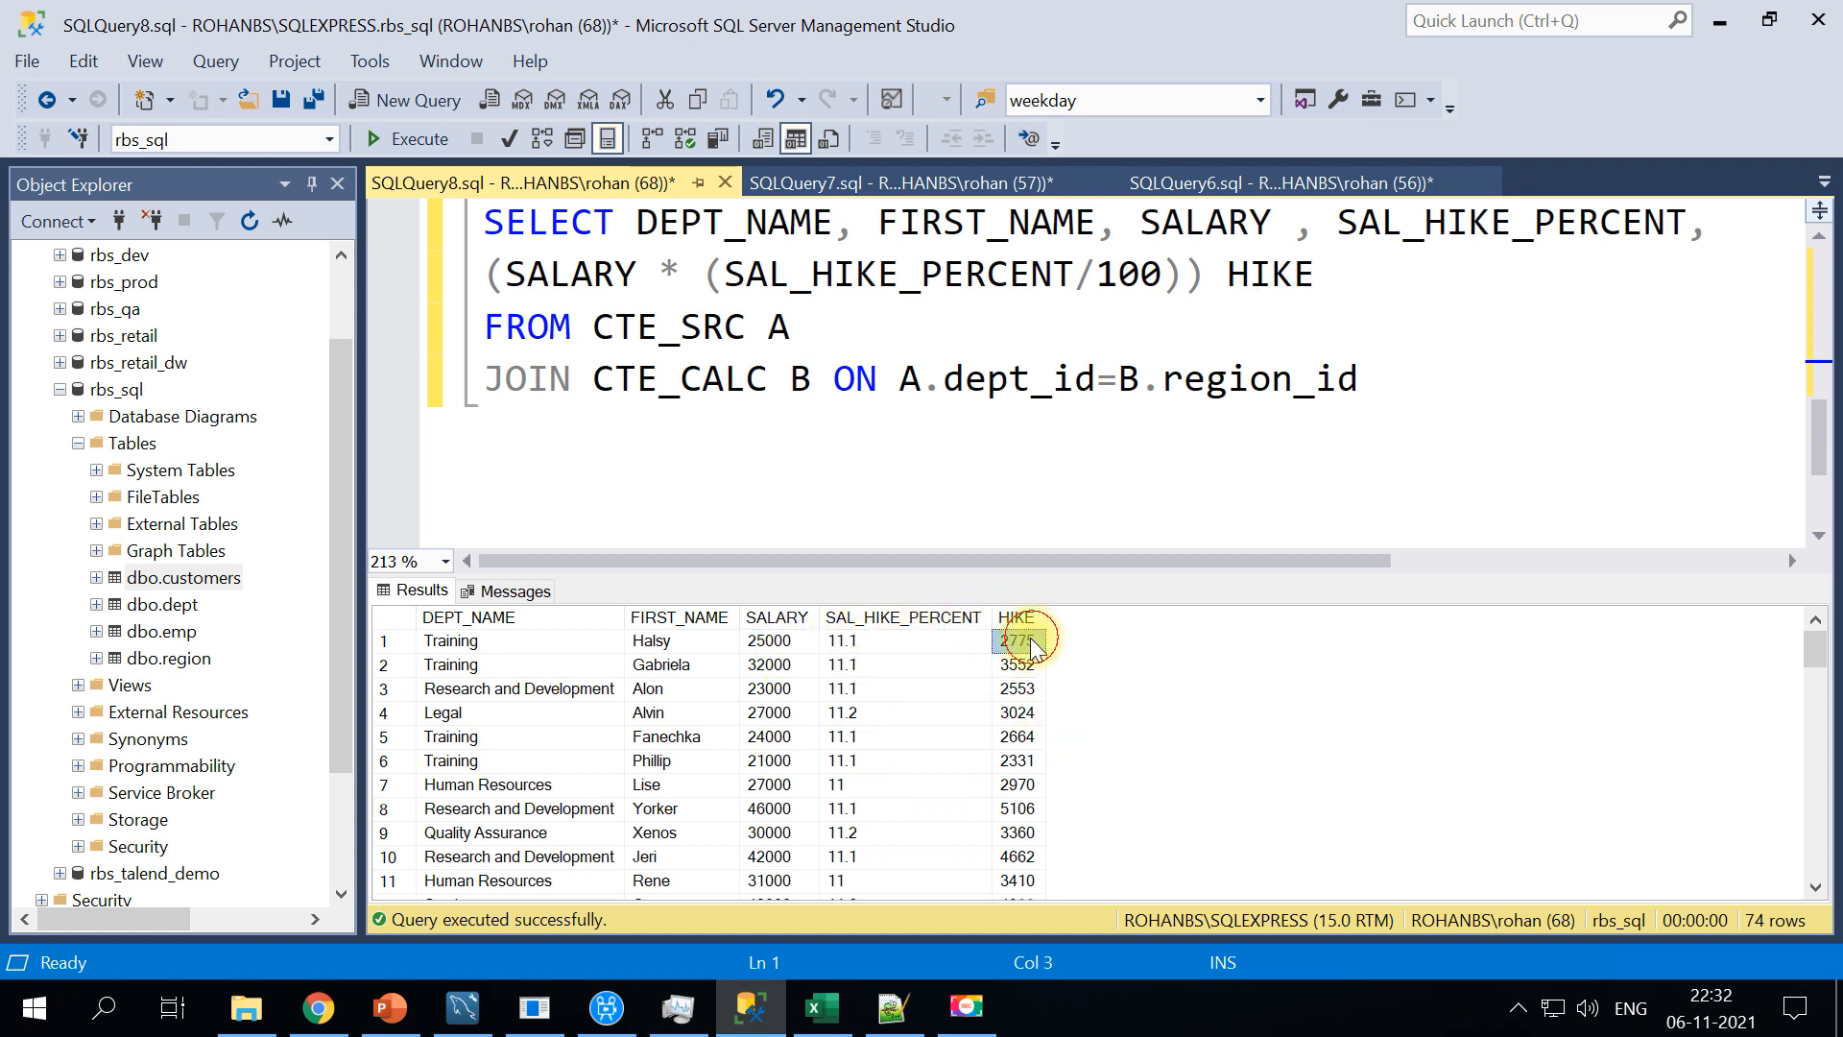
{"action": "left_click", "coordinate": [897, 378]}
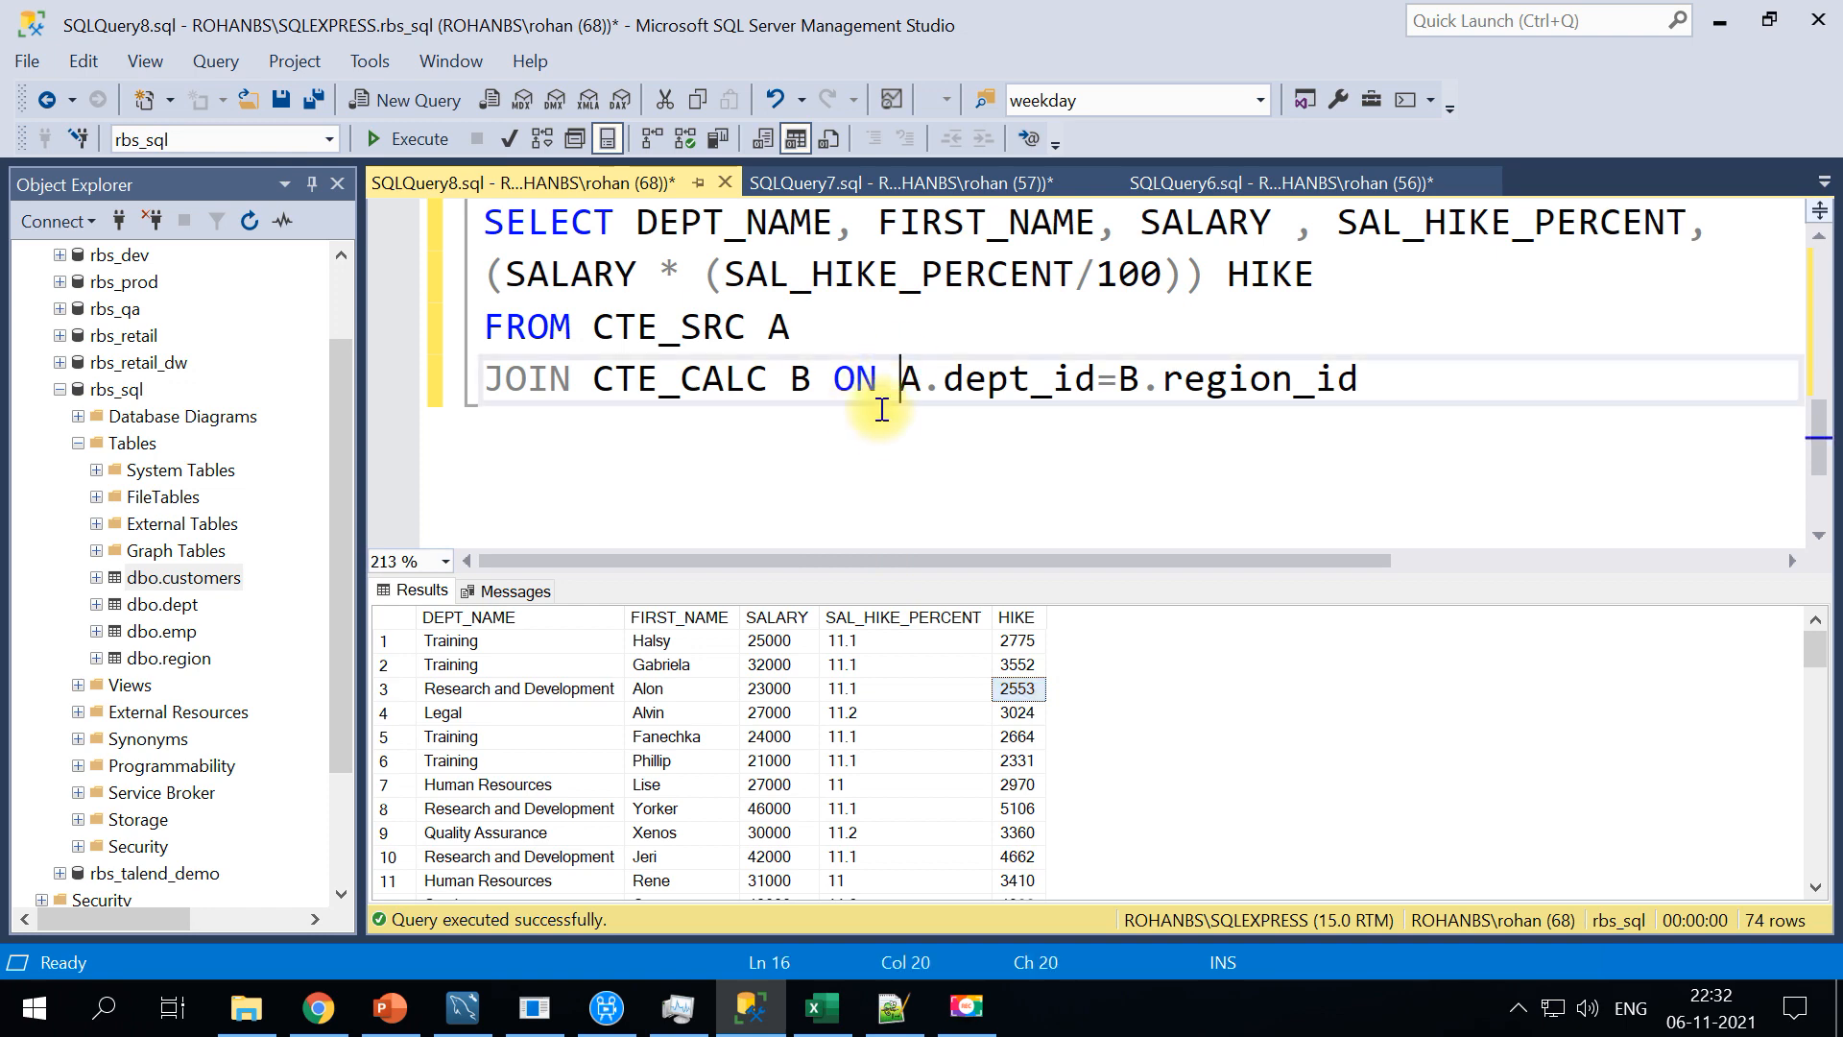
{"action": "scroll", "scroll_direction": "up", "scroll_amount": 3}
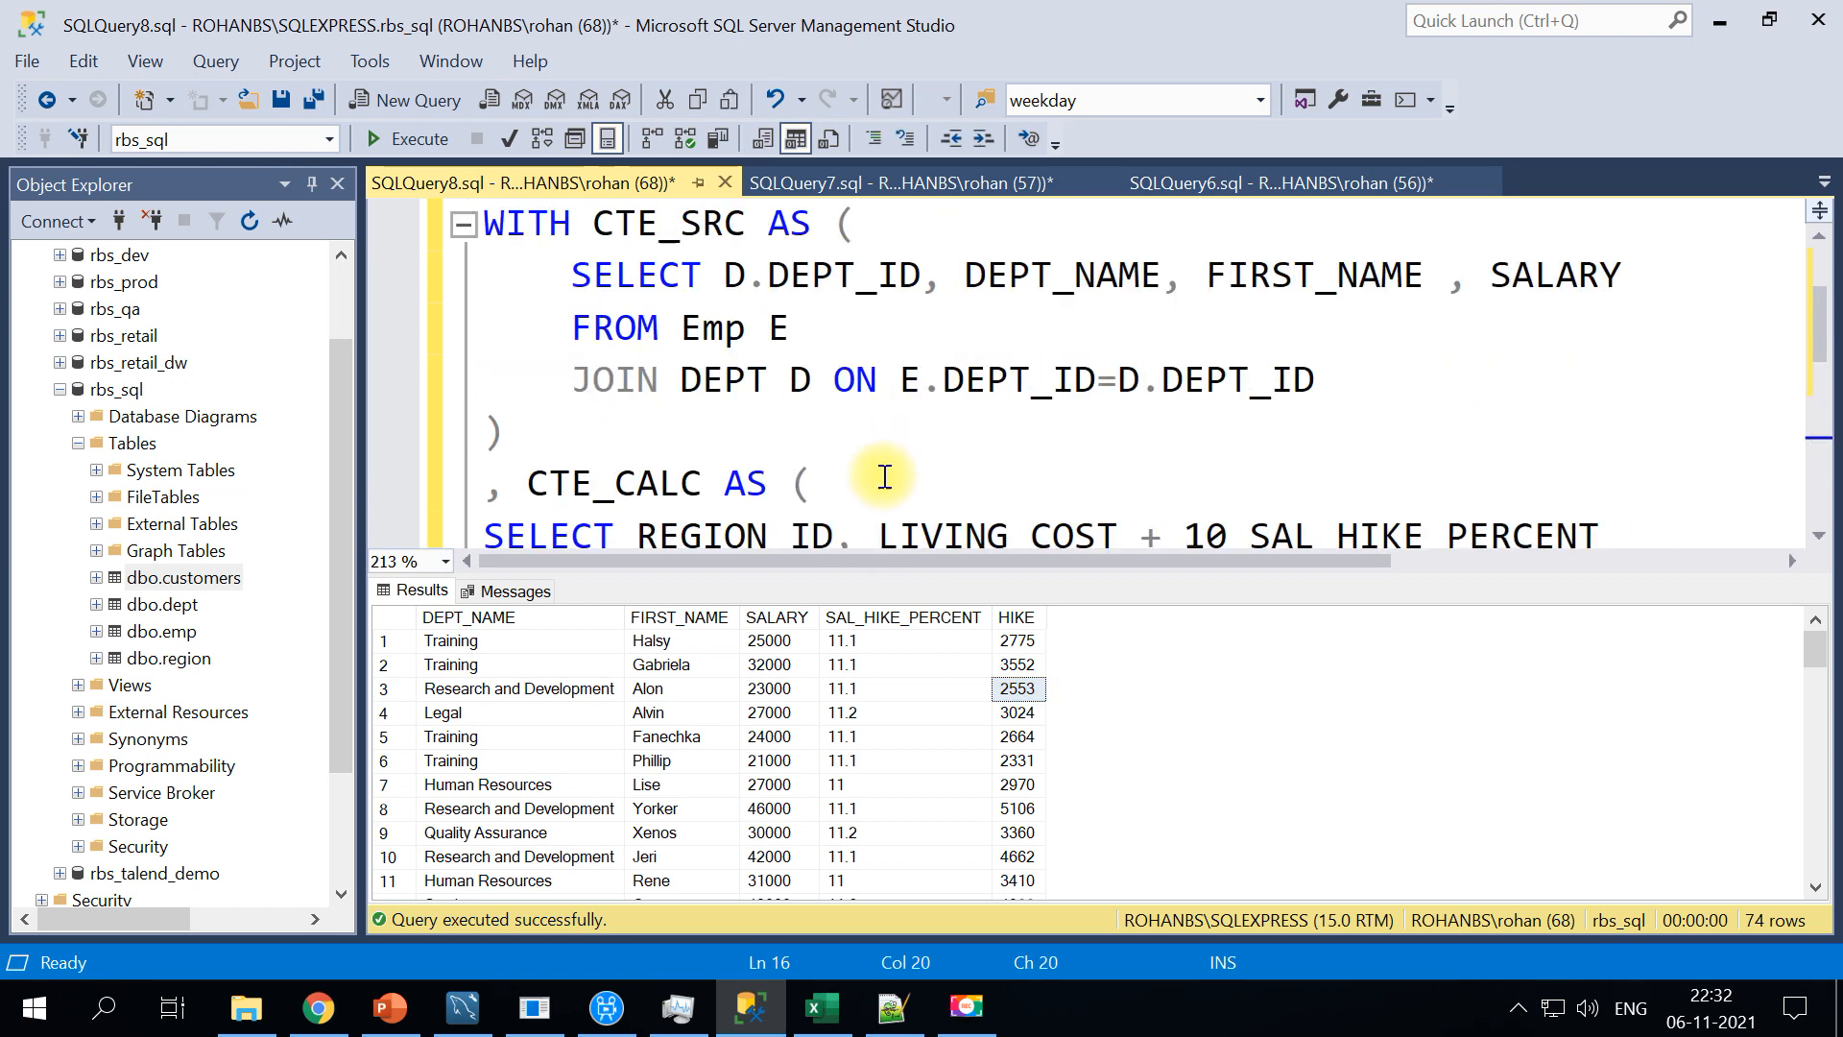
{"action": "scroll", "scroll_direction": "down", "scroll_amount": 3}
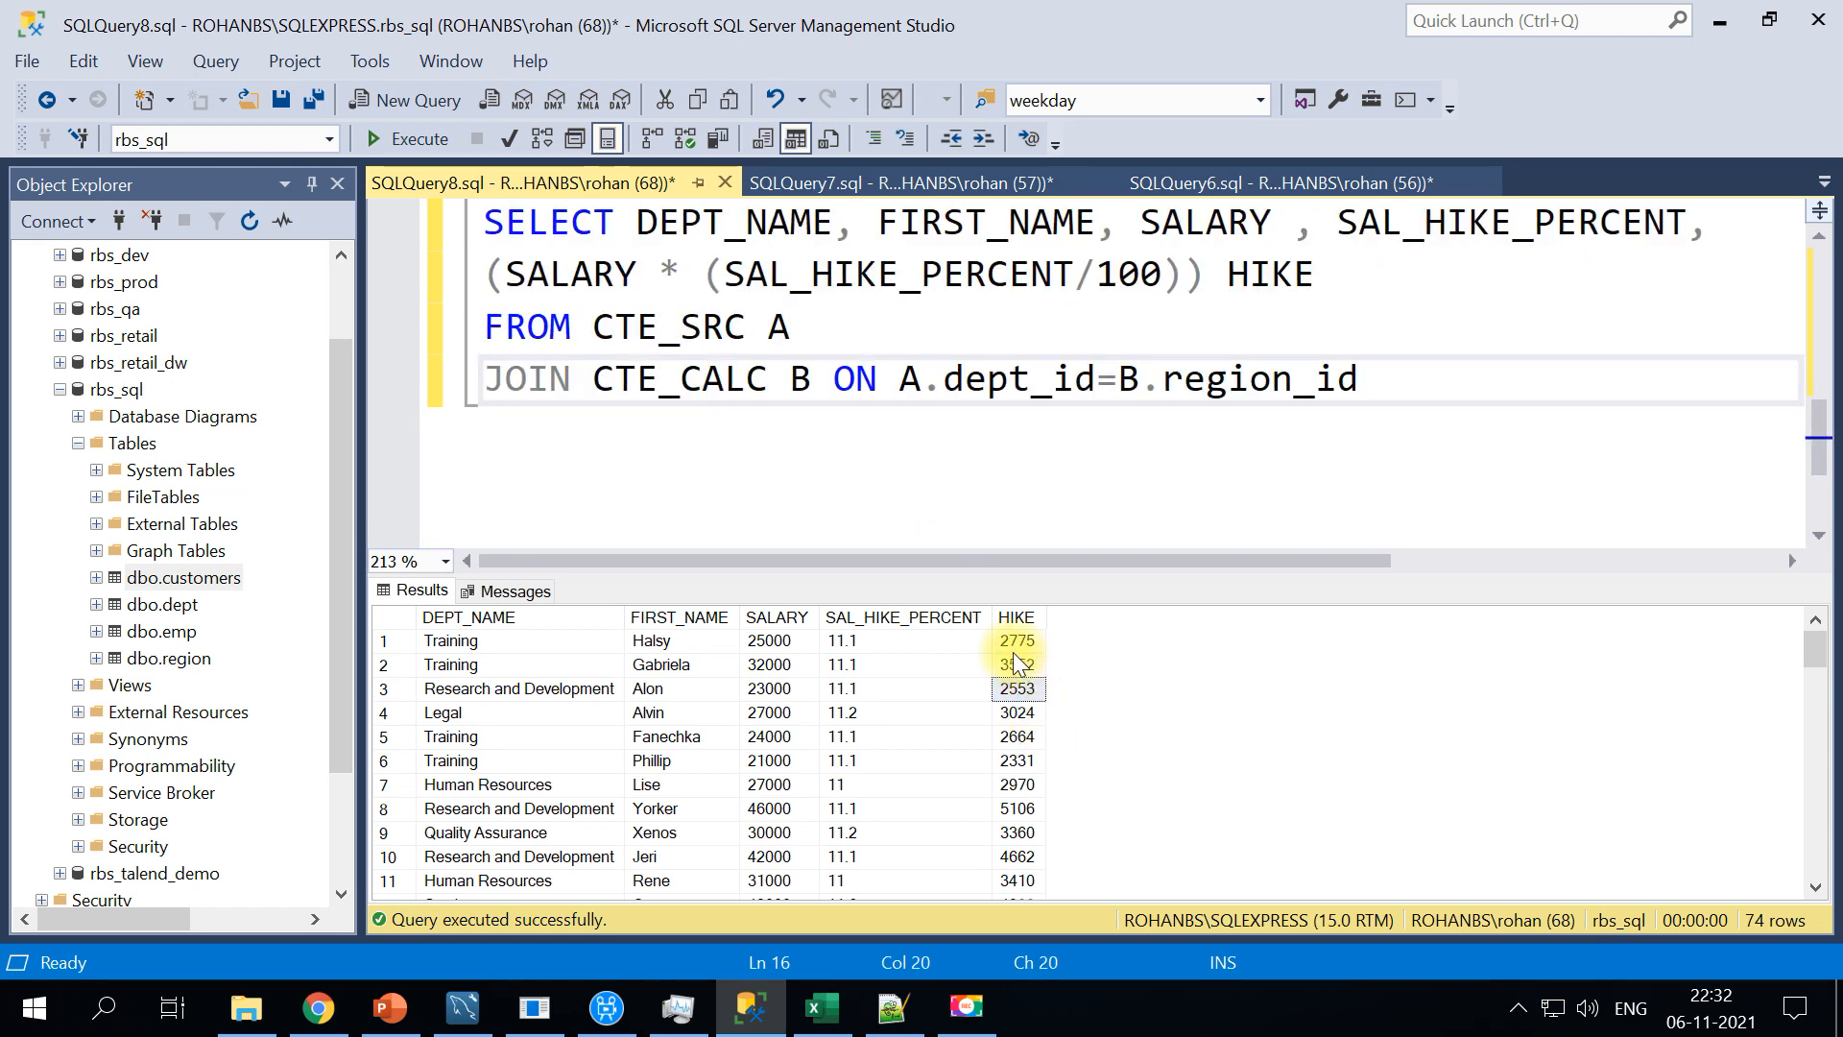
{"action": "mouse_move", "coordinate": [1008, 638]}
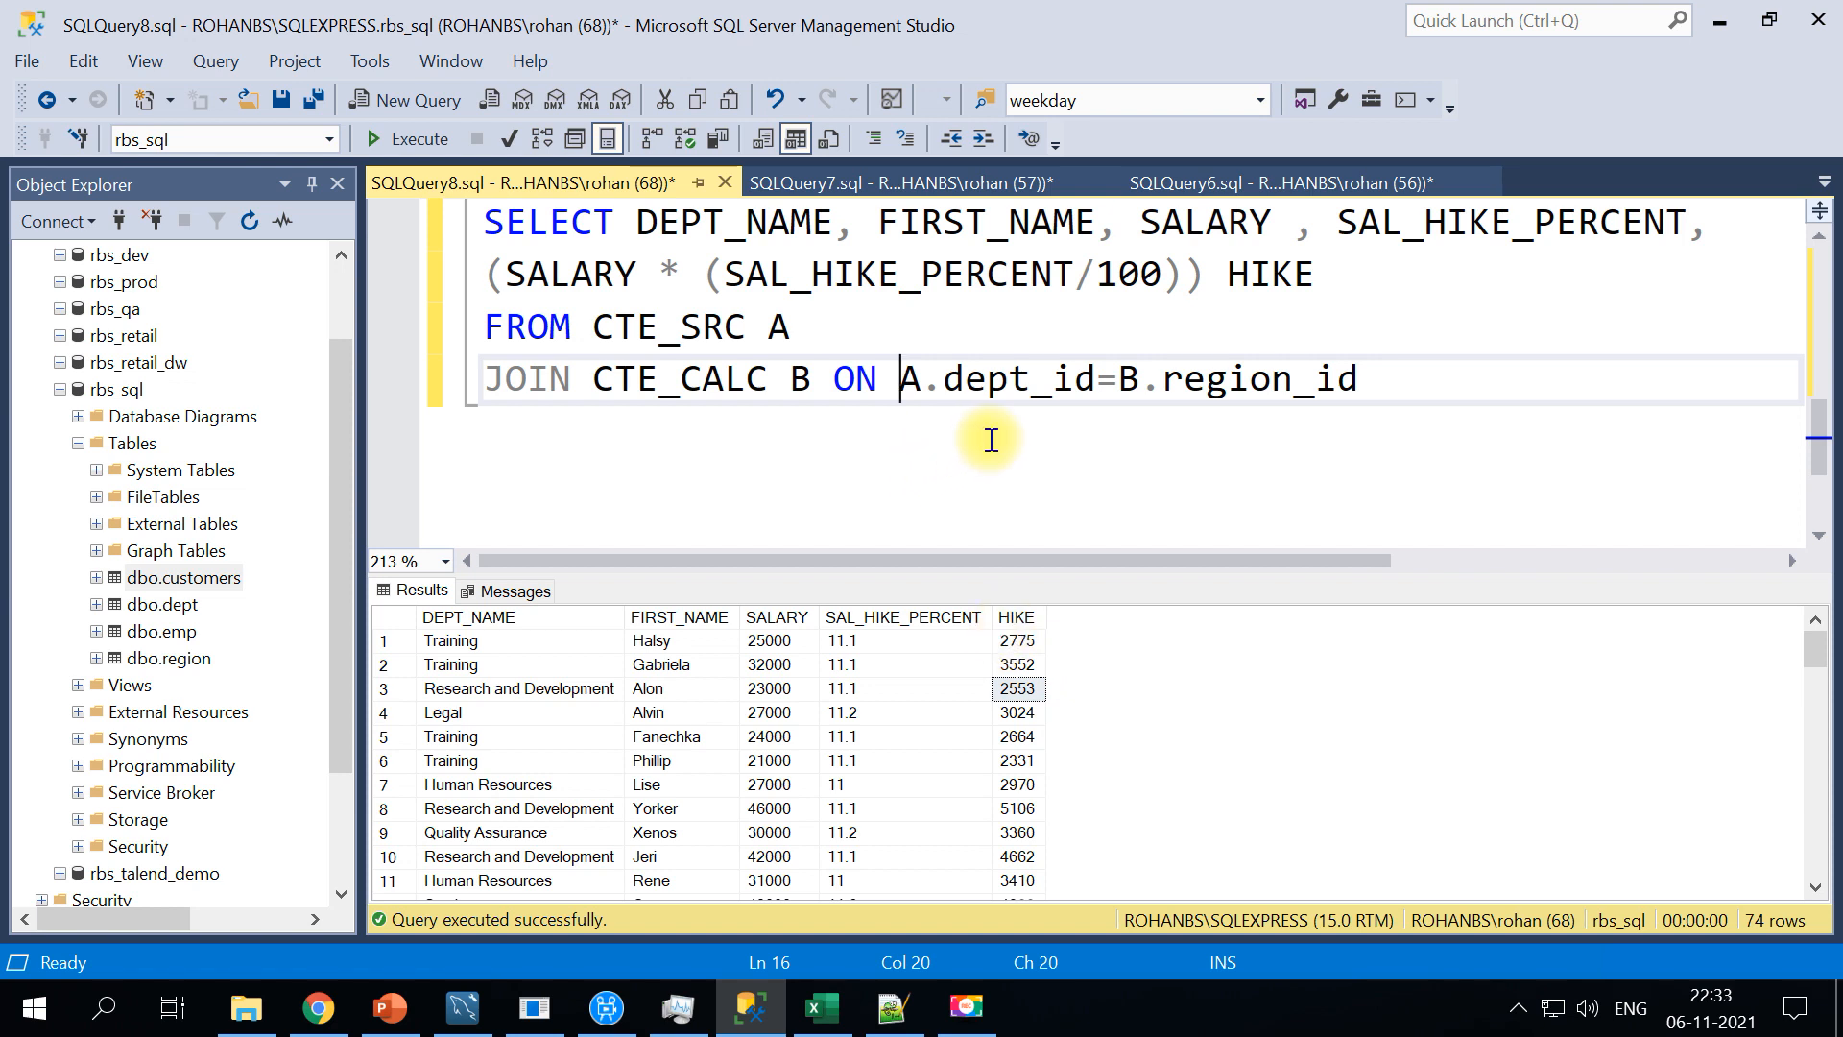
{"action": "mouse_move", "coordinate": [1029, 447]}
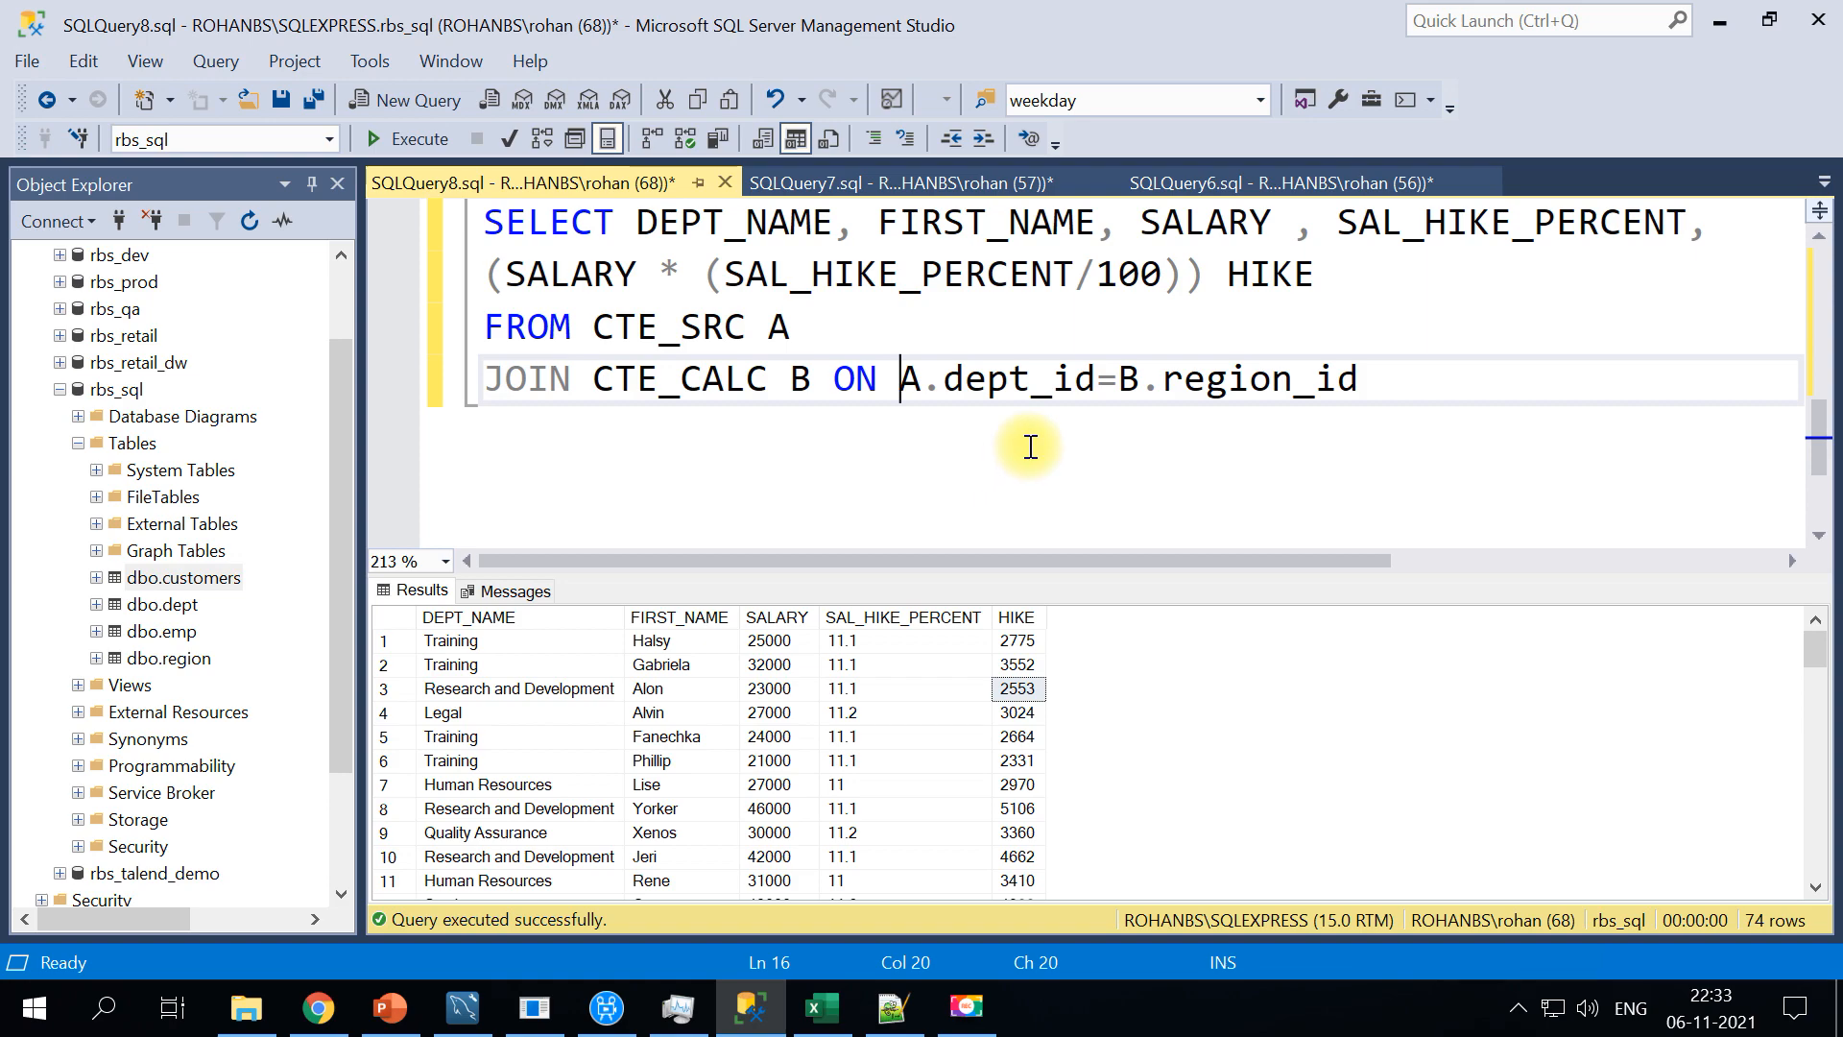